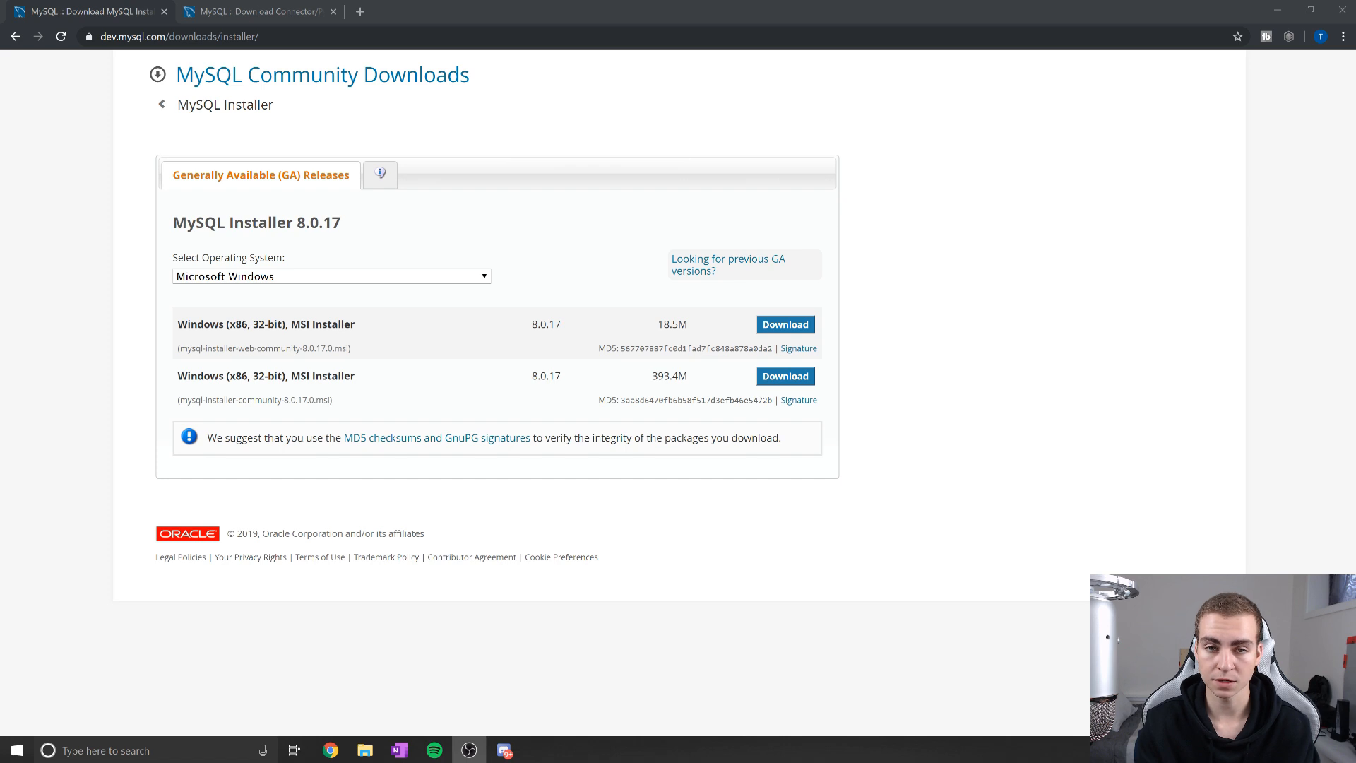
pyautogui.moveTo(1047, 256)
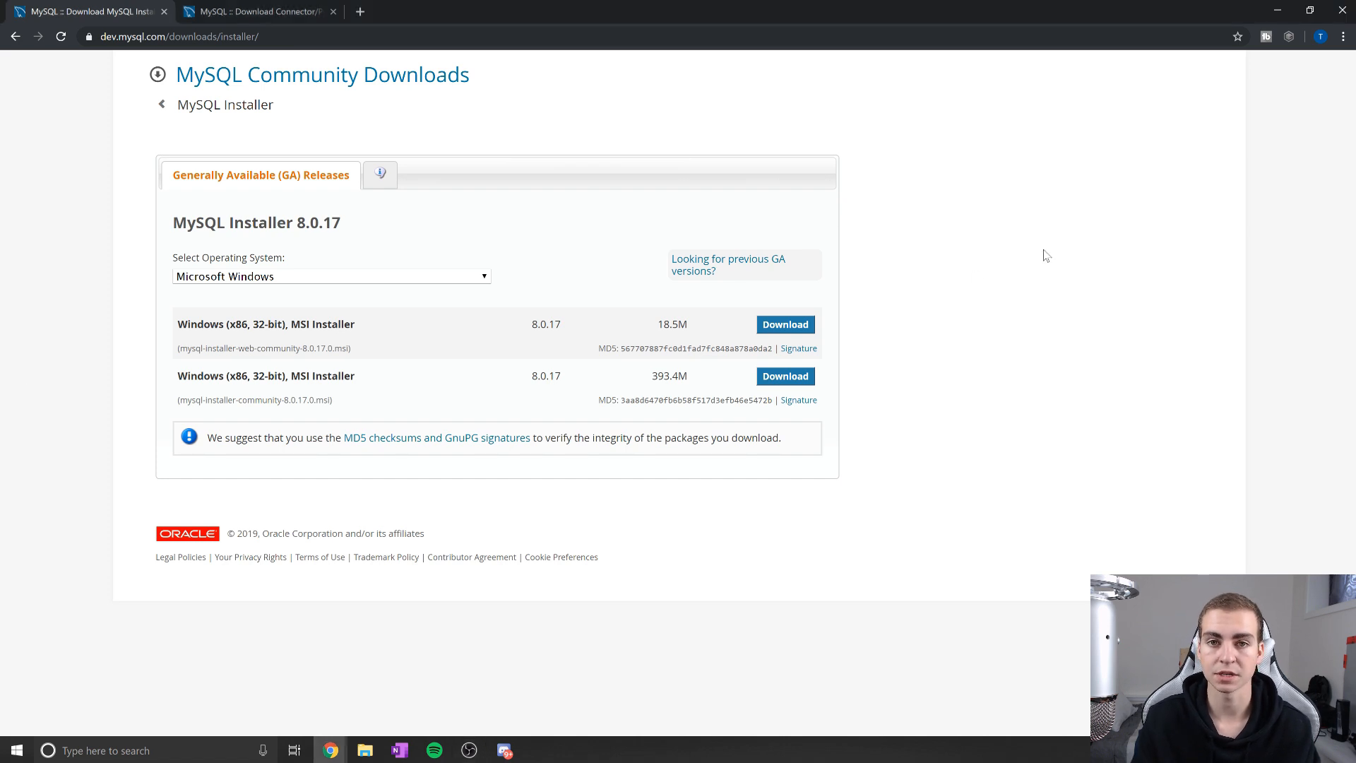
pyautogui.moveTo(1018, 268)
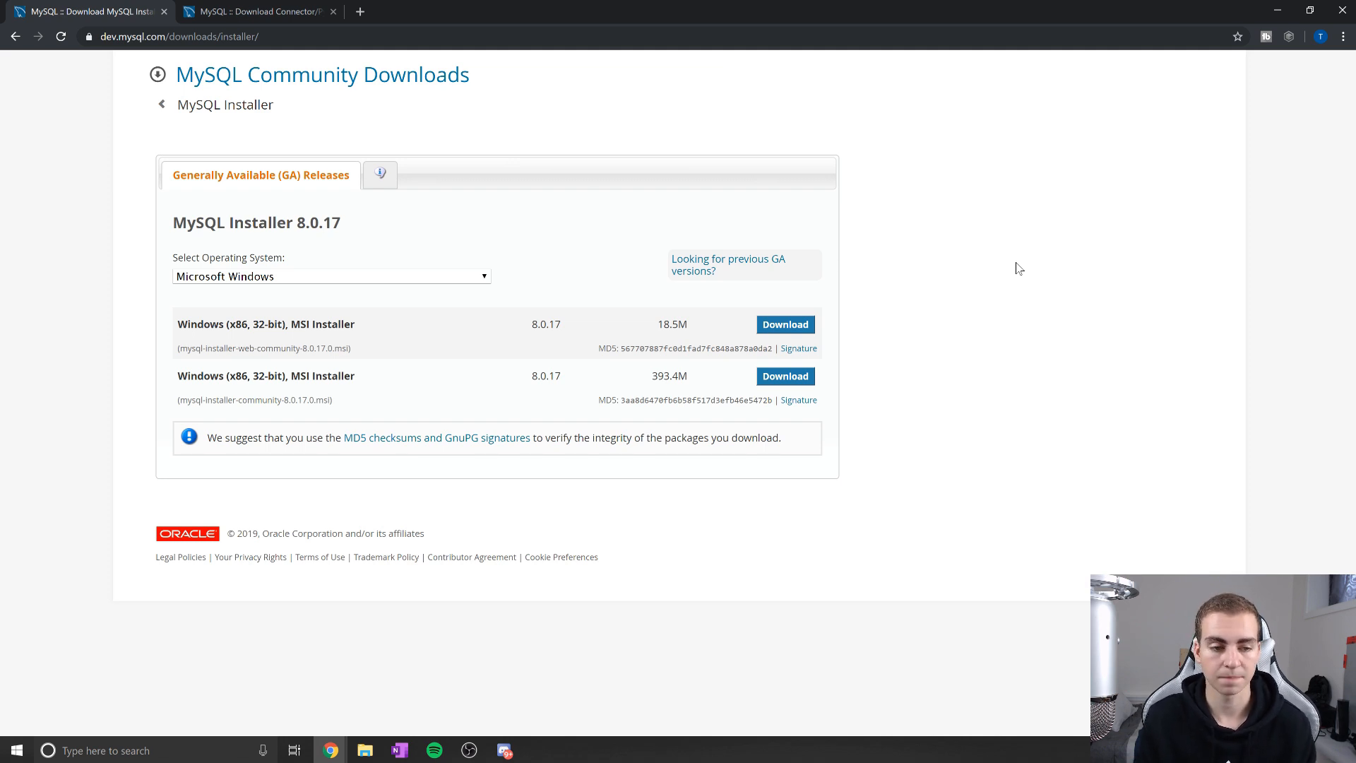
pyautogui.moveTo(798, 210)
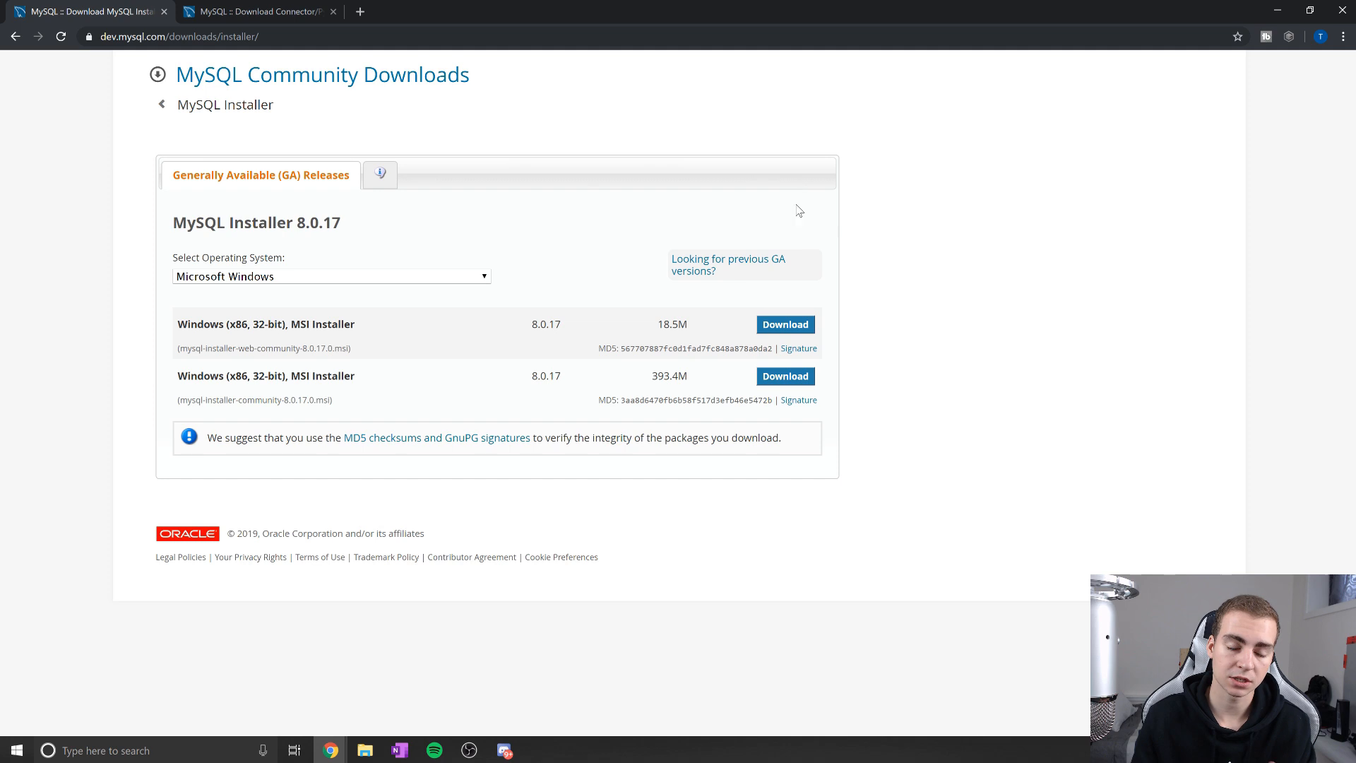
pyautogui.moveTo(761, 299)
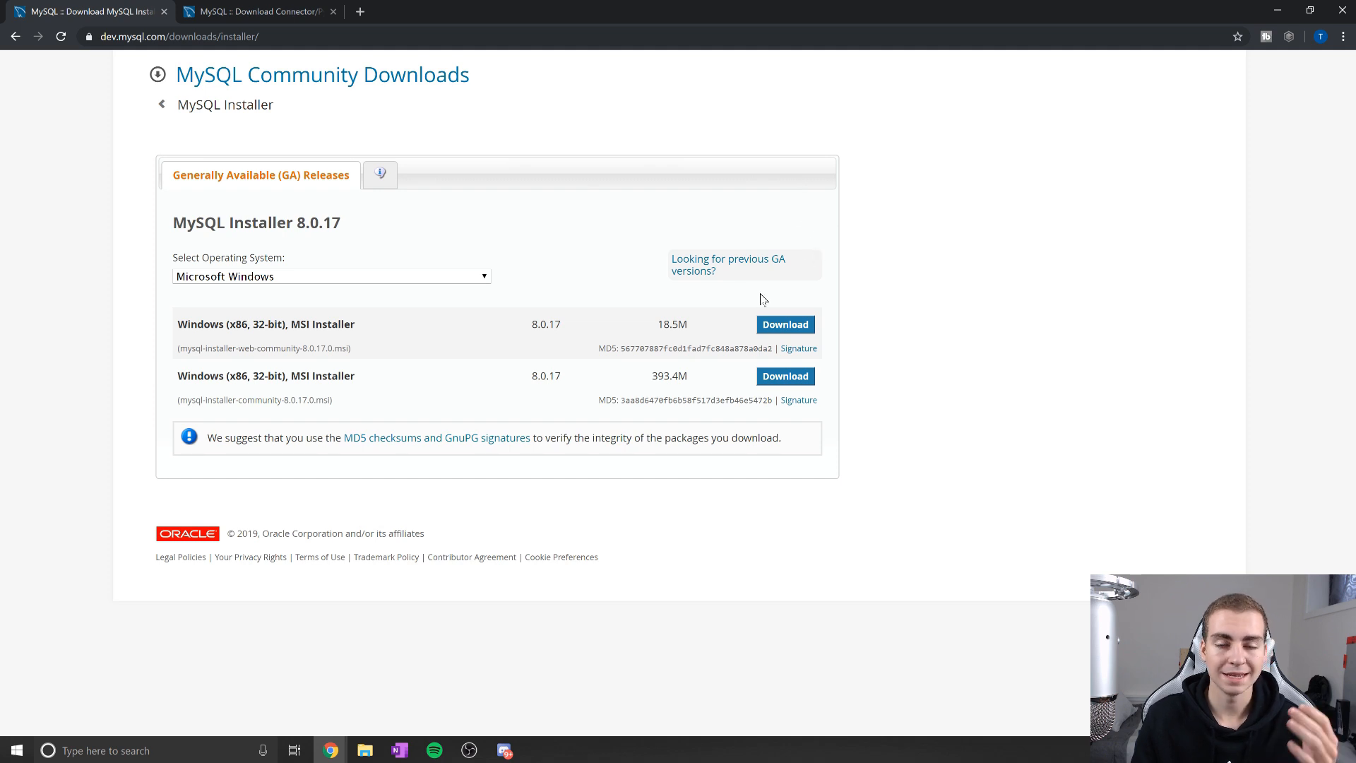
pyautogui.moveTo(905, 318)
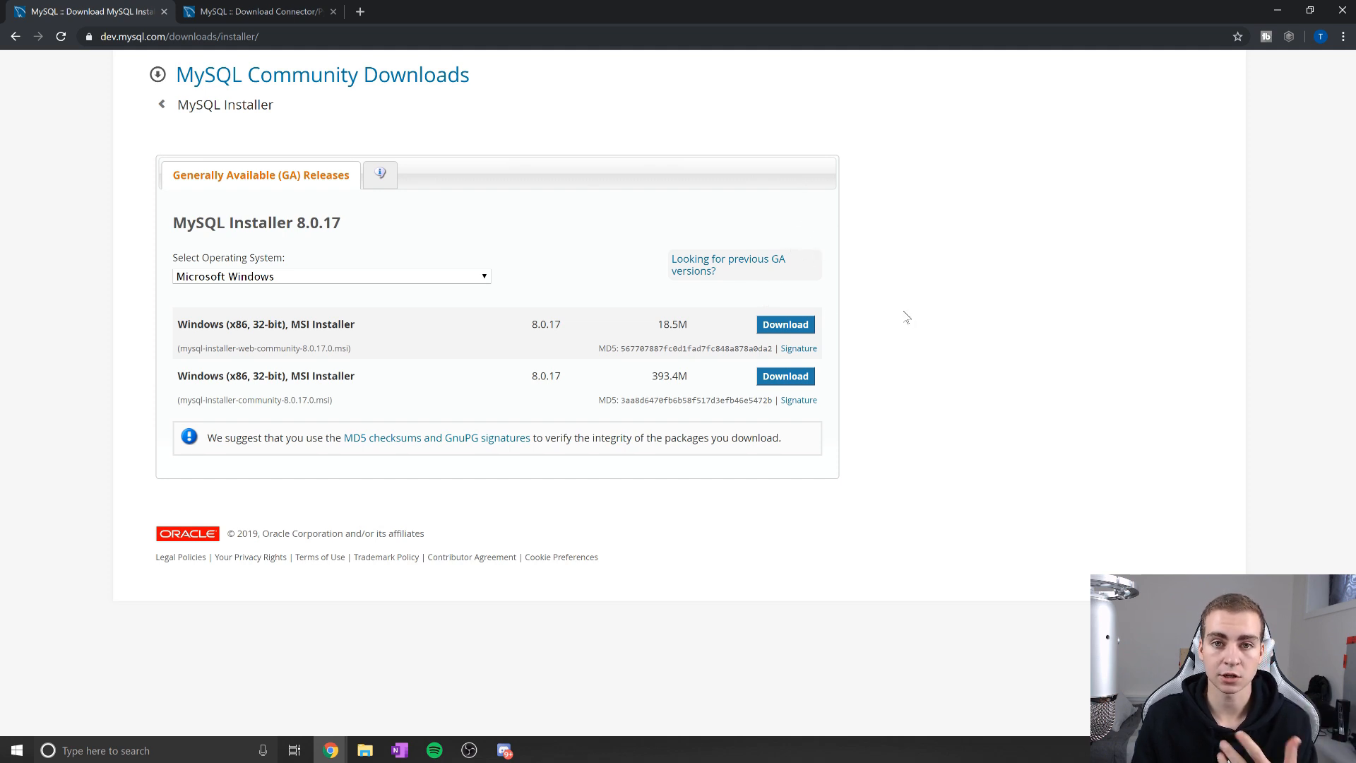
pyautogui.moveTo(936, 234)
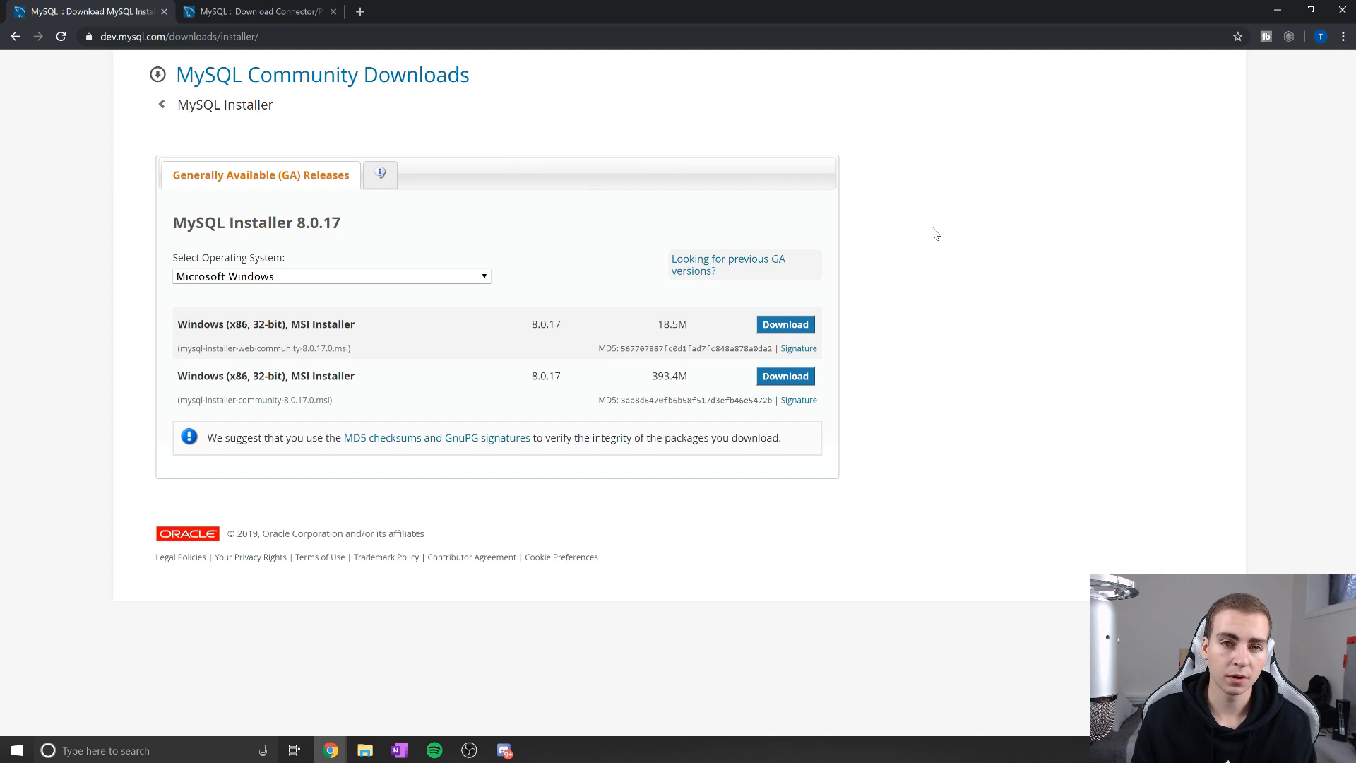
pyautogui.moveTo(951, 303)
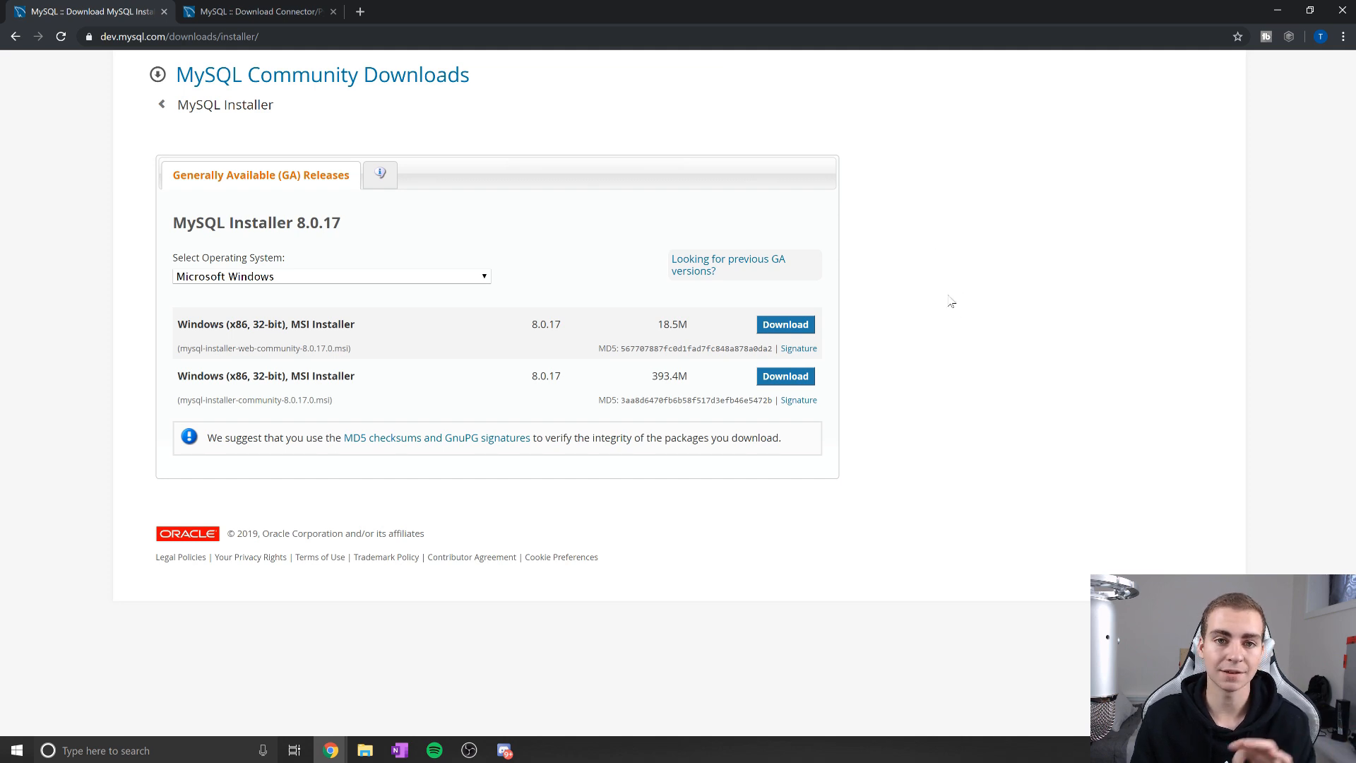
pyautogui.moveTo(950, 314)
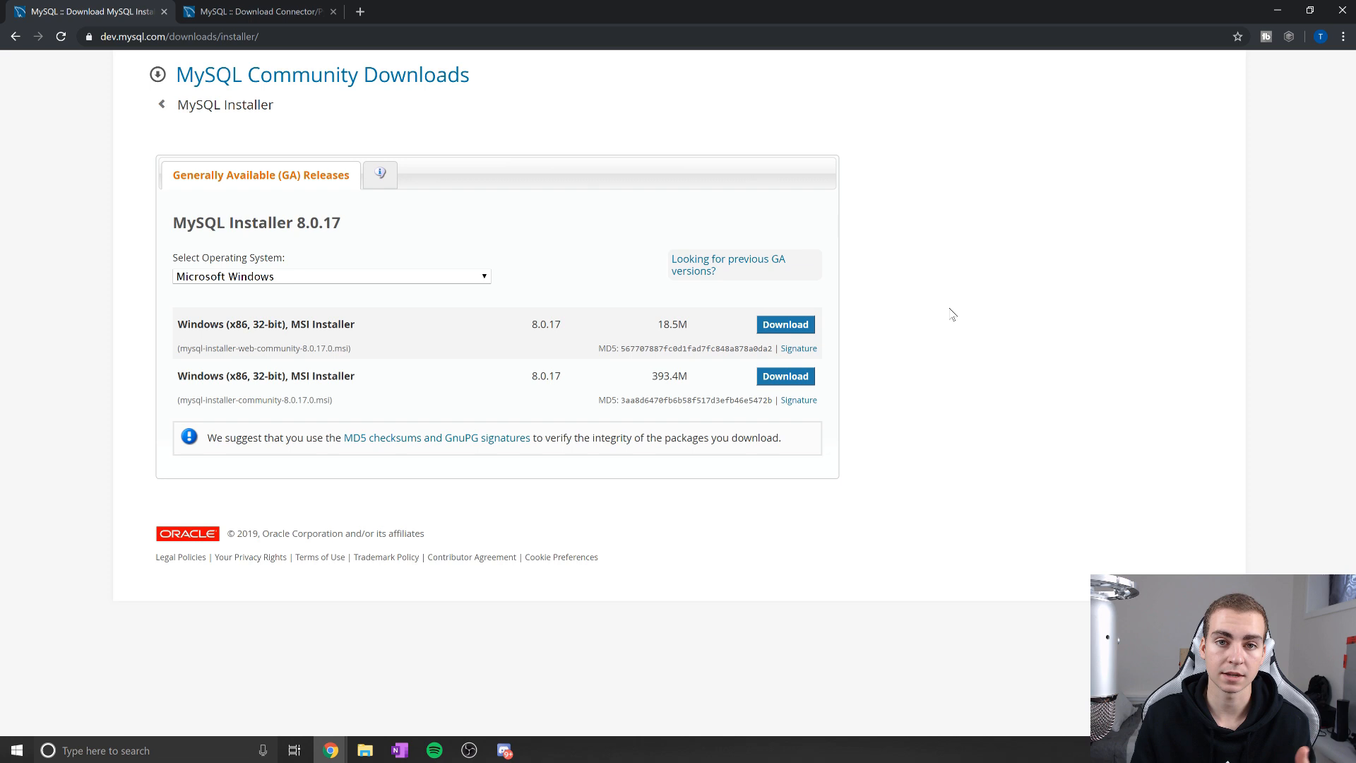
pyautogui.moveTo(946, 268)
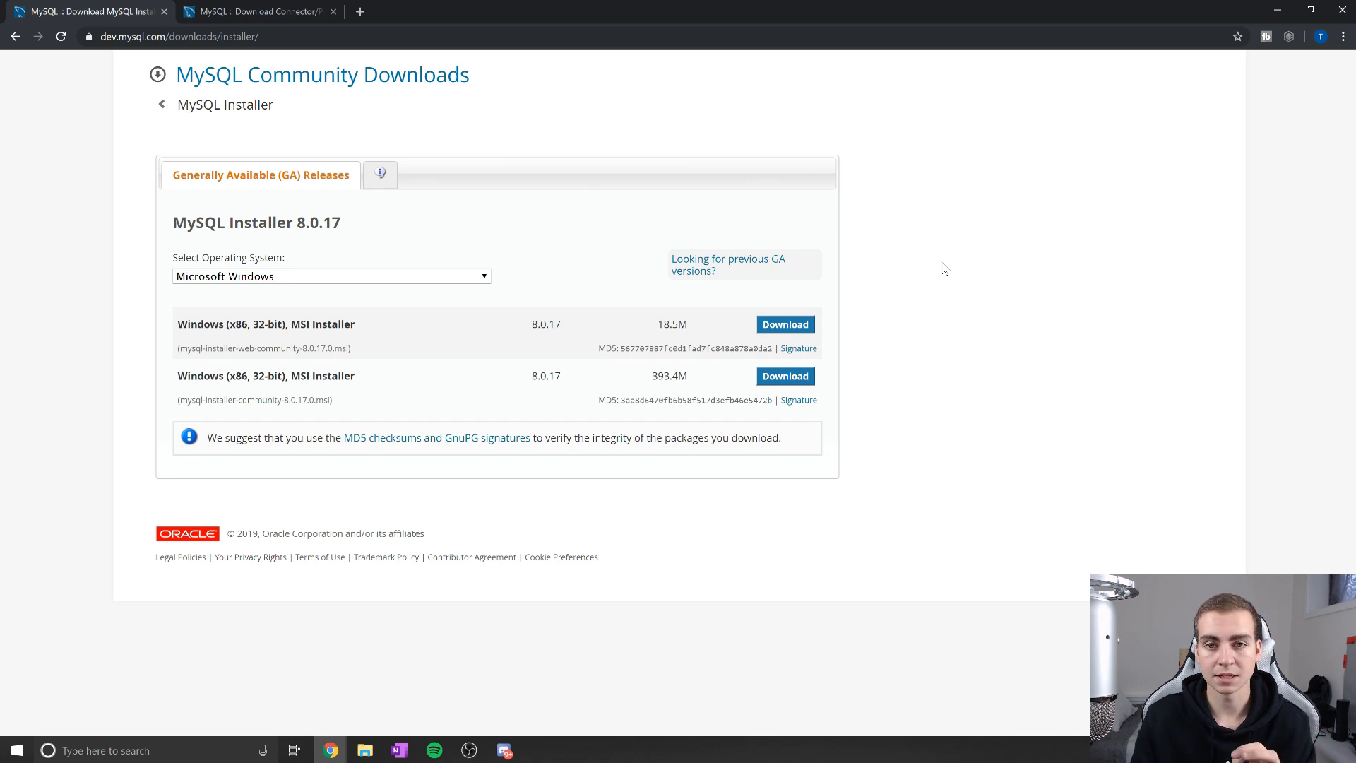
pyautogui.moveTo(946, 253)
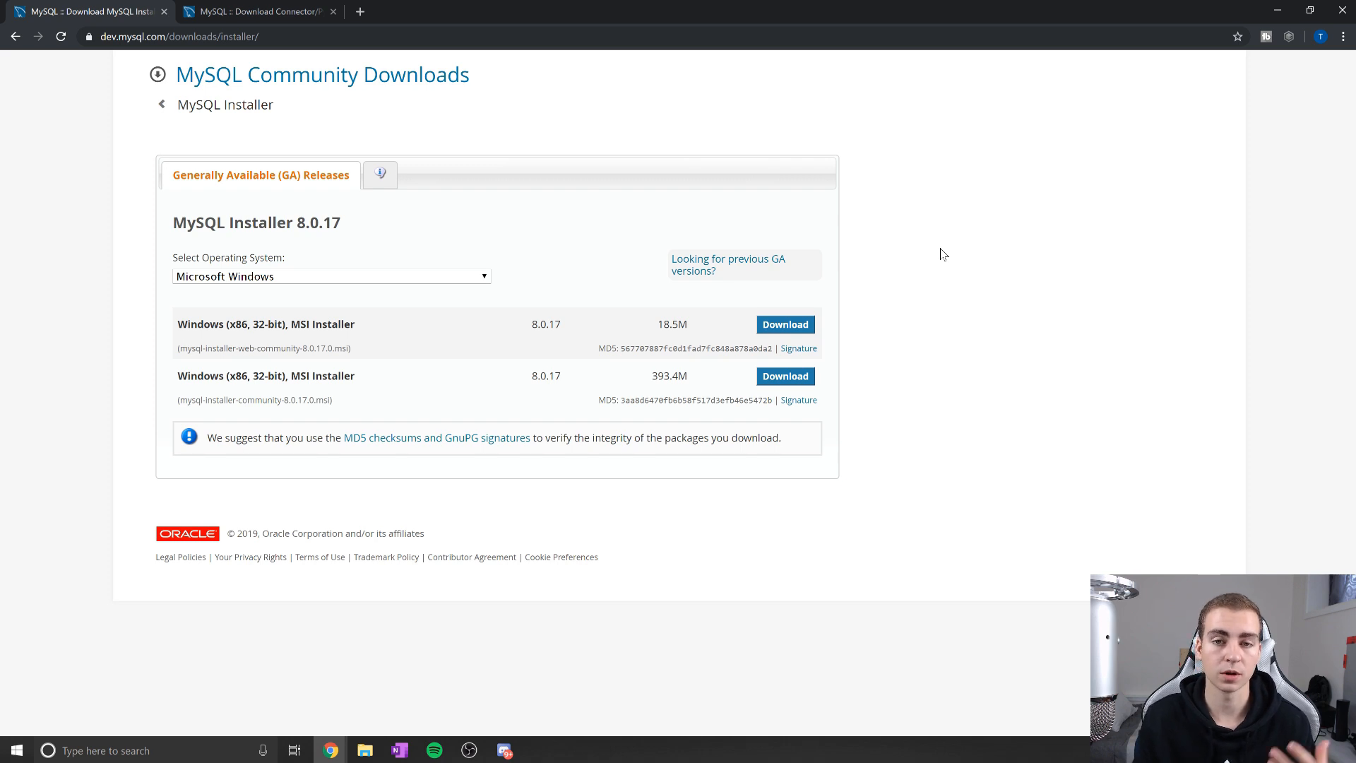
pyautogui.moveTo(947, 256)
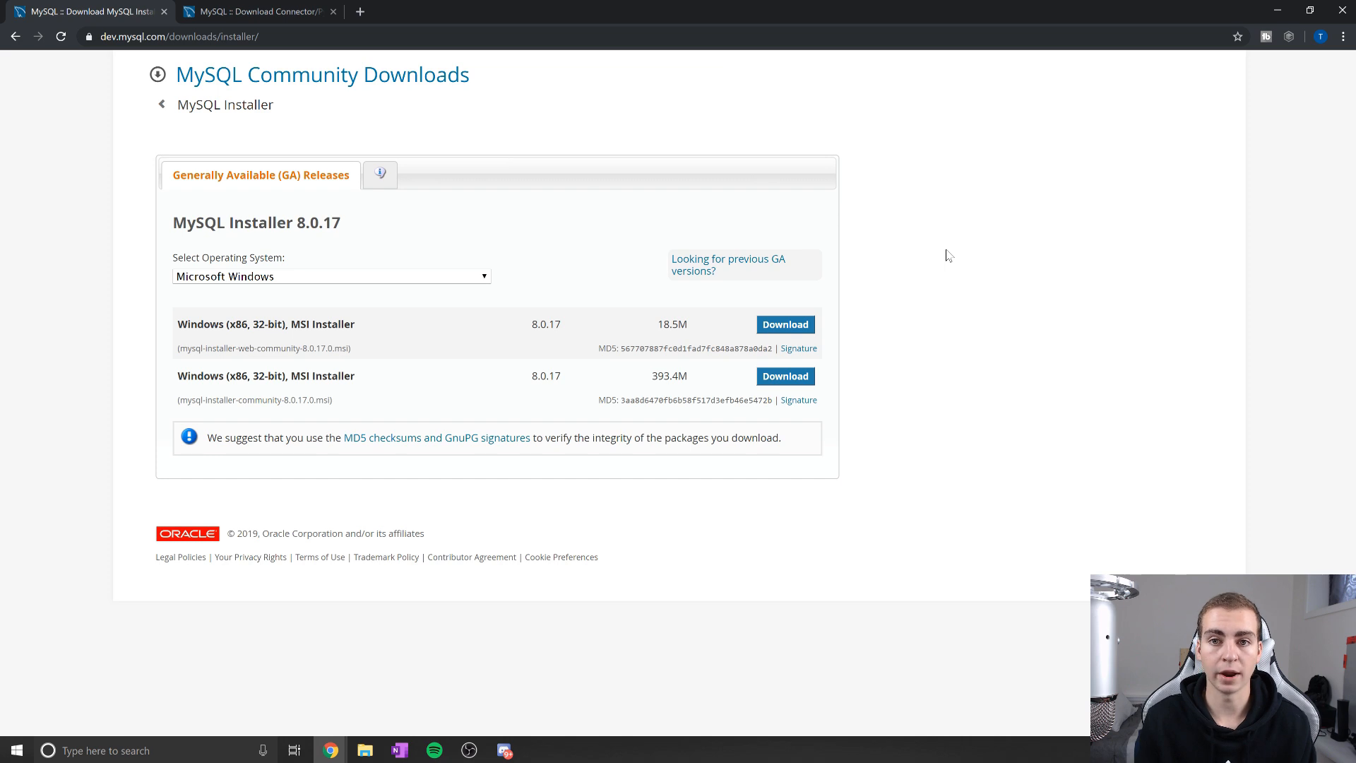
pyautogui.moveTo(823, 347)
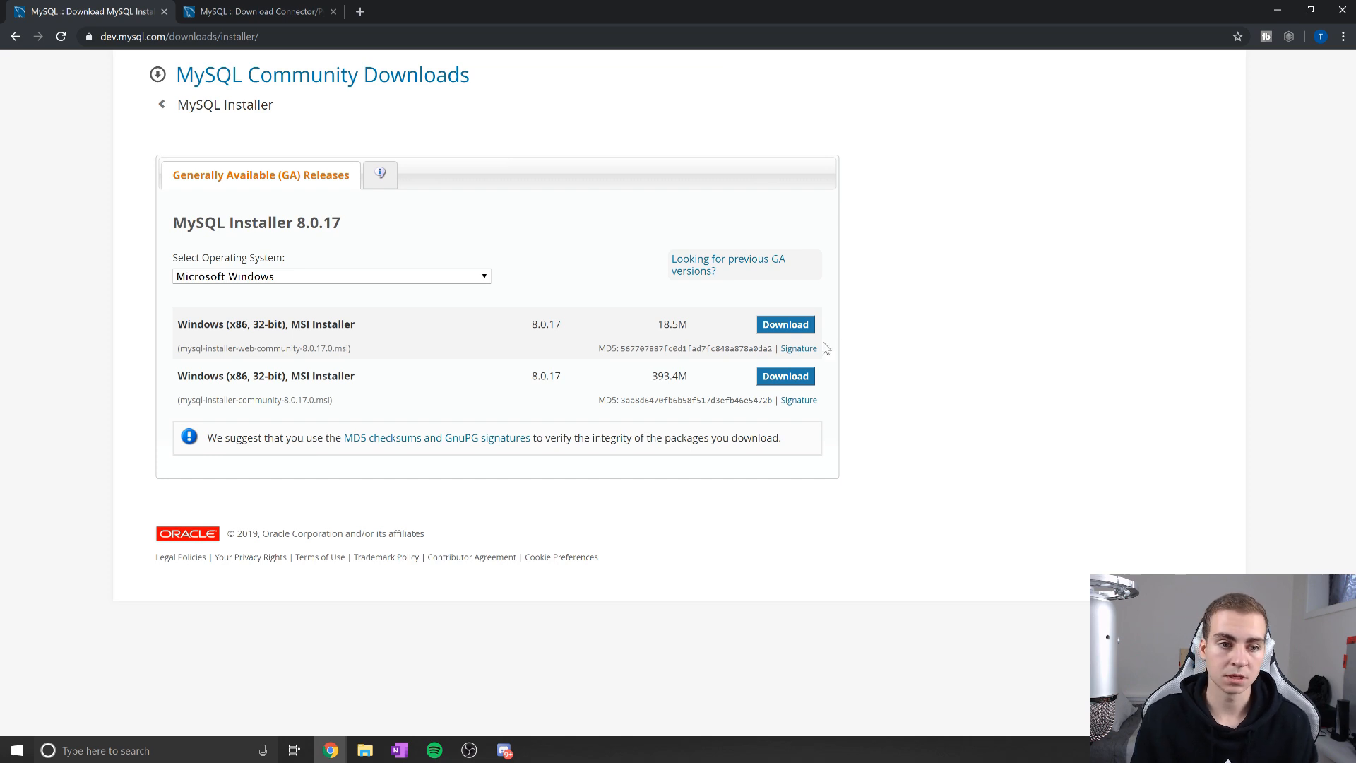
pyautogui.moveTo(829, 378)
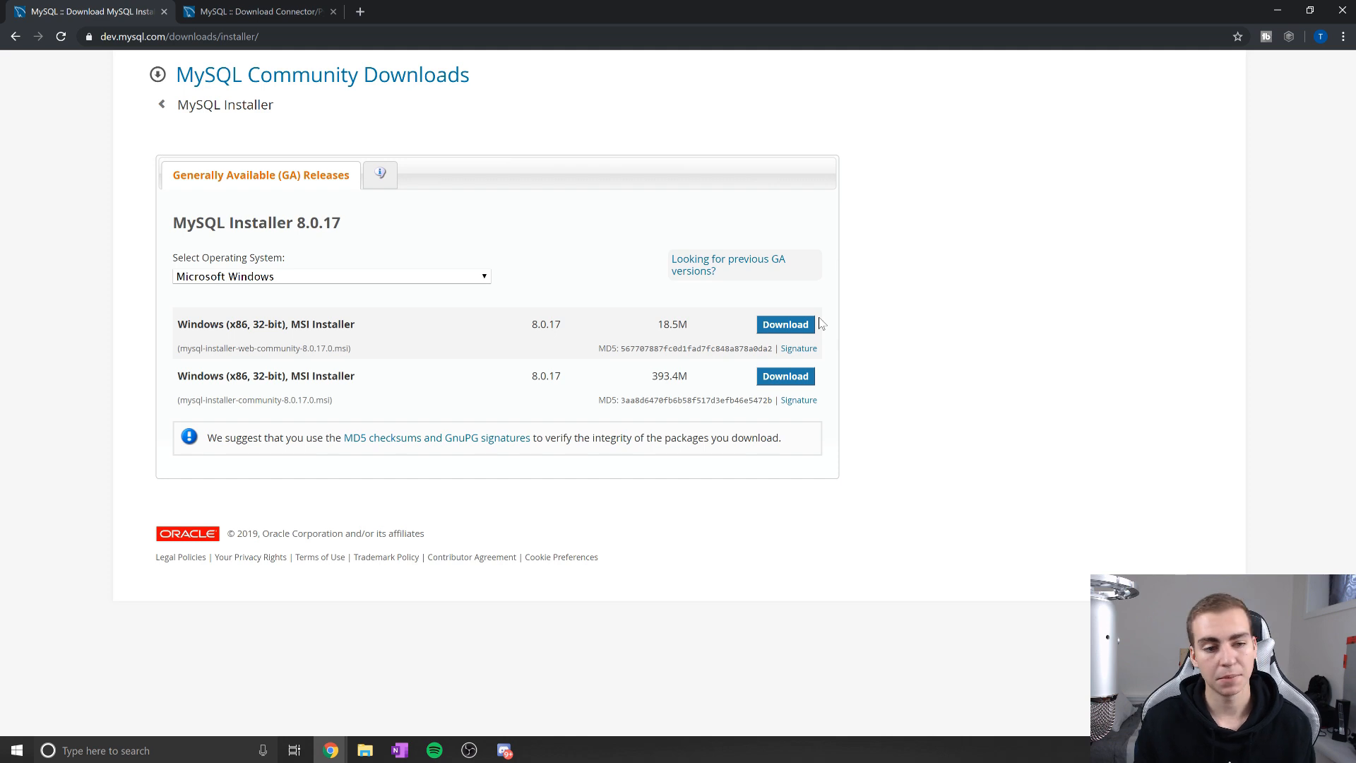
pyautogui.moveTo(907, 347)
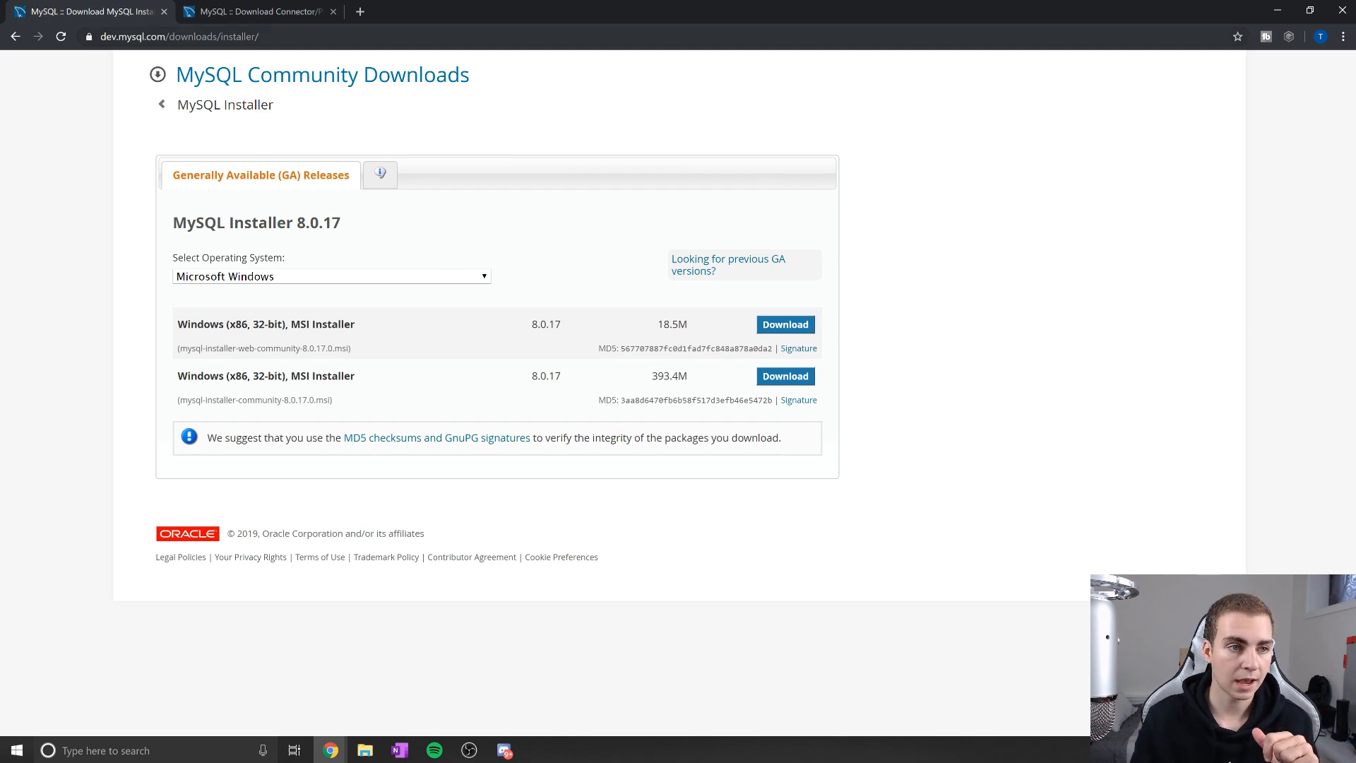
# Step: Launch the downloaded 18.5M MySQL installer MSI, keeping Developer Default as the setup type
pyautogui.click(195, 37)
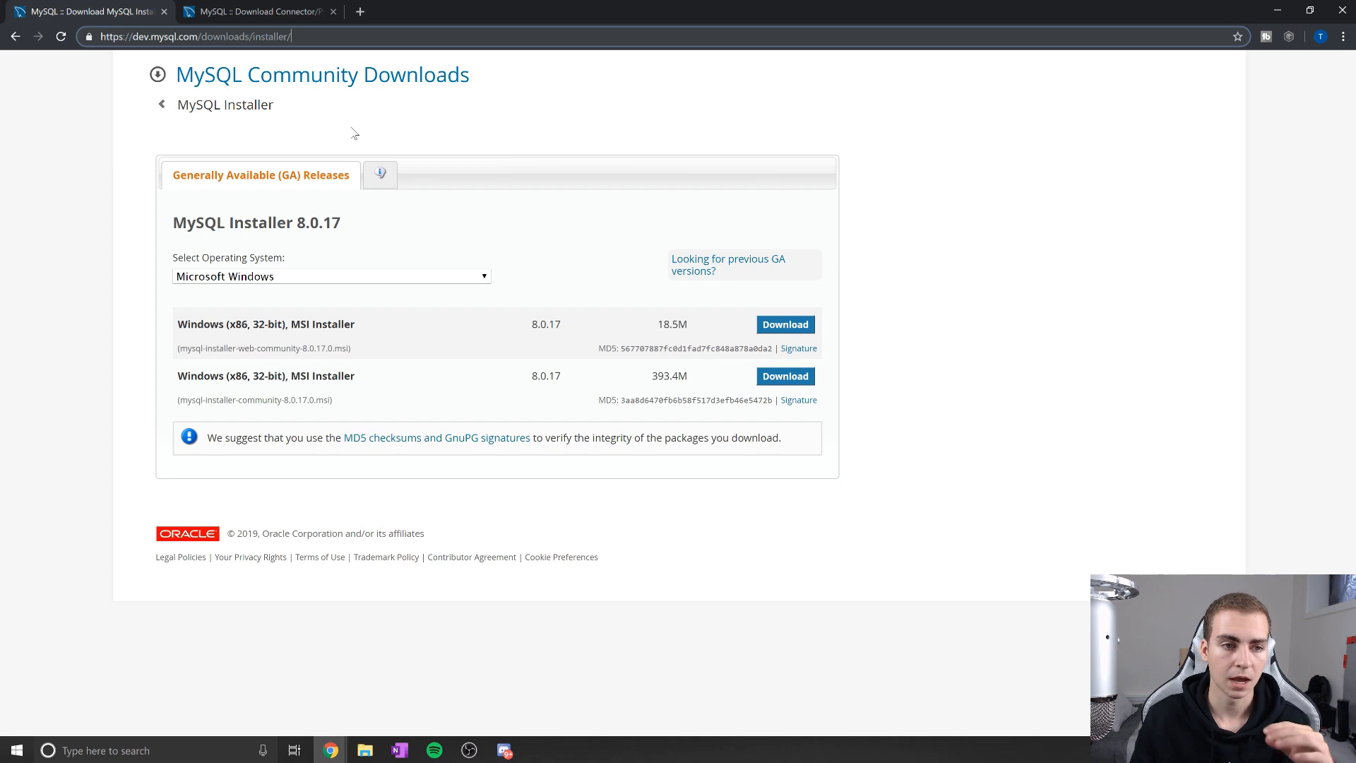
pyautogui.moveTo(496, 133)
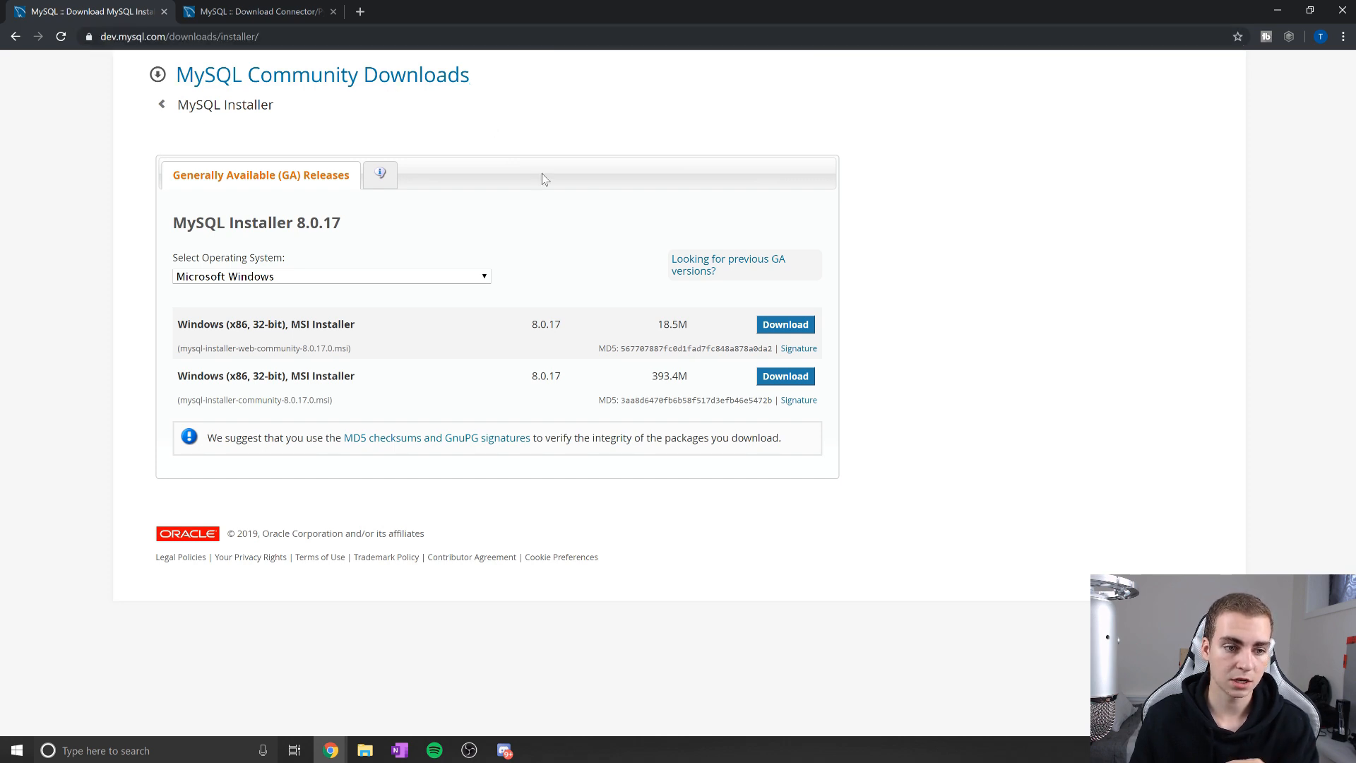
pyautogui.moveTo(517, 277)
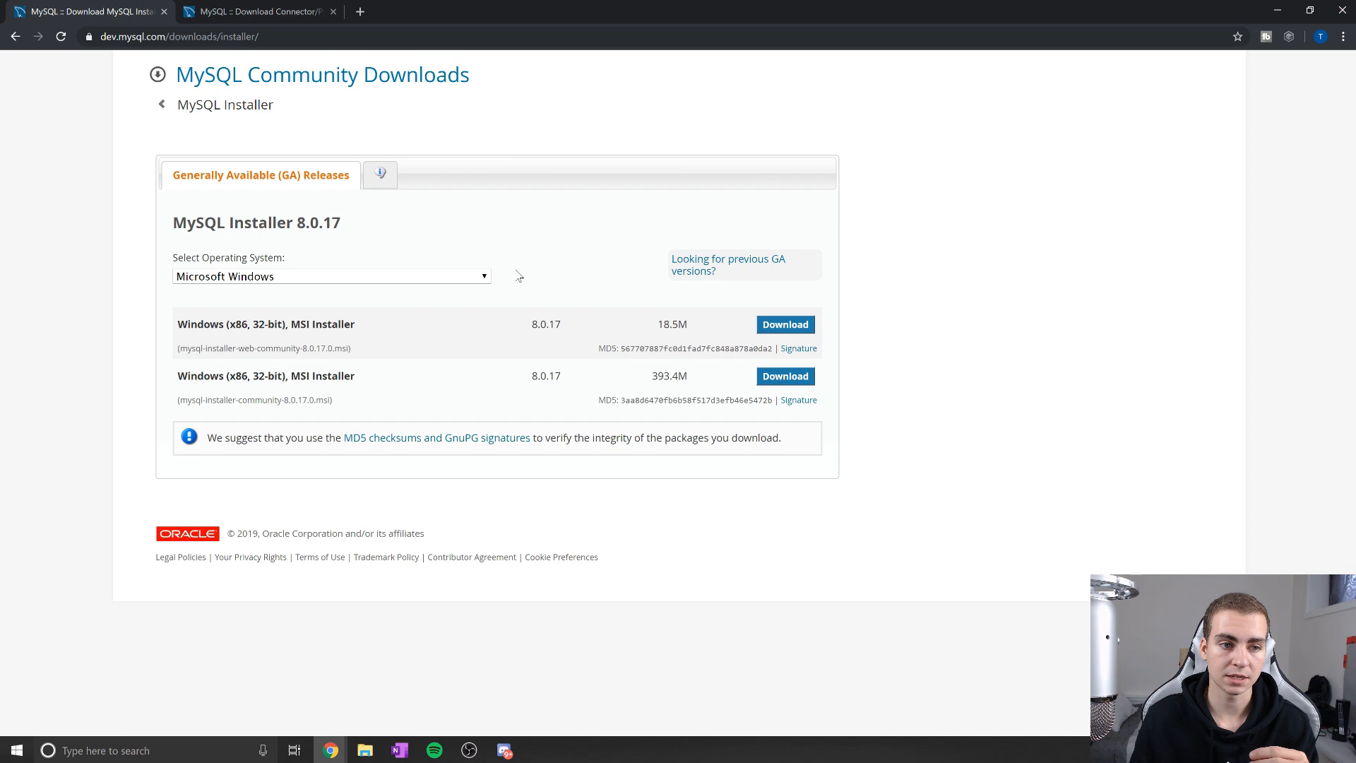
pyautogui.moveTo(661, 317)
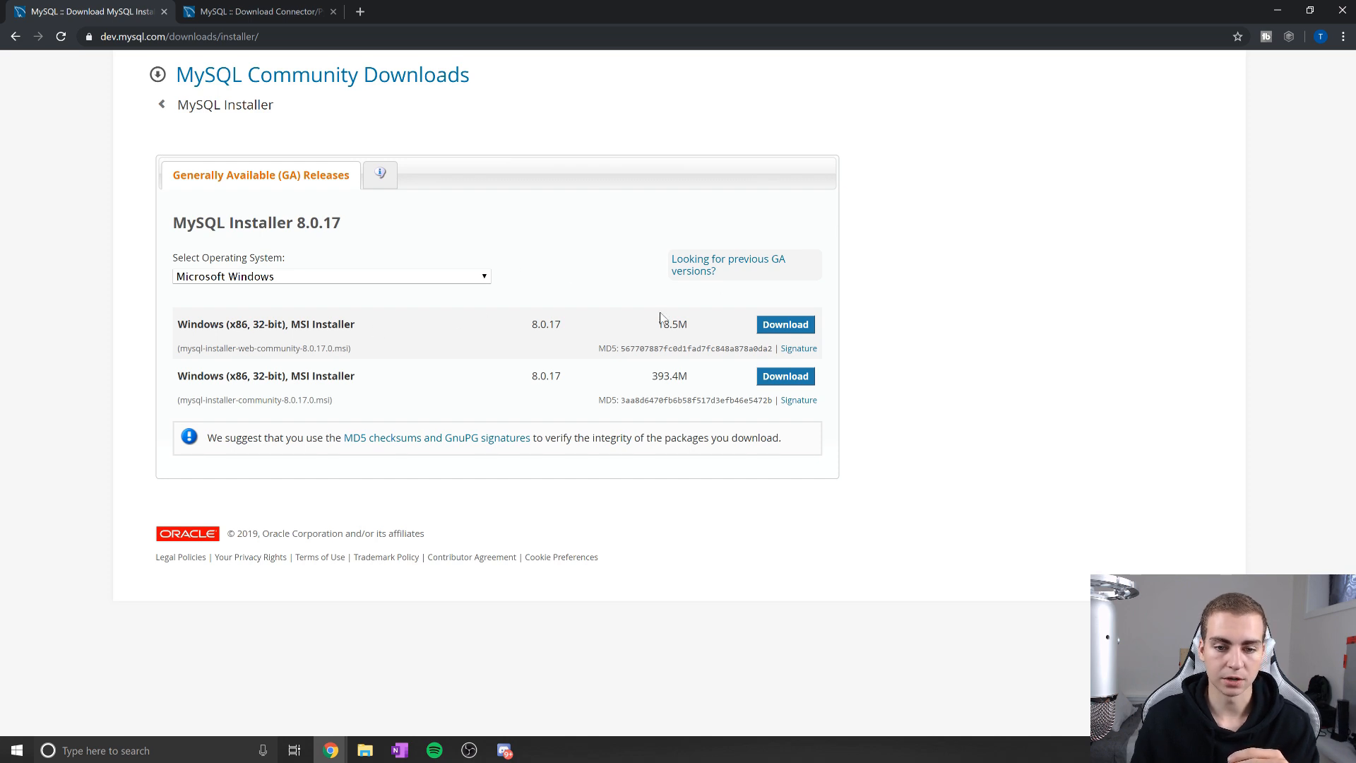
pyautogui.moveTo(688, 370)
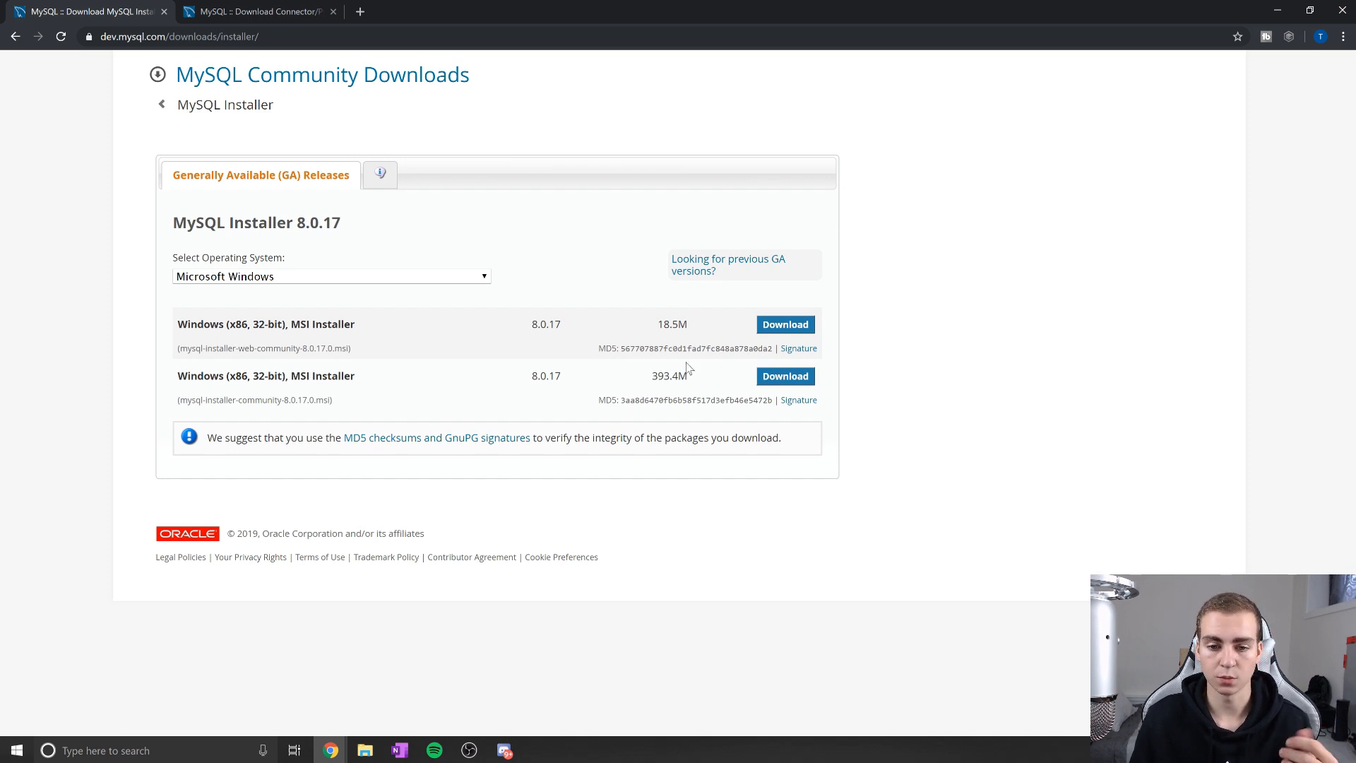
pyautogui.moveTo(692, 387)
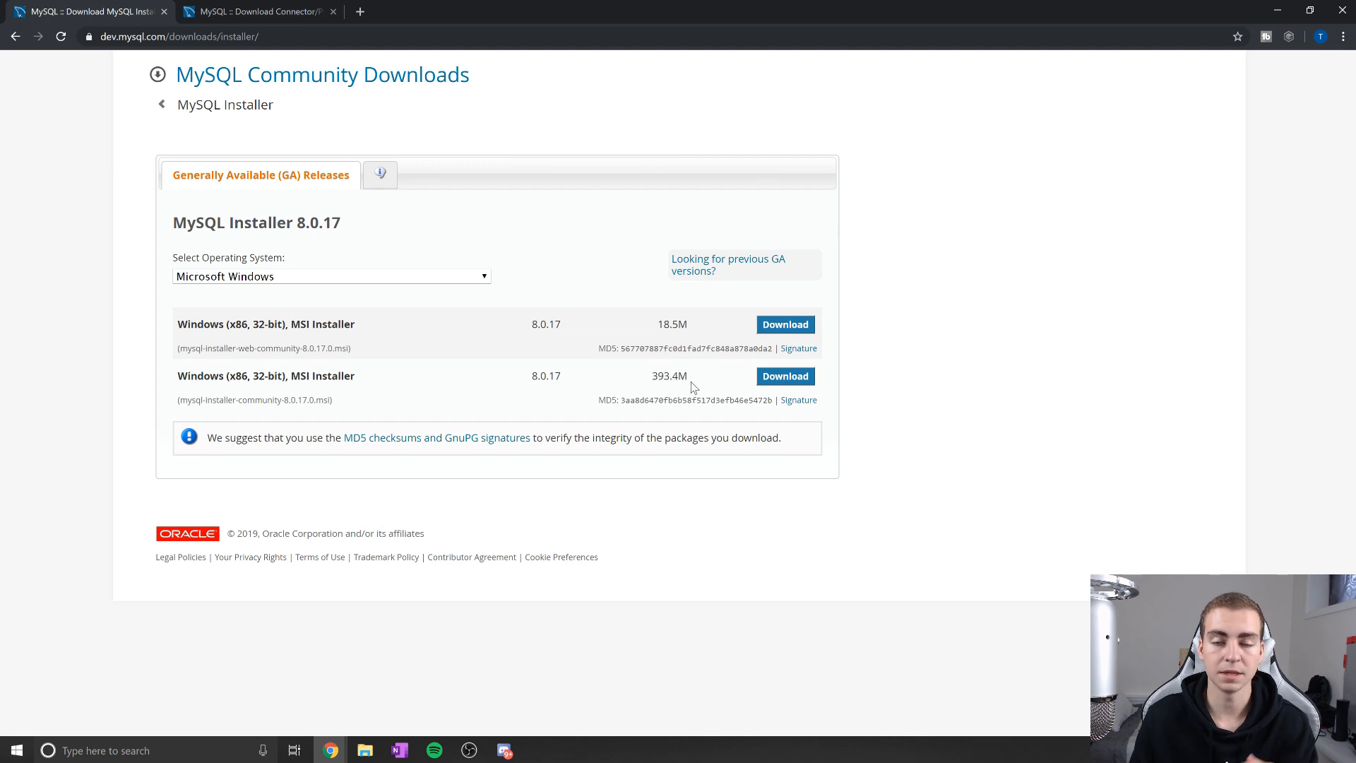
pyautogui.doubleClick(672, 323)
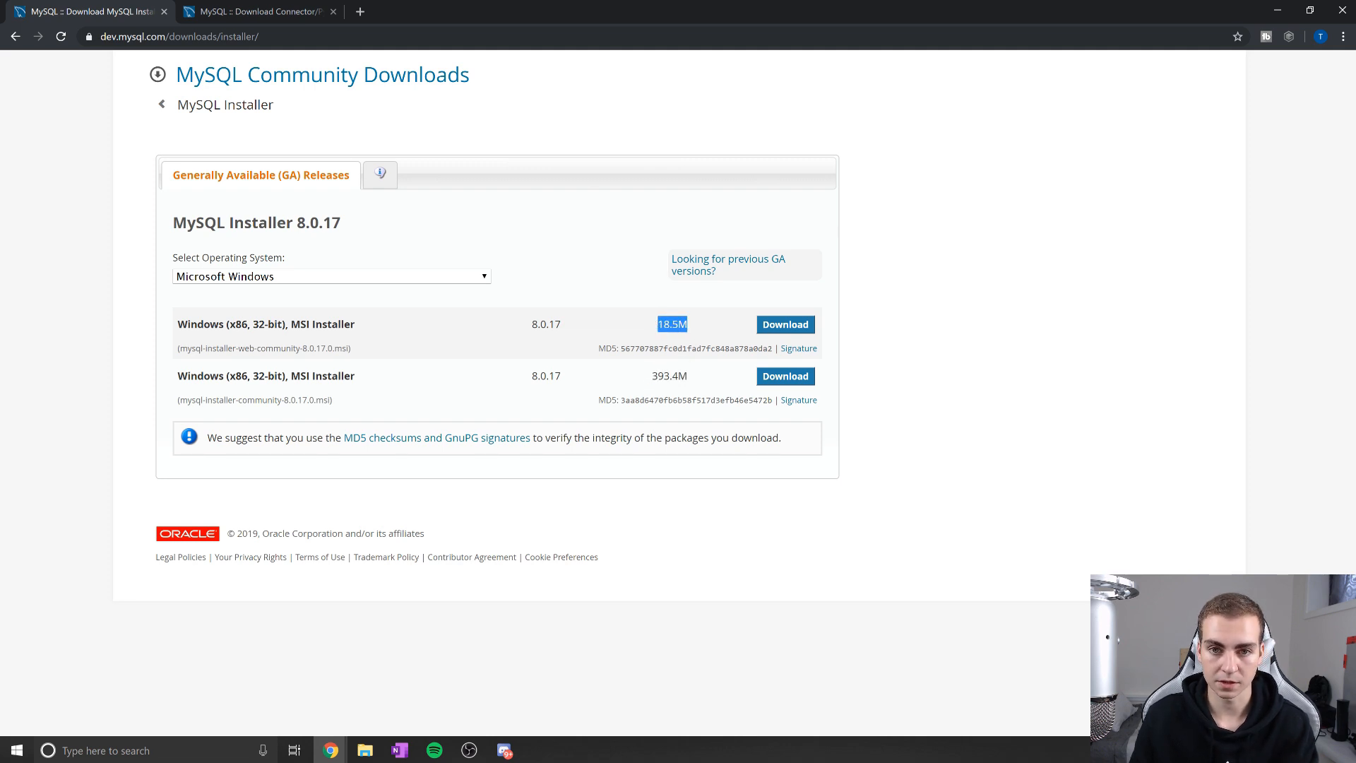
pyautogui.moveTo(699, 331)
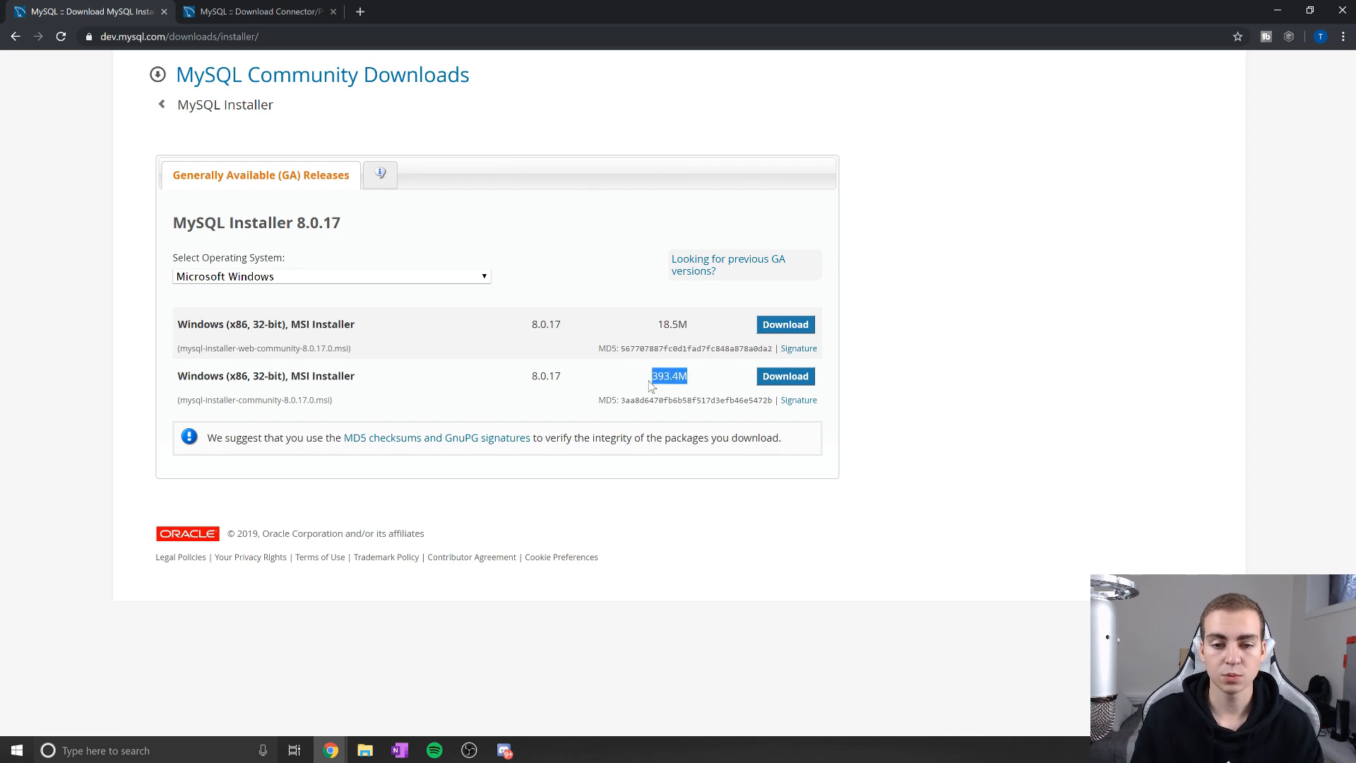
pyautogui.moveTo(632, 471)
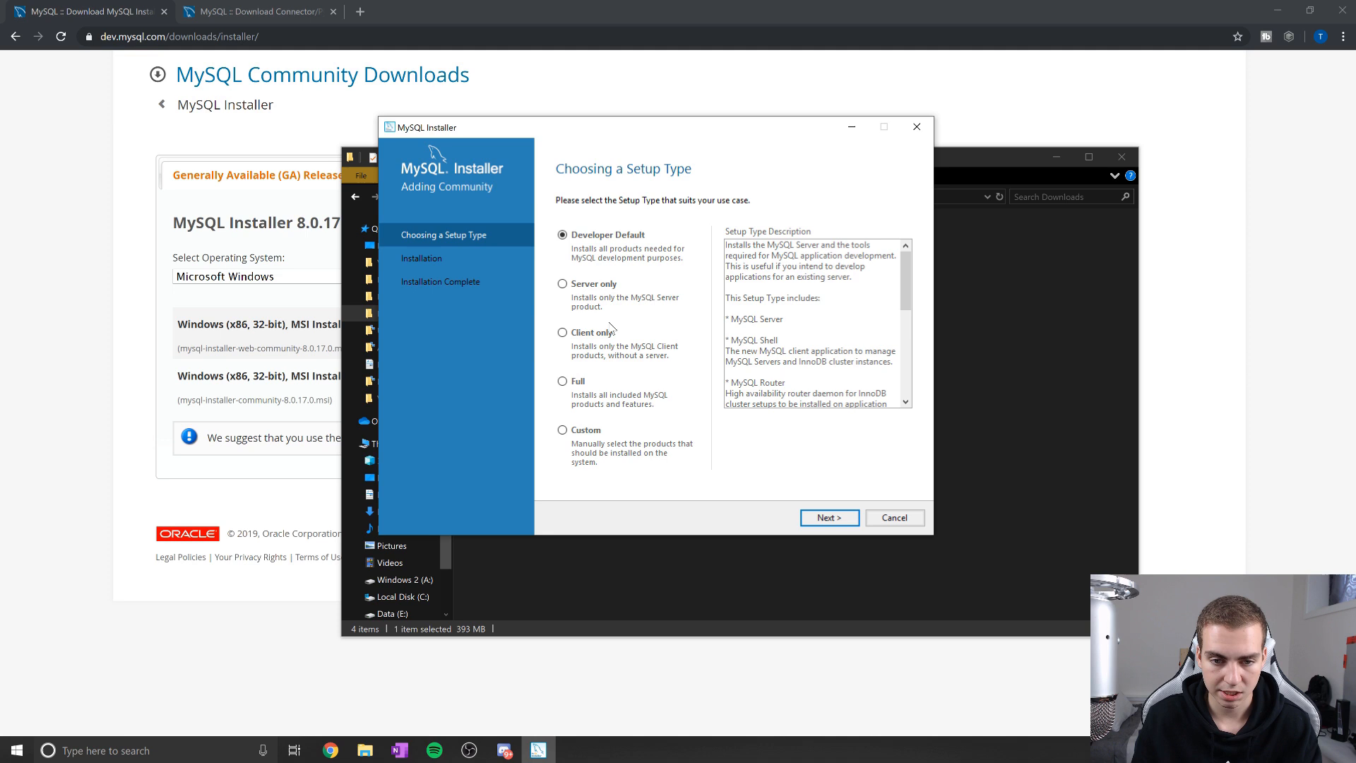
pyautogui.moveTo(635, 403)
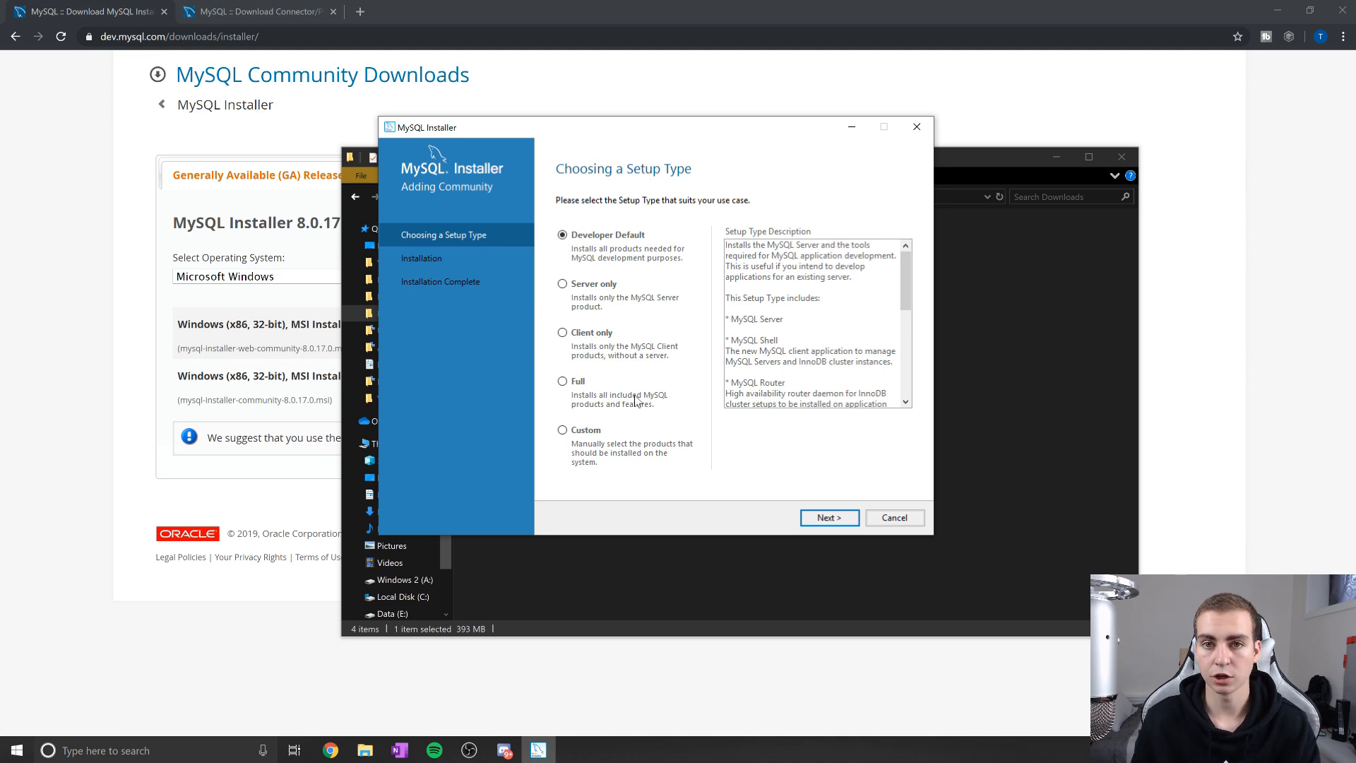
pyautogui.moveTo(547, 234)
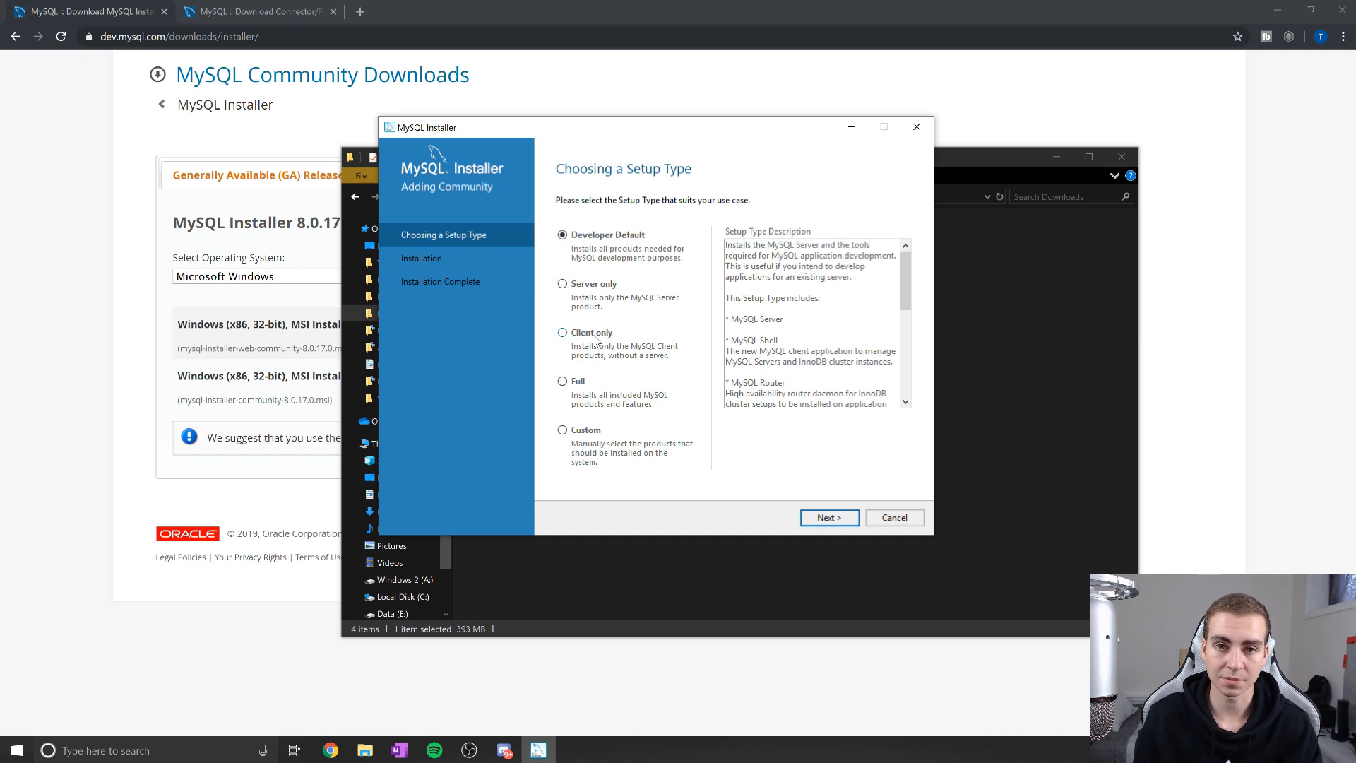
pyautogui.moveTo(612, 372)
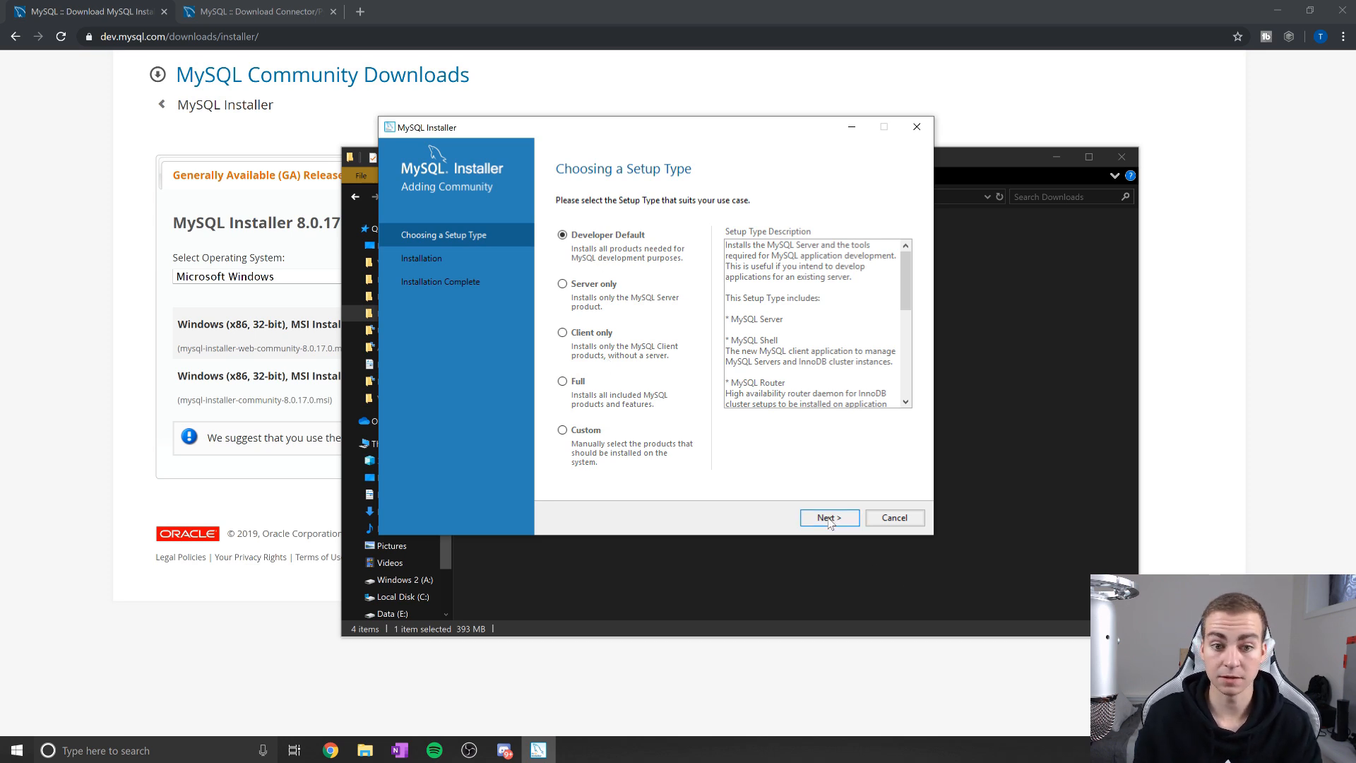
# Step: Accept Developer Default and continue past the unmet MySQL For Excel requirement to the install list
pyautogui.click(828, 517)
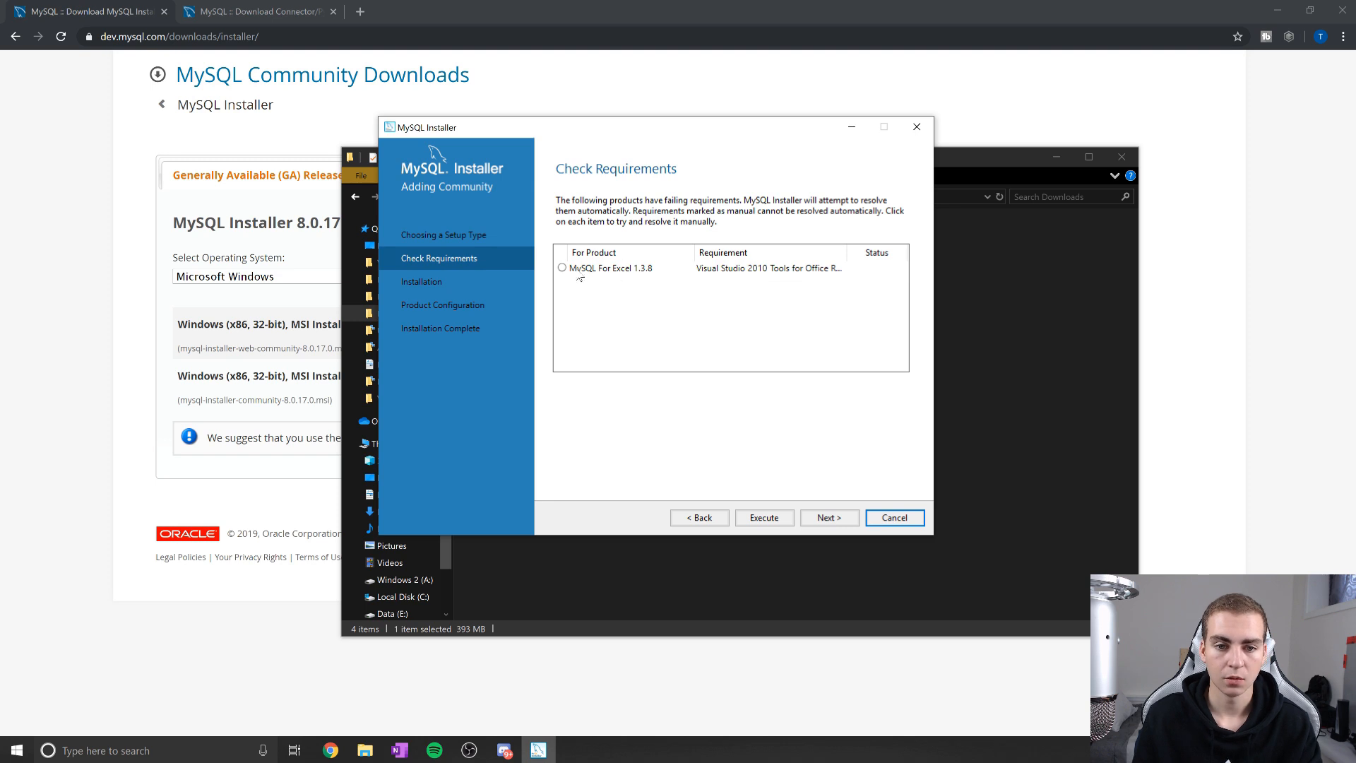
pyautogui.click(610, 267)
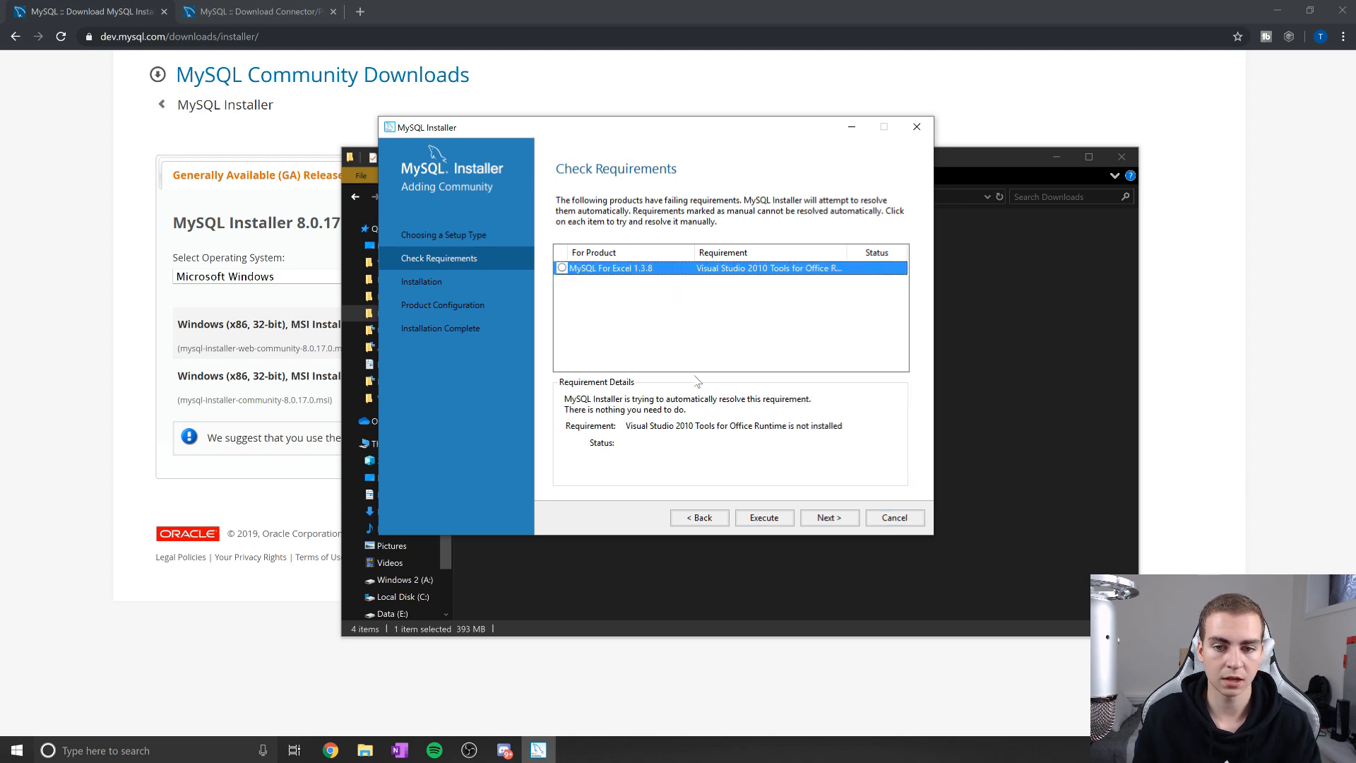
pyautogui.click(828, 517)
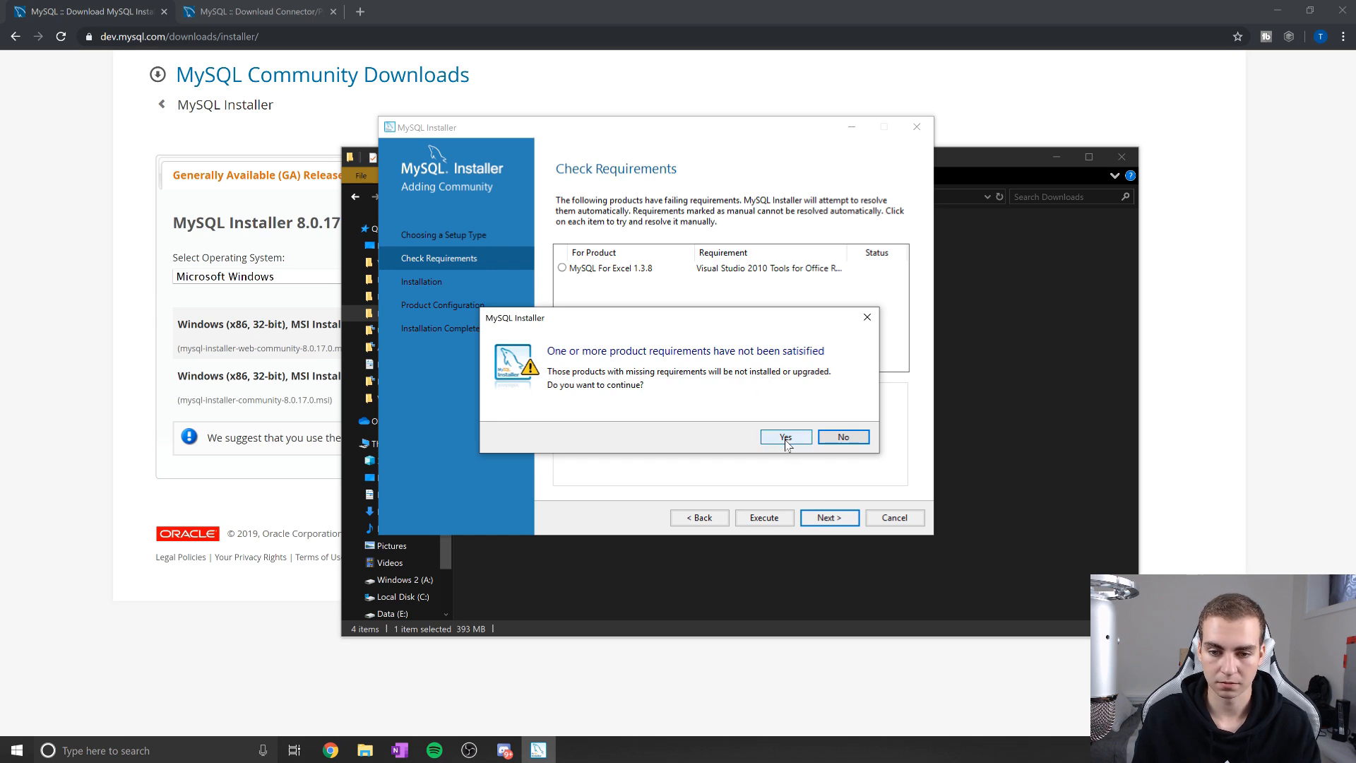
pyautogui.click(784, 436)
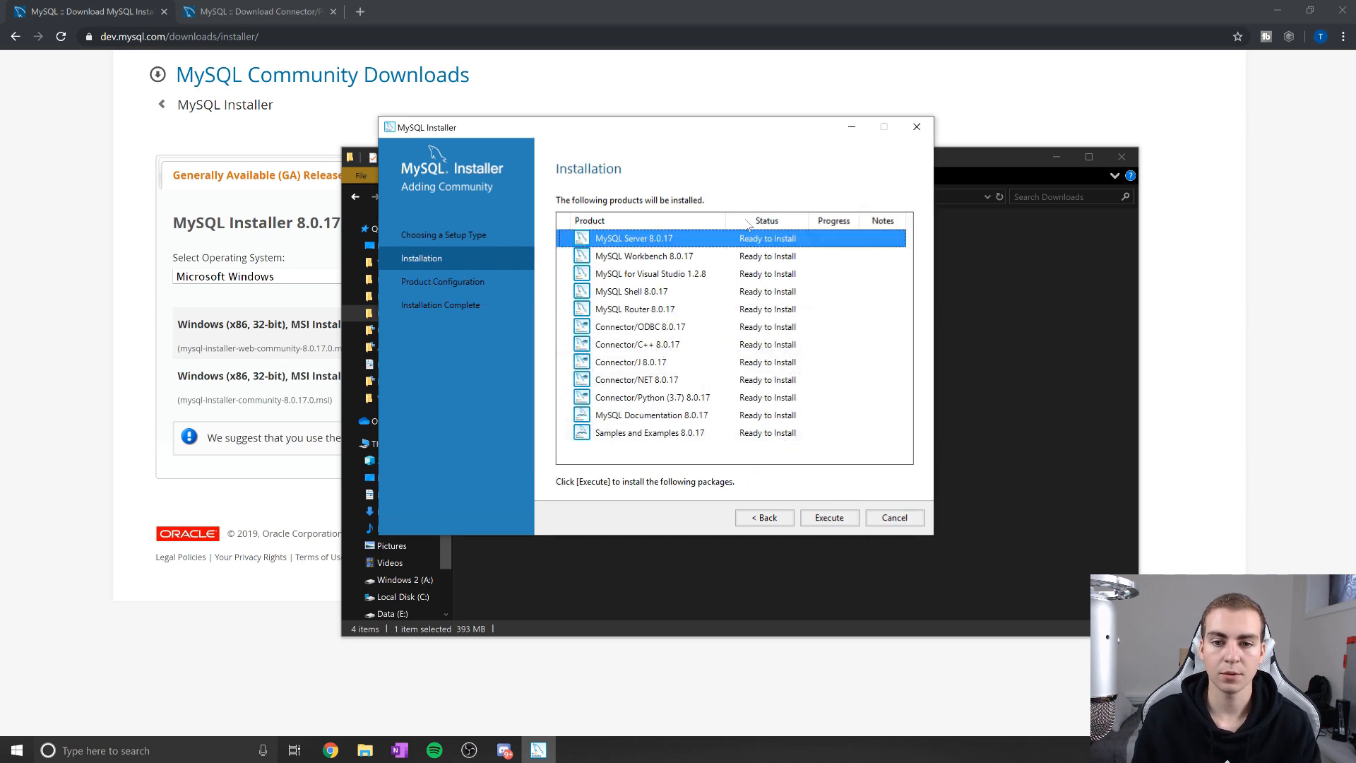
# Step: Execute installation of all products and inspect the failed Connector/Python 8.0.17 row
pyautogui.click(828, 517)
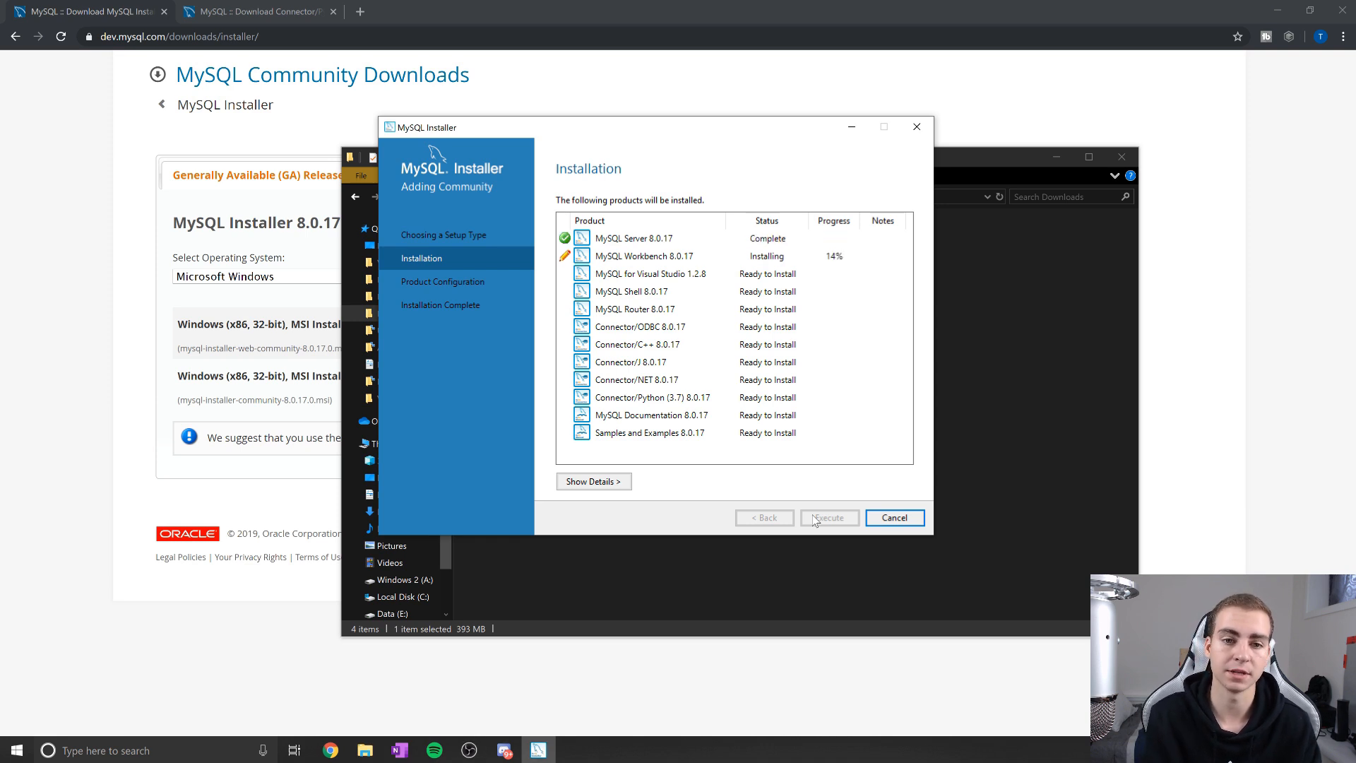
pyautogui.moveTo(852, 384)
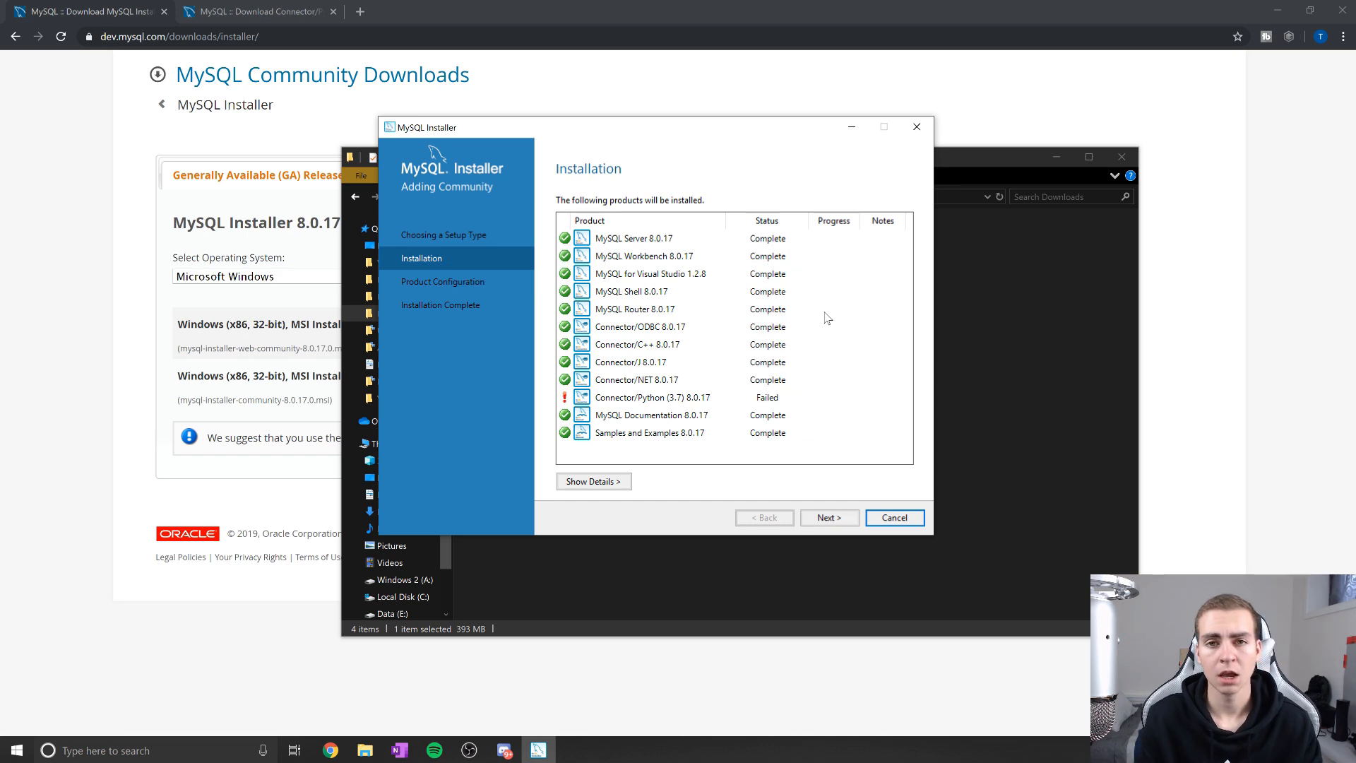
pyautogui.click(652, 397)
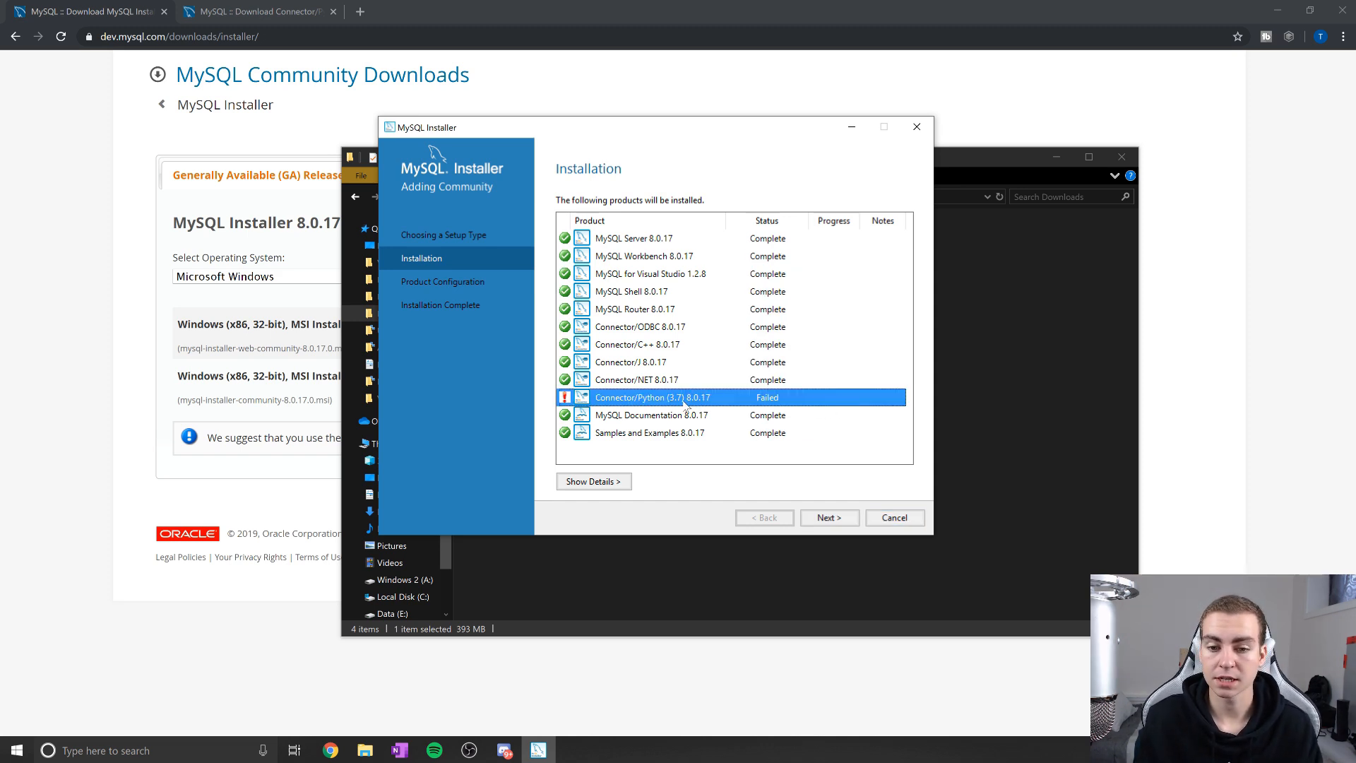
pyautogui.moveTo(717, 414)
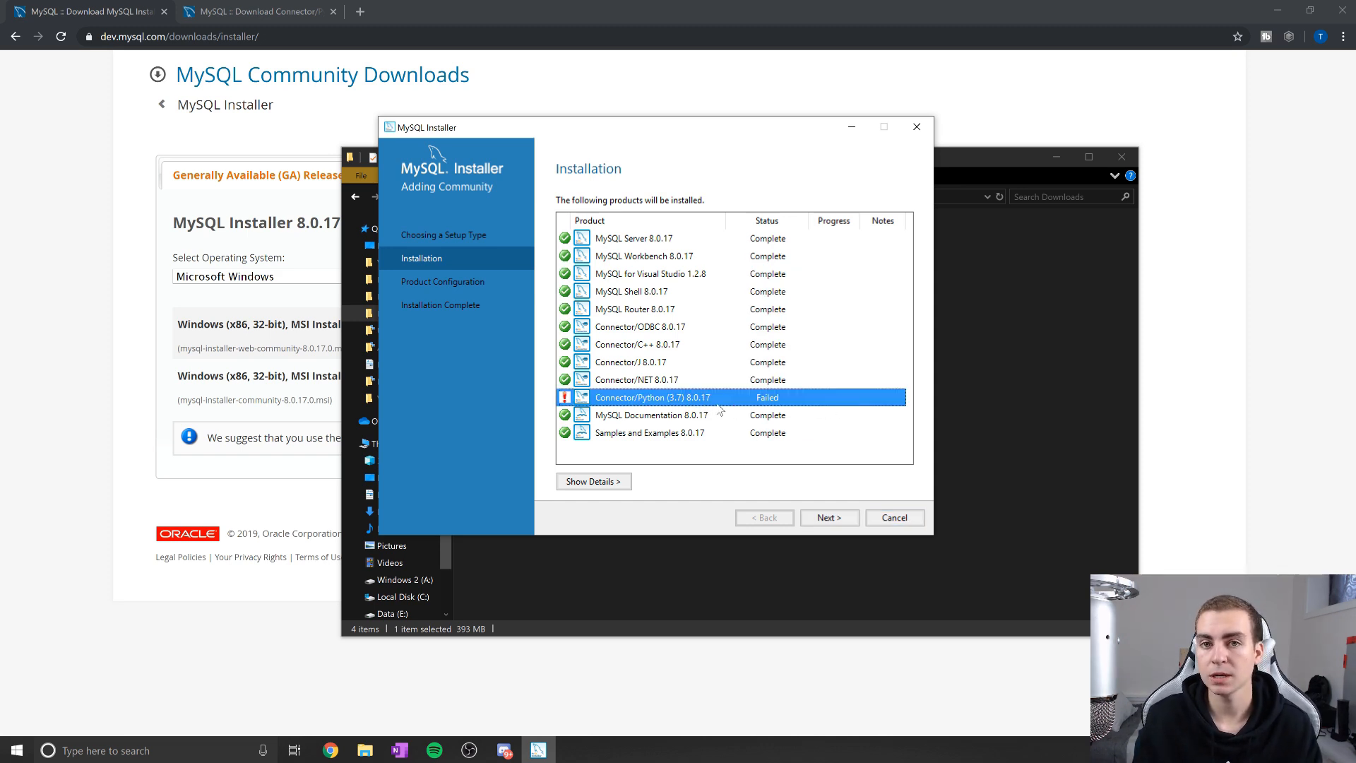
pyautogui.moveTo(822, 511)
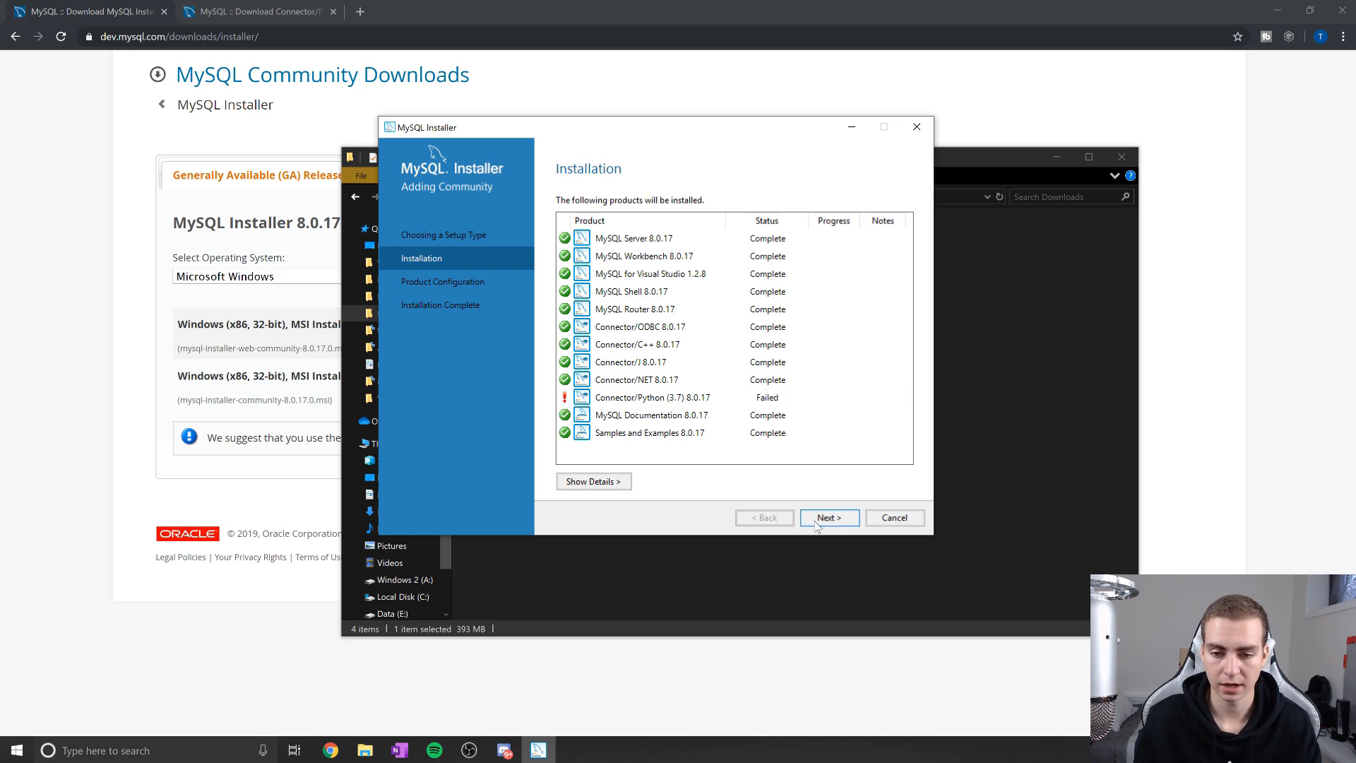
pyautogui.moveTo(873, 390)
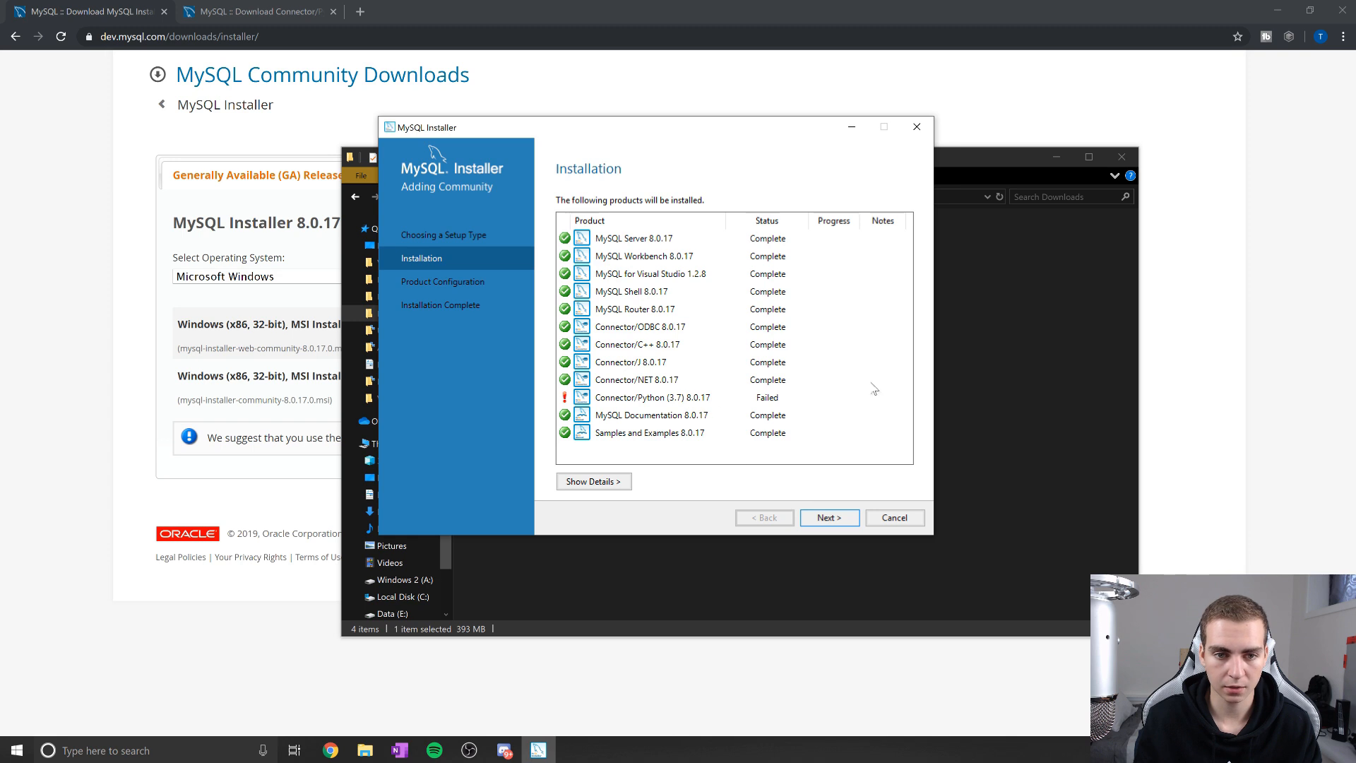
# Step: Start server configuration keeping Standalone MySQL Server, reaching Type and Networking
pyautogui.click(826, 517)
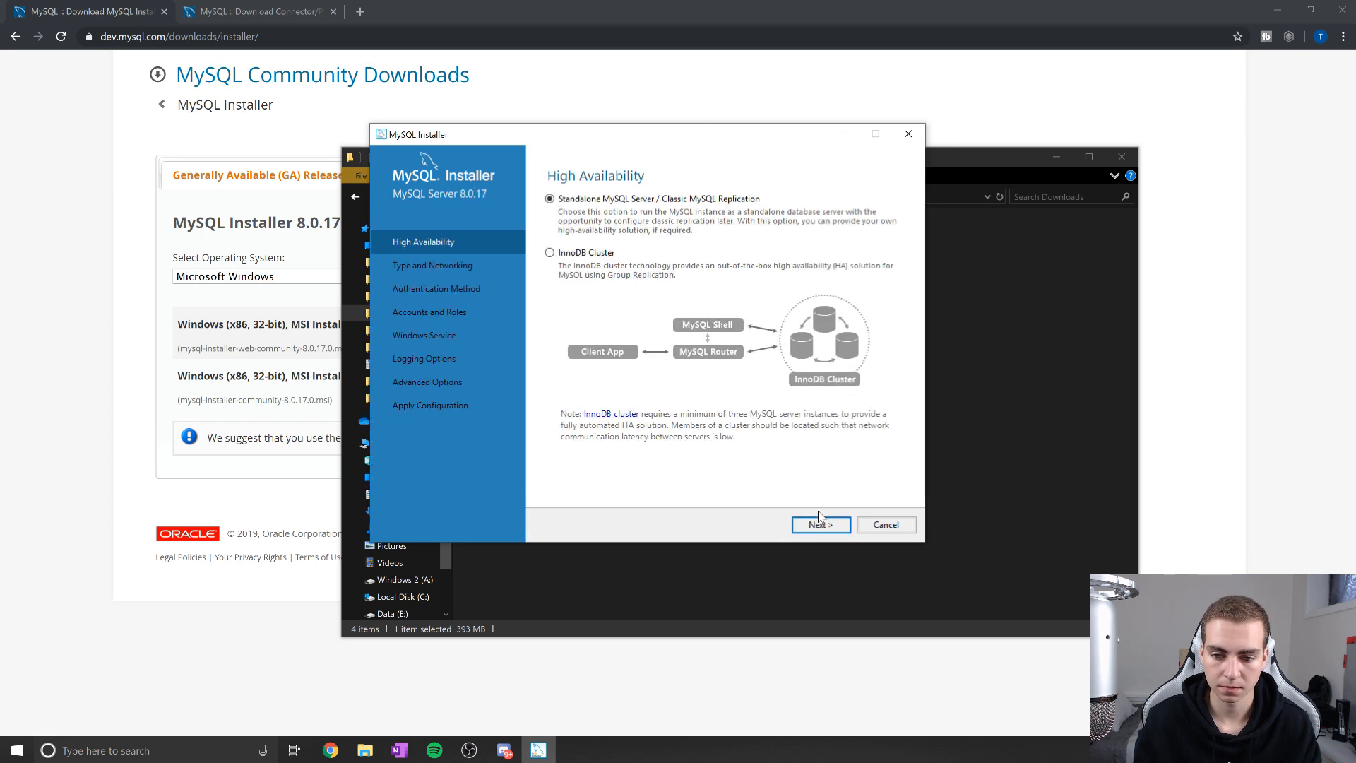
pyautogui.moveTo(586, 308)
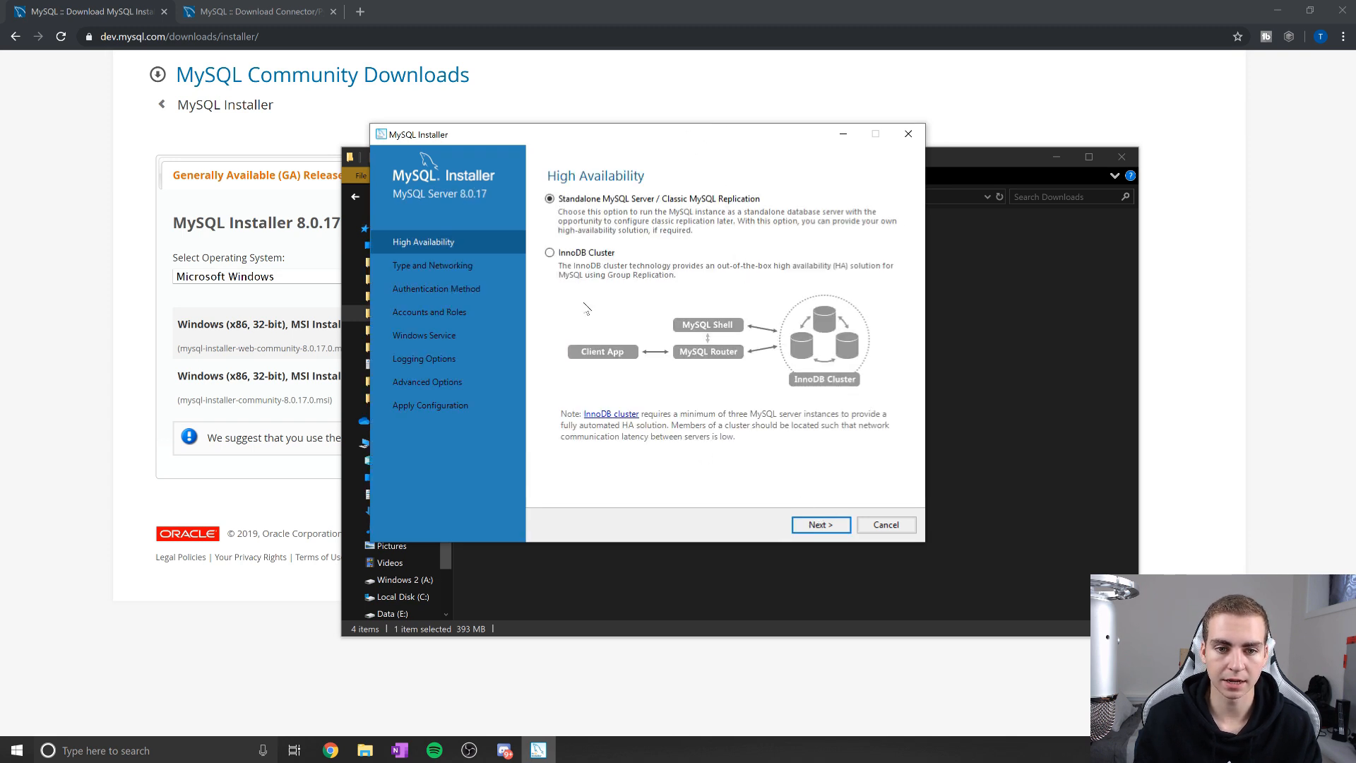
pyautogui.moveTo(579, 272)
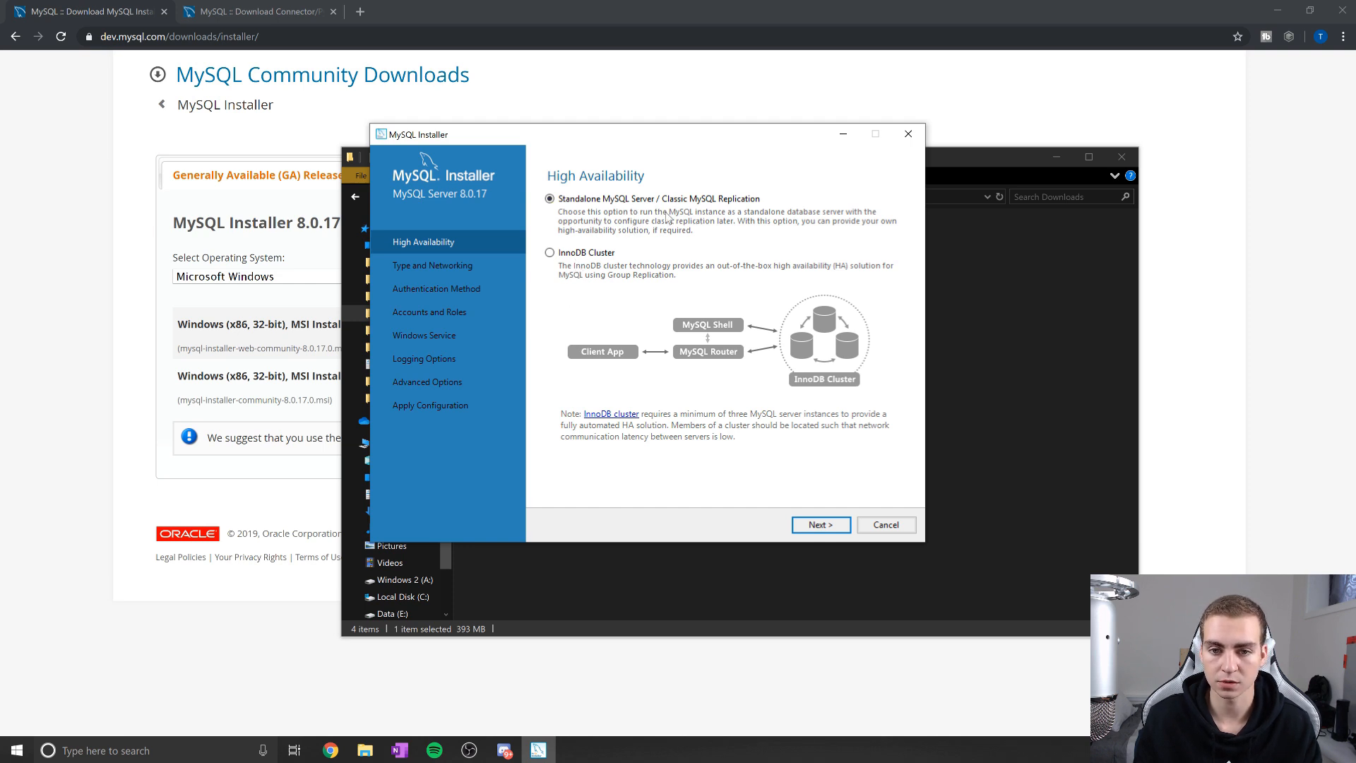
pyautogui.moveTo(610, 276)
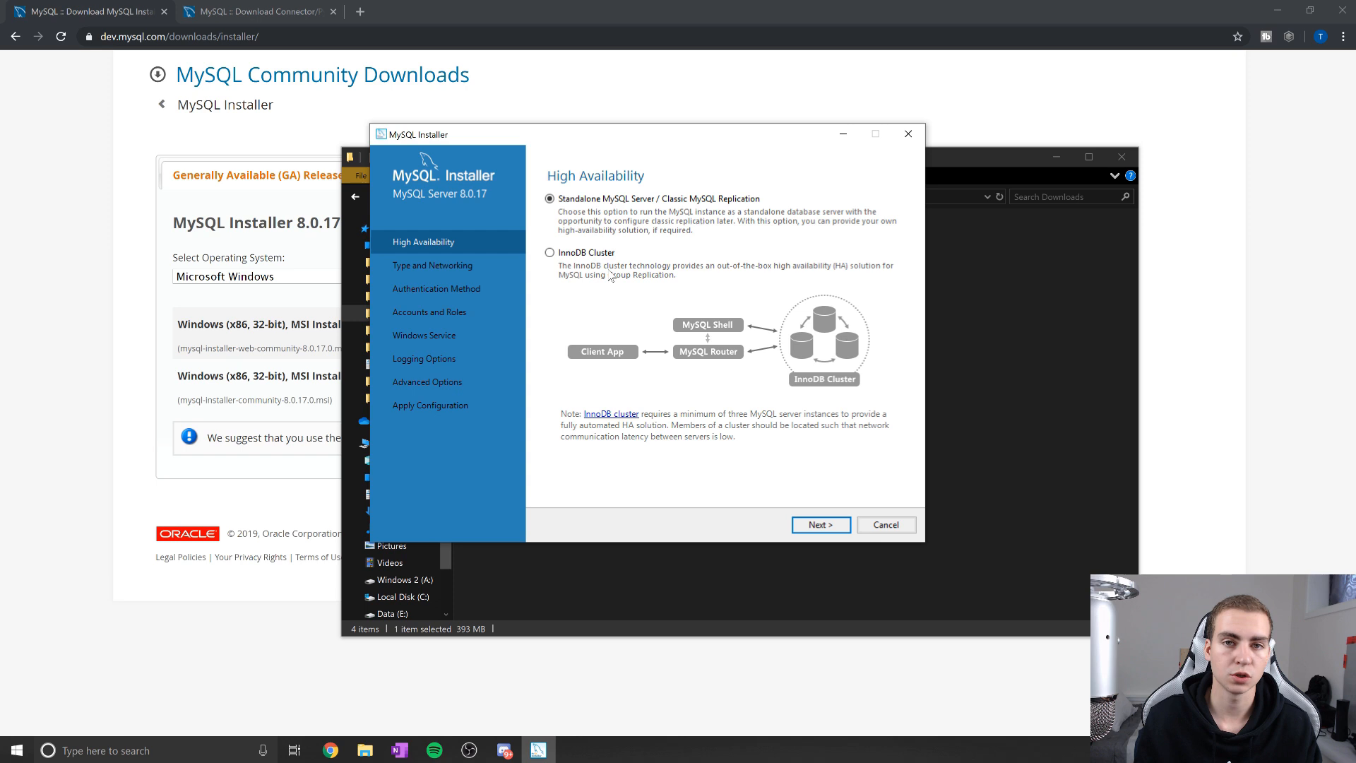
pyautogui.click(819, 524)
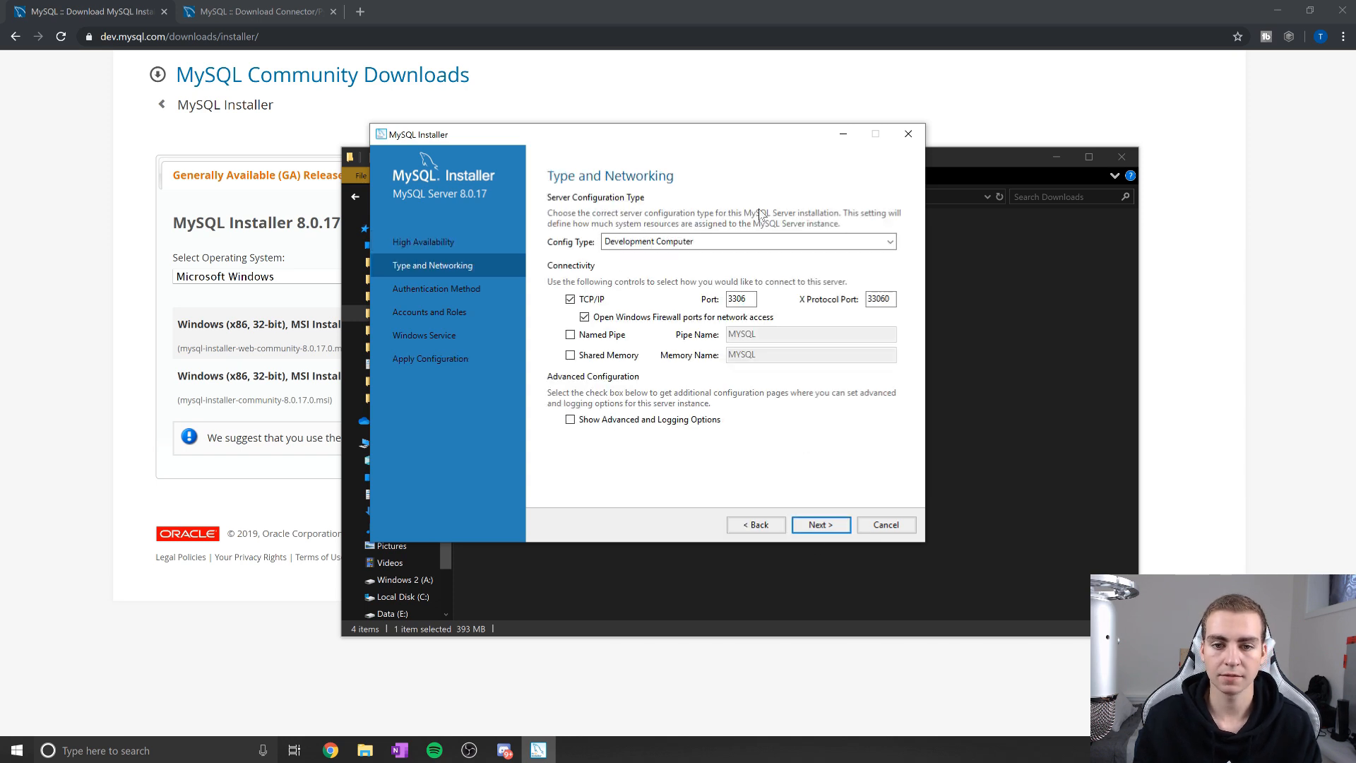
pyautogui.moveTo(773, 380)
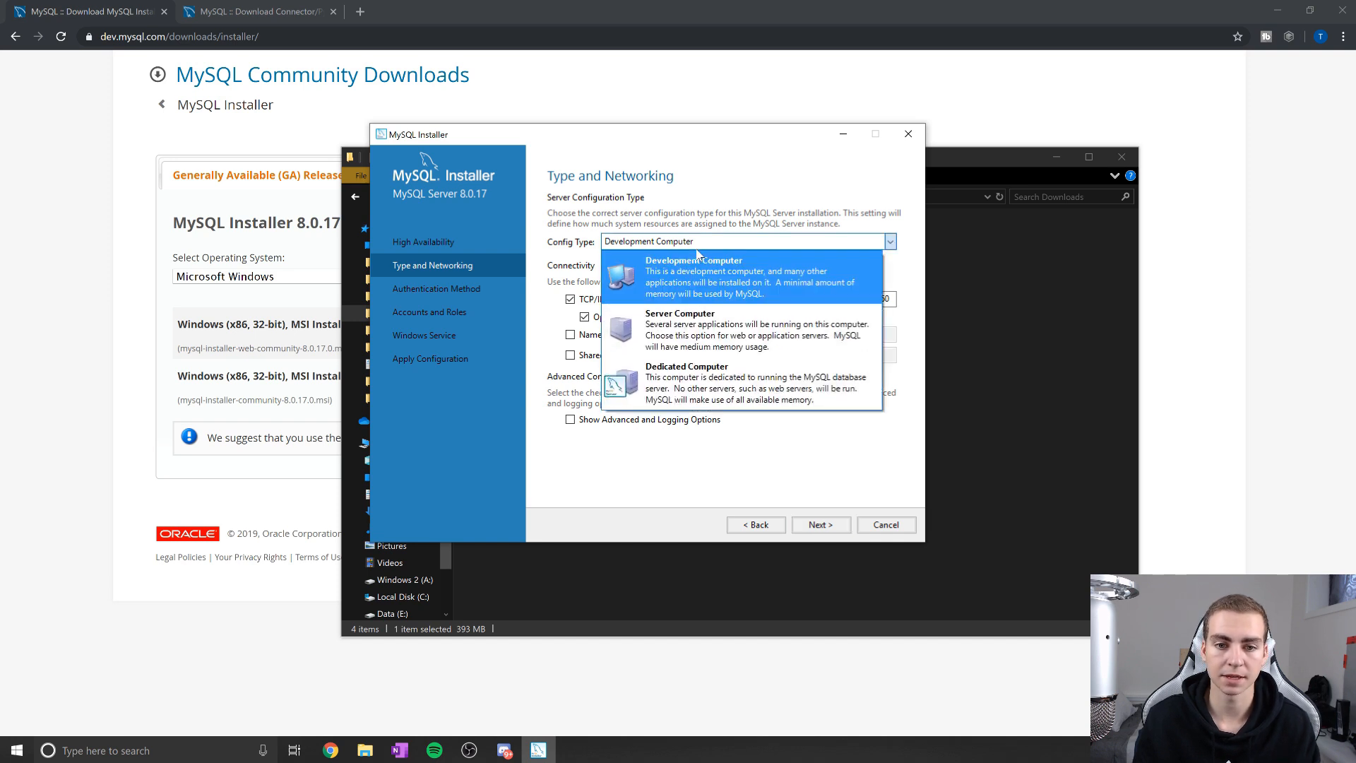
pyautogui.moveTo(707, 292)
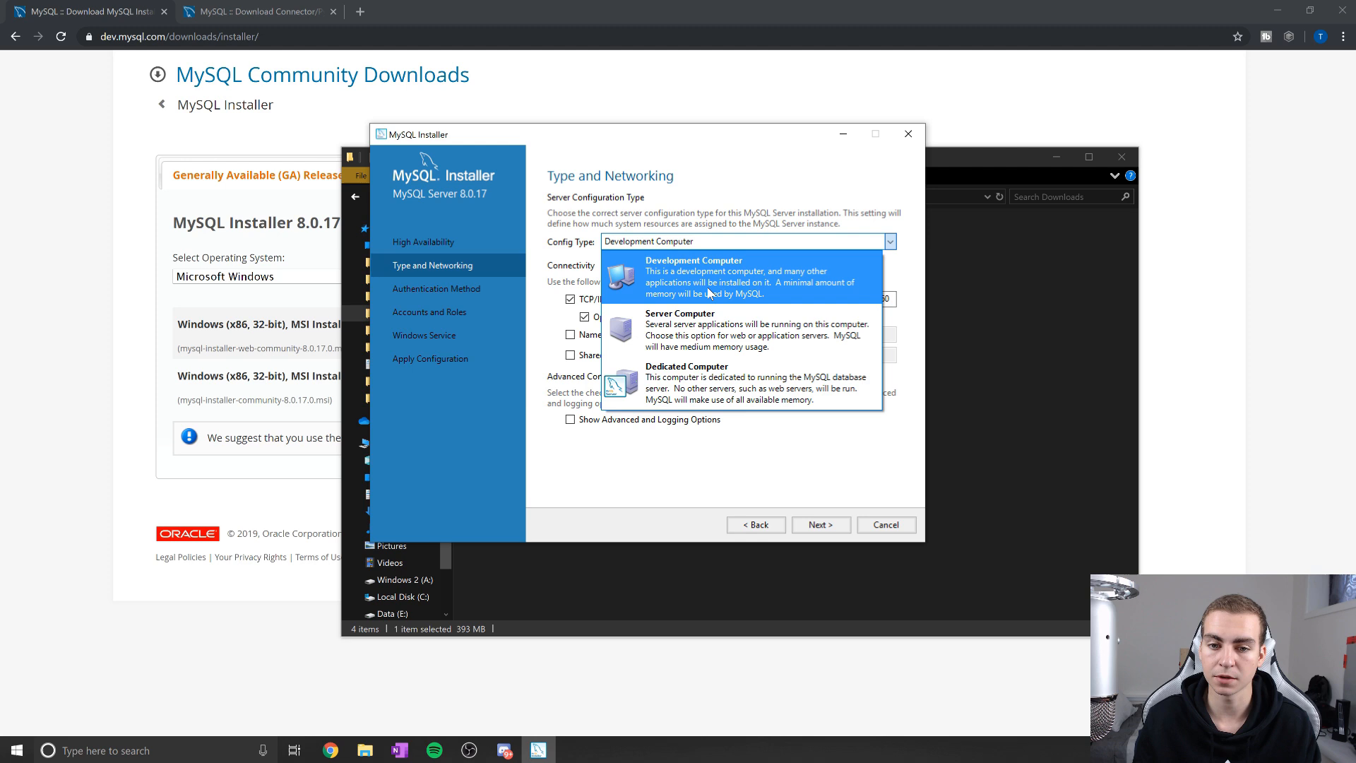
pyautogui.moveTo(726, 329)
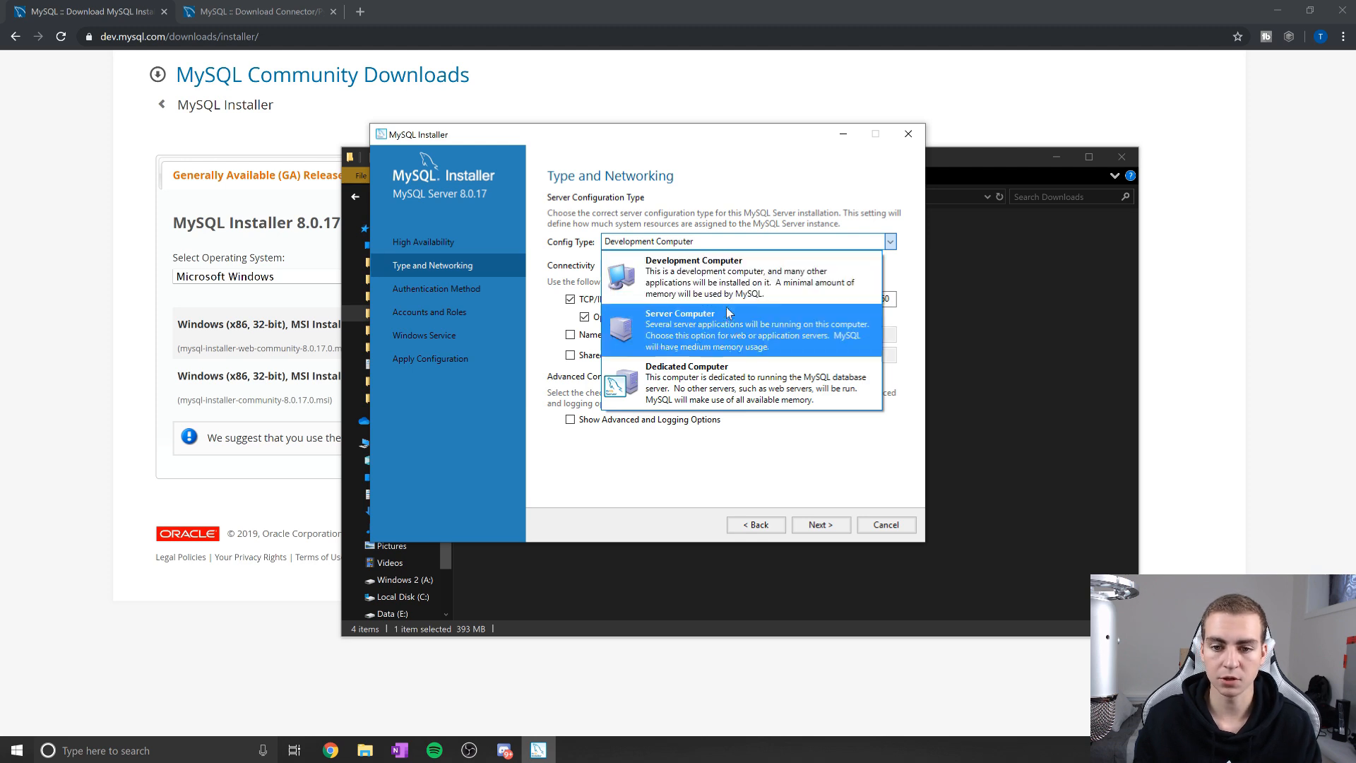
pyautogui.moveTo(734, 330)
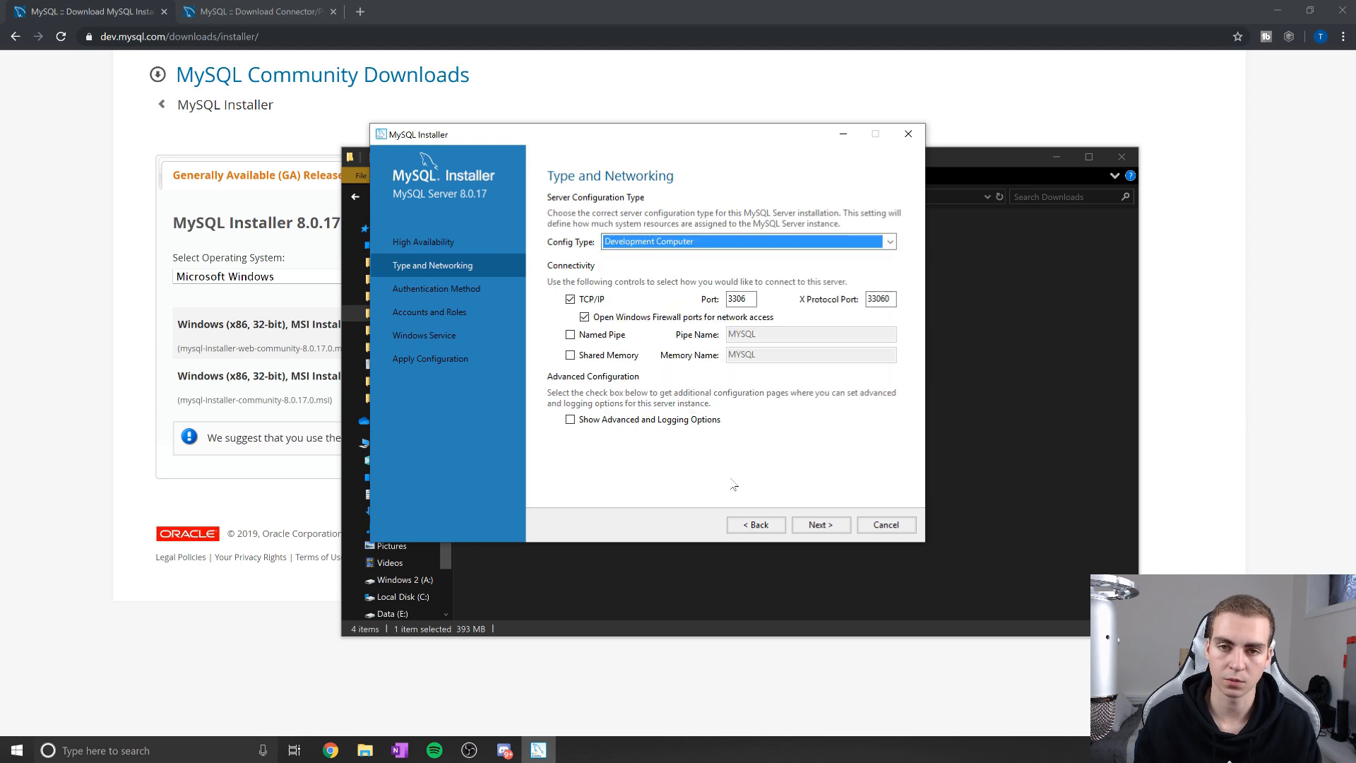
# Step: Keep Development Computer on port 3306 and strong password encryption, reaching Accounts and Roles
pyautogui.click(820, 524)
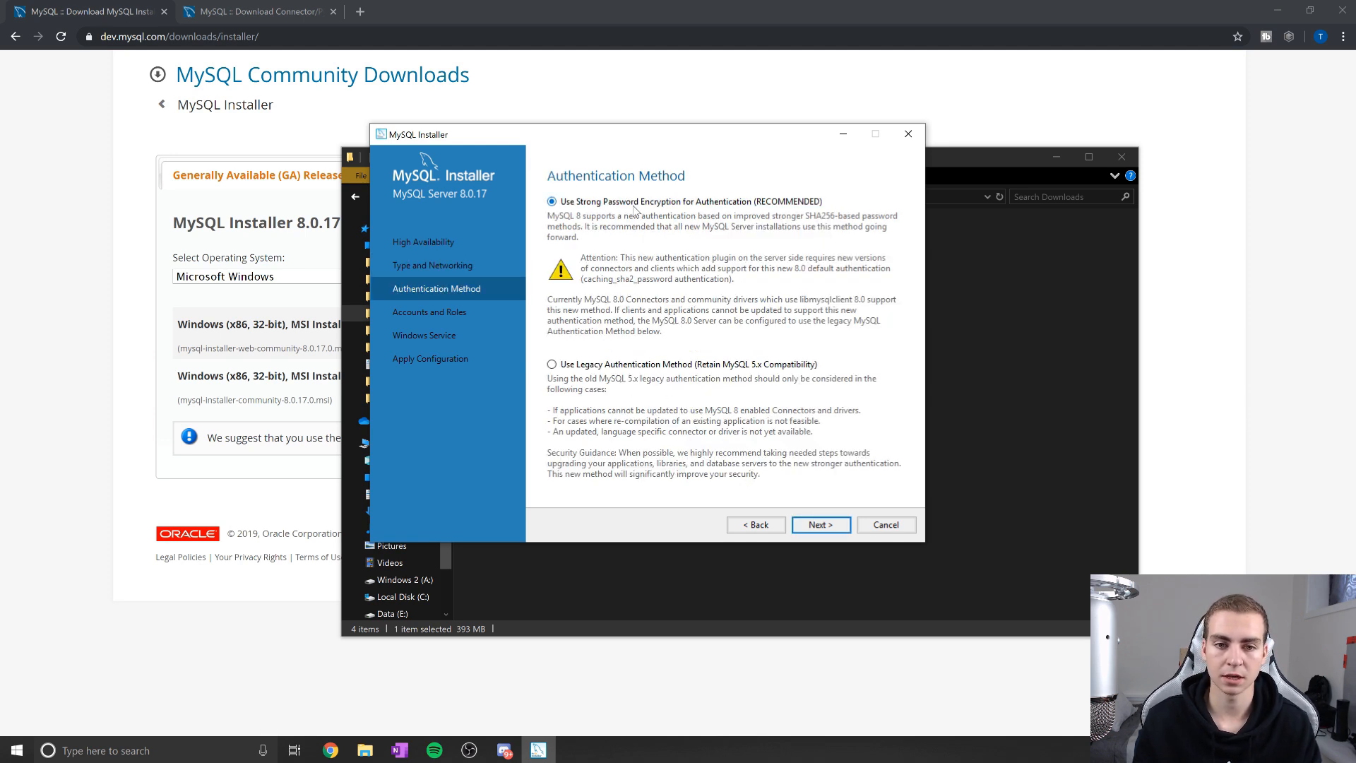
pyautogui.moveTo(886, 524)
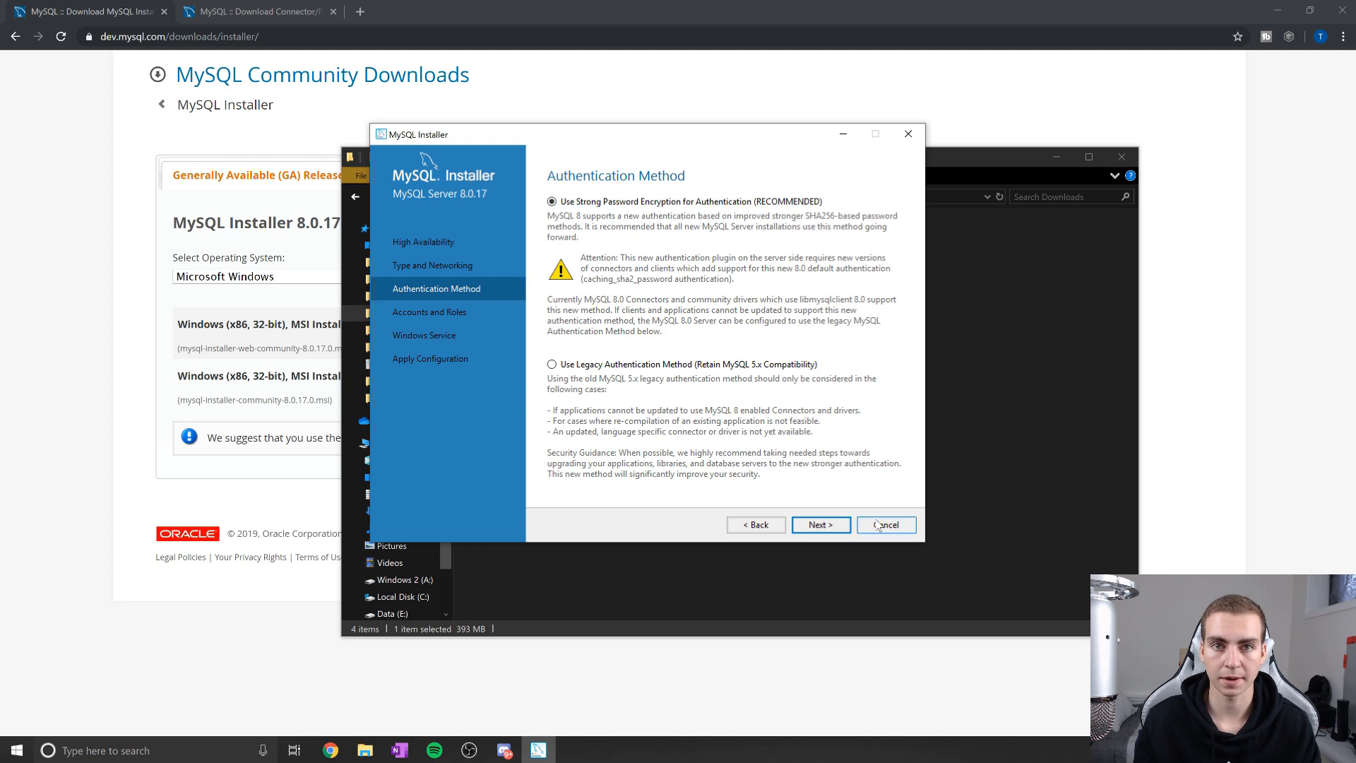
pyautogui.click(819, 525)
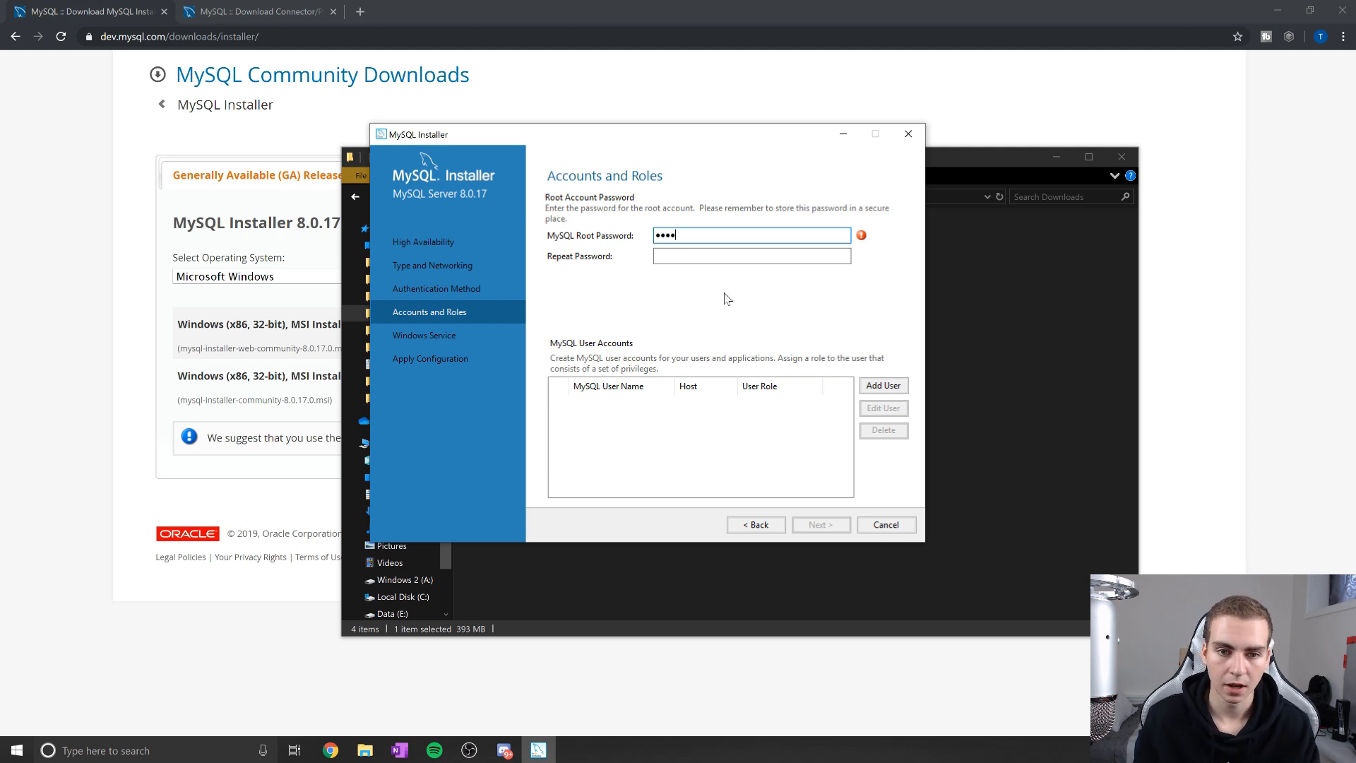
# Step: Enter the root password and start adding a new MySQL user account
pyautogui.write('••••')
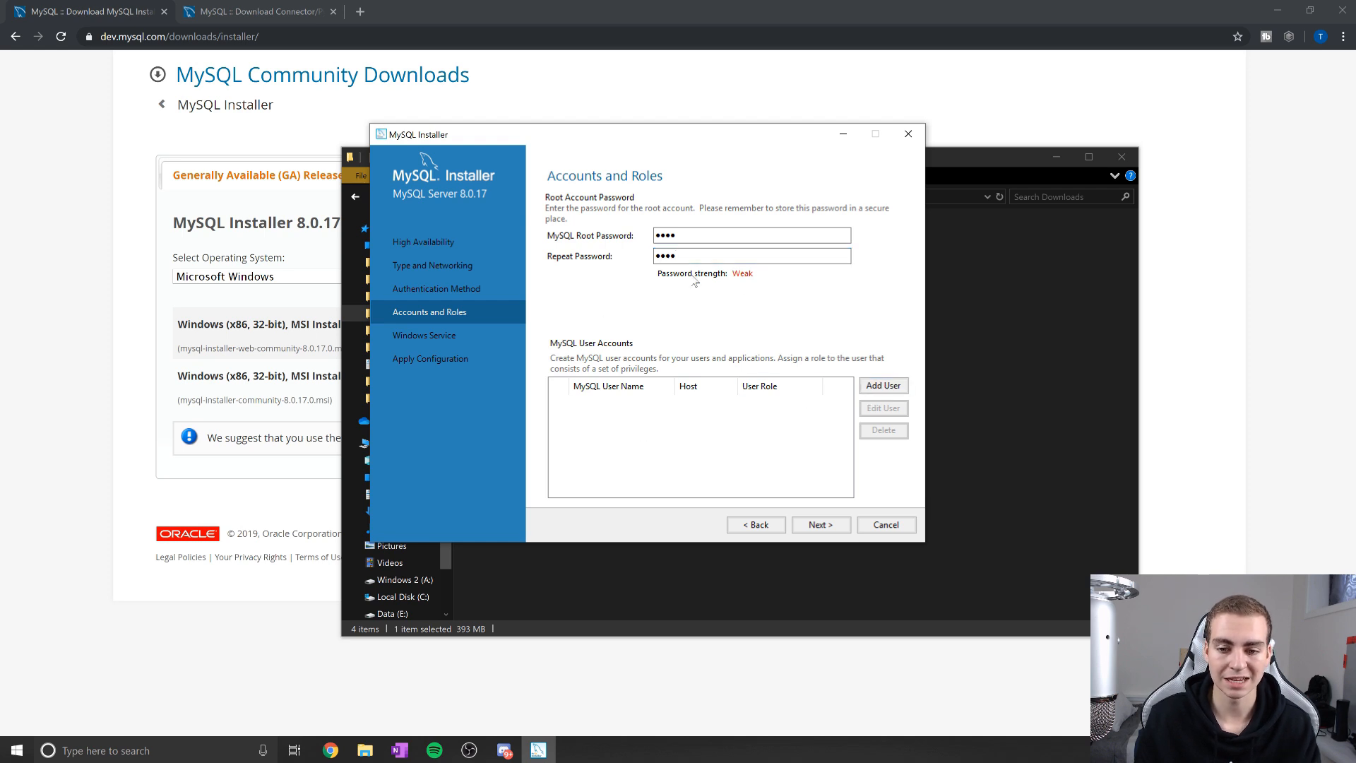
pyautogui.click(881, 385)
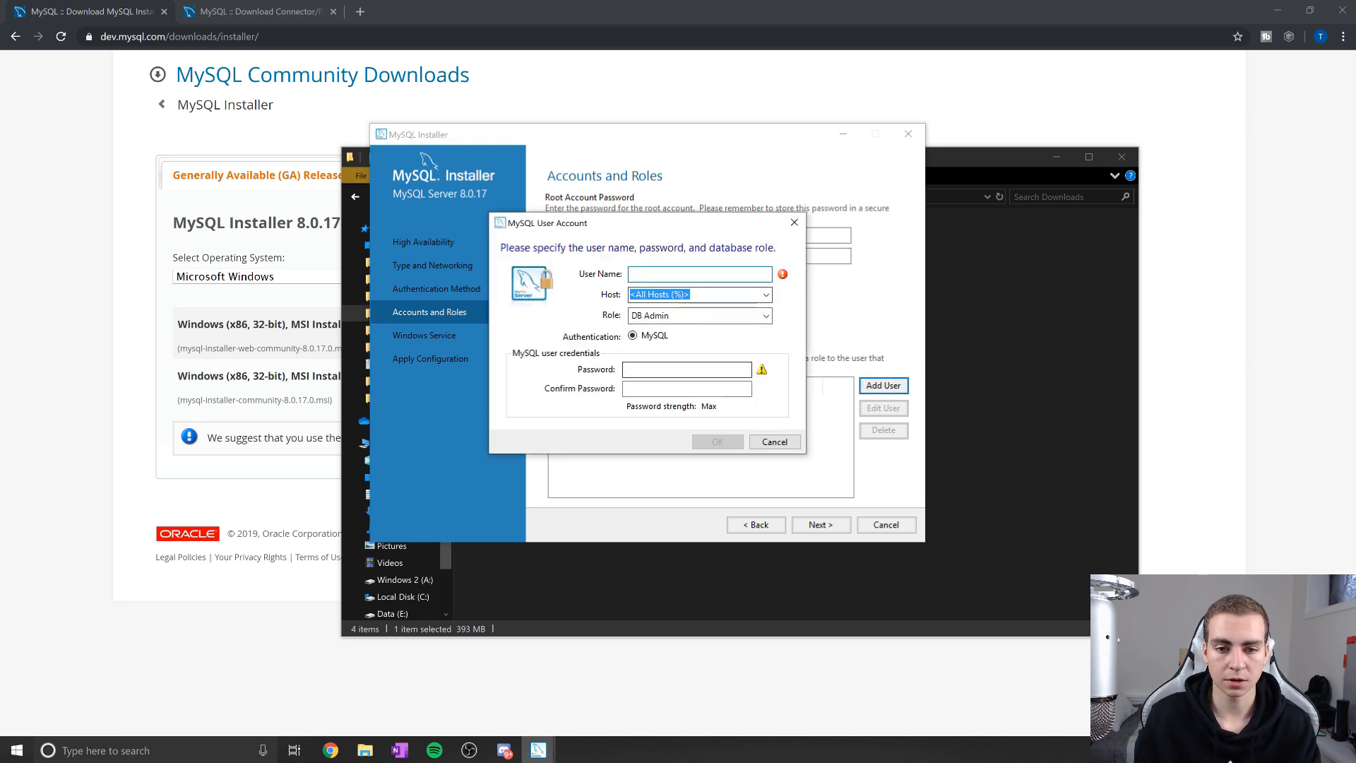
# Step: Add user 'tim' with DB Admin role on All Hosts and a password, then continue to Windows Service
pyautogui.write('tim')
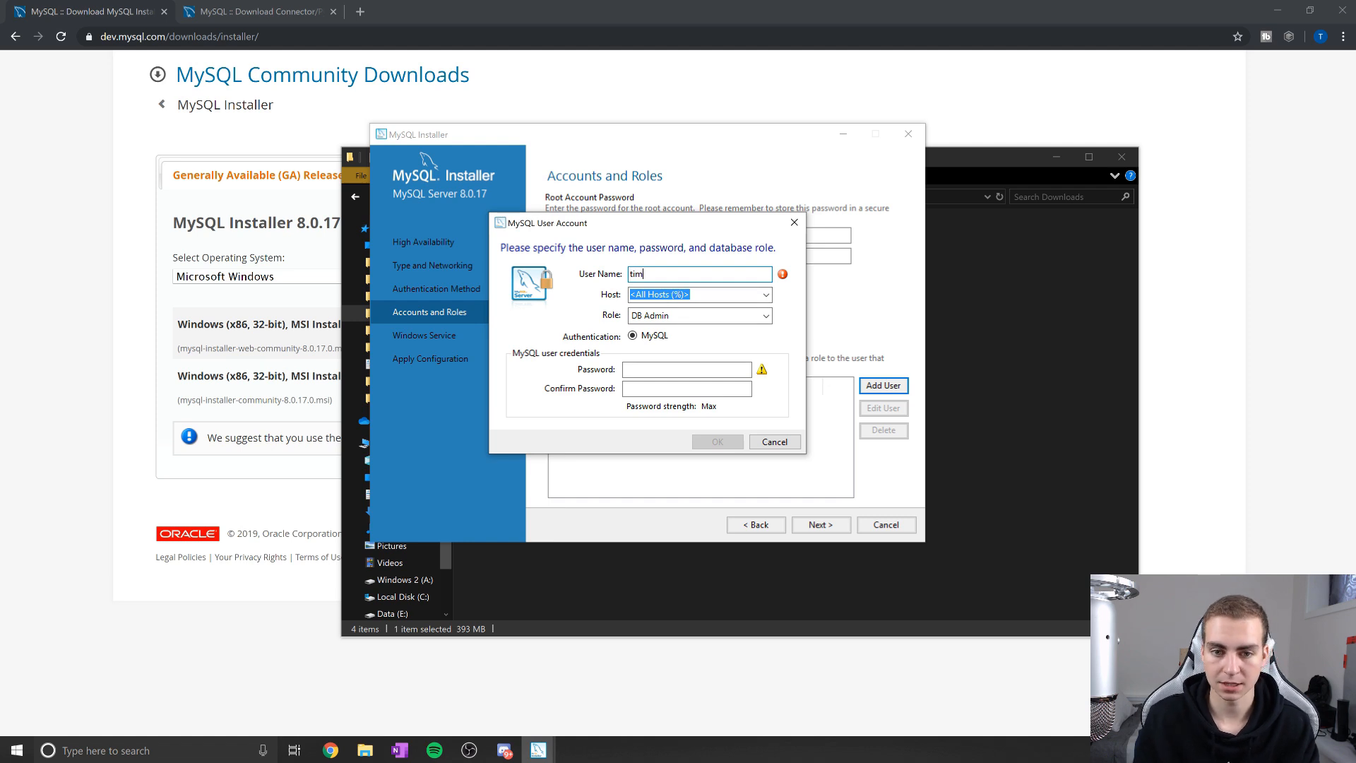
pyautogui.click(686, 368)
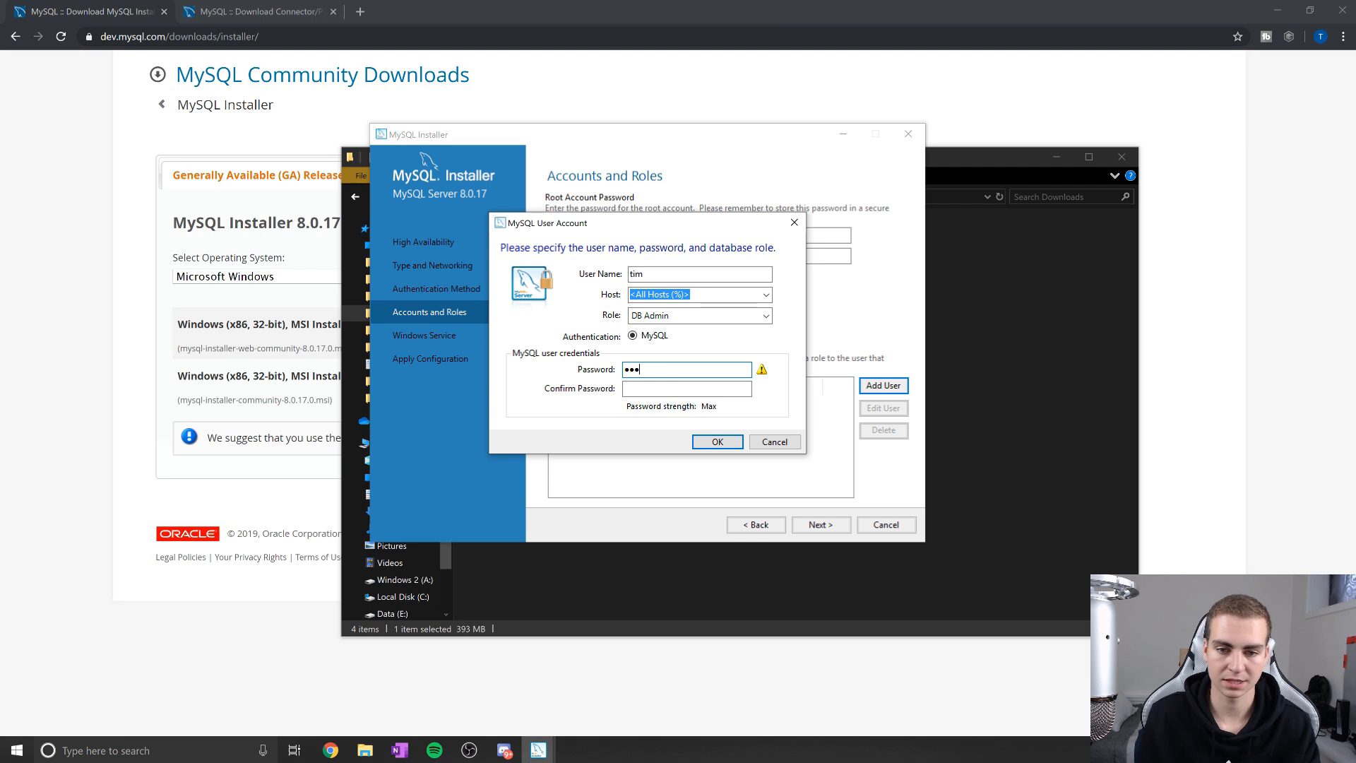
pyautogui.write('•••')
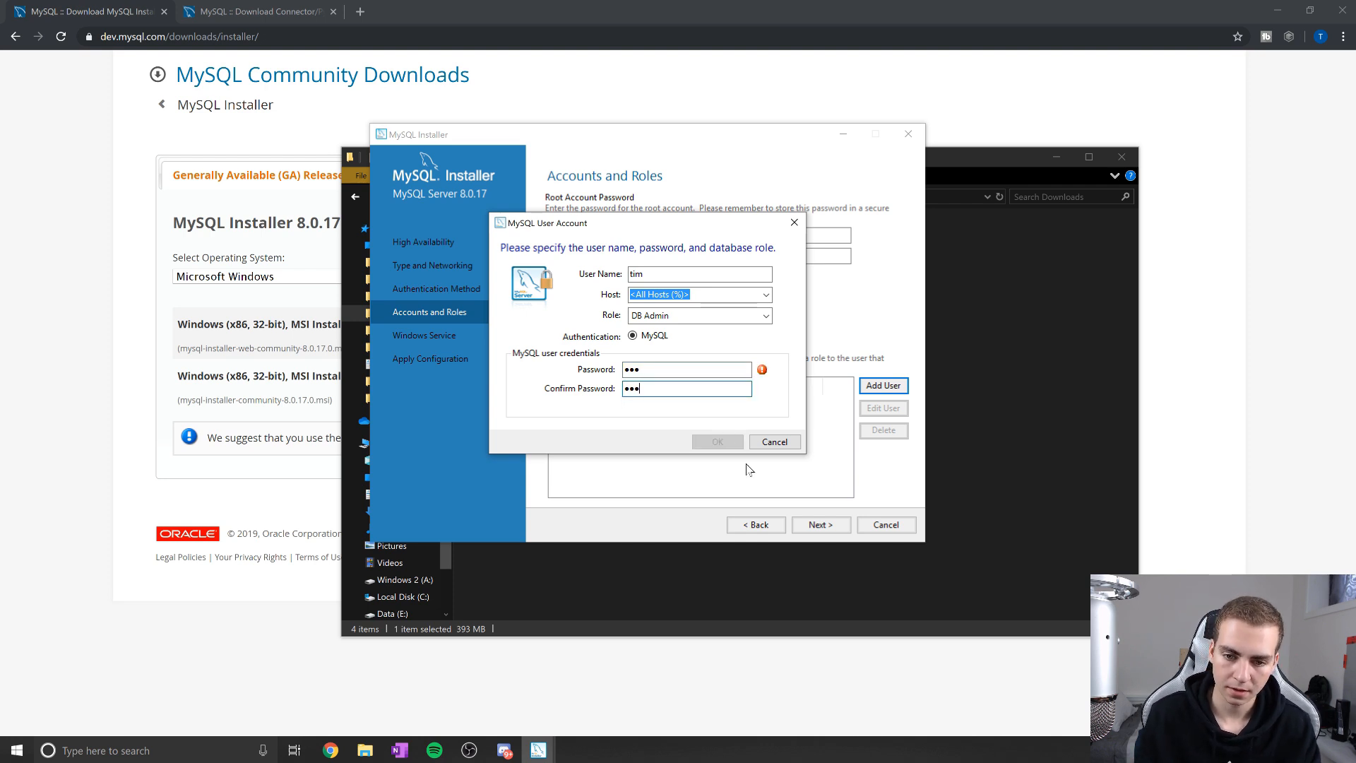
pyautogui.moveTo(761, 370)
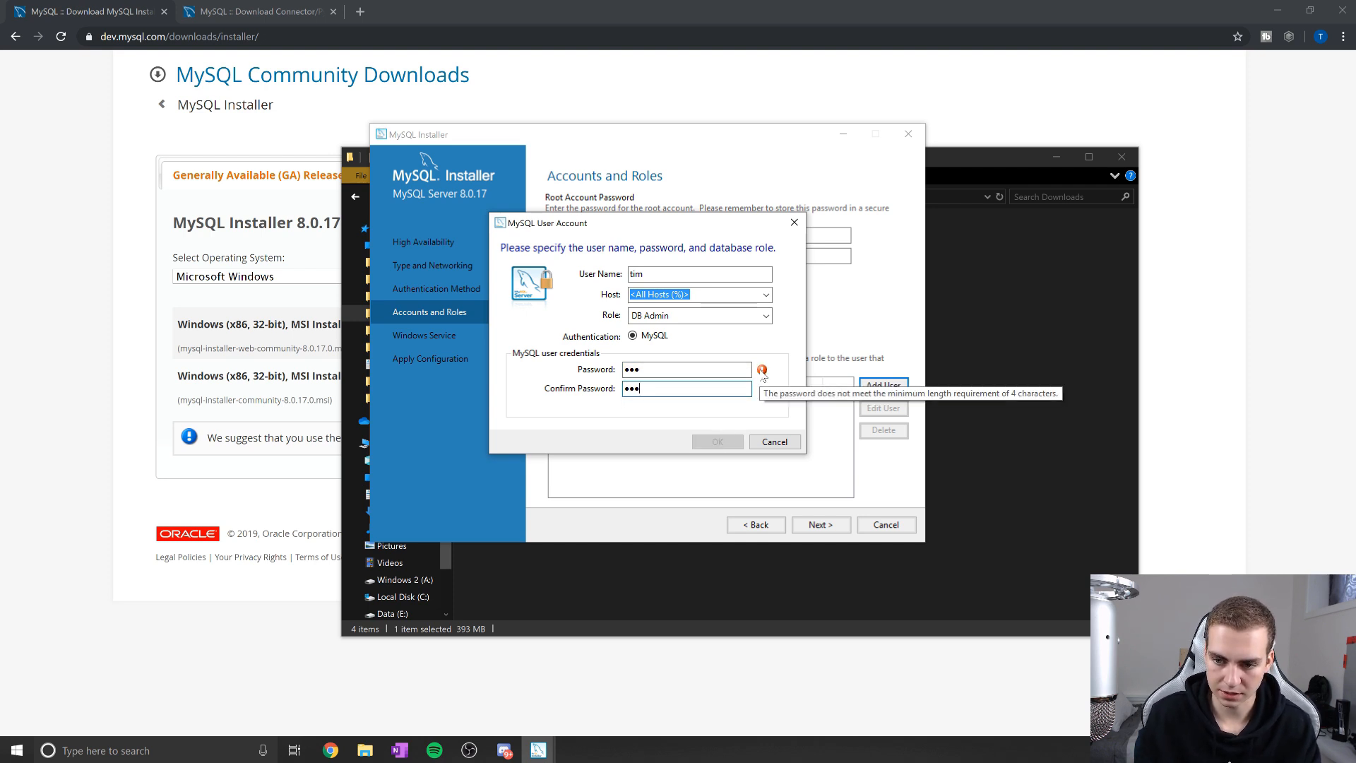
pyautogui.write('•')
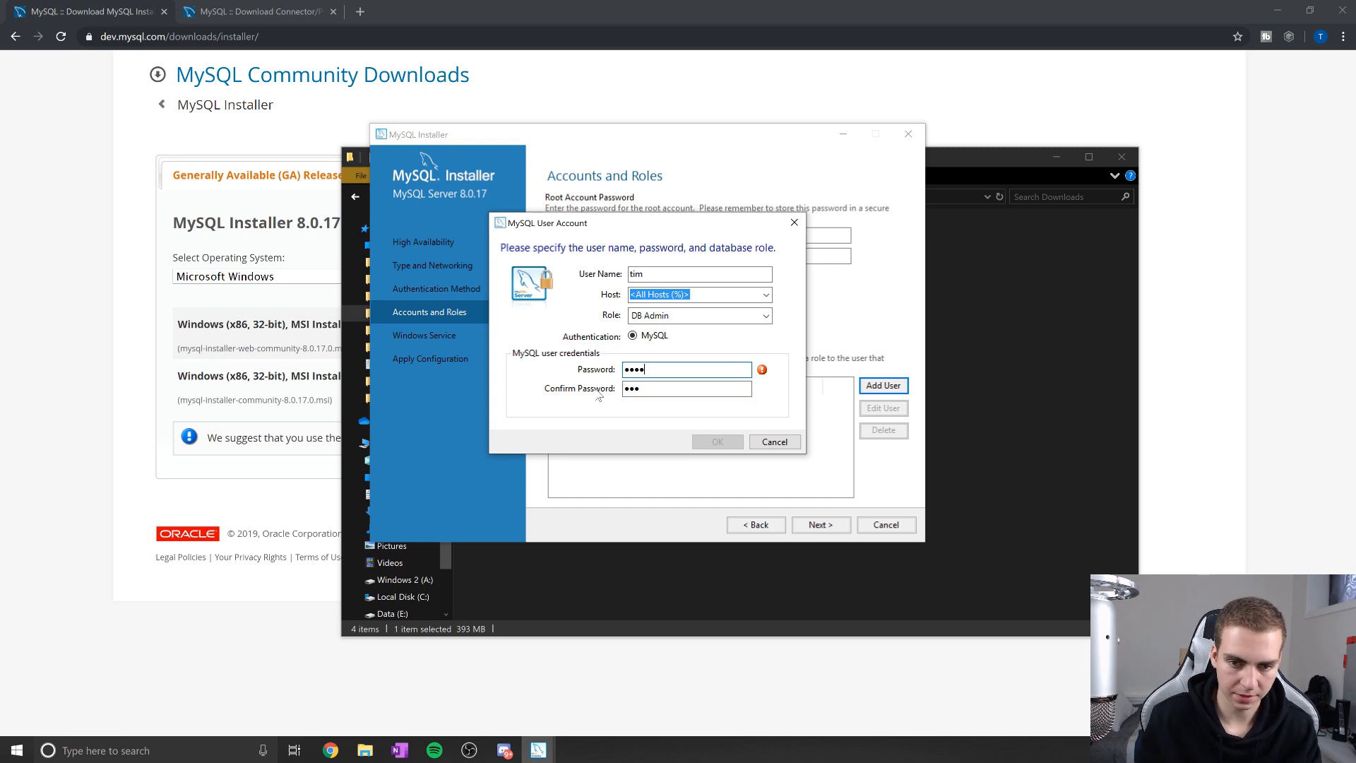
pyautogui.write('•')
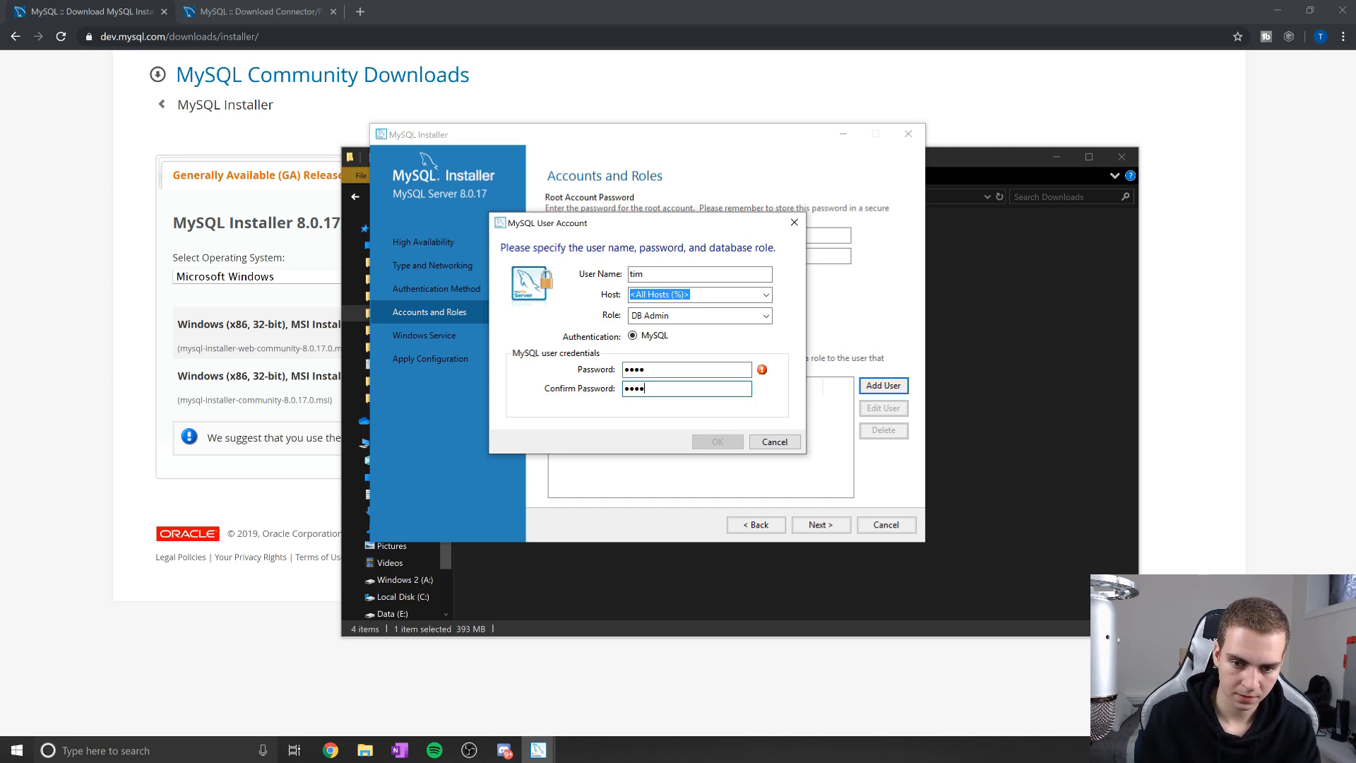
pyautogui.click(716, 442)
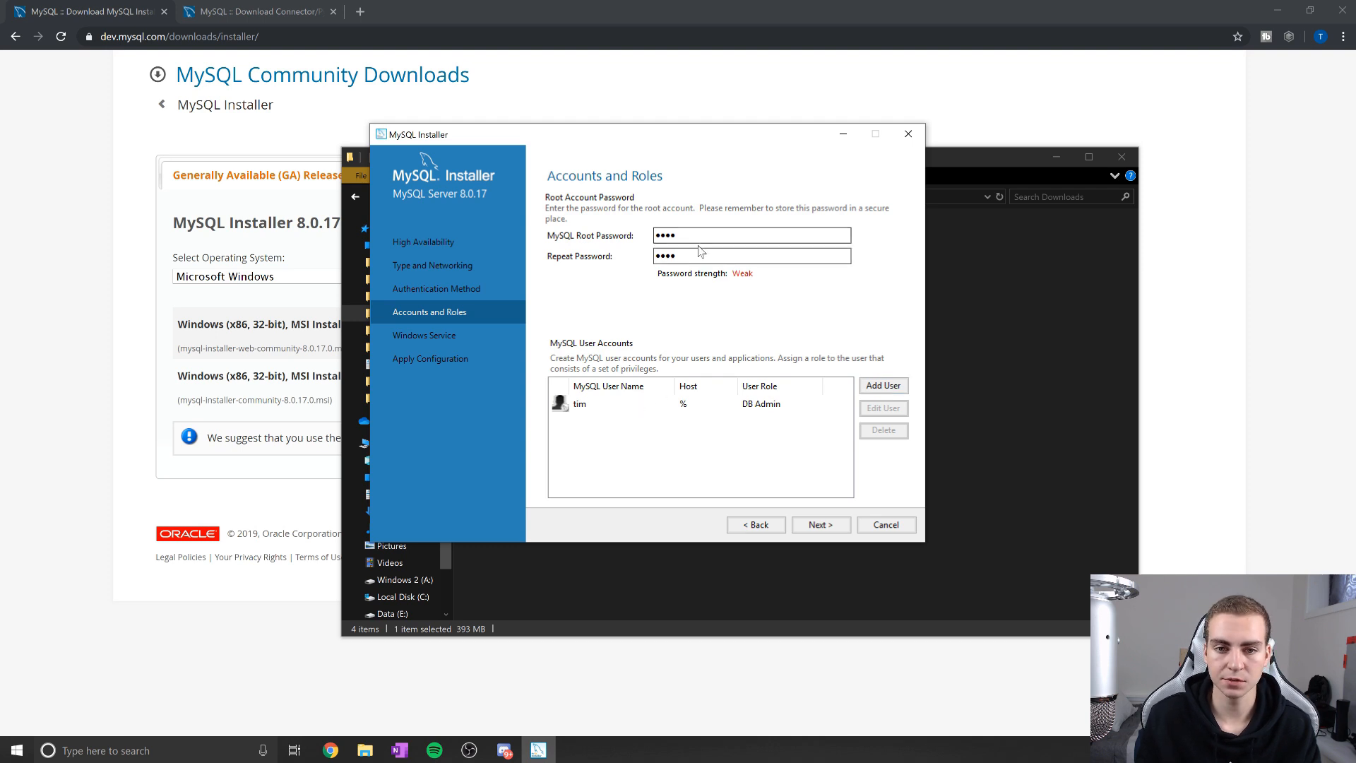
pyautogui.click(819, 524)
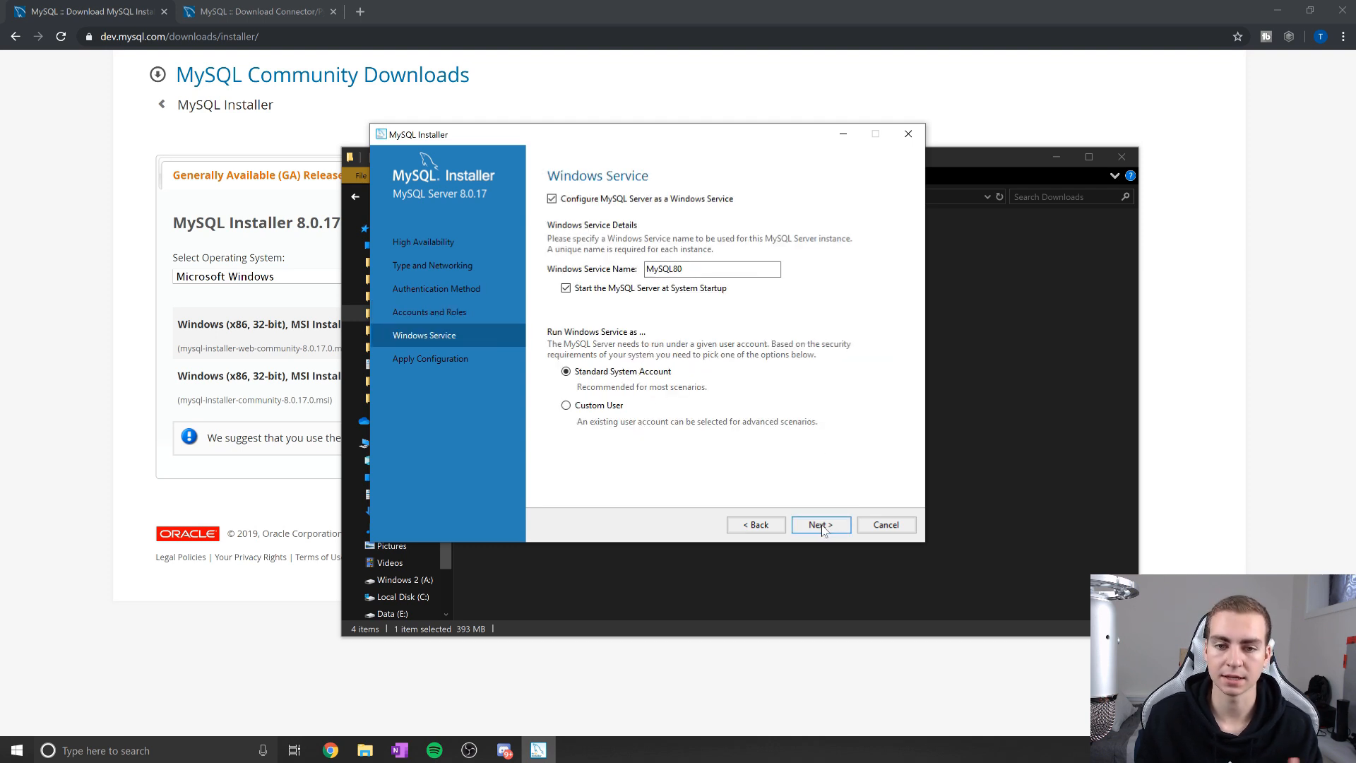
pyautogui.moveTo(696, 334)
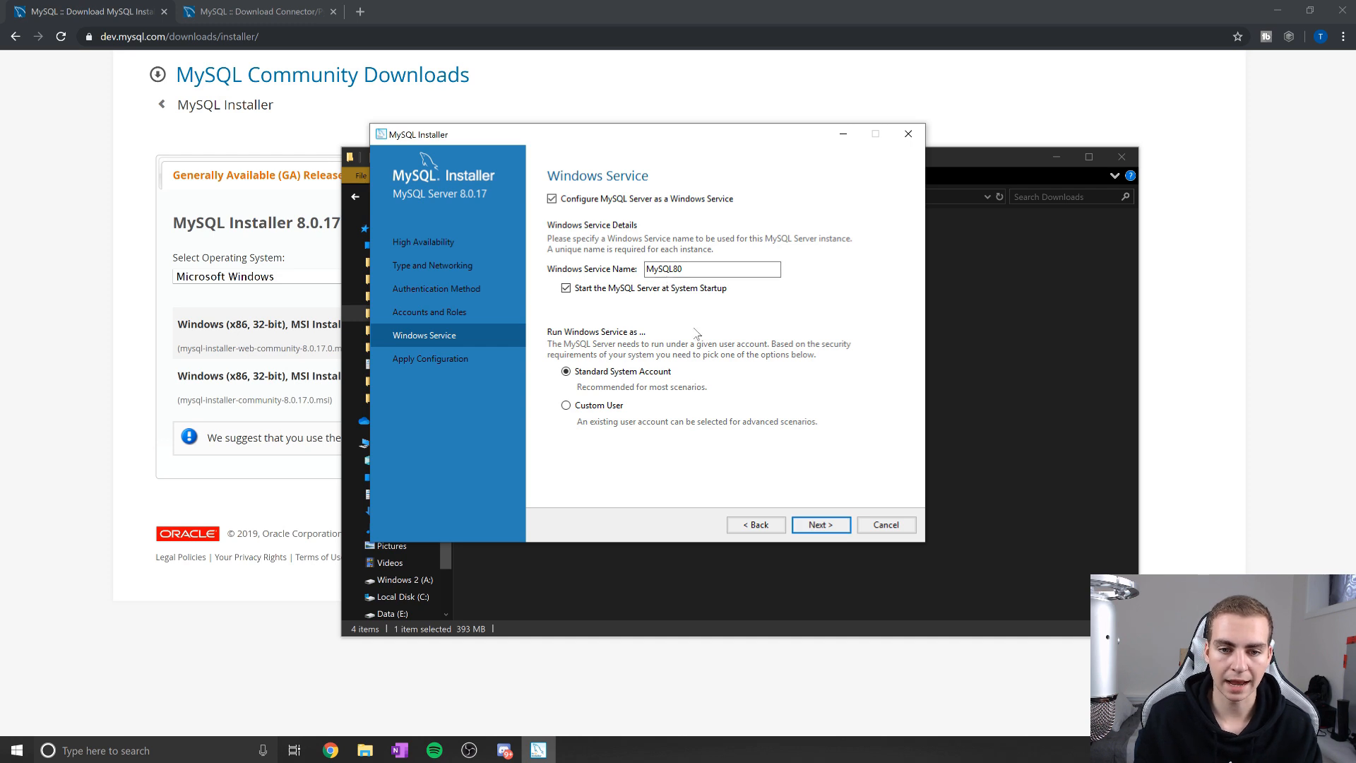
pyautogui.moveTo(723, 294)
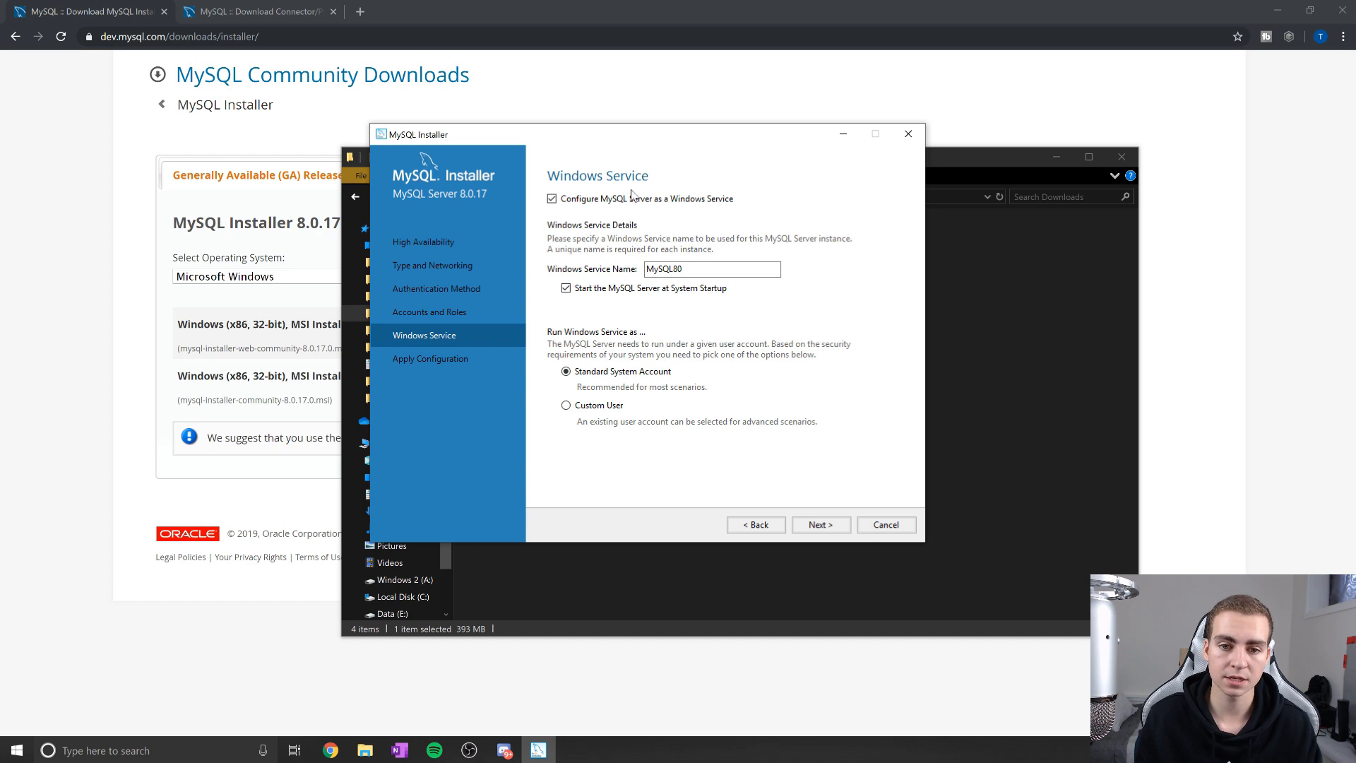
# Step: Keep the MySQL80 Windows service with the standard system account and continue to Apply Configuration
pyautogui.click(710, 268)
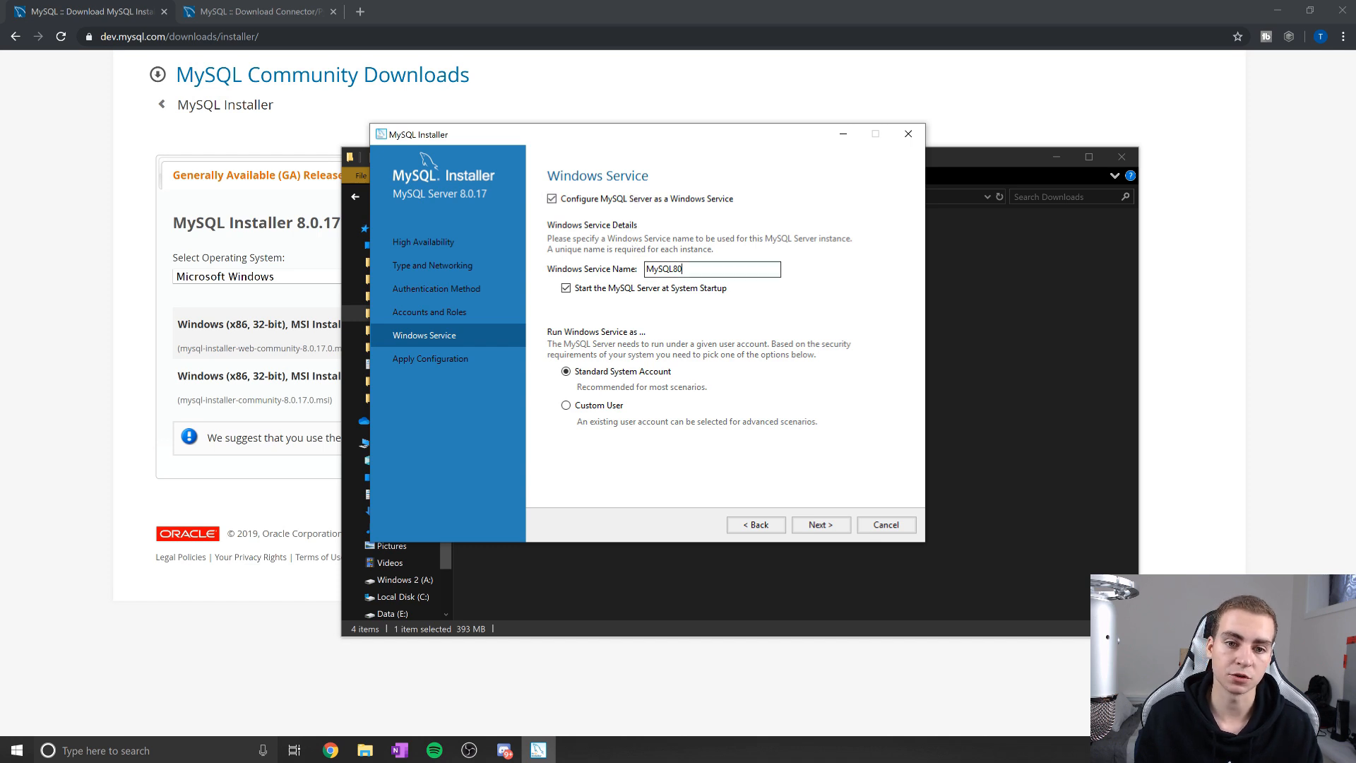
pyautogui.tripleClick(710, 269)
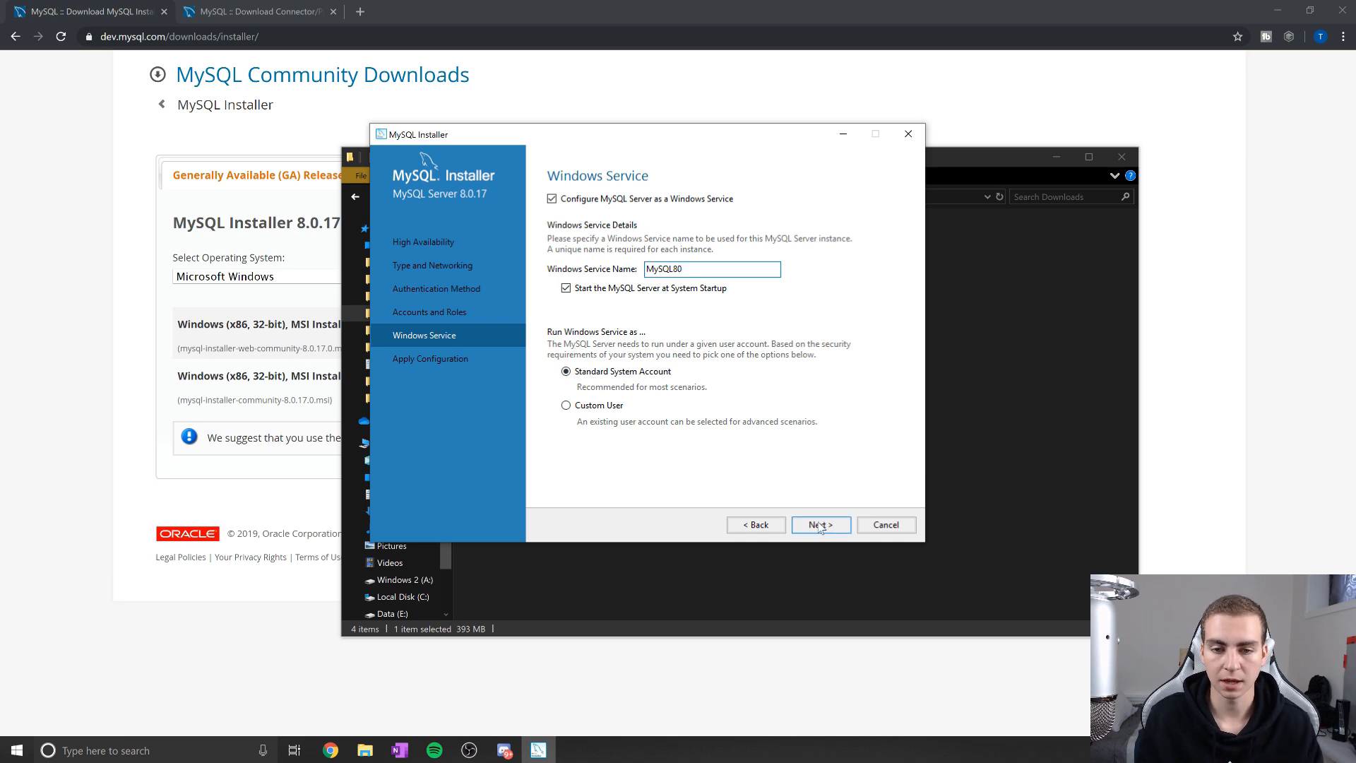
pyautogui.click(819, 526)
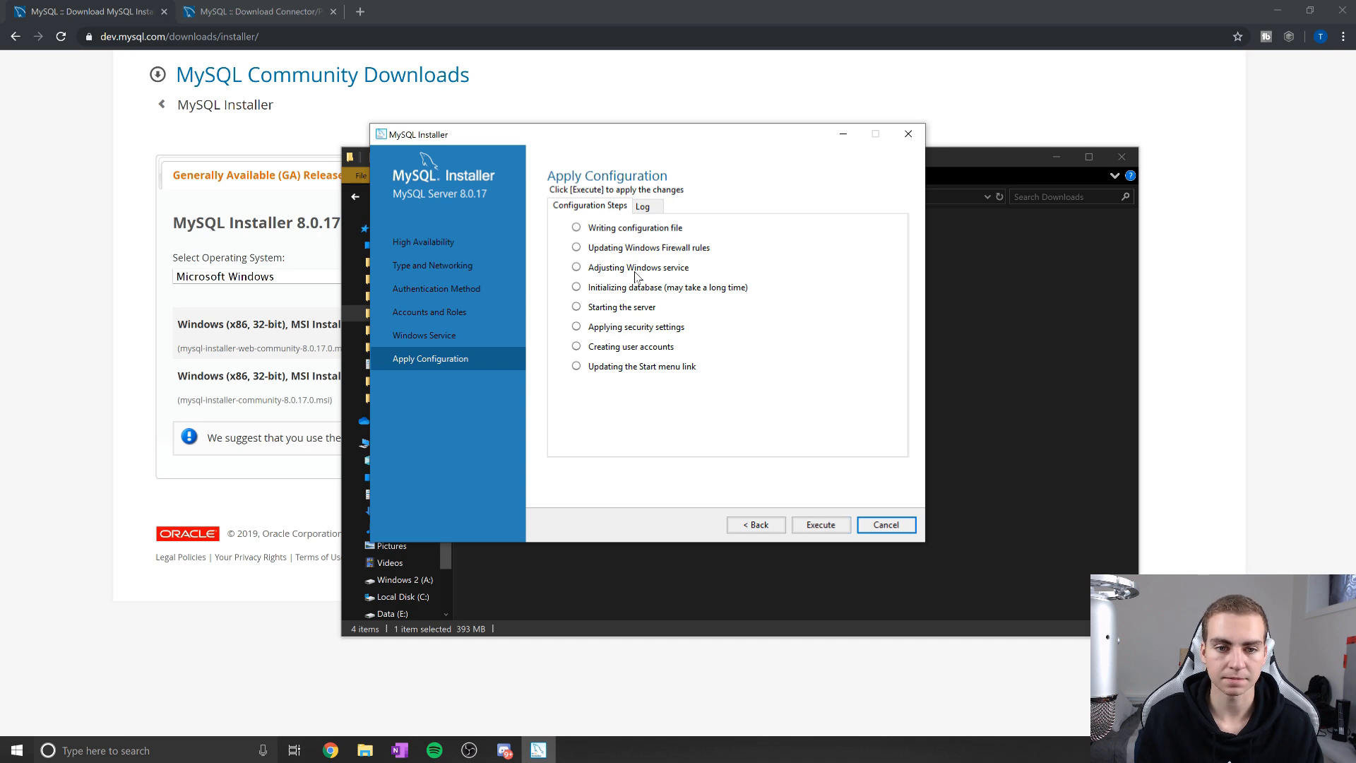
pyautogui.moveTo(657, 251)
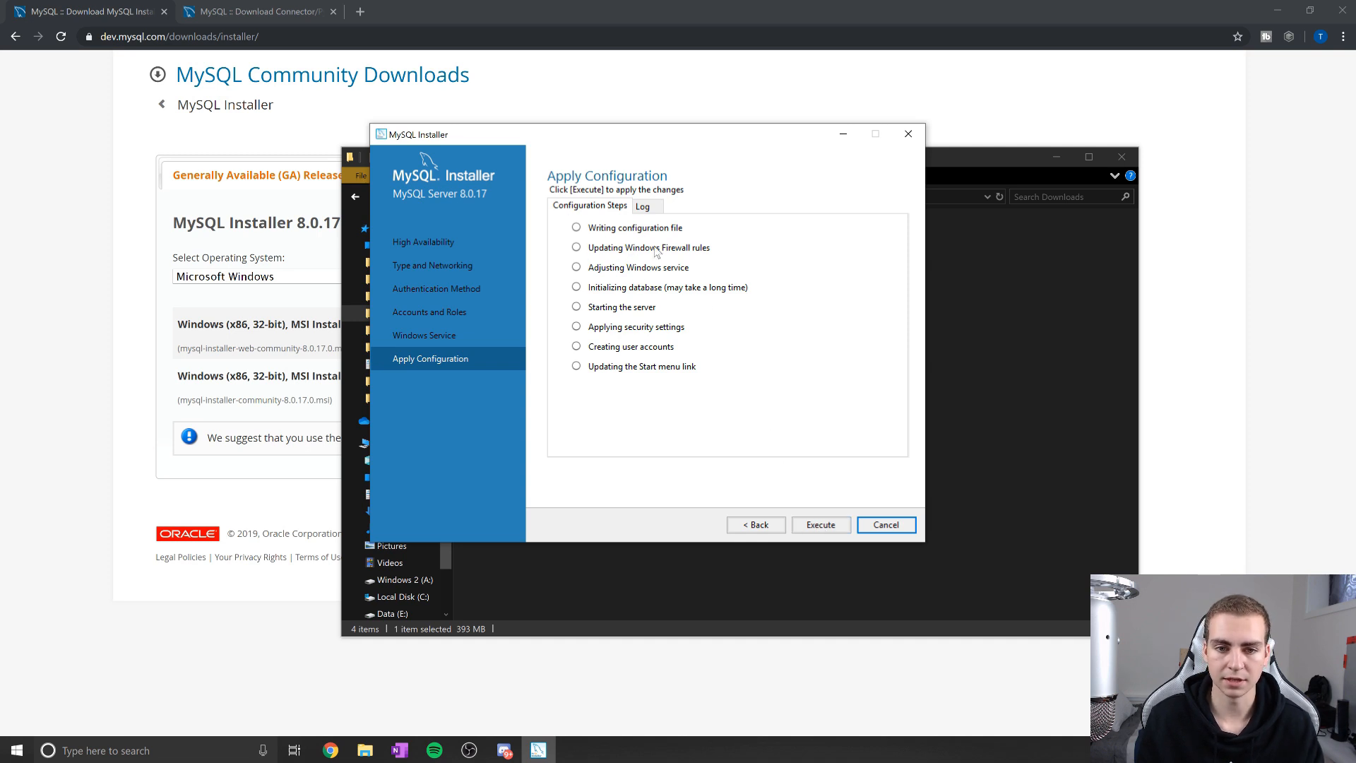
# Step: Execute the server configuration steps and finish, marking MySQL Server 8.0.17 configured
pyautogui.click(819, 524)
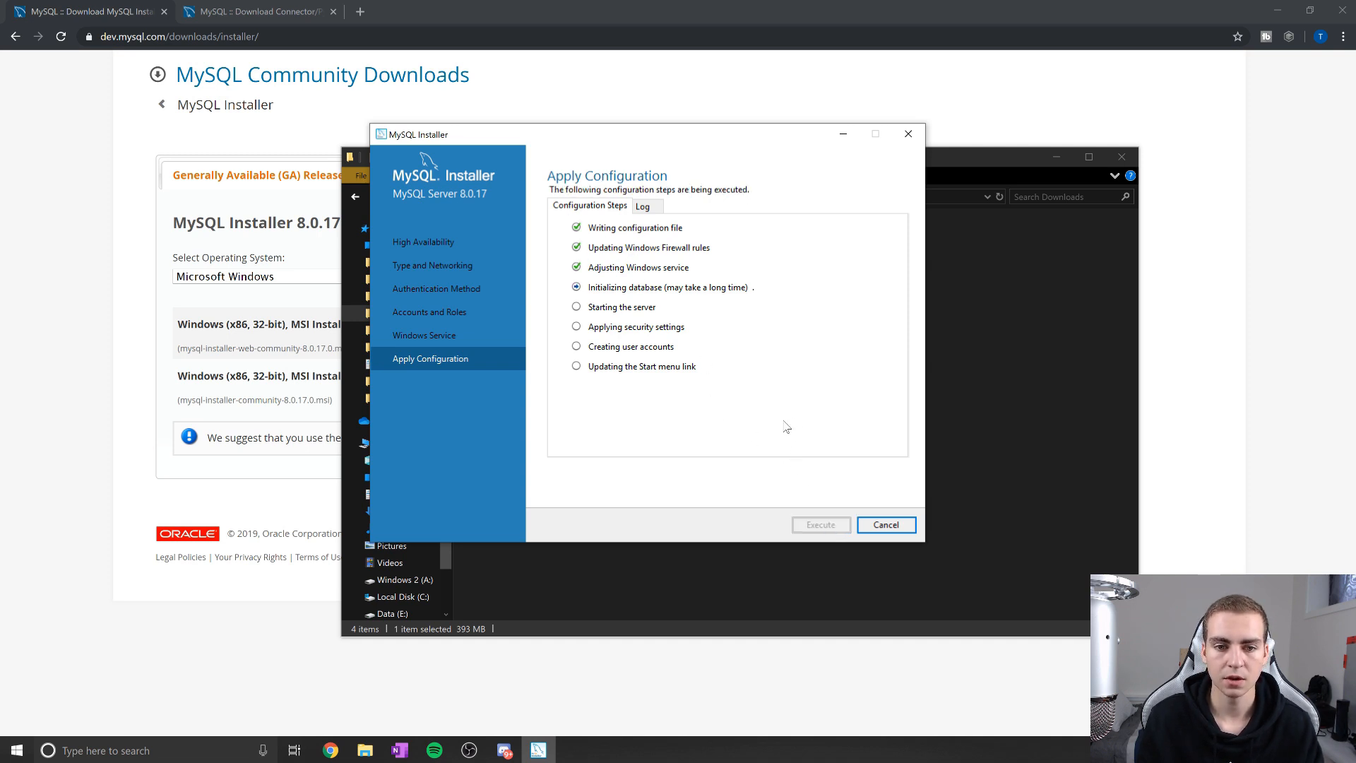
pyautogui.moveTo(734, 385)
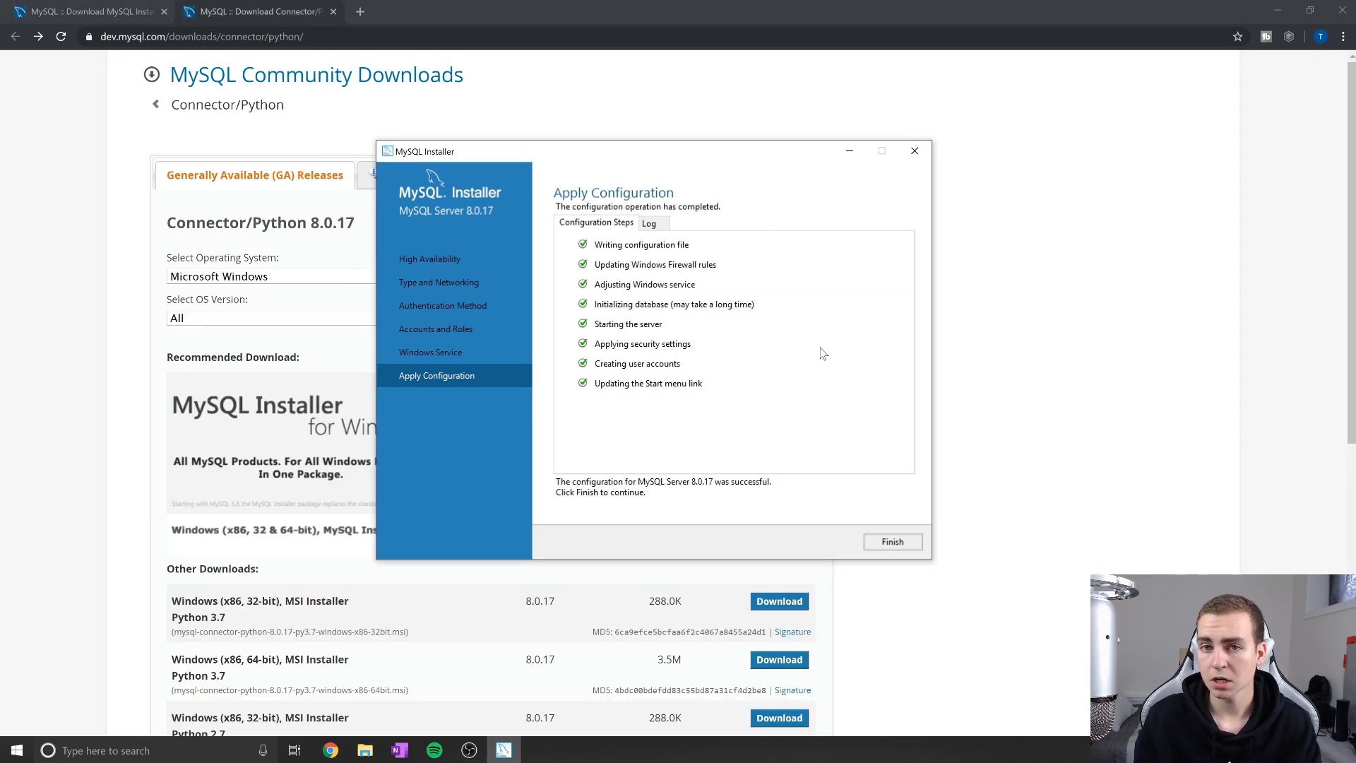
pyautogui.click(891, 541)
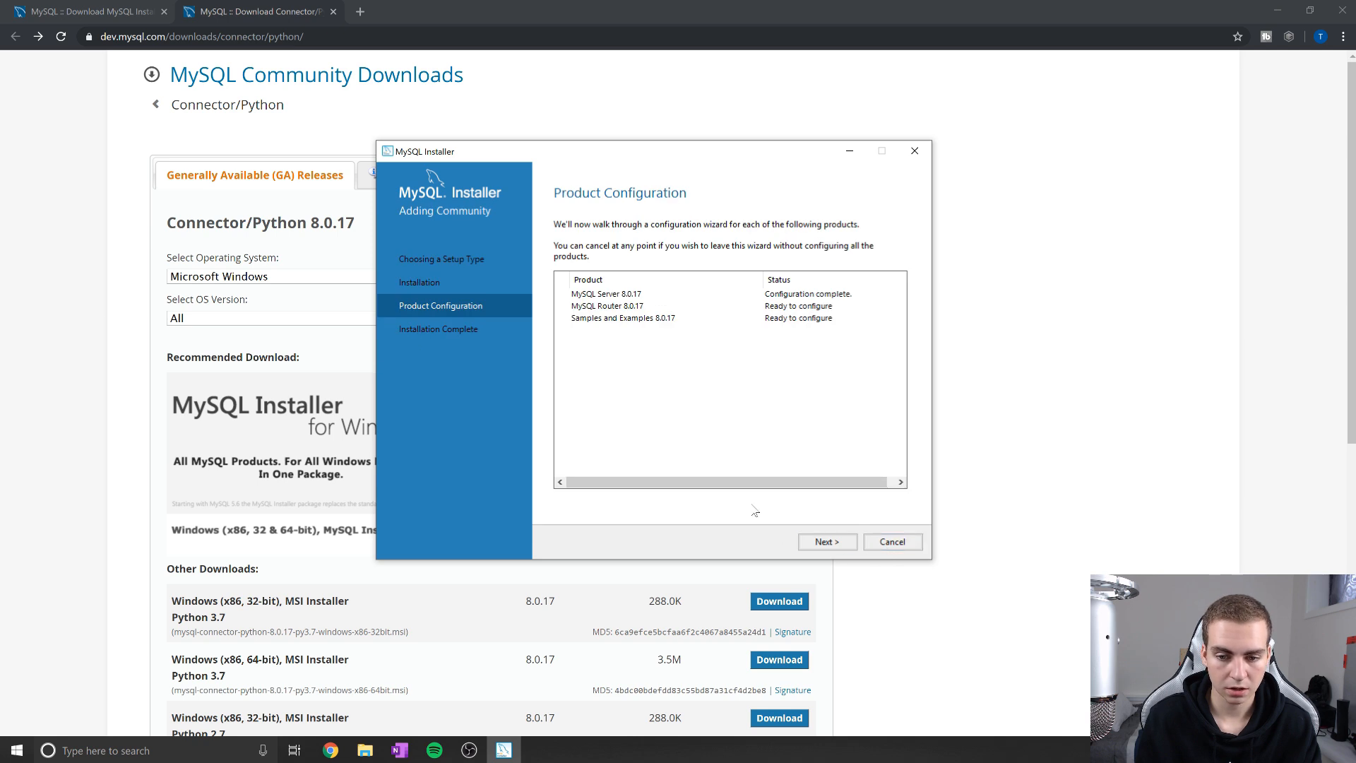
# Step: Skip MySQL Router bootstrap and continue to the Samples and Examples Connect To Server step
pyautogui.click(825, 541)
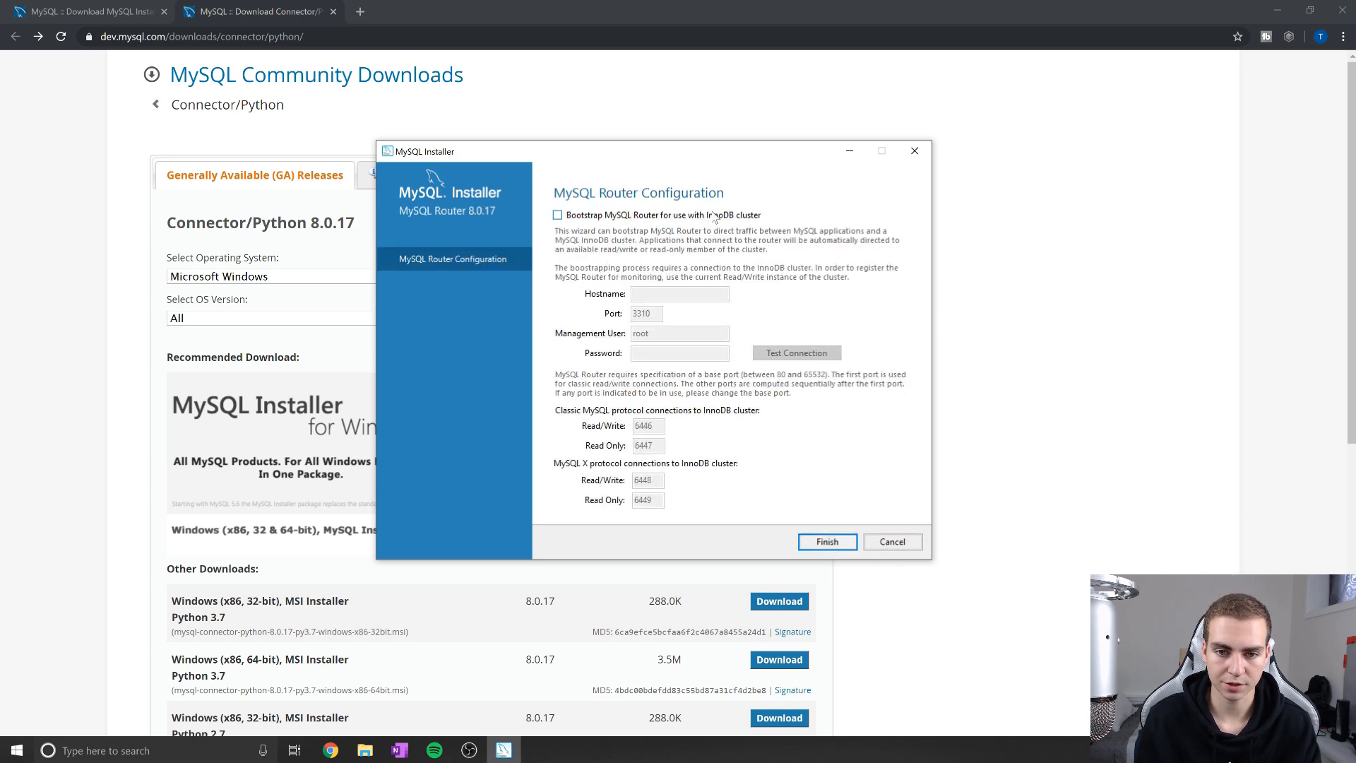
pyautogui.click(826, 541)
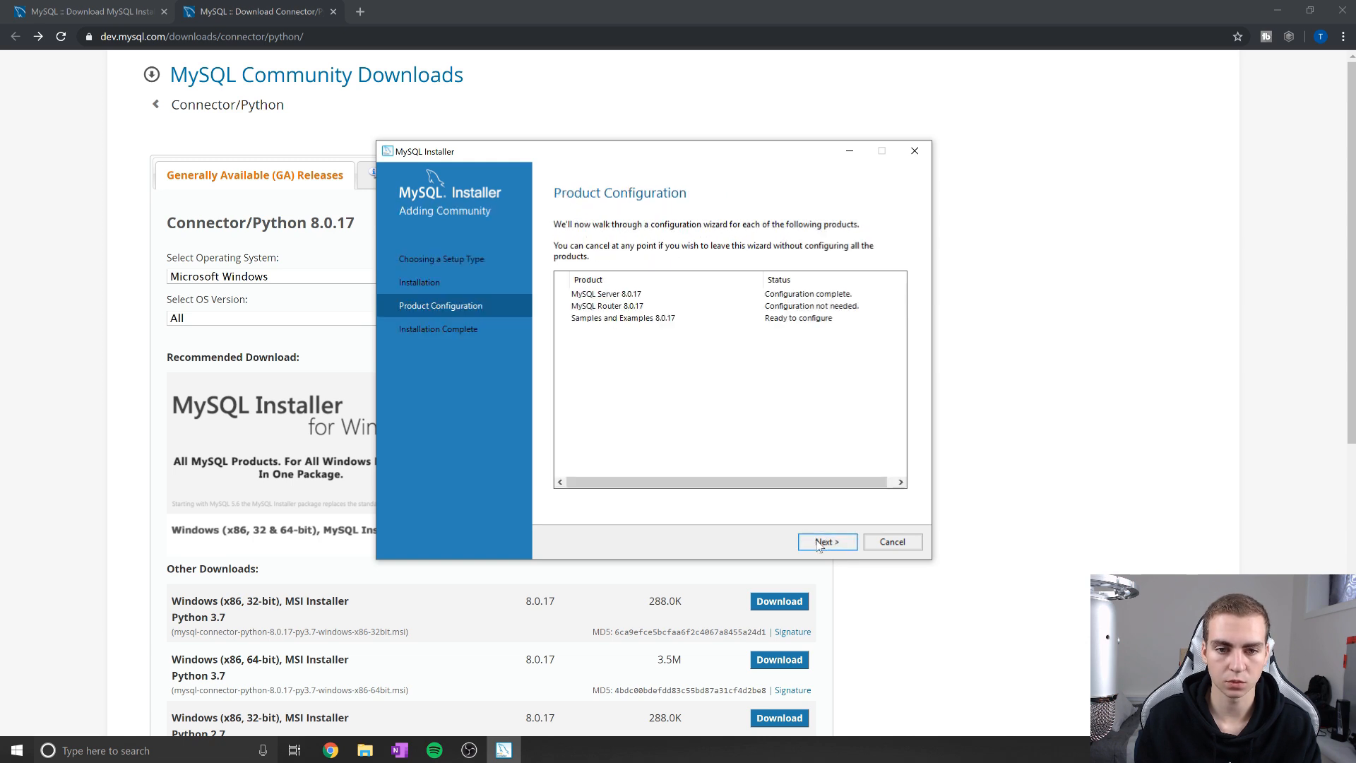
pyautogui.click(822, 541)
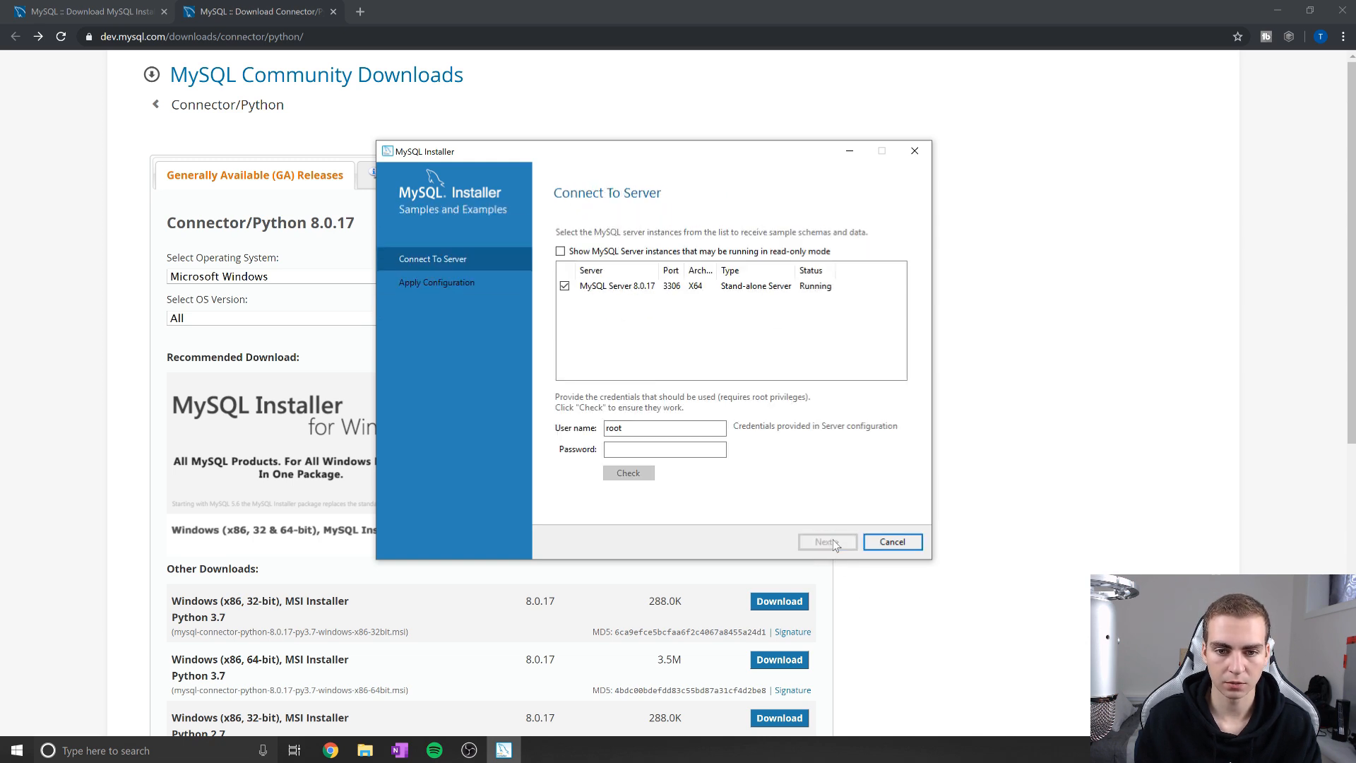
# Step: Check the root credentials, execute the Samples and Examples 8.0.17 configuration and finish it
pyautogui.click(664, 449)
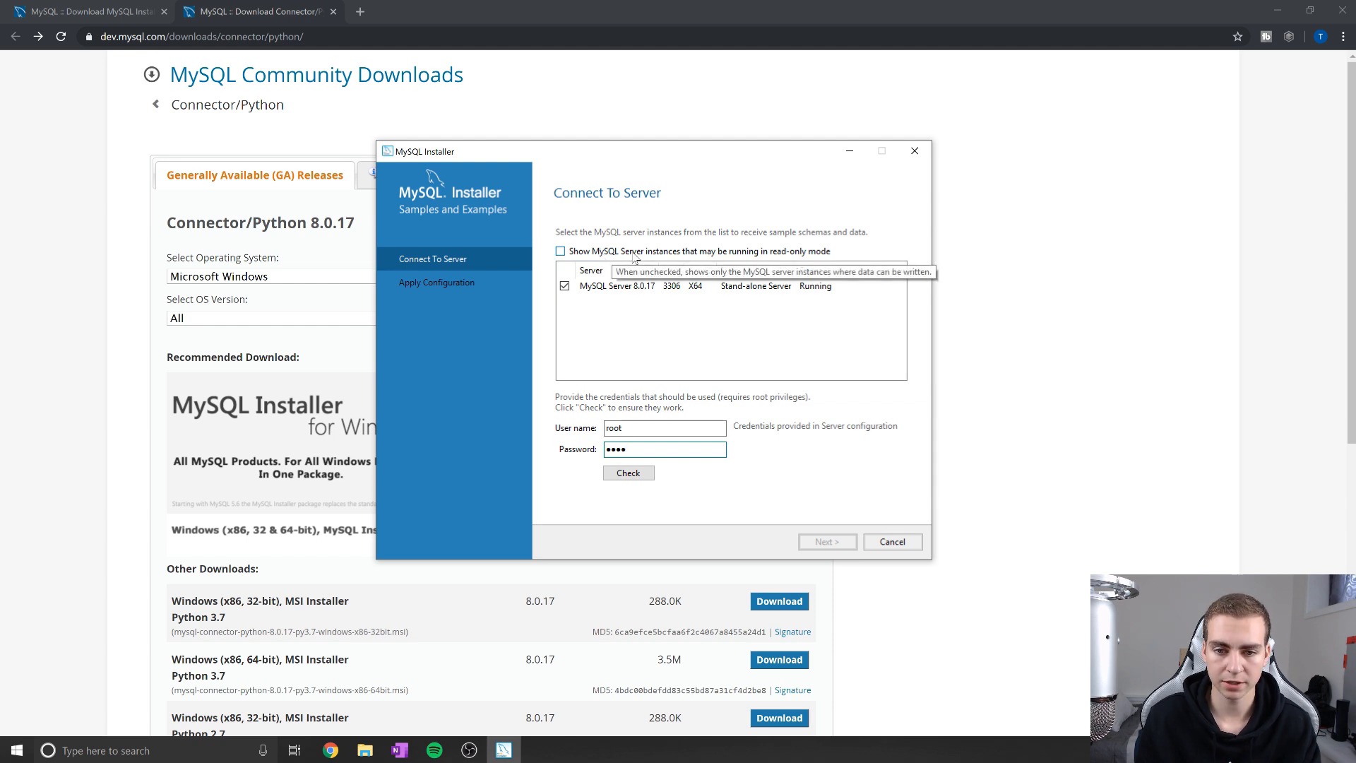
pyautogui.moveTo(808, 305)
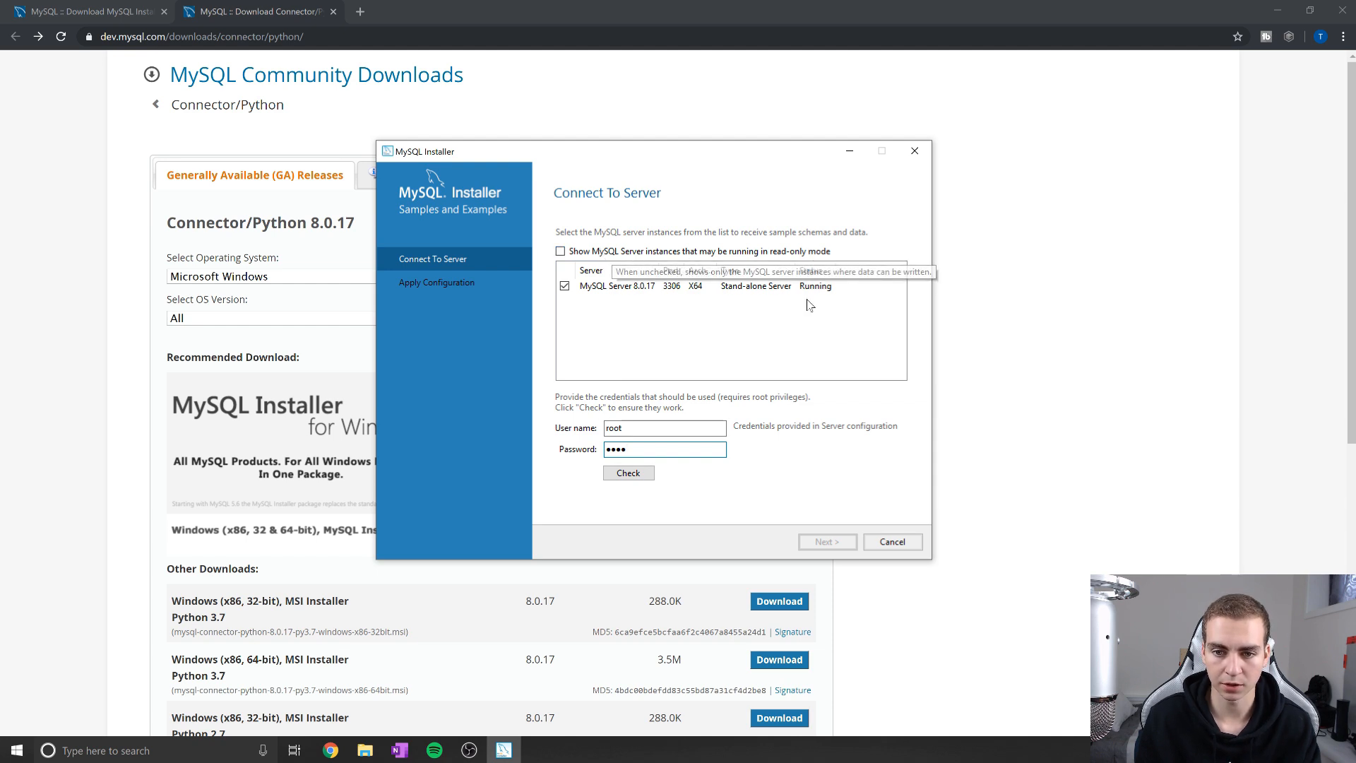
pyautogui.click(627, 472)
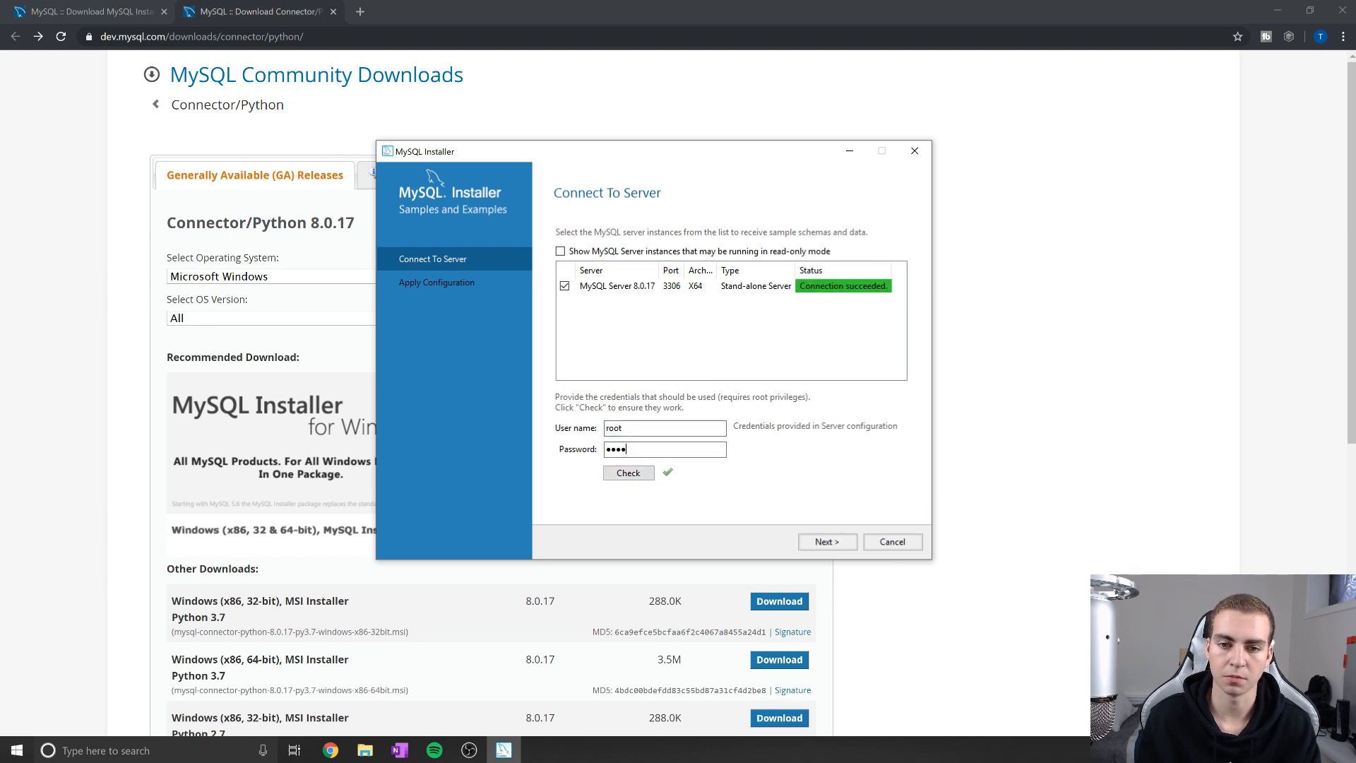
pyautogui.click(824, 541)
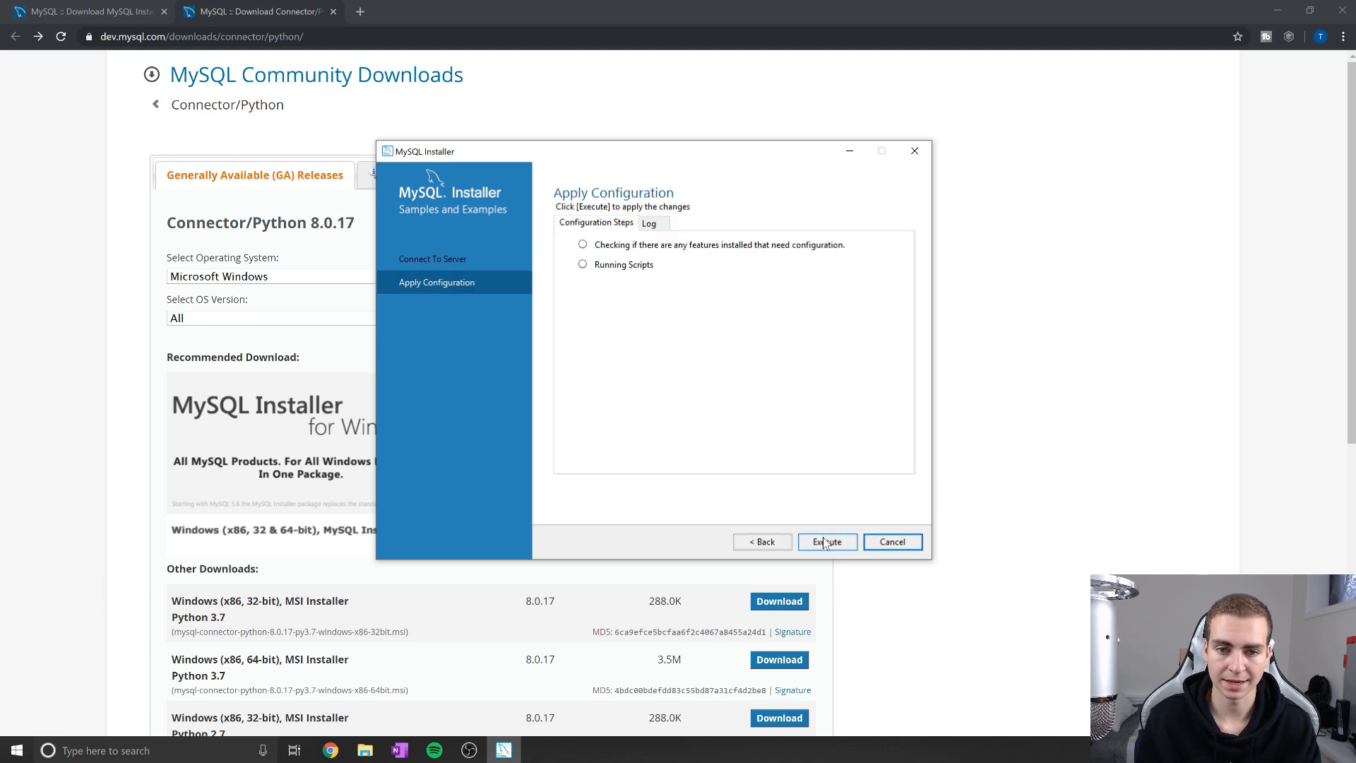
pyautogui.click(826, 541)
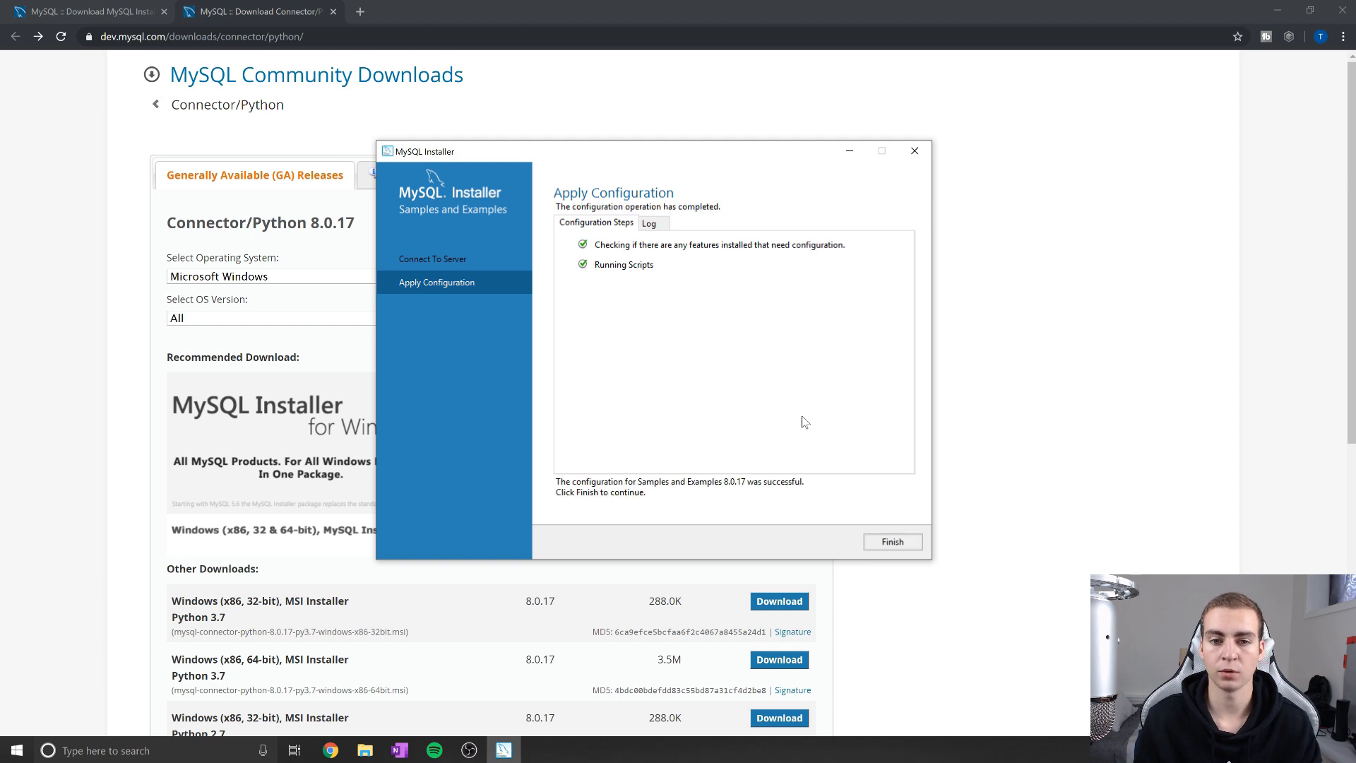
pyautogui.click(891, 541)
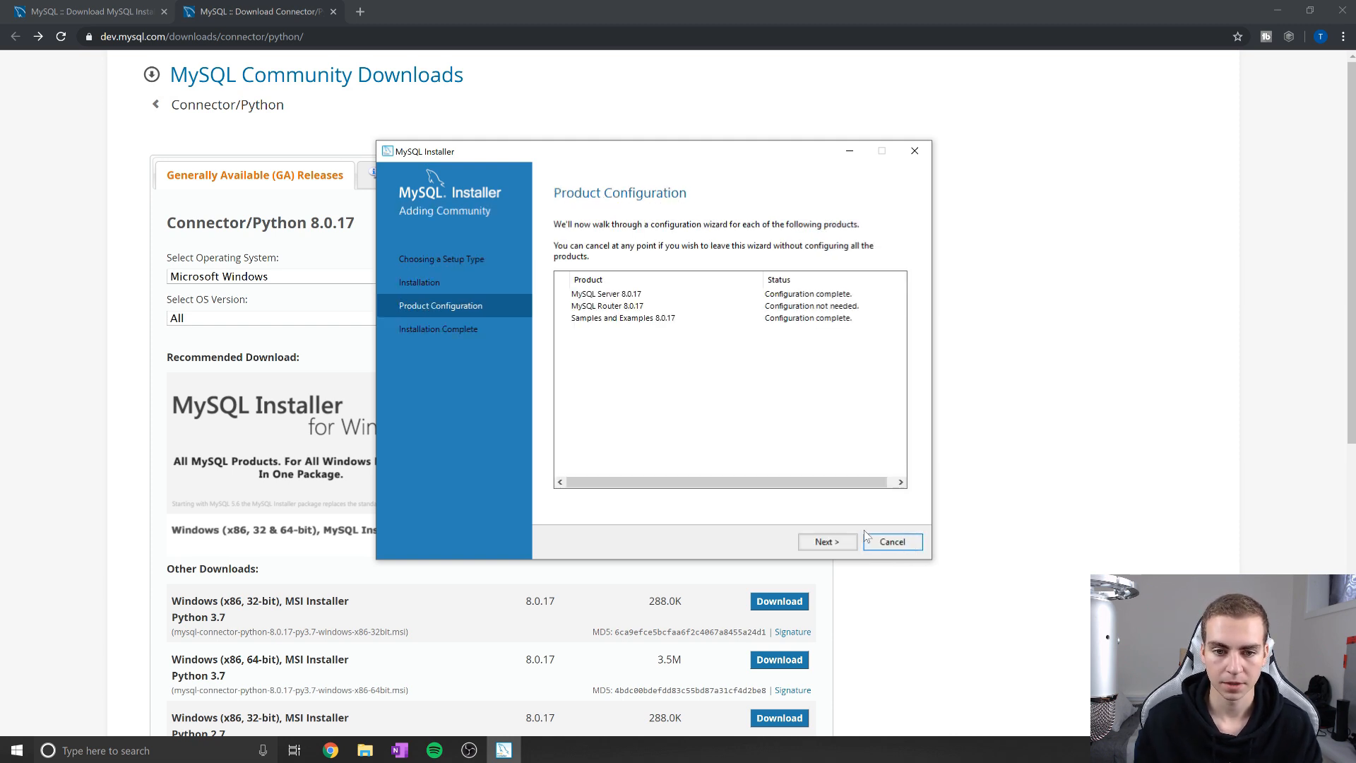
# Step: Untick Start MySQL Workbench and Start MySQL Shell after Setup, then finish the installer
pyautogui.click(825, 541)
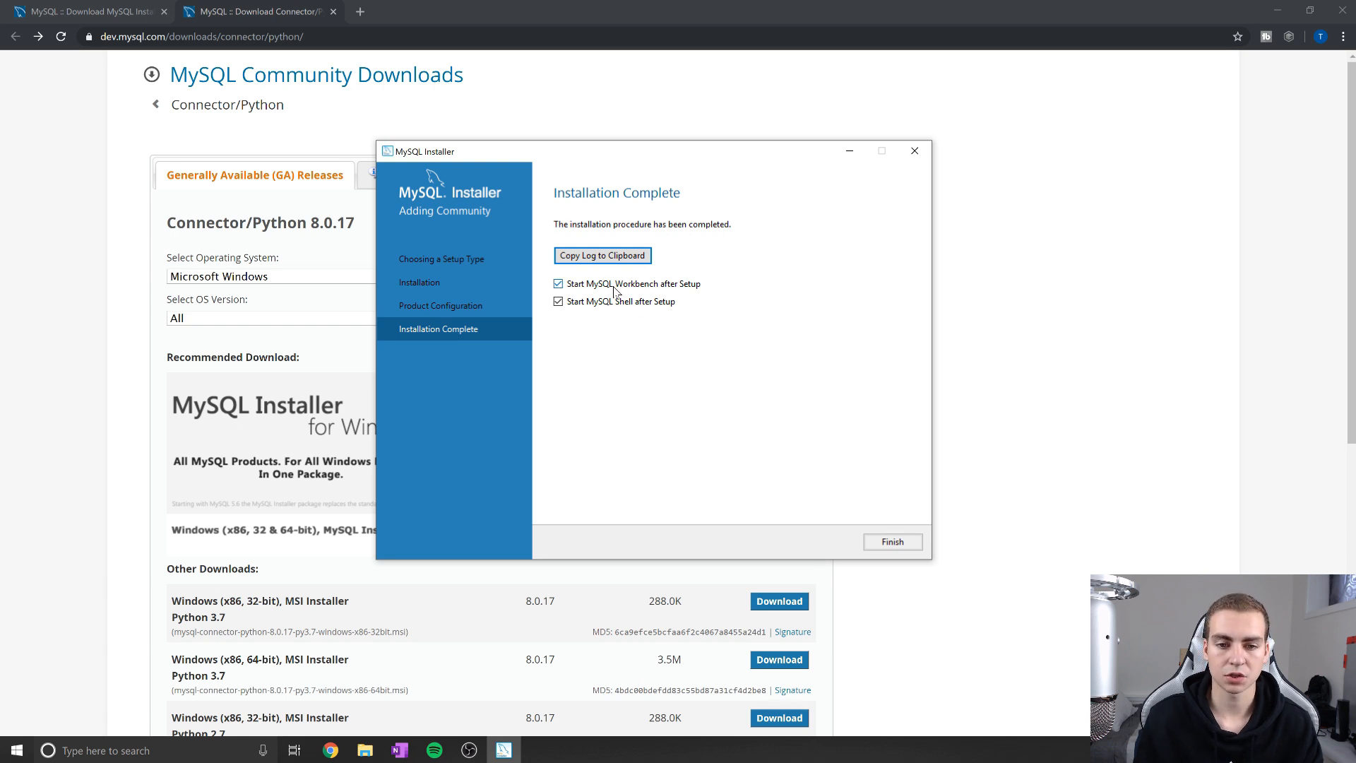
pyautogui.moveTo(608, 309)
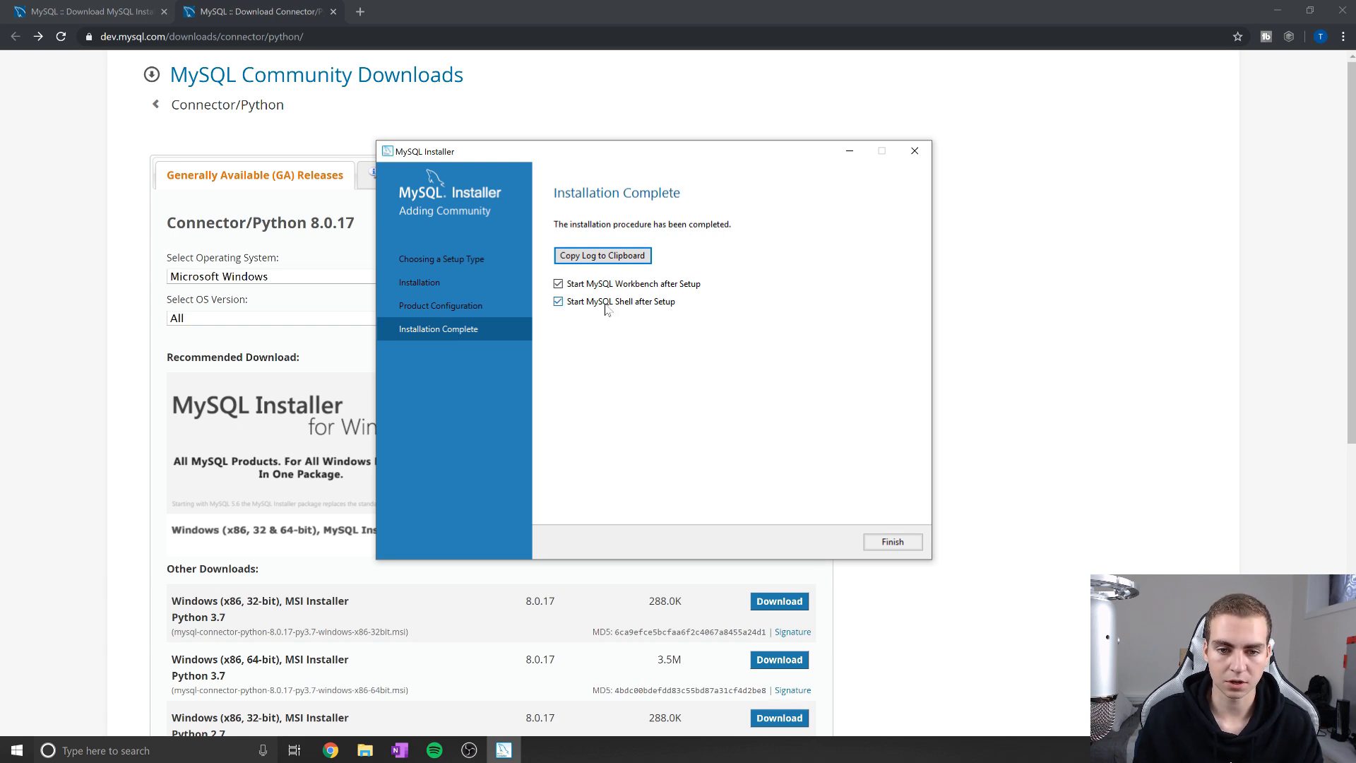
pyautogui.click(558, 300)
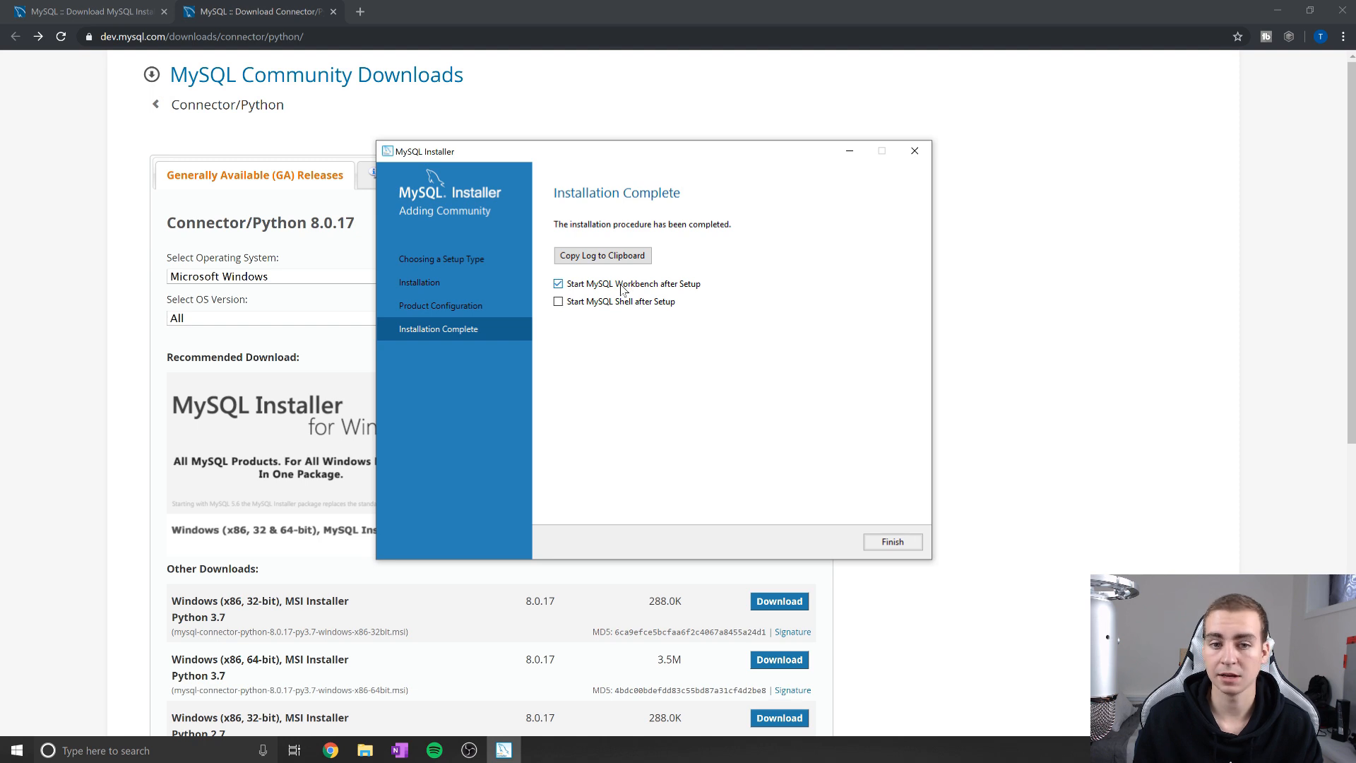
pyautogui.click(558, 284)
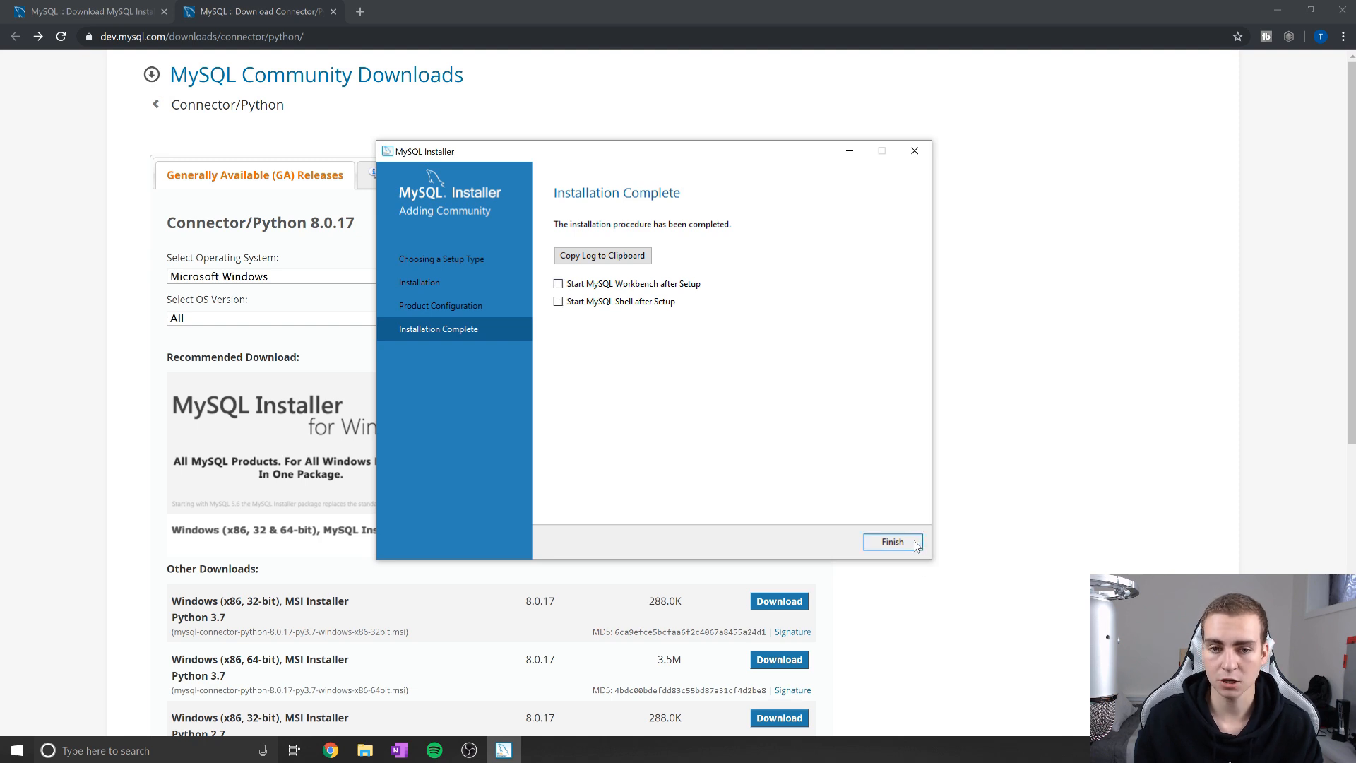
pyautogui.click(892, 542)
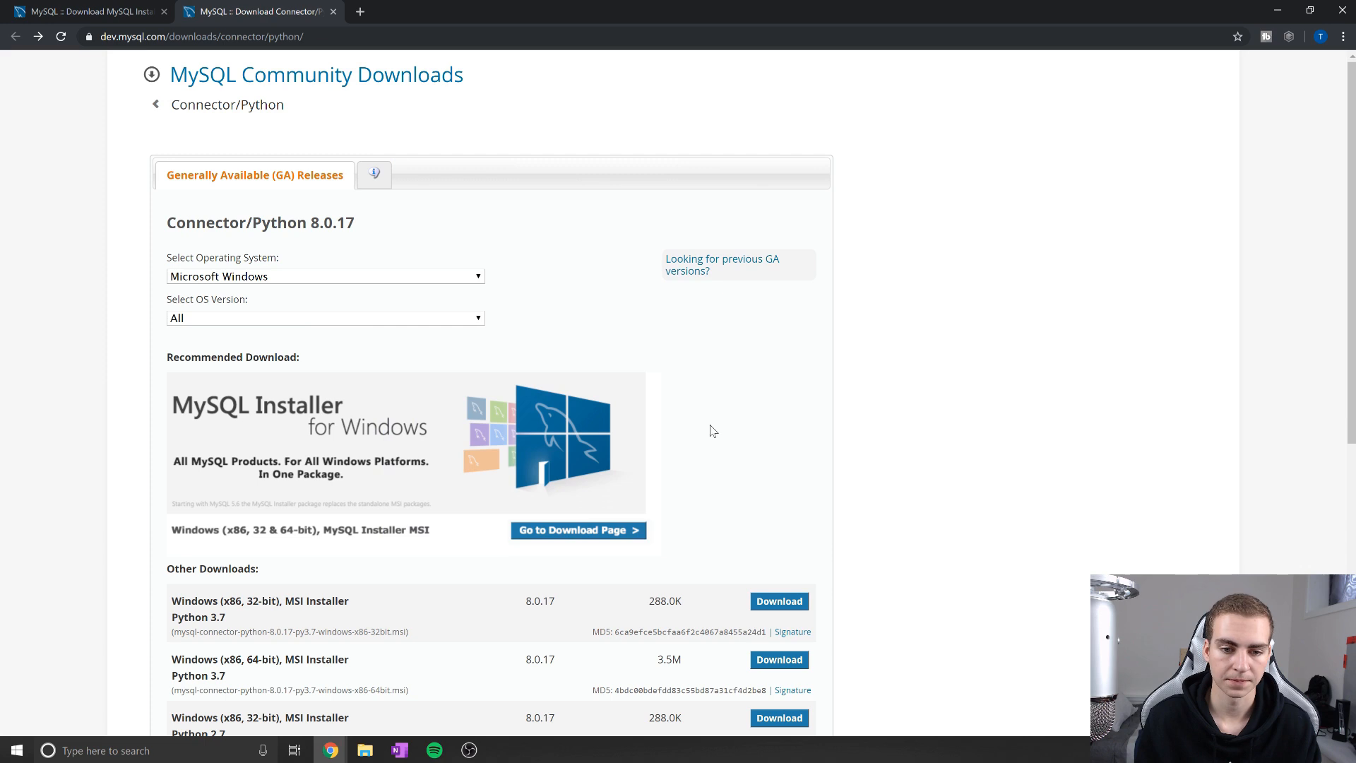
pyautogui.moveTo(958, 363)
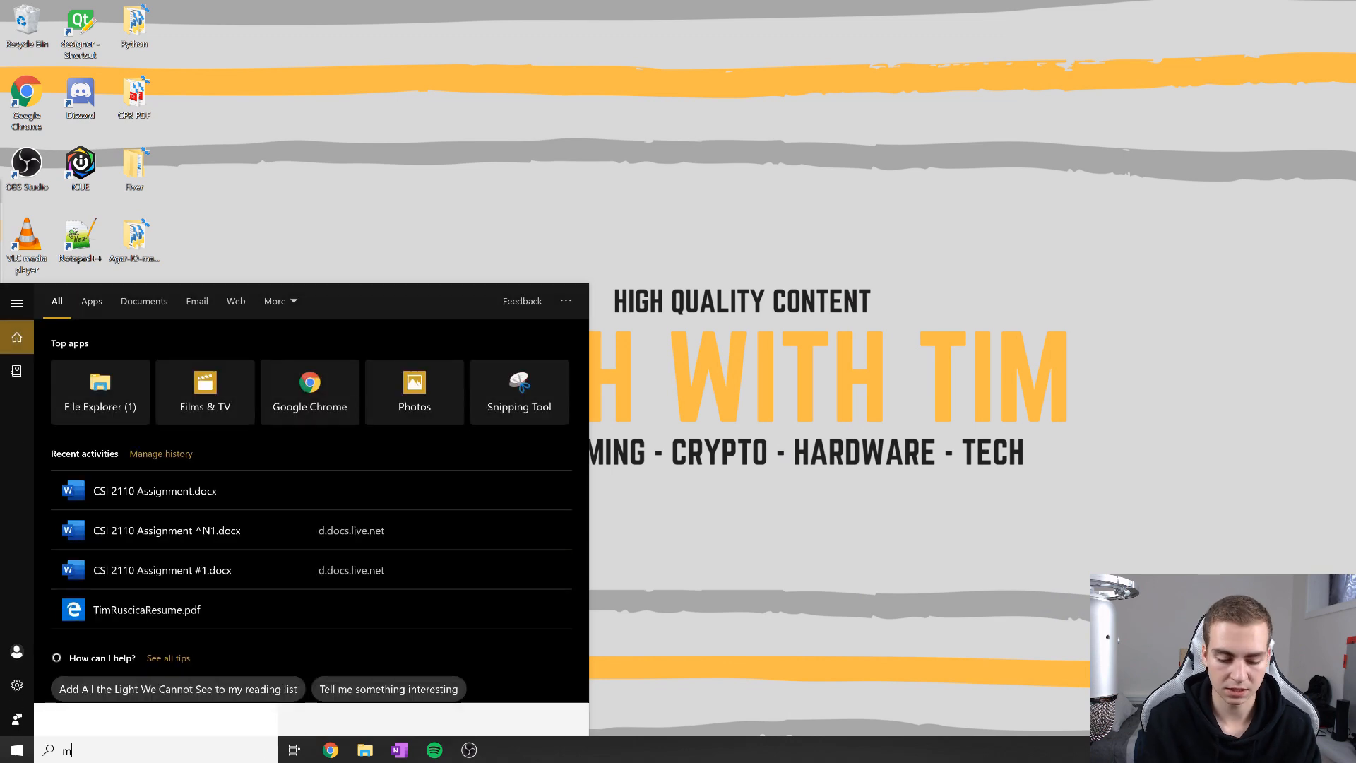
# Step: Search 'mysql' in the Start menu and launch MySQL Workbench
pyautogui.write('ysql')
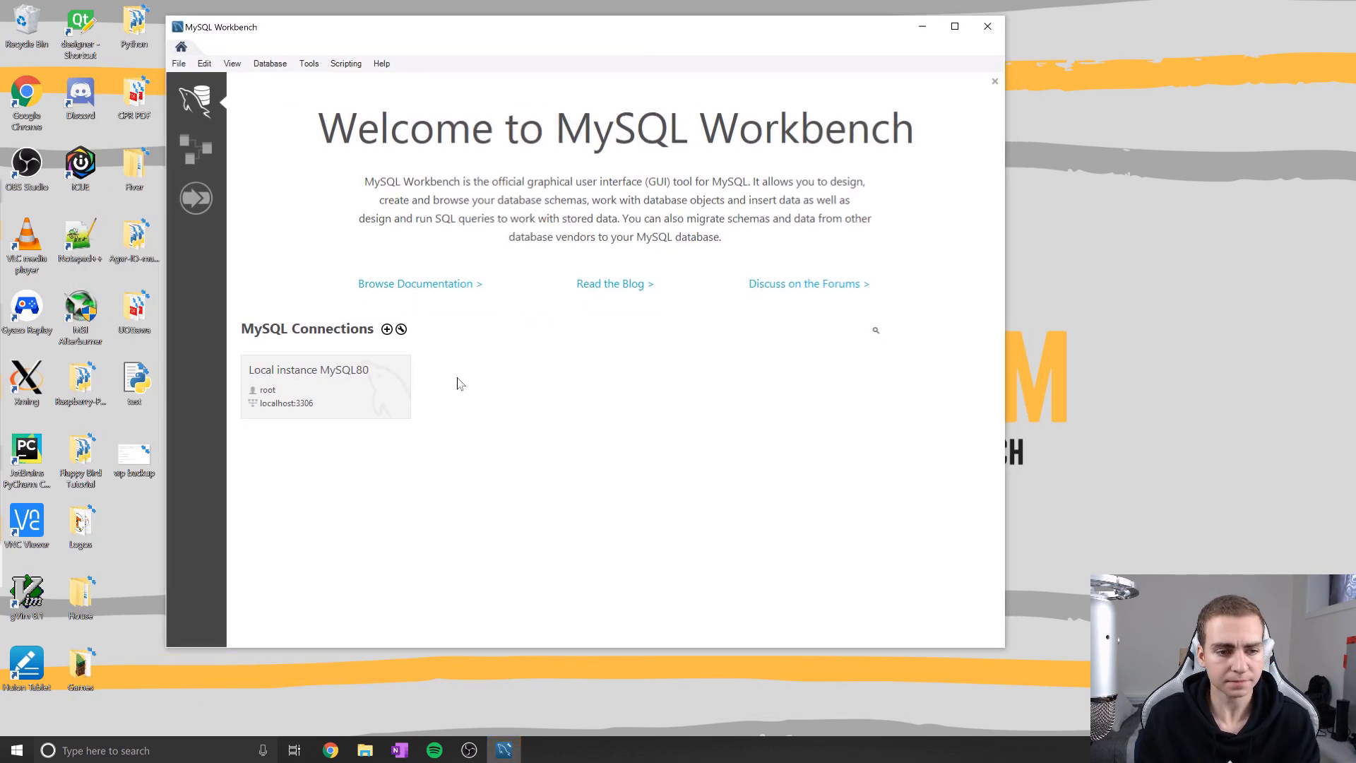
# Step: Connect to Local instance MySQL80 as root and maximize the Workbench window
pyautogui.doubleClick(308, 386)
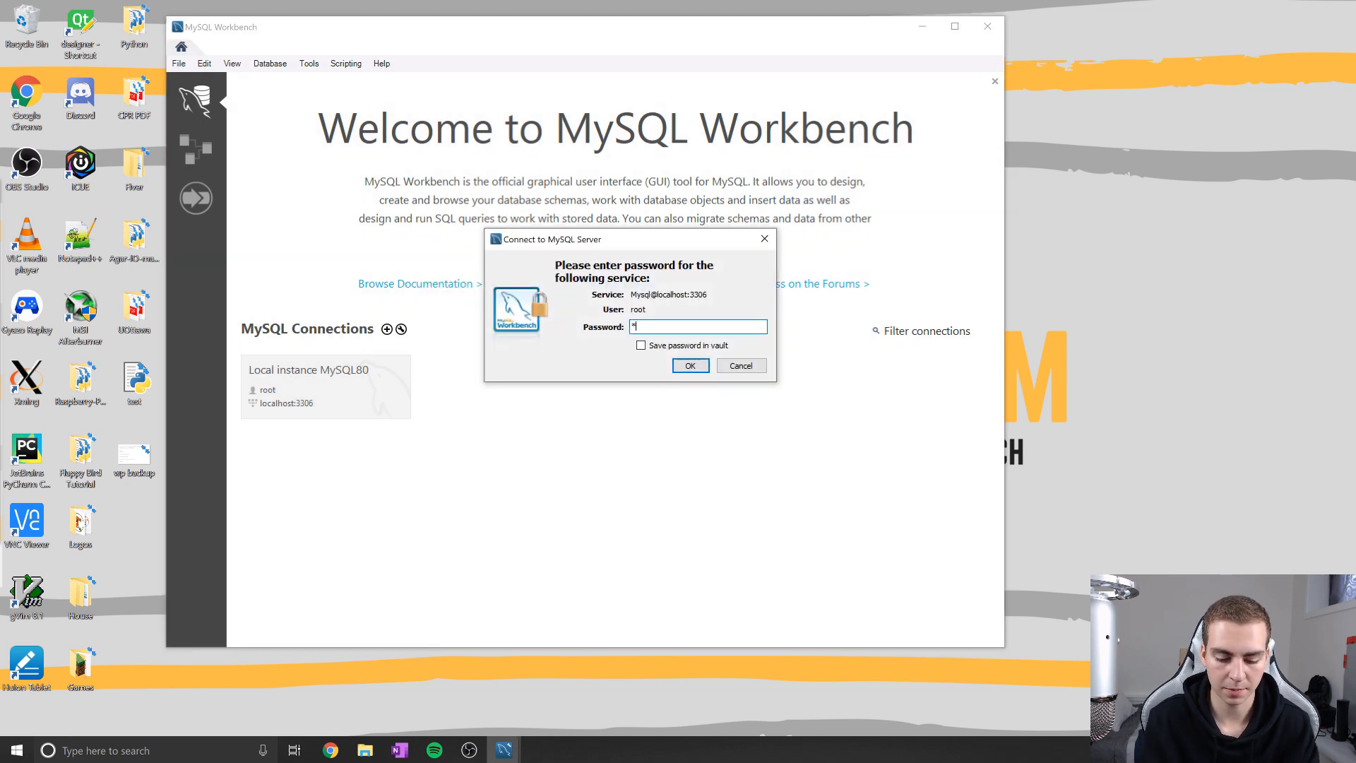
pyautogui.click(690, 364)
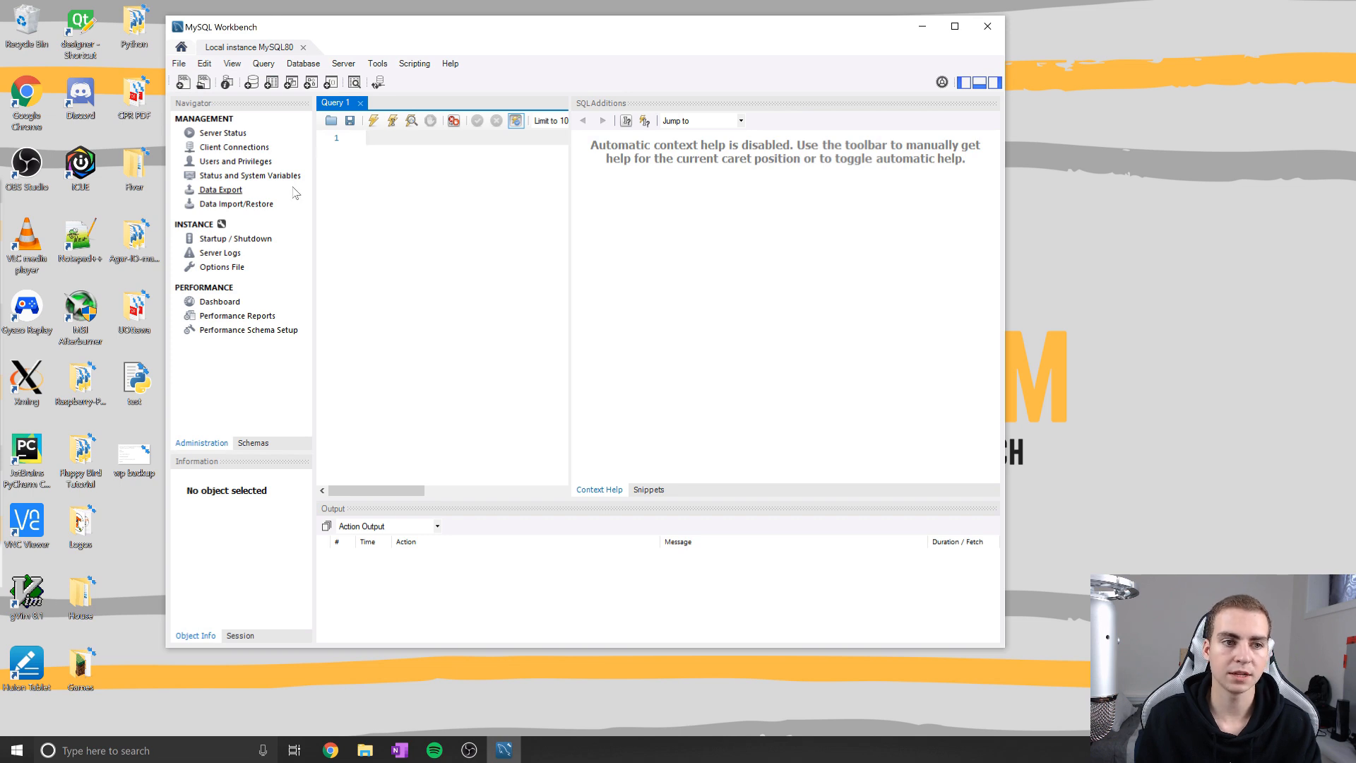
pyautogui.click(390, 137)
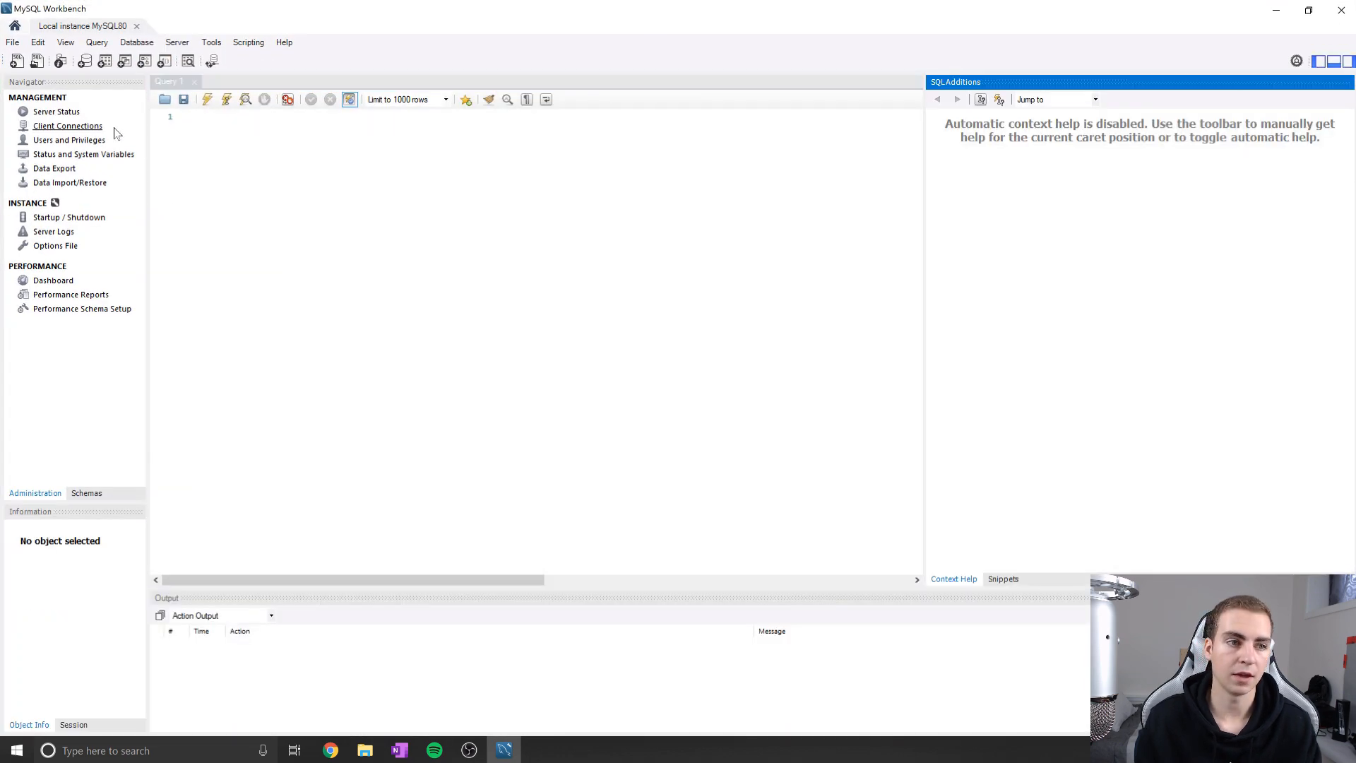
# Step: View Client Connections and Data Import/Restore, then close MySQL Workbench
pyautogui.click(66, 126)
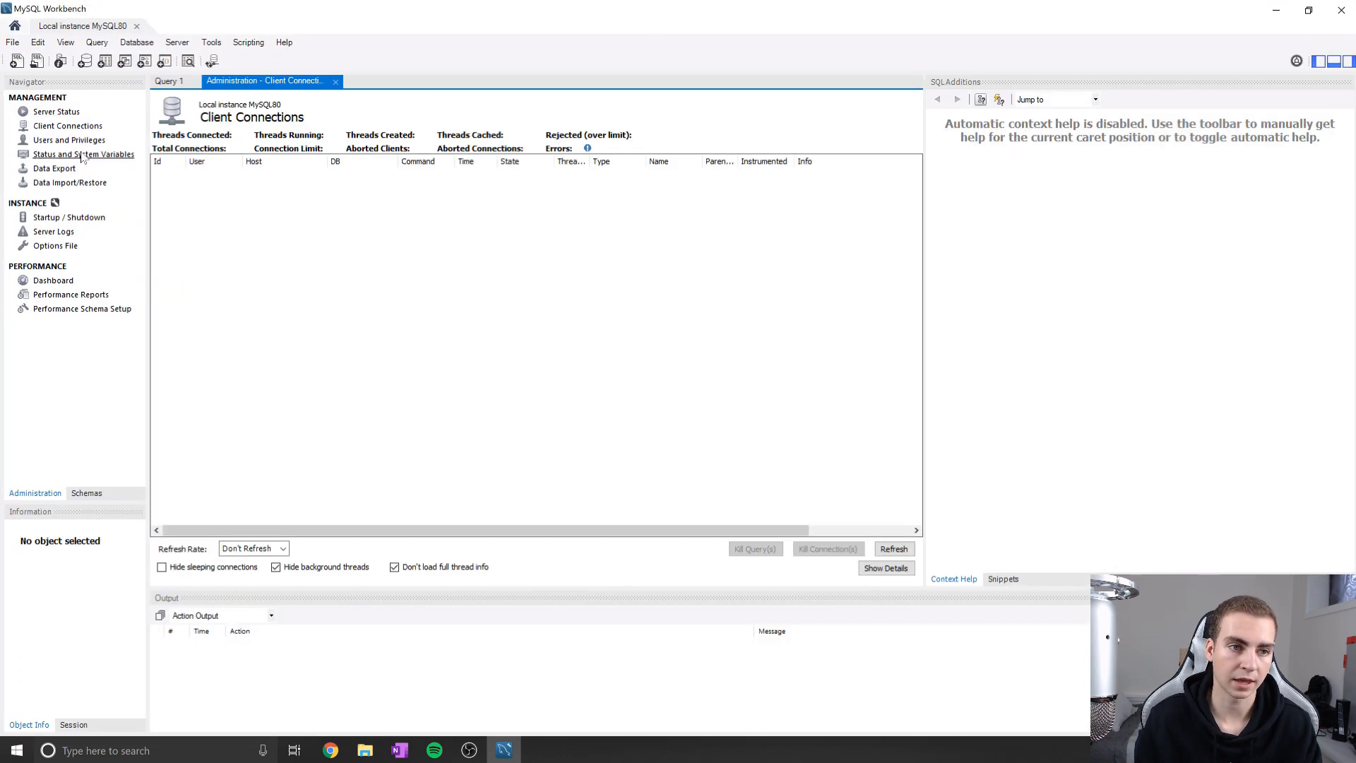
pyautogui.click(69, 182)
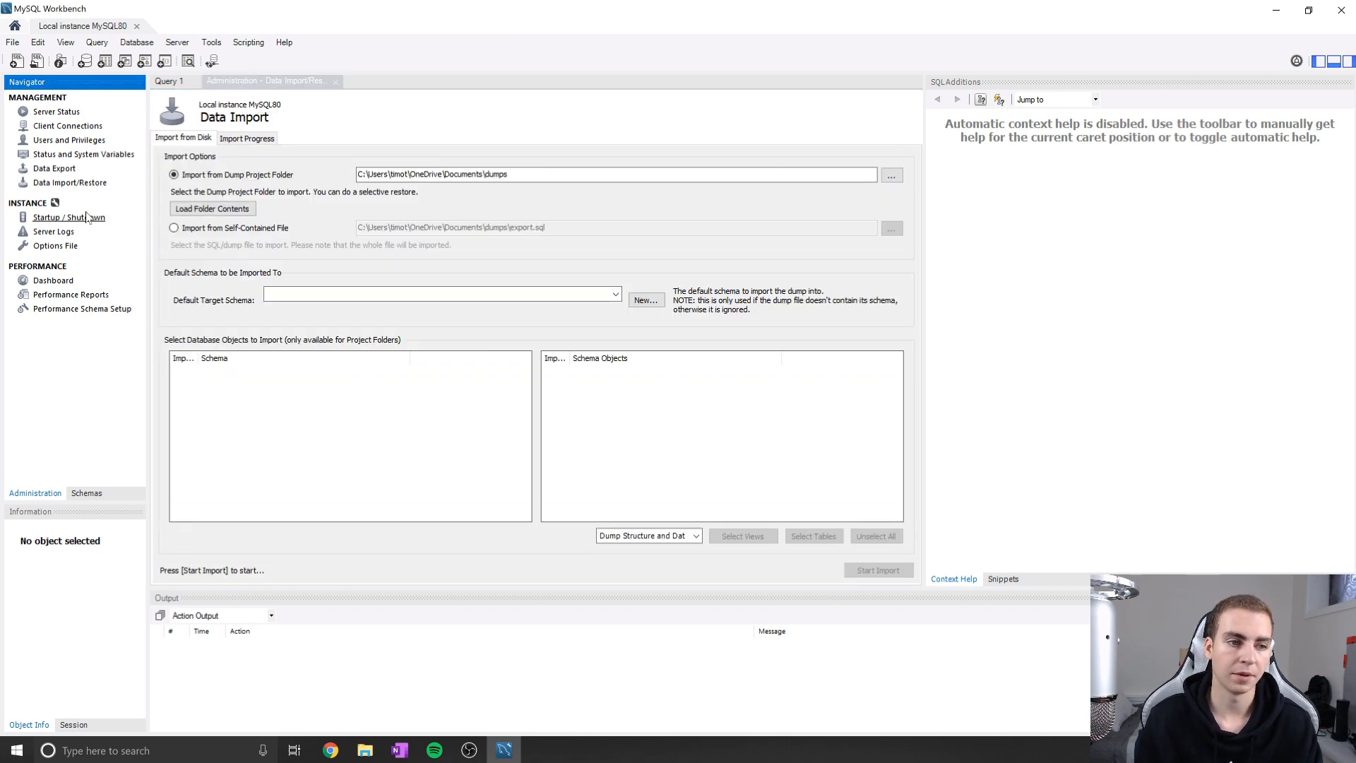
pyautogui.click(55, 246)
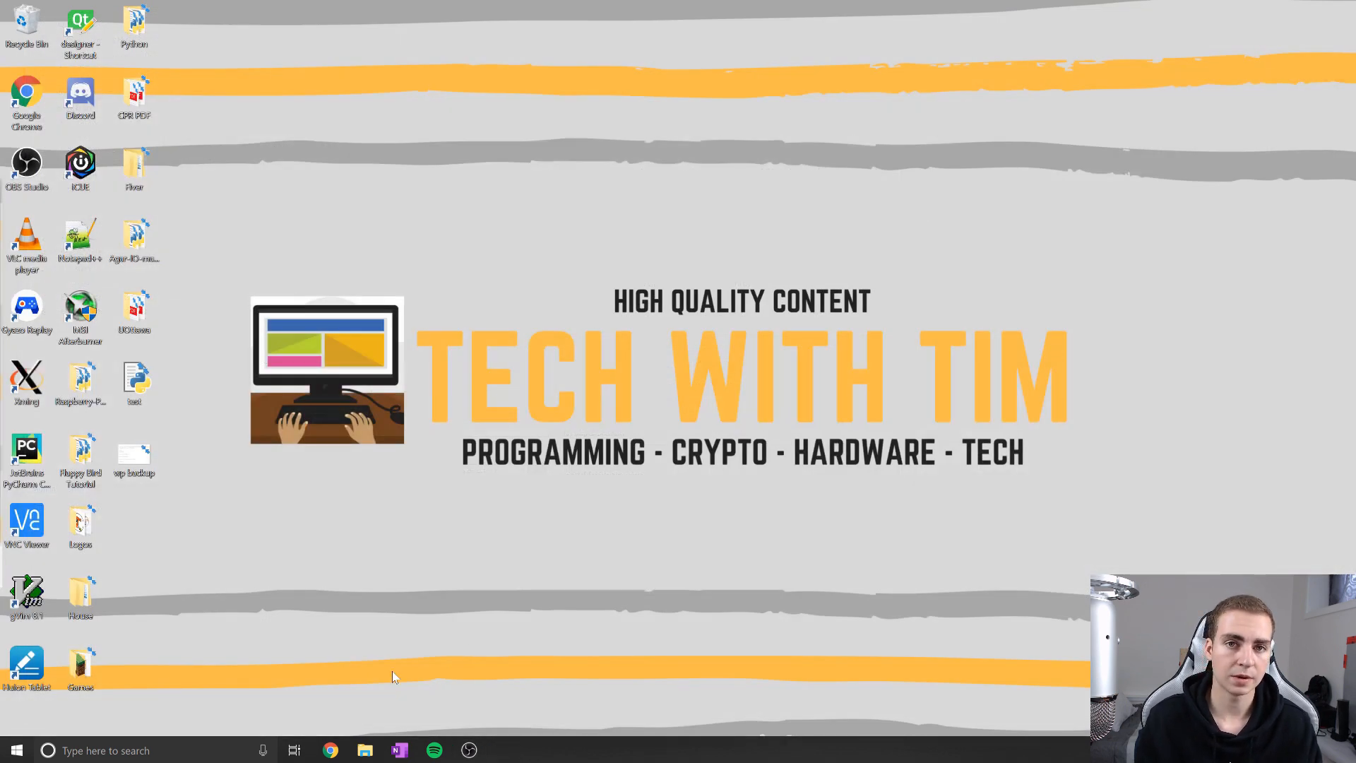
pyautogui.moveTo(373, 687)
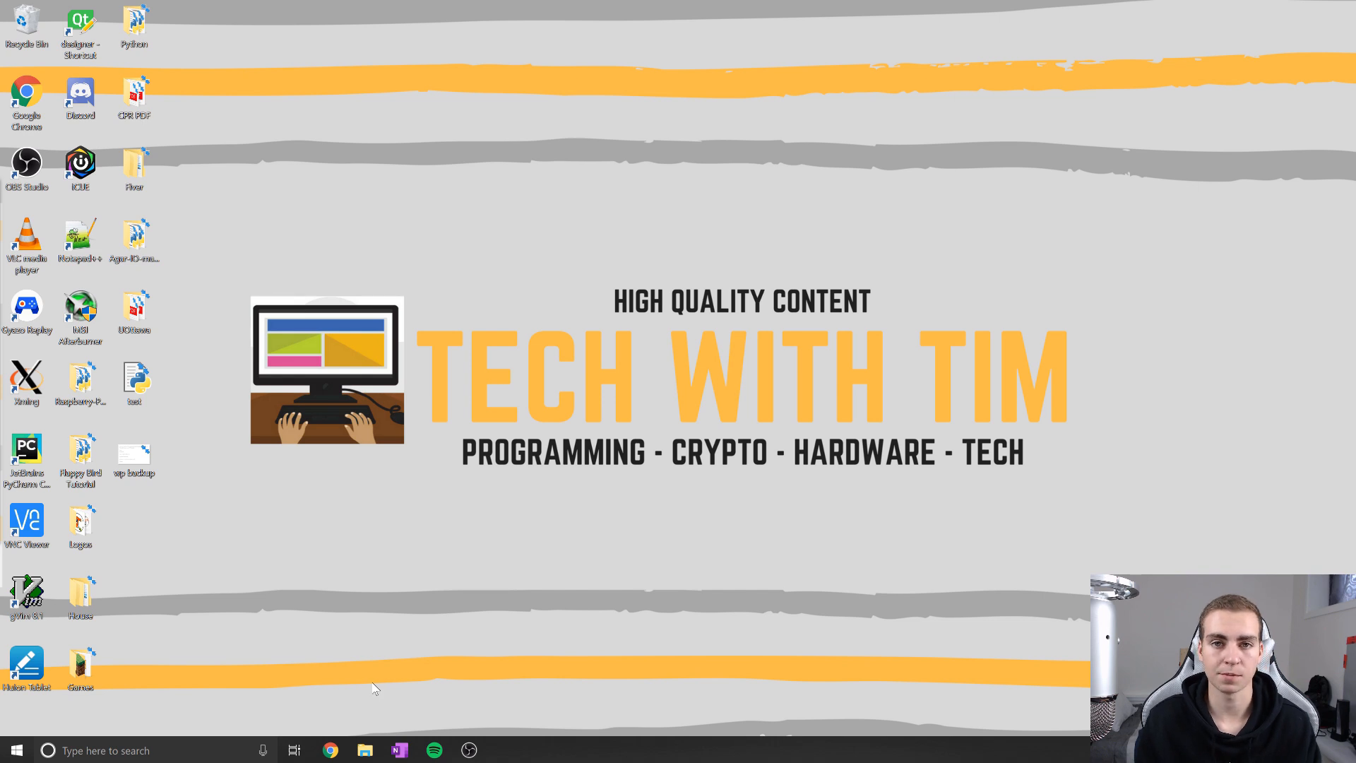
pyautogui.moveTo(677, 565)
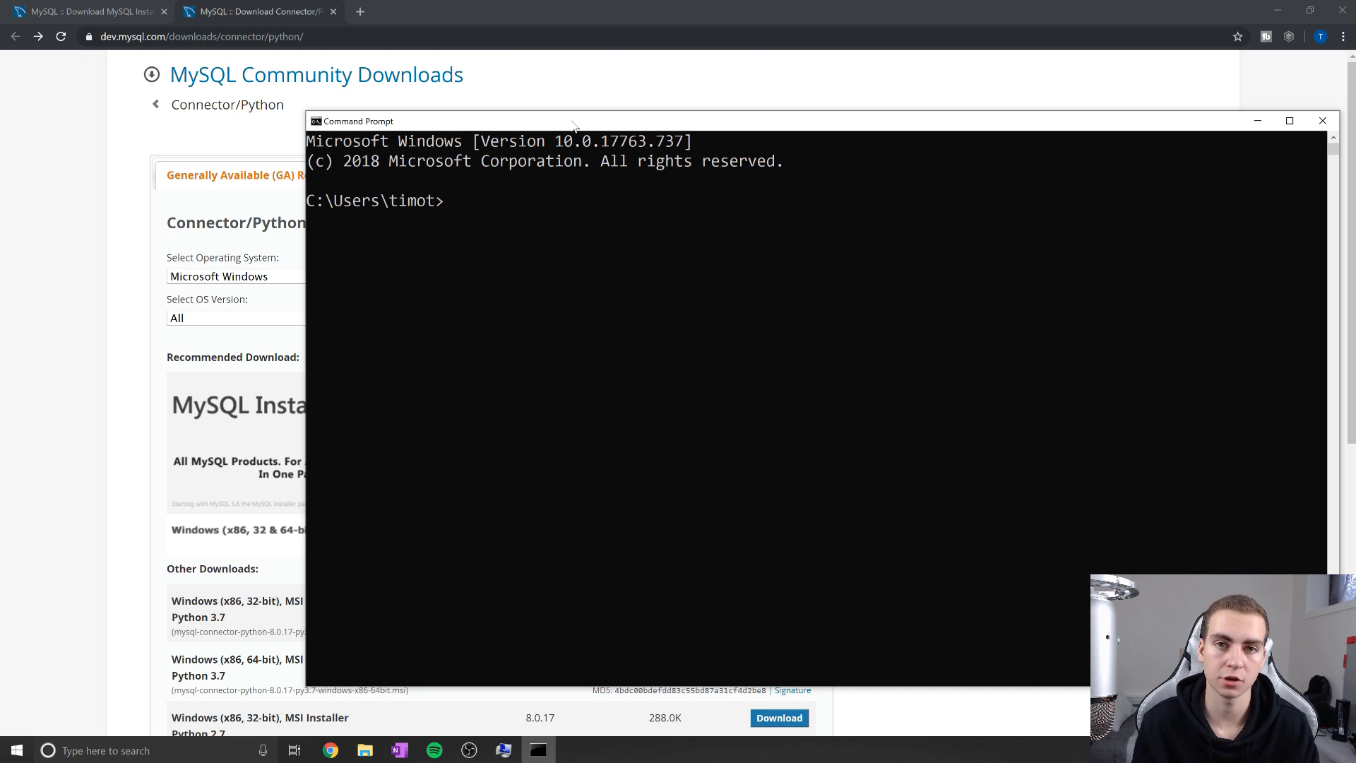
# Step: Activate the Anaconda base environment and start the Python interpreter
pyautogui.write('acti')
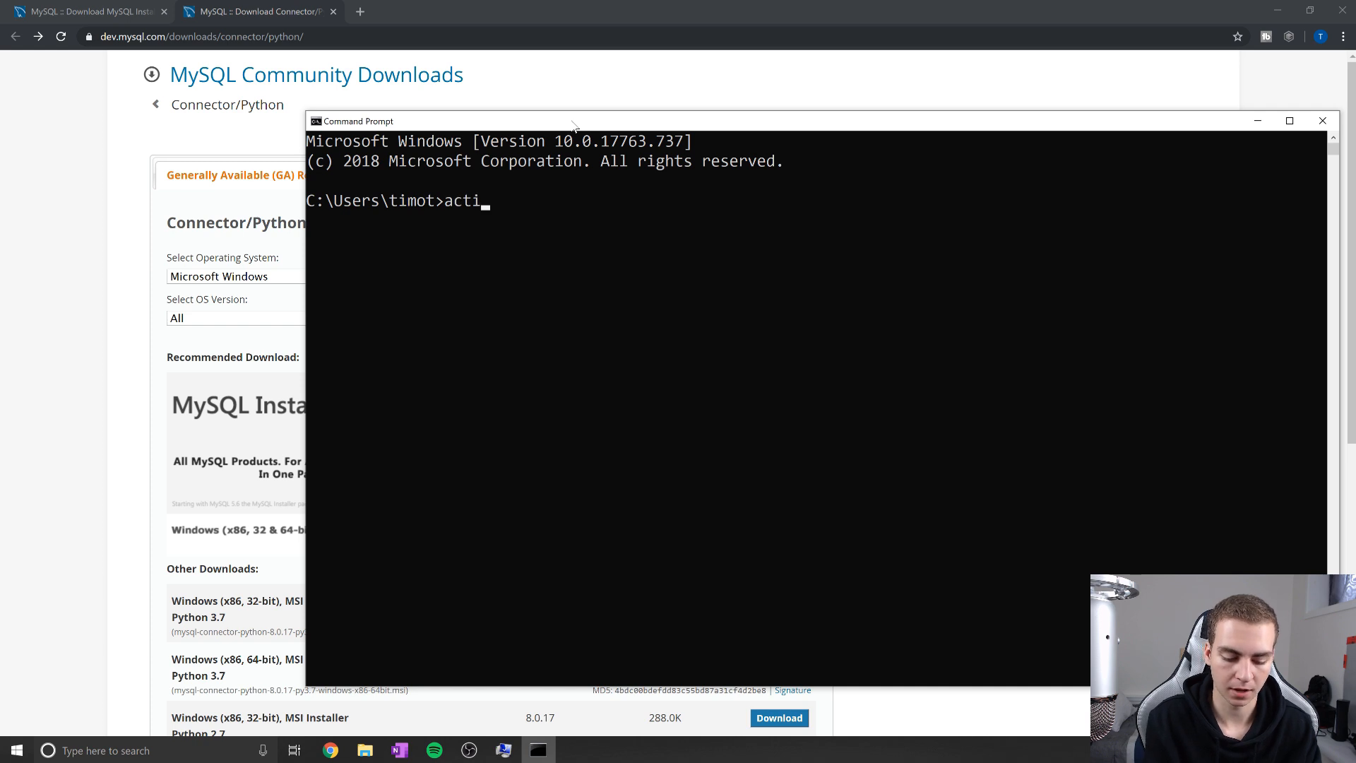
pyautogui.press('Return')
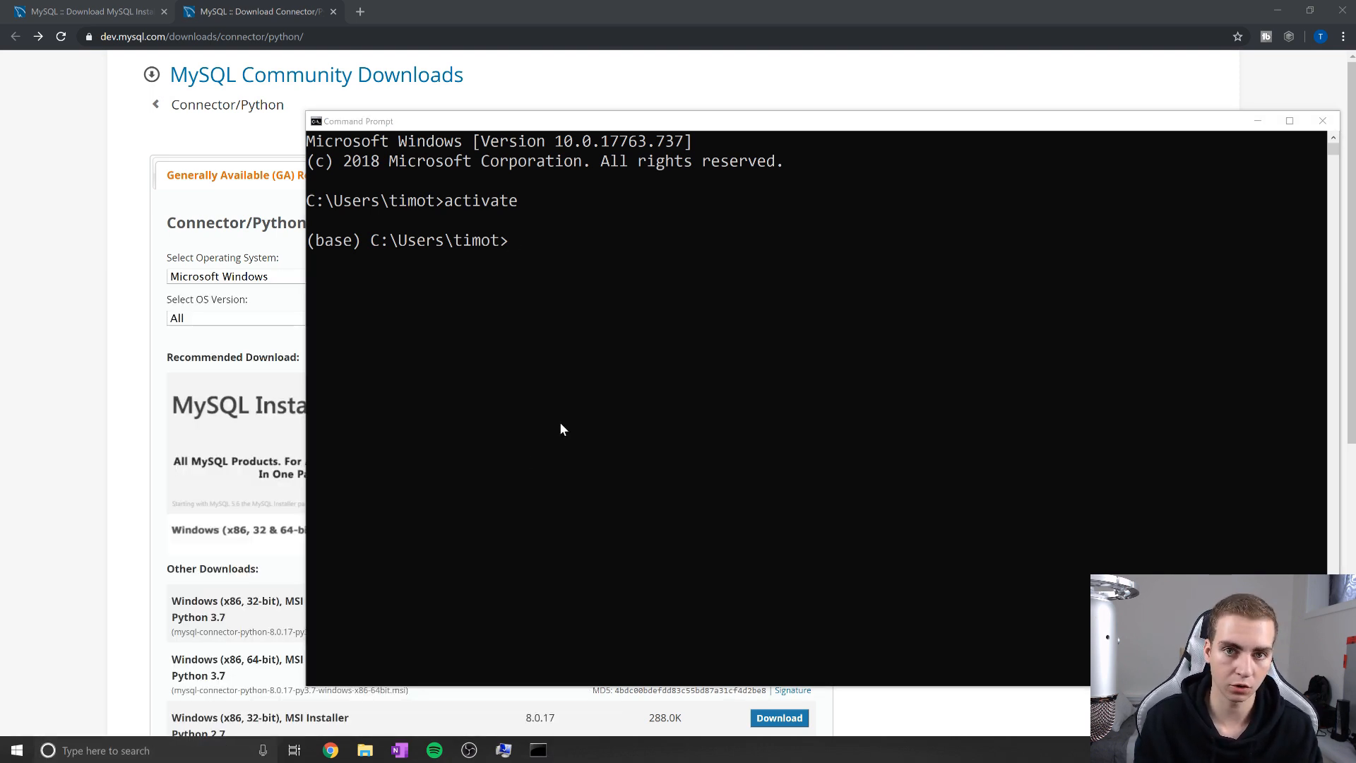
pyautogui.write('pyt')
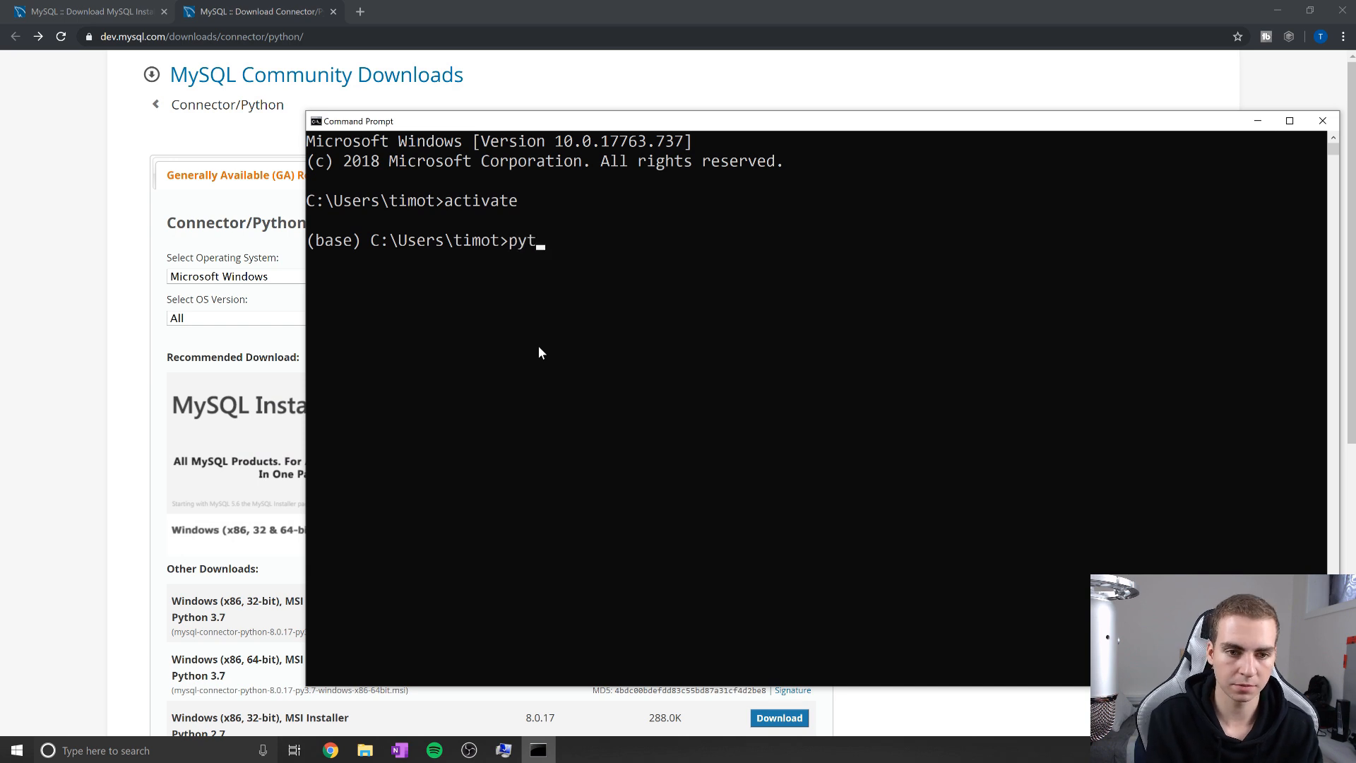
pyautogui.write('hon')
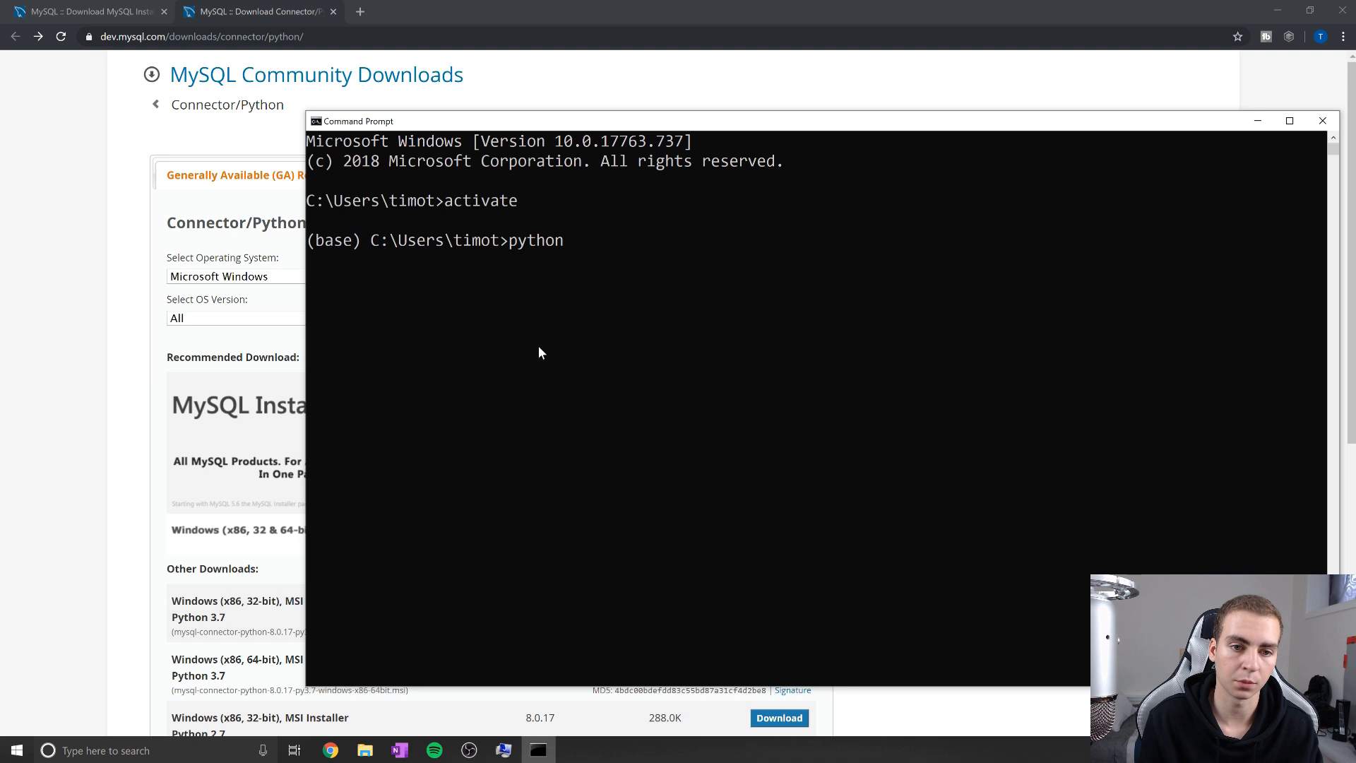
pyautogui.press('Return')
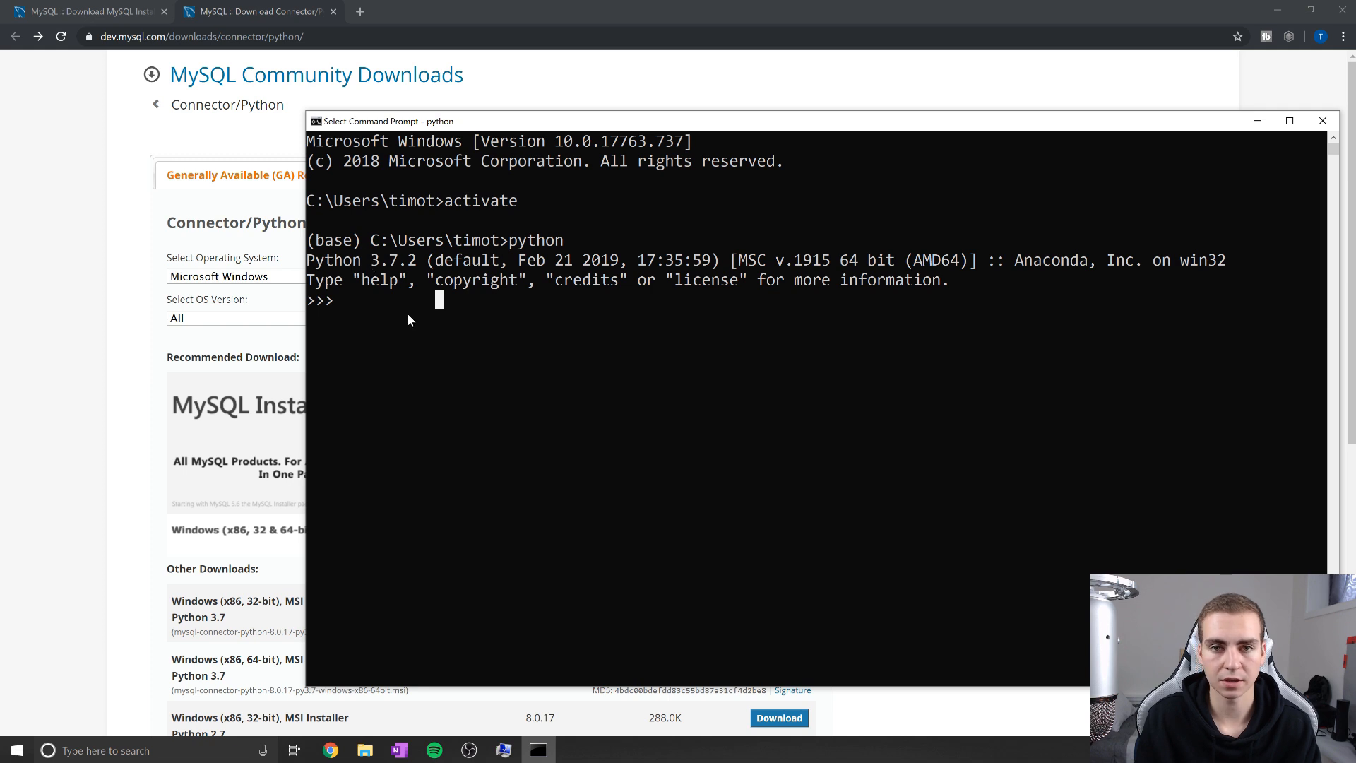
# Step: Import mysql in Python without error, then quit the interpreter
pyautogui.write('import mysql')
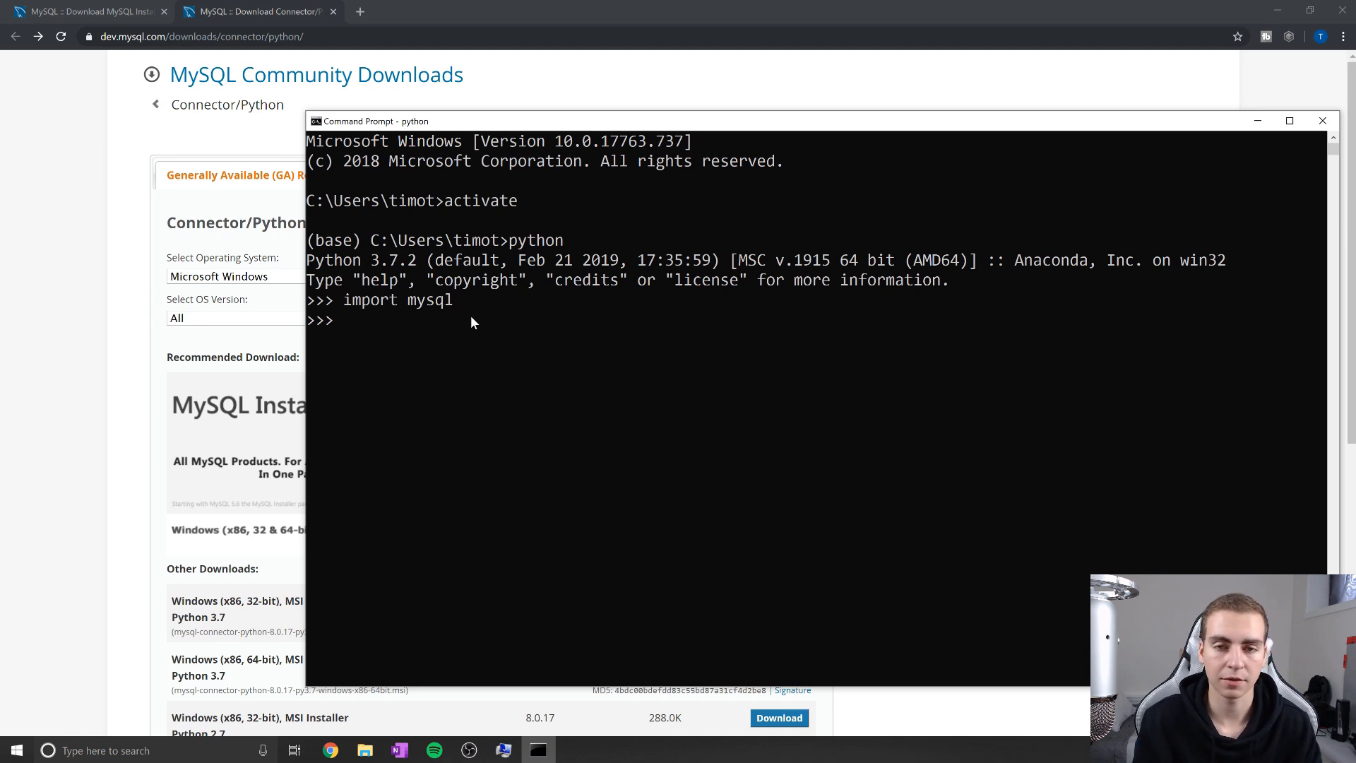
pyautogui.write('qu')
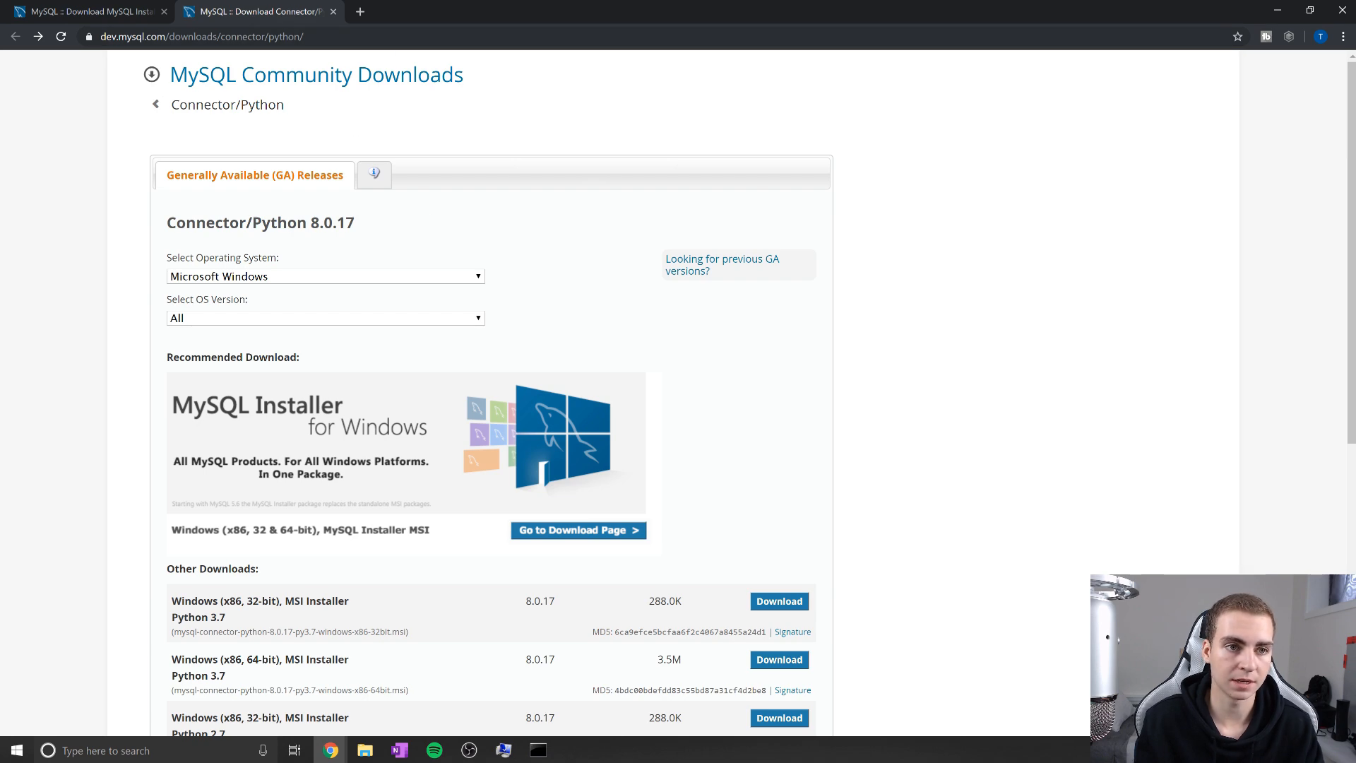
# Step: Highlight the Python 3.7 32-bit MSI installer entry, then return to Command Prompt
pyautogui.scroll(-3)
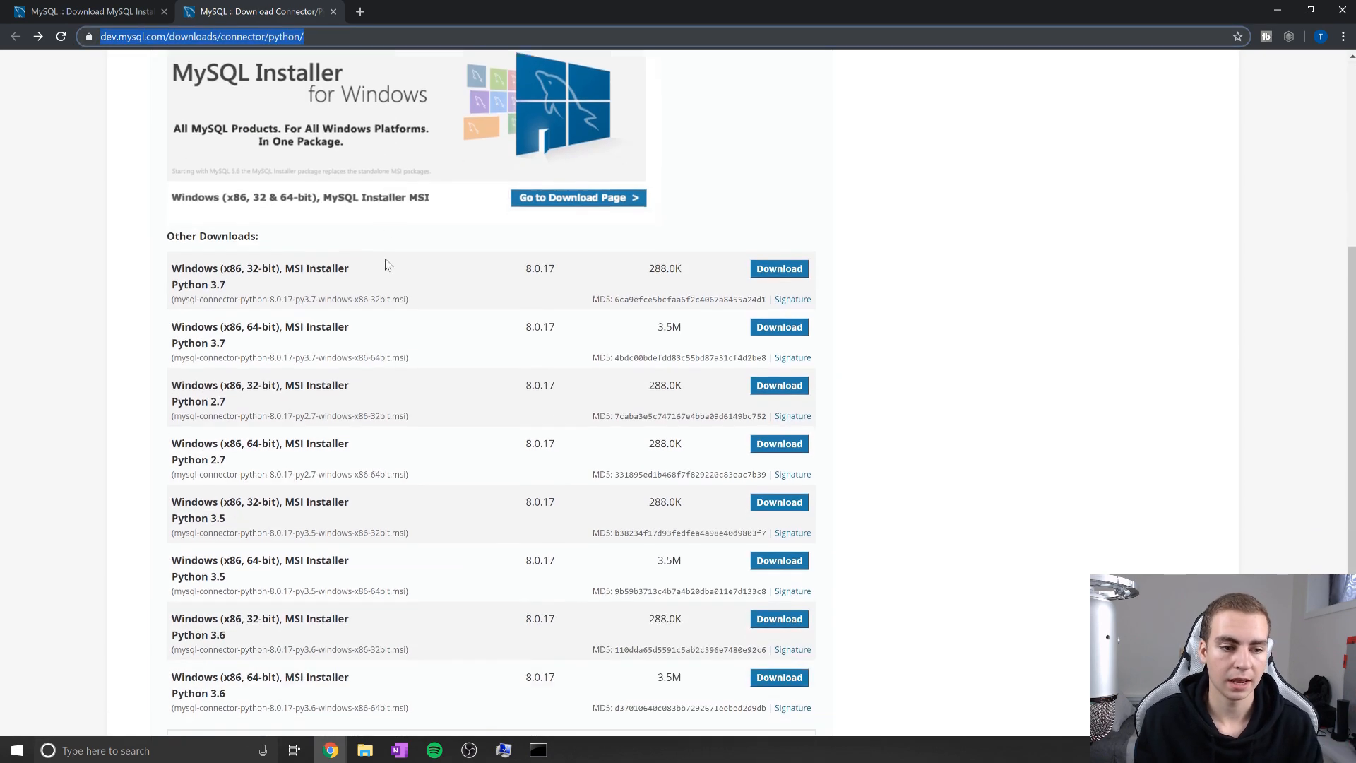
pyautogui.scroll(-3)
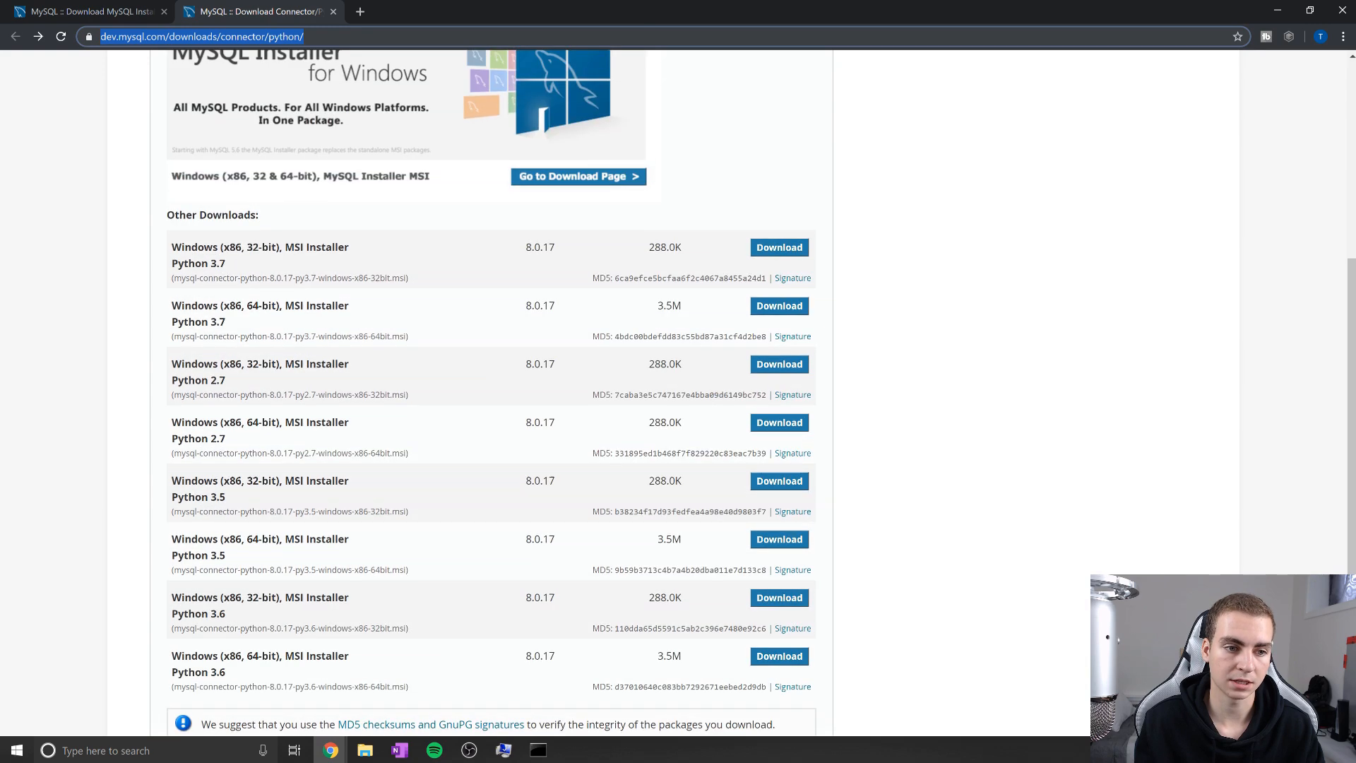
pyautogui.moveTo(172, 246); pyautogui.dragTo(228, 263)
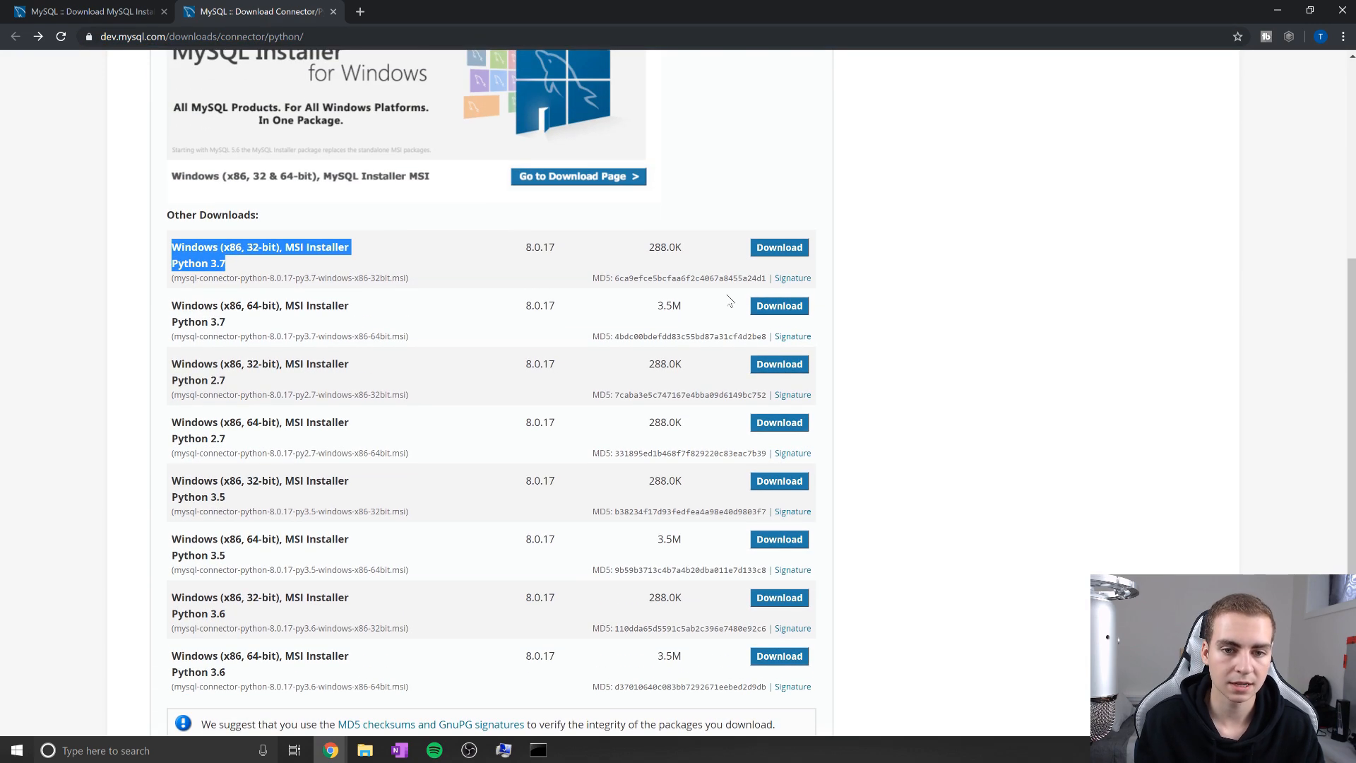
pyautogui.moveTo(657, 448)
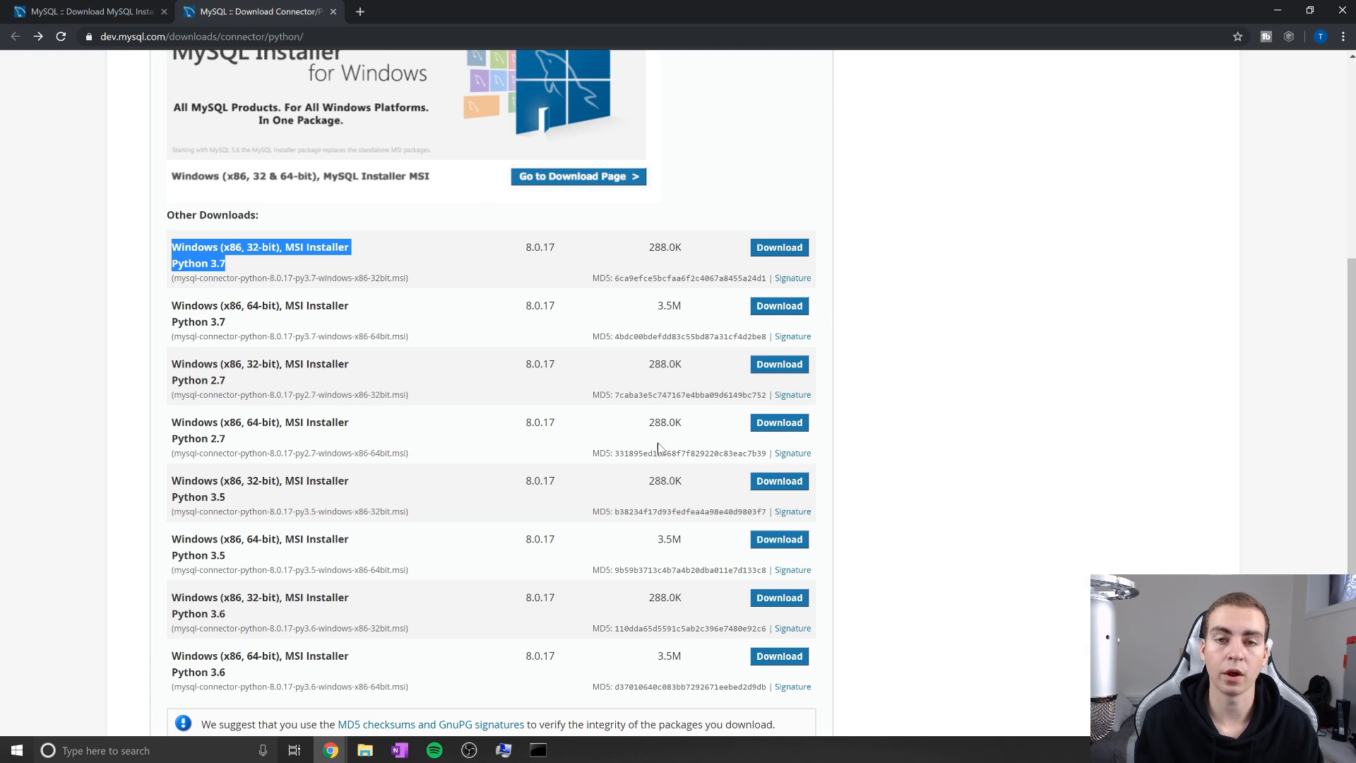
pyautogui.moveTo(556, 706)
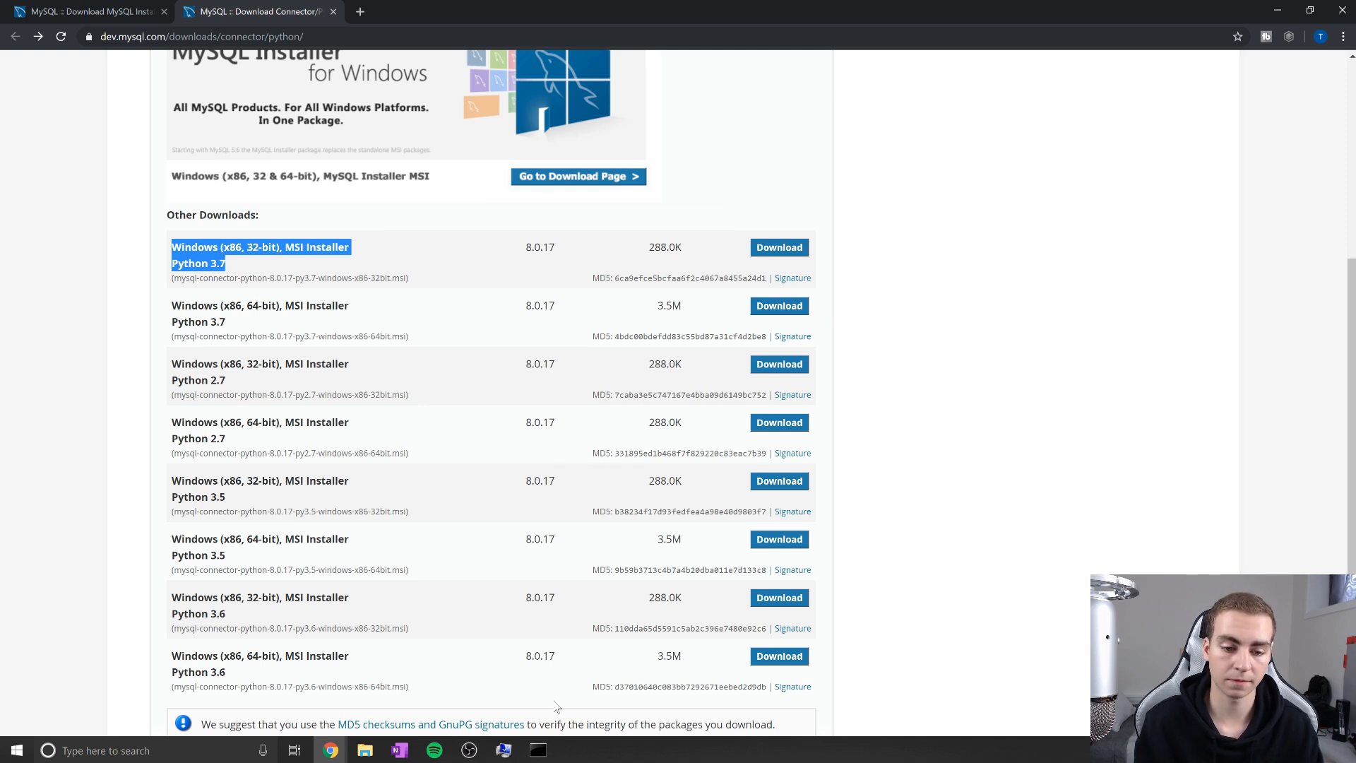
pyautogui.click(538, 750)
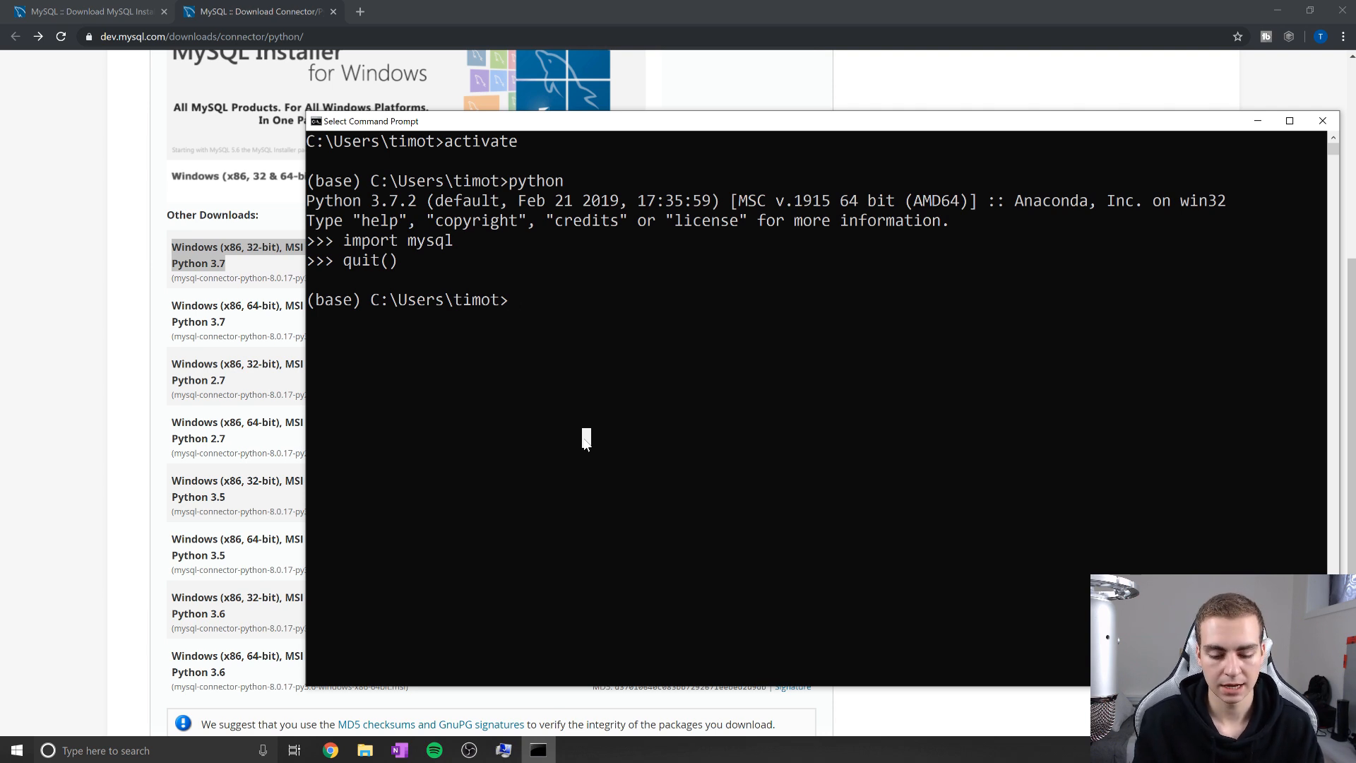
# Step: Run pip install mysql-connector, which reports version 2.2.9 already installed
pyautogui.write('p')
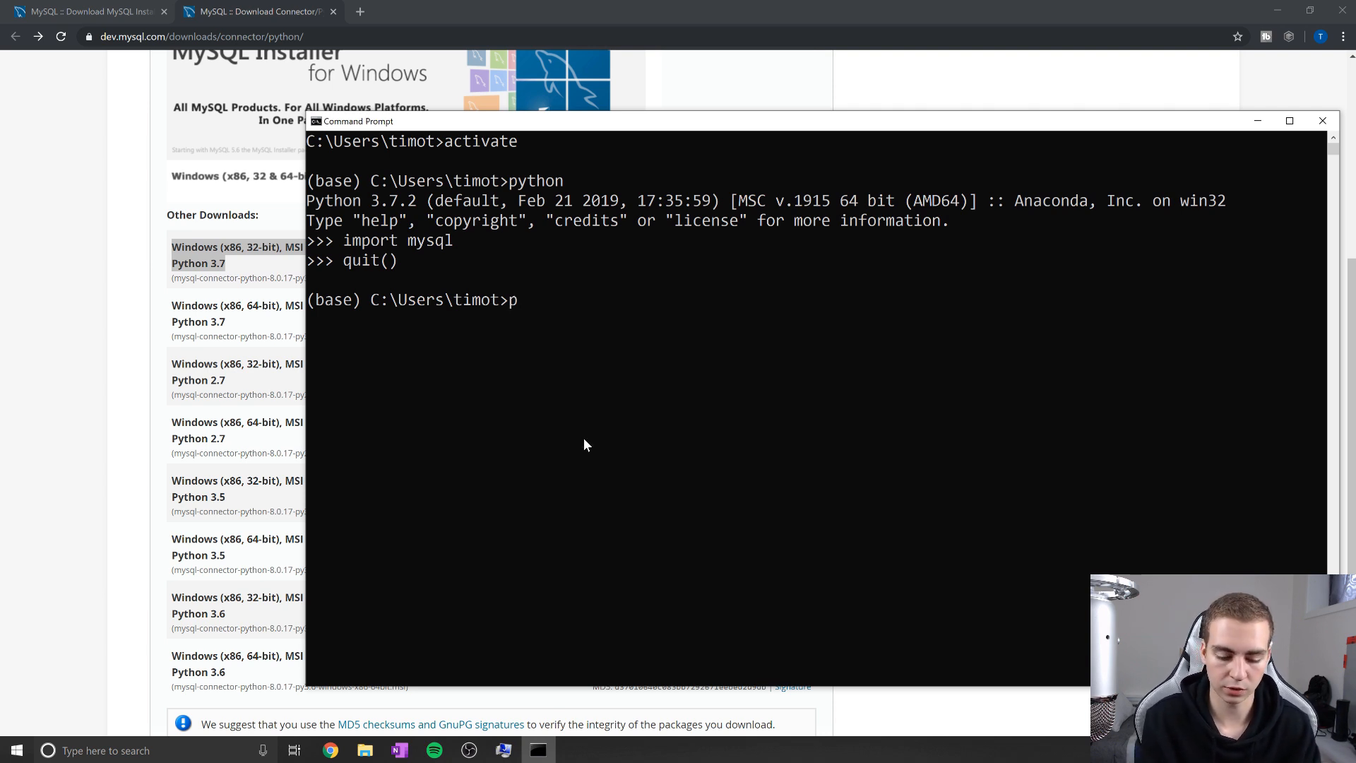
pyautogui.write('ip install')
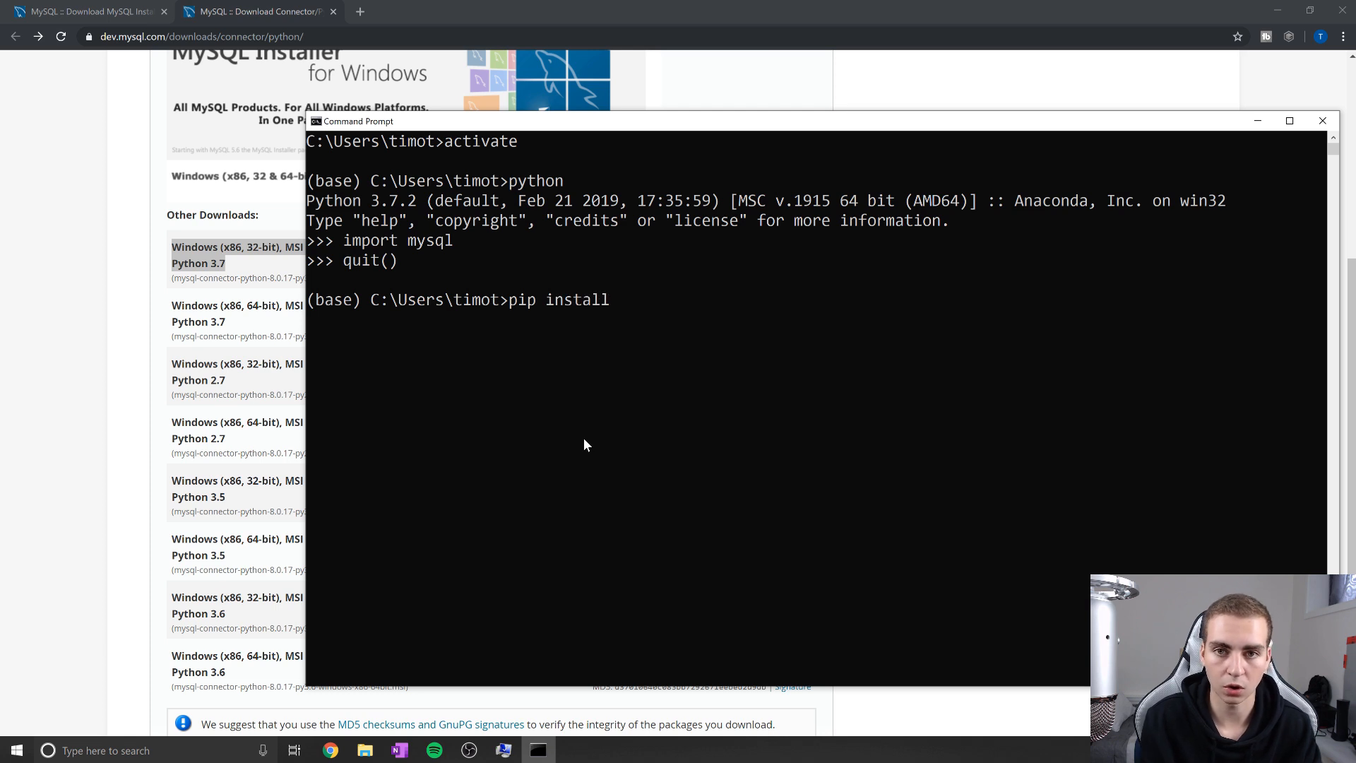
pyautogui.write('mysq;')
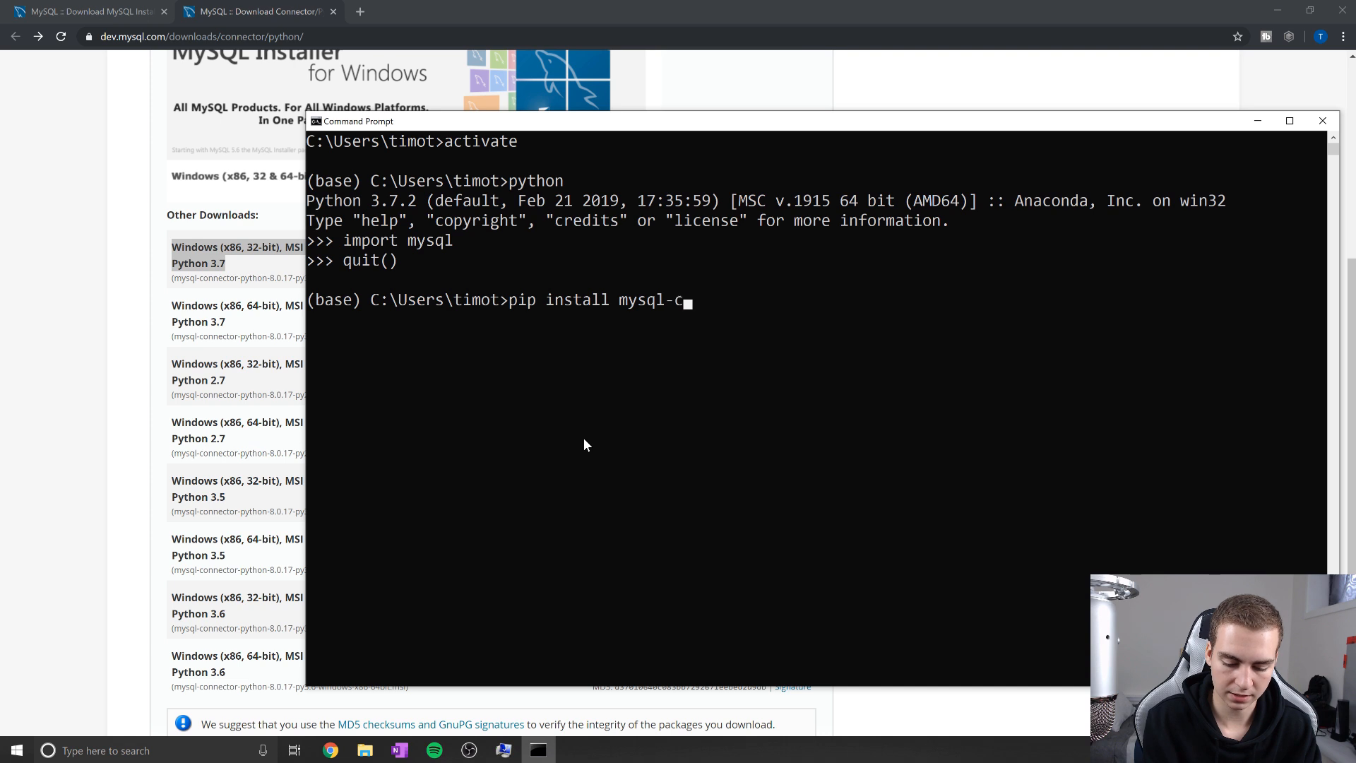
pyautogui.write('onnector')
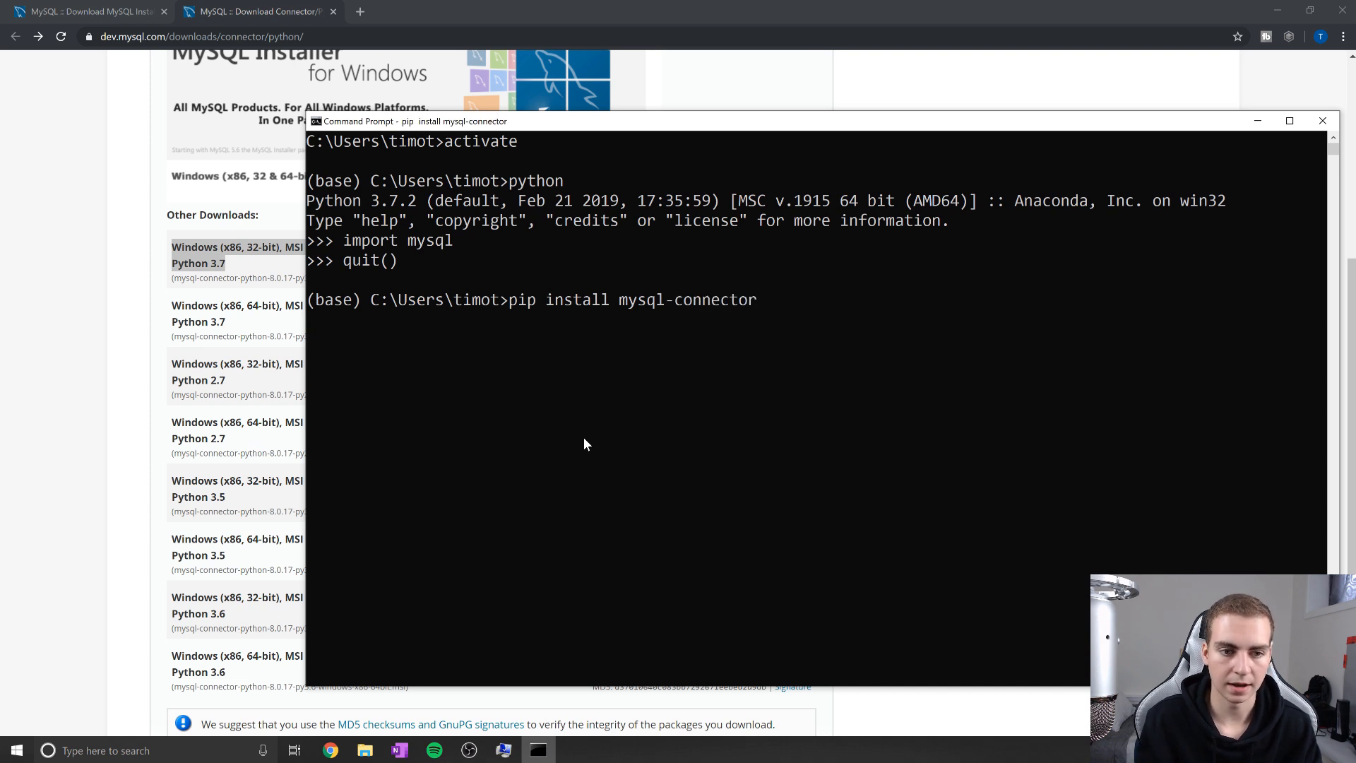
pyautogui.press('Return')
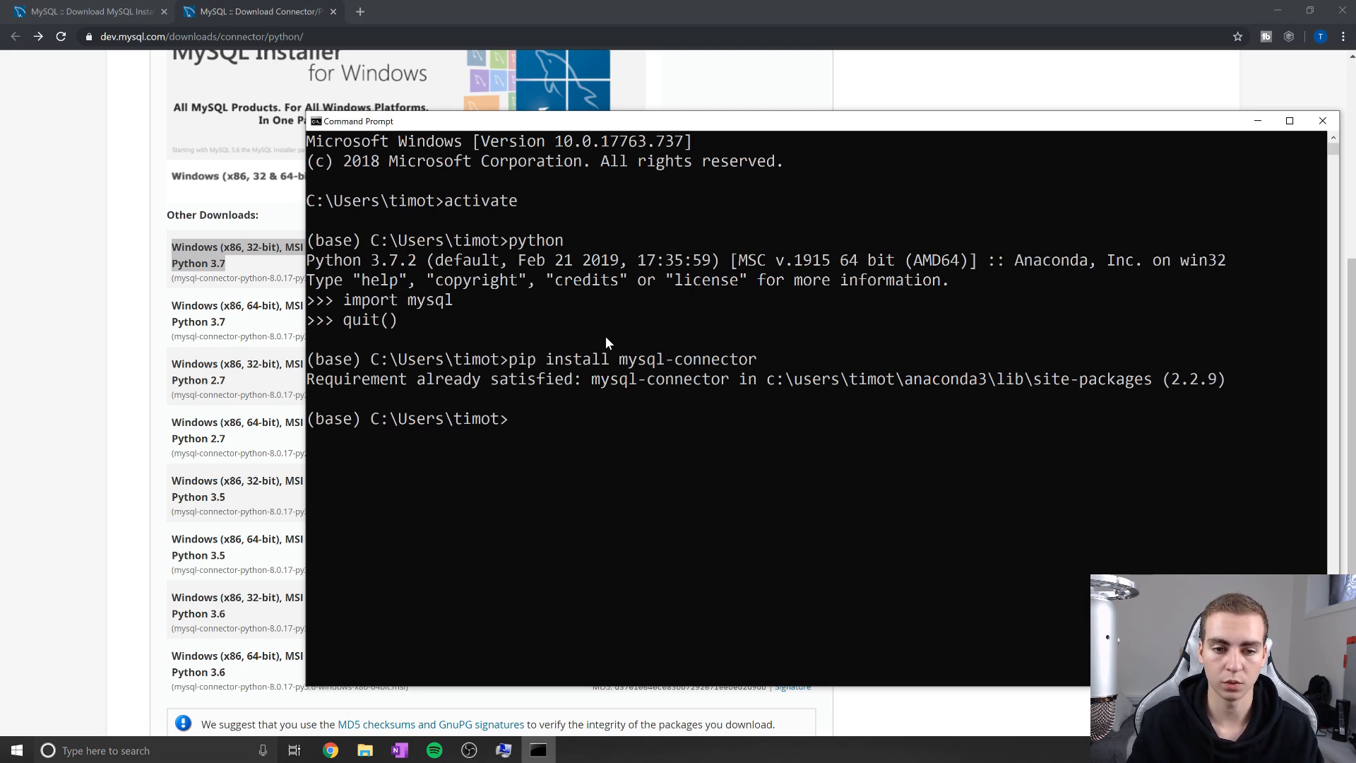
pyautogui.moveTo(791, 348)
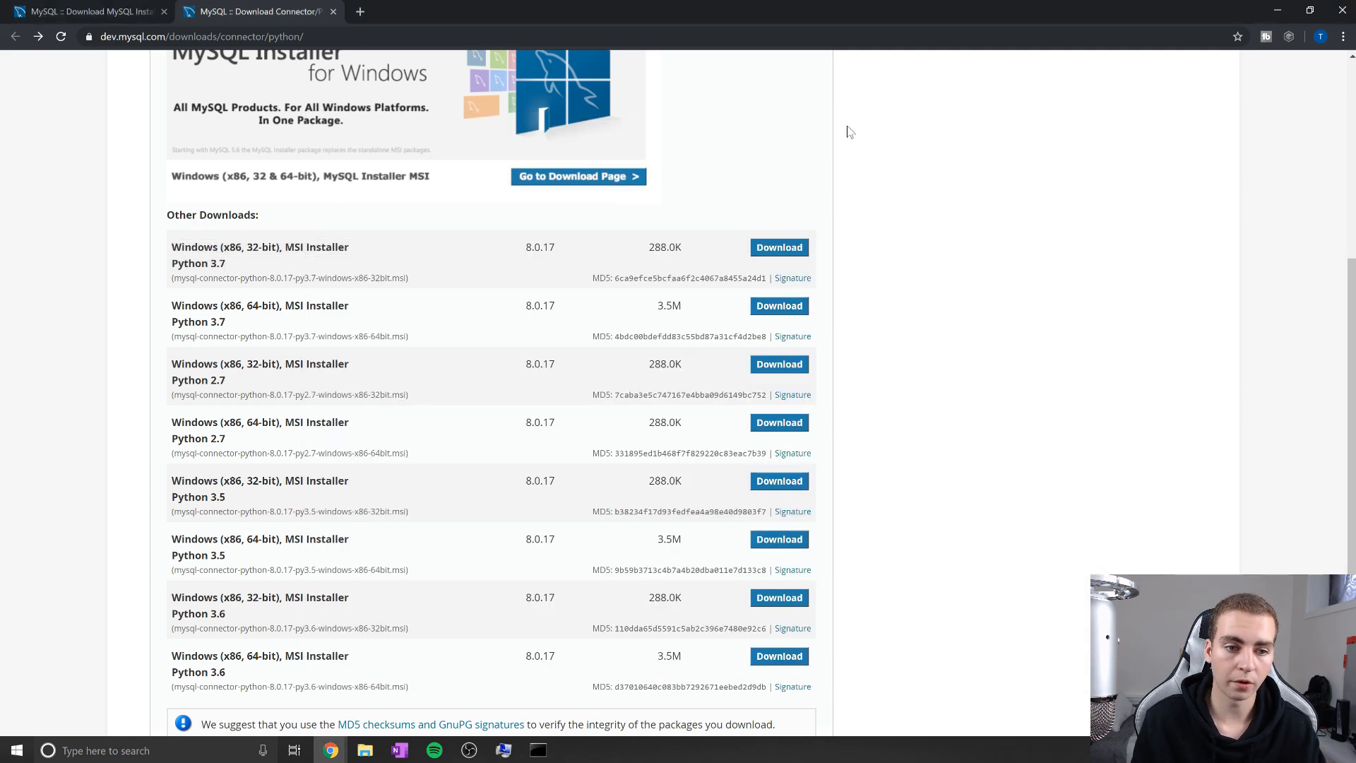
pyautogui.scroll(-3)
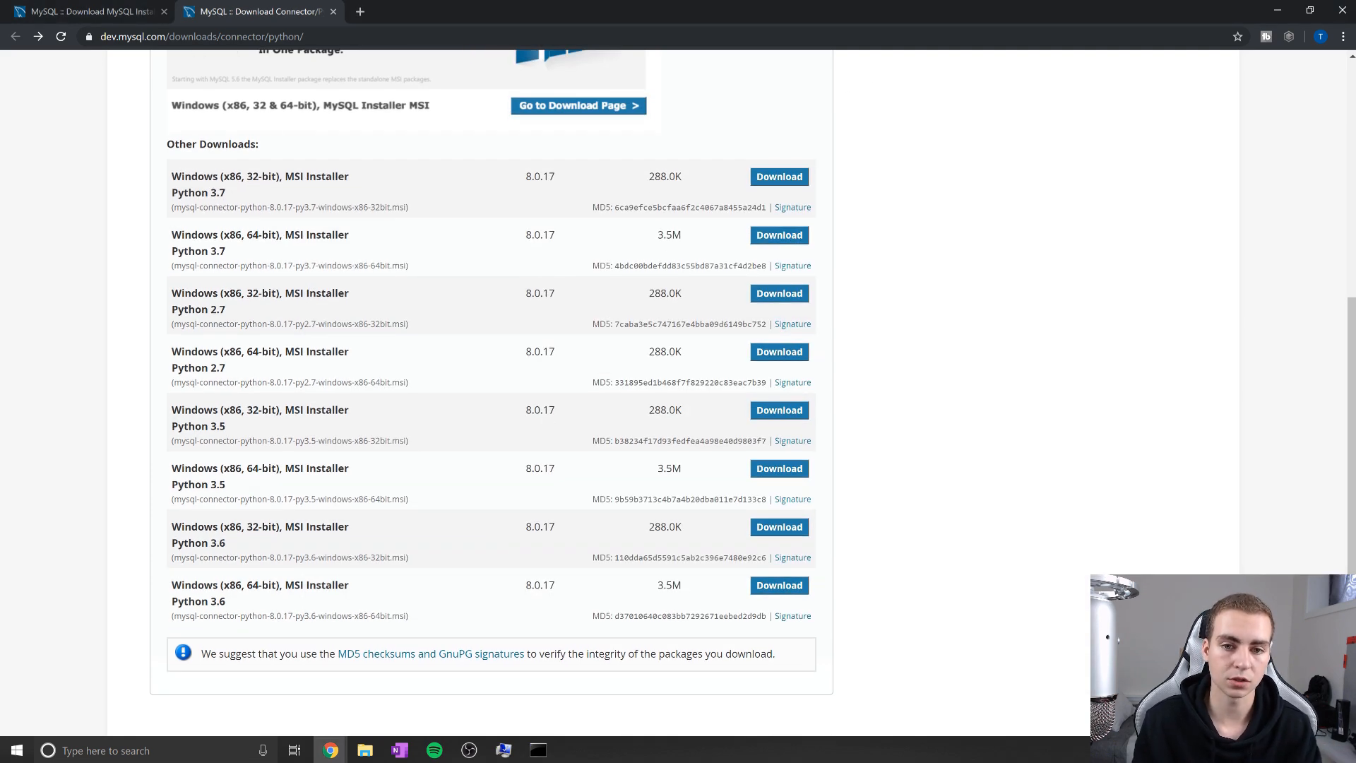
pyautogui.moveTo(447, 565)
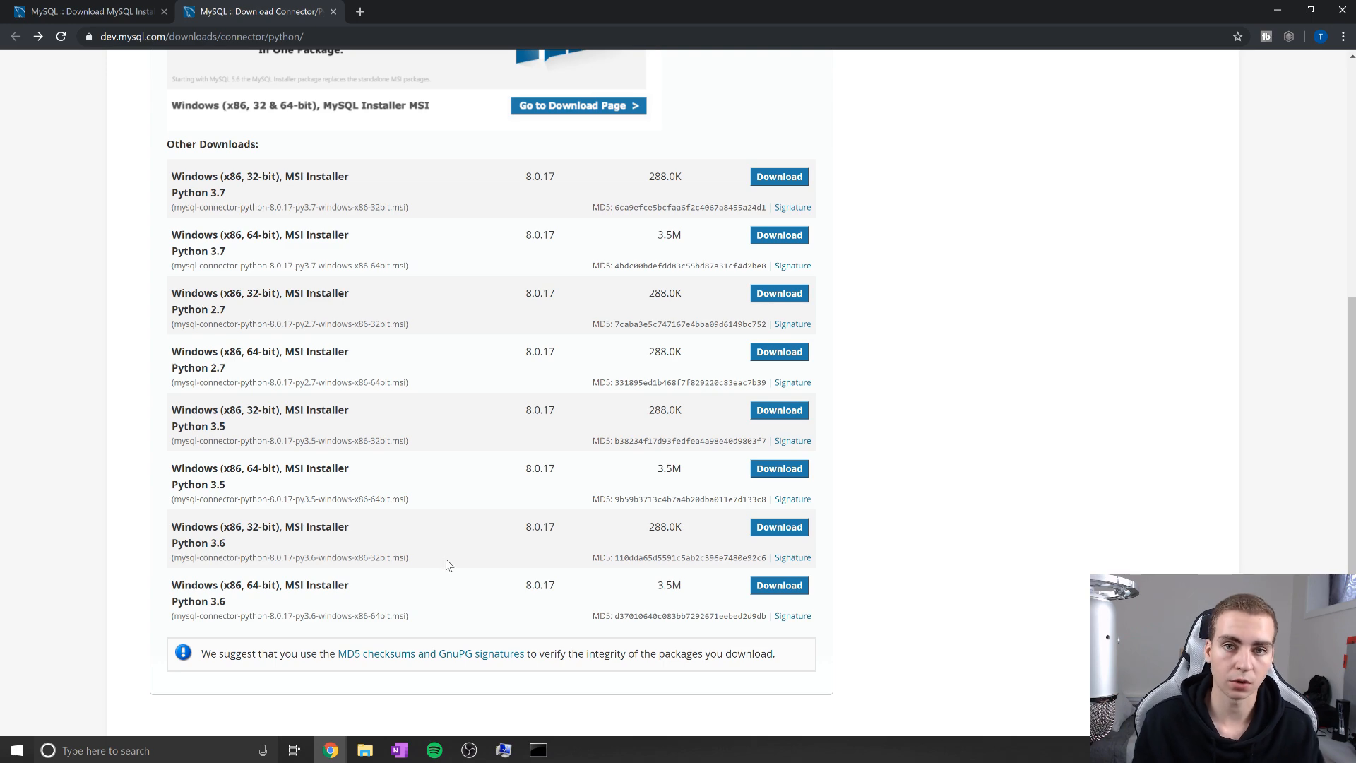
pyautogui.click(537, 750)
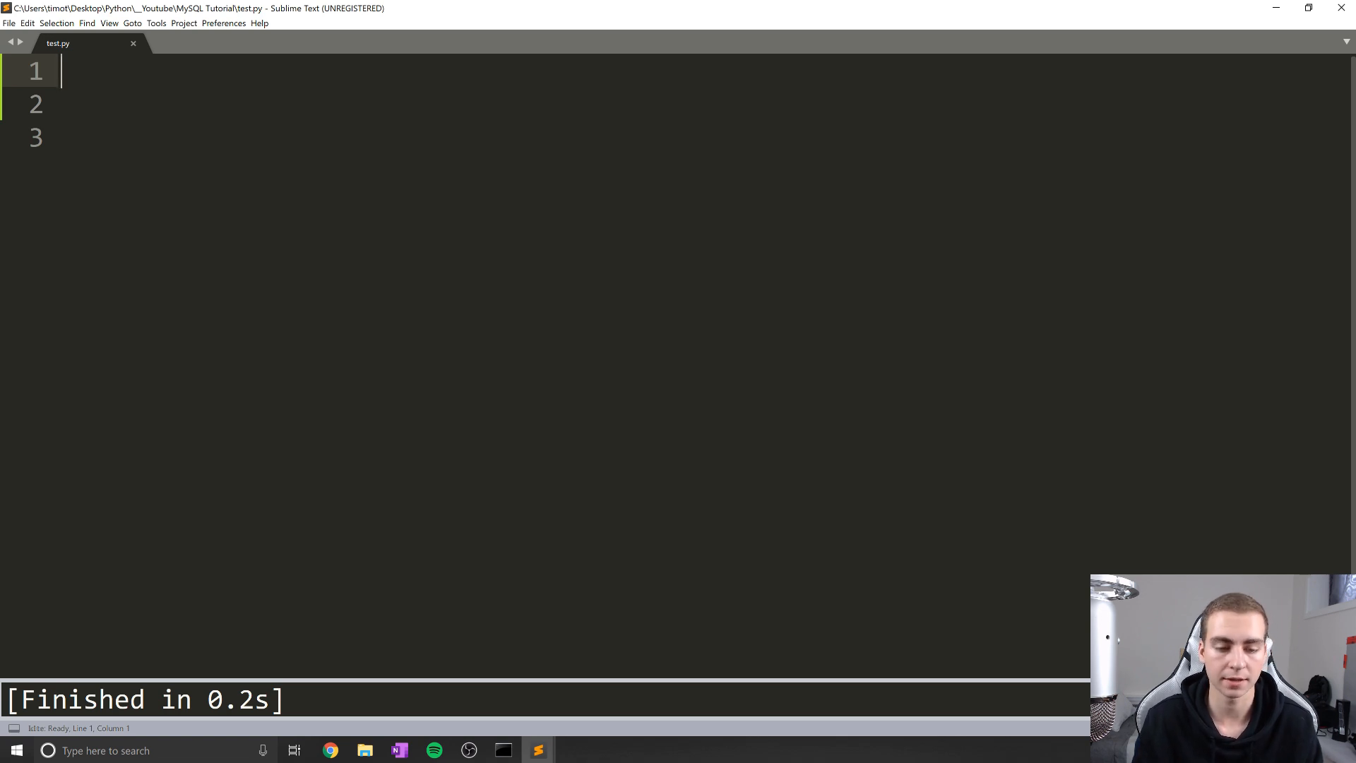
# Step: Add import mysql.connector to test.py and save the file
pyautogui.write('import ,')
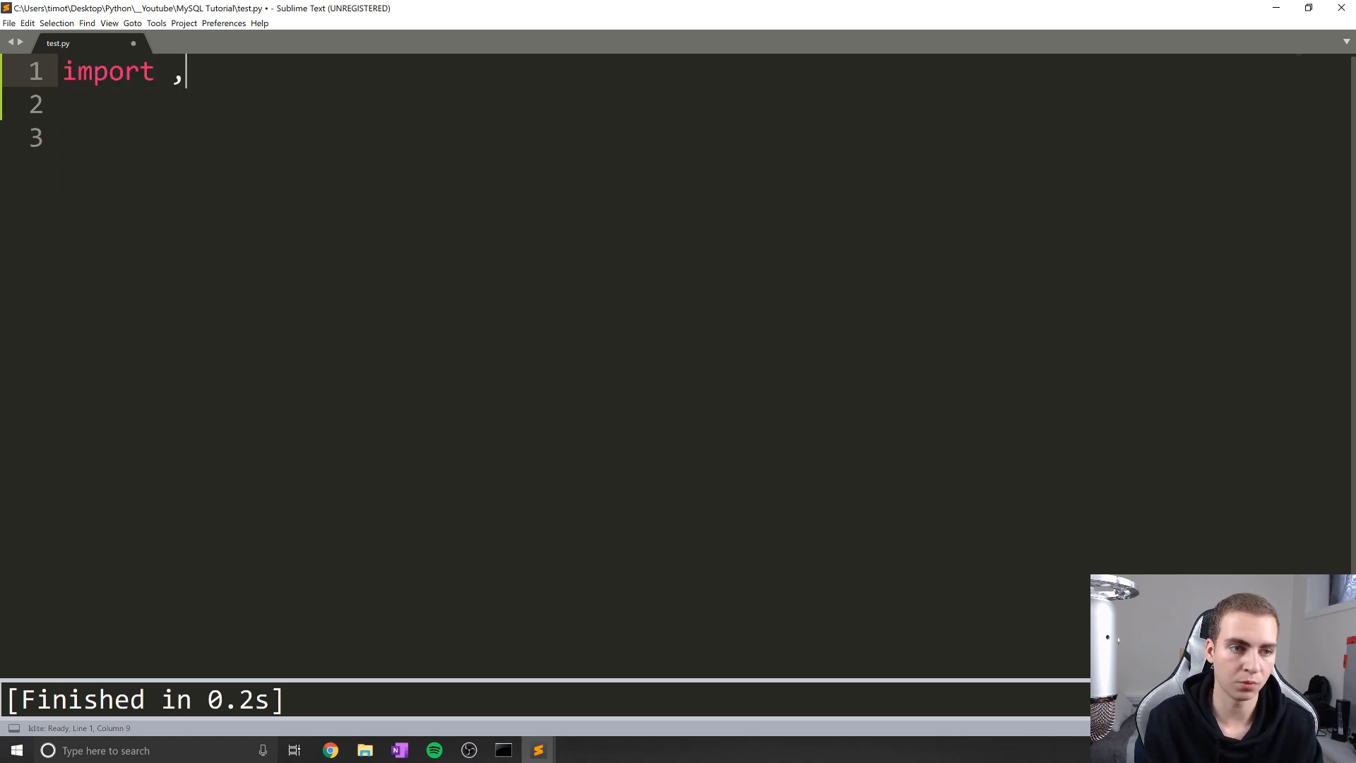
pyautogui.write('mysql.connector')
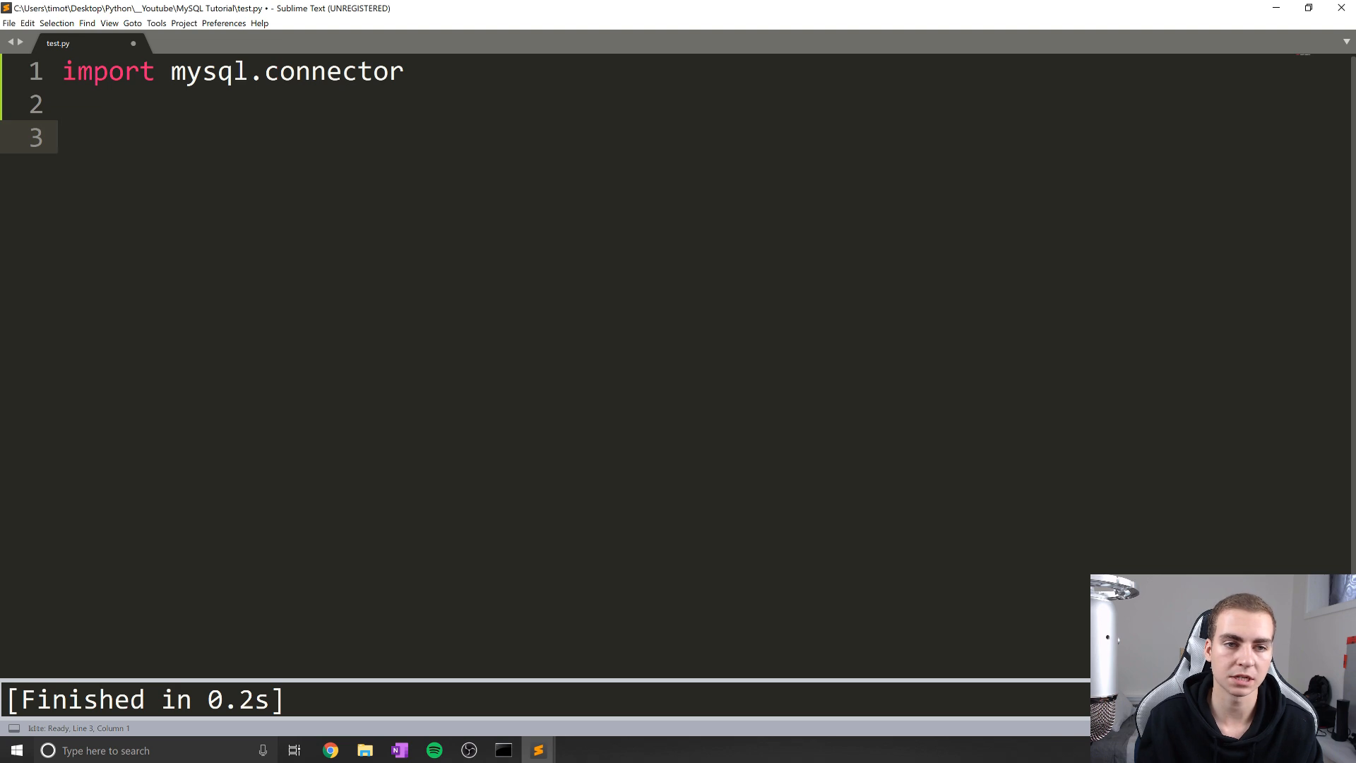
pyautogui.press('ctrl+s')
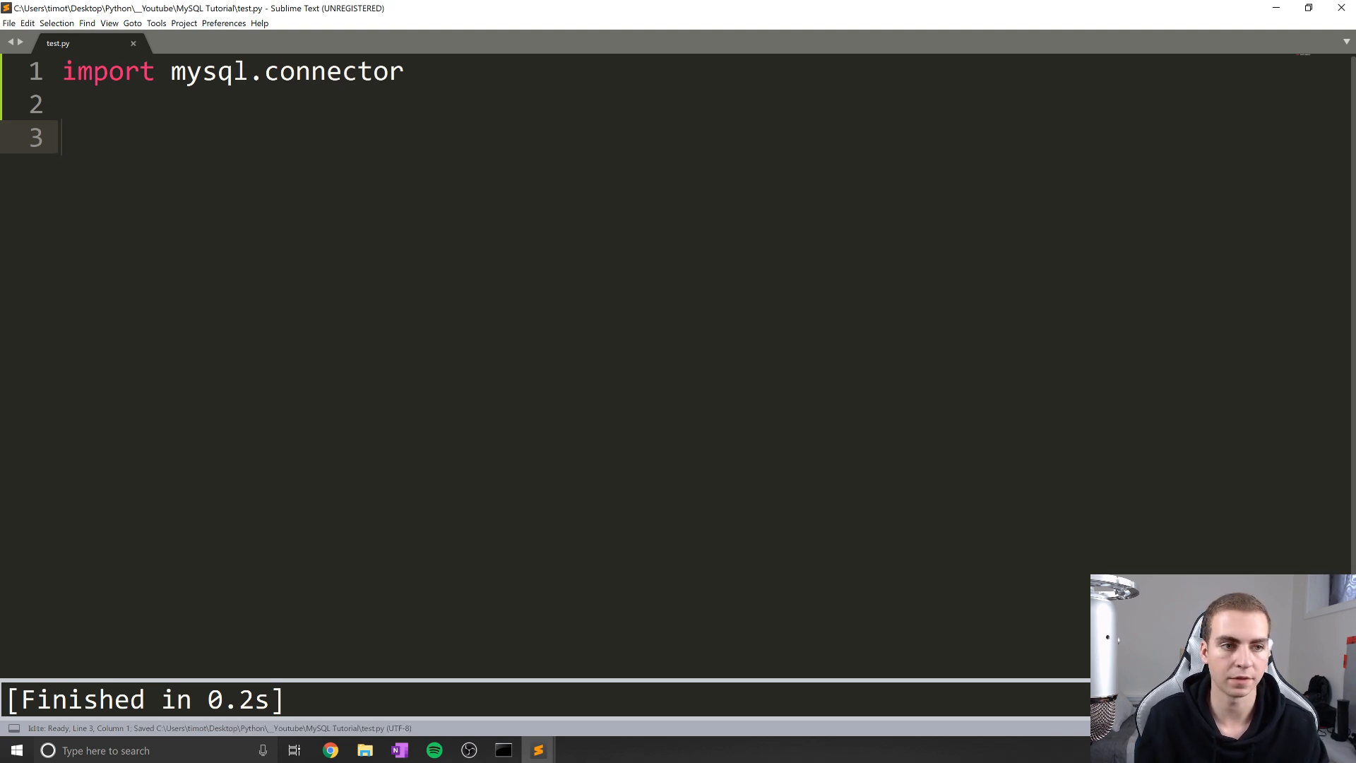
# Step: Start db = mysql.connector.connect() with its arguments on separate lines
pyautogui.click(403, 72)
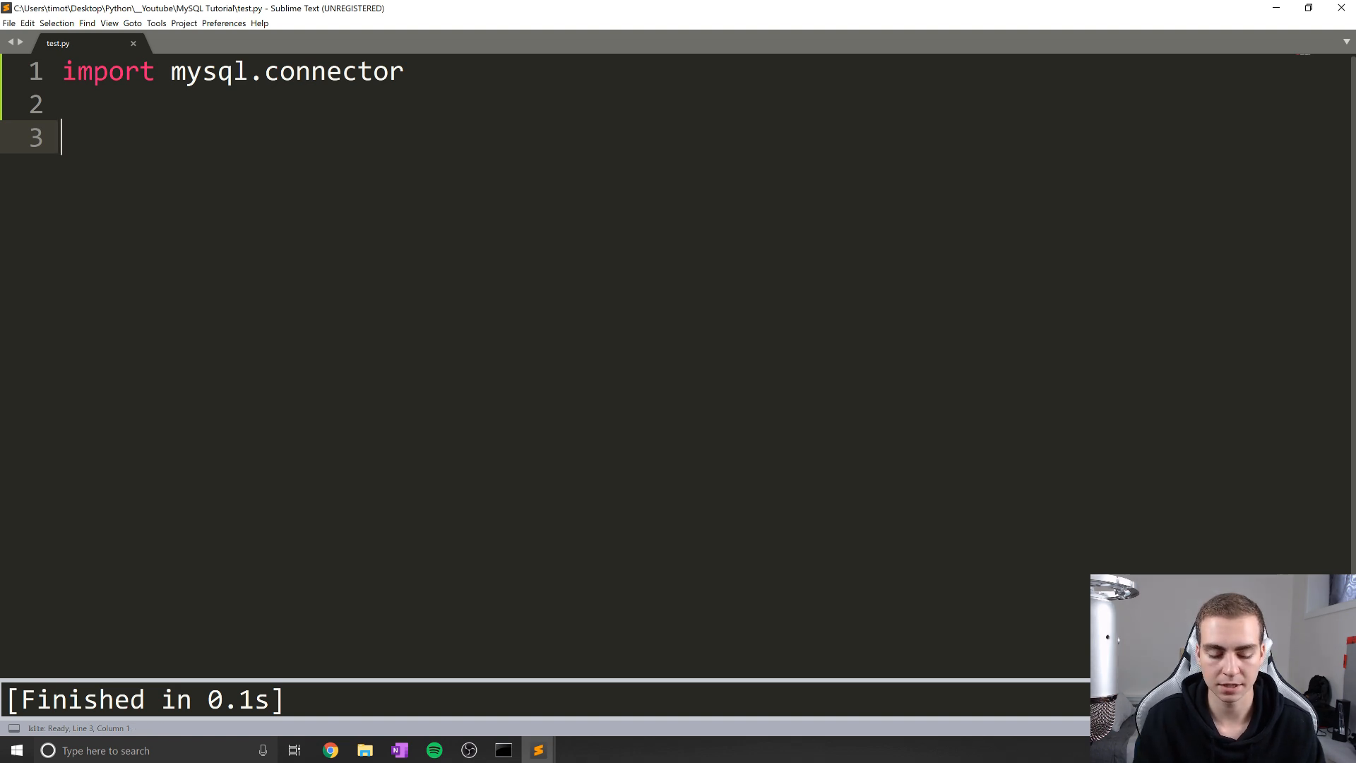
pyautogui.write('db =')
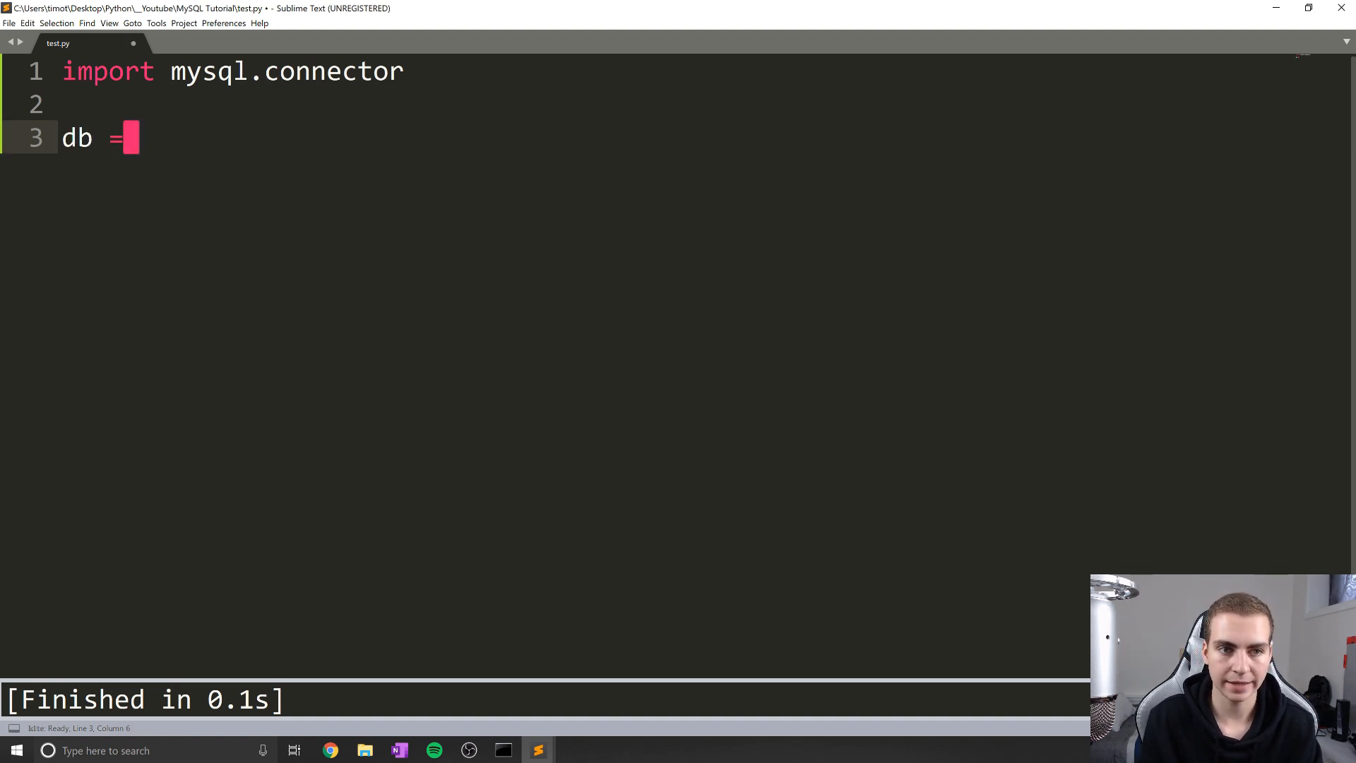
pyautogui.write('mys')
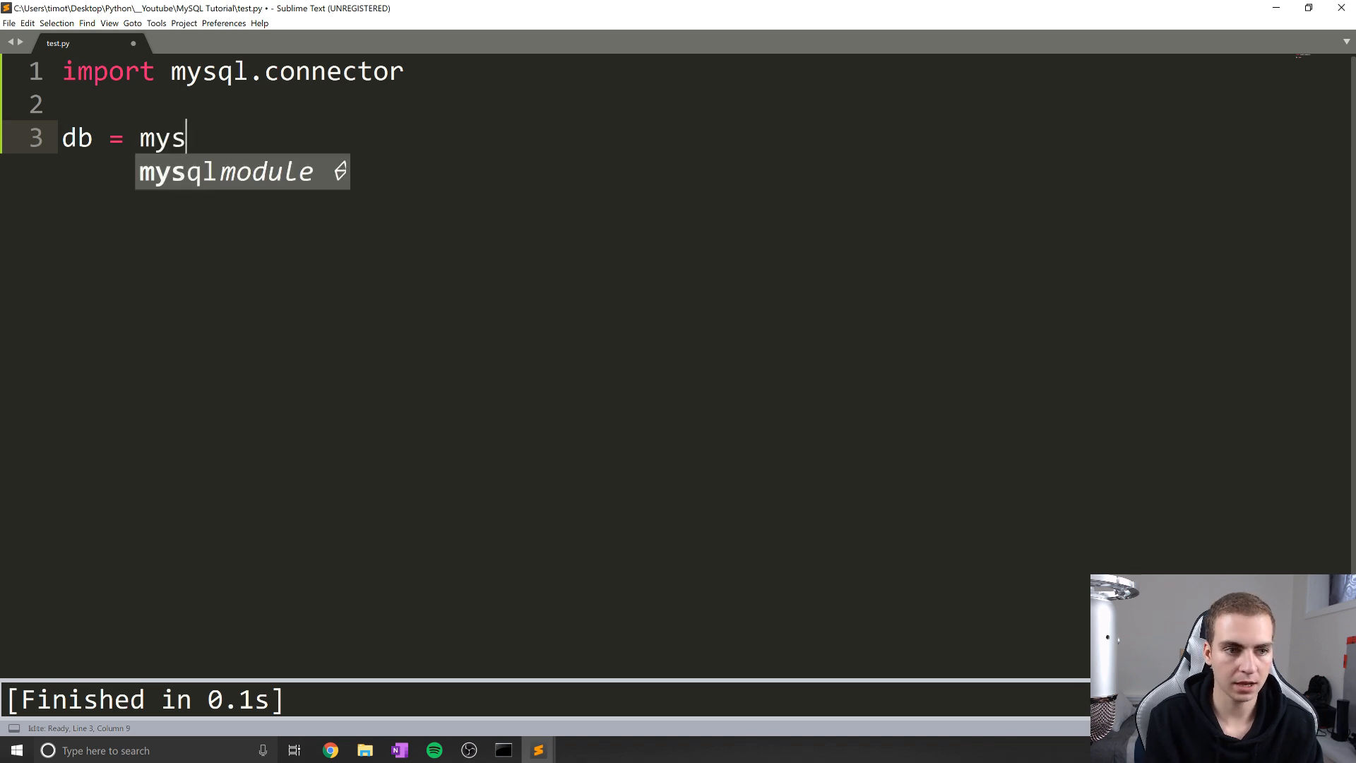
pyautogui.press('tab')
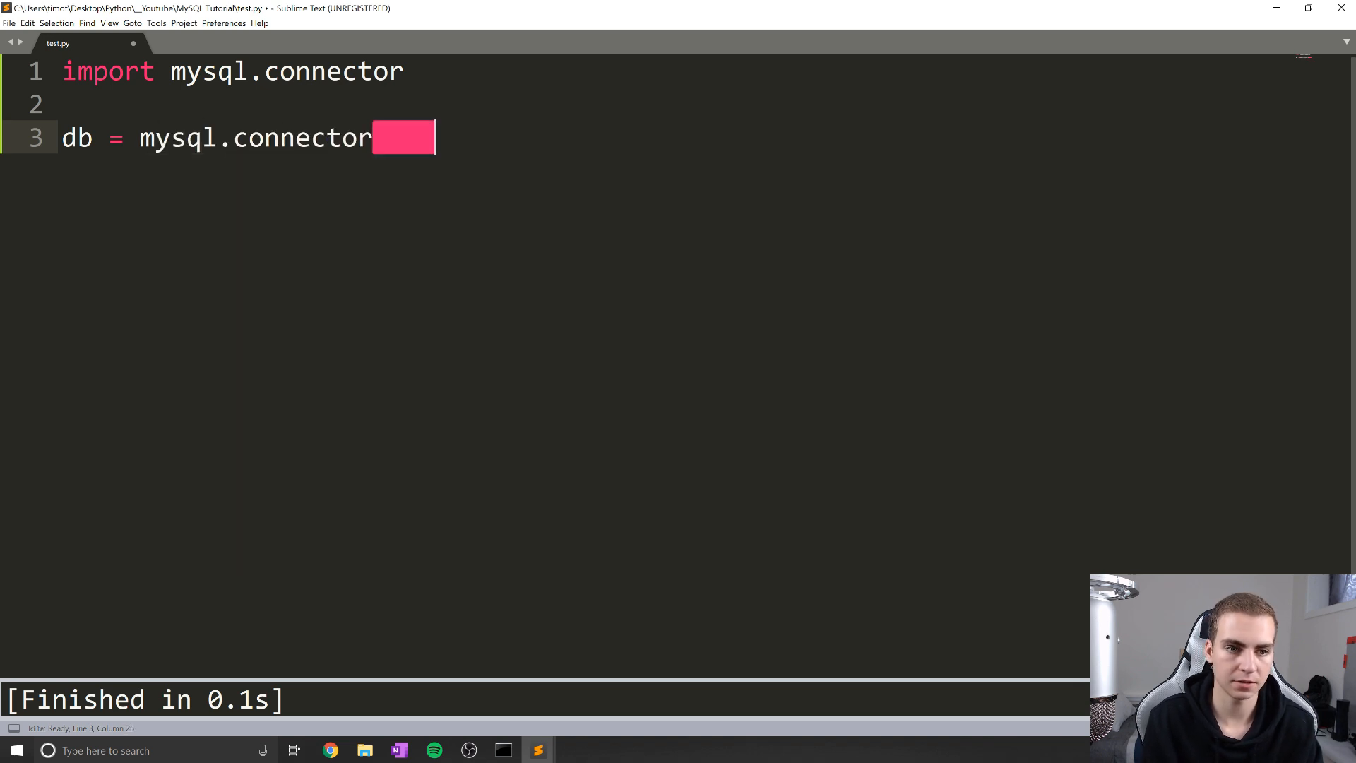
pyautogui.write('.connect(')
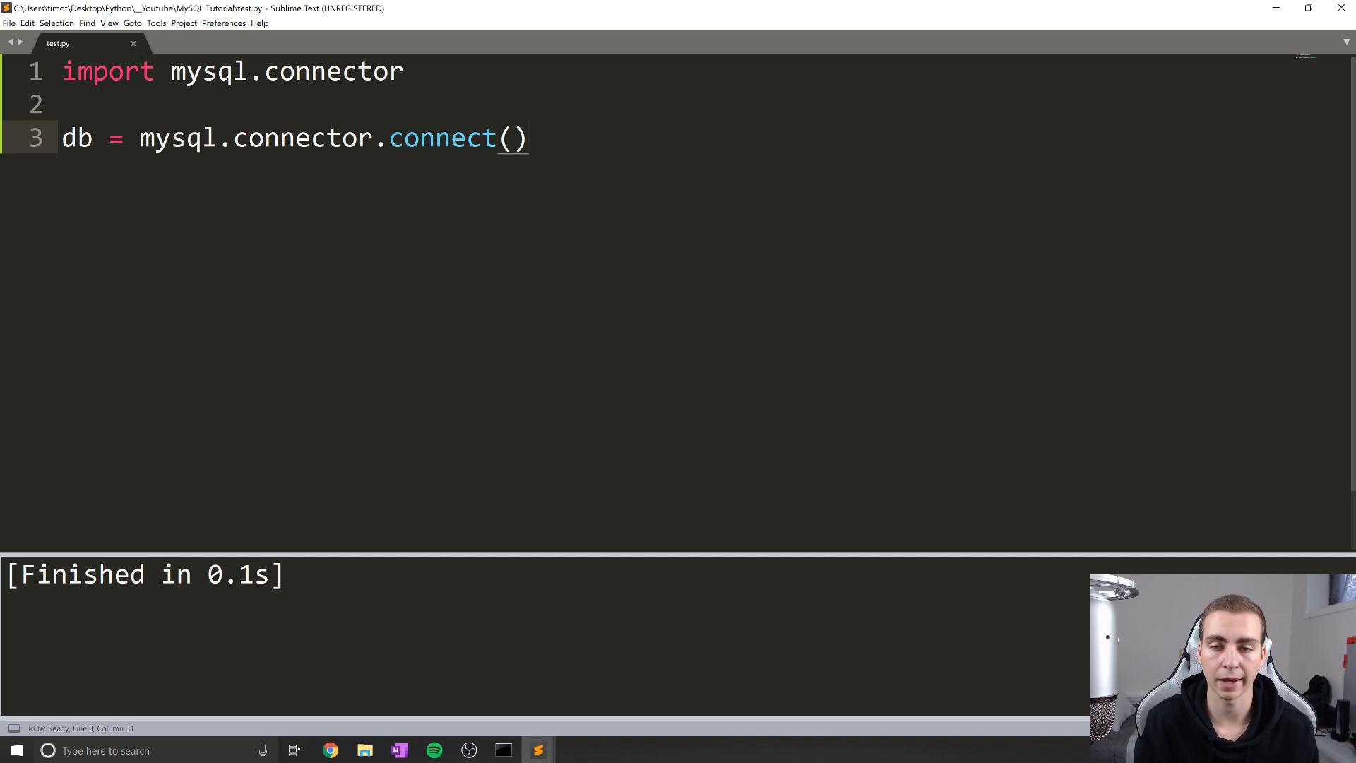
pyautogui.click(531, 137)
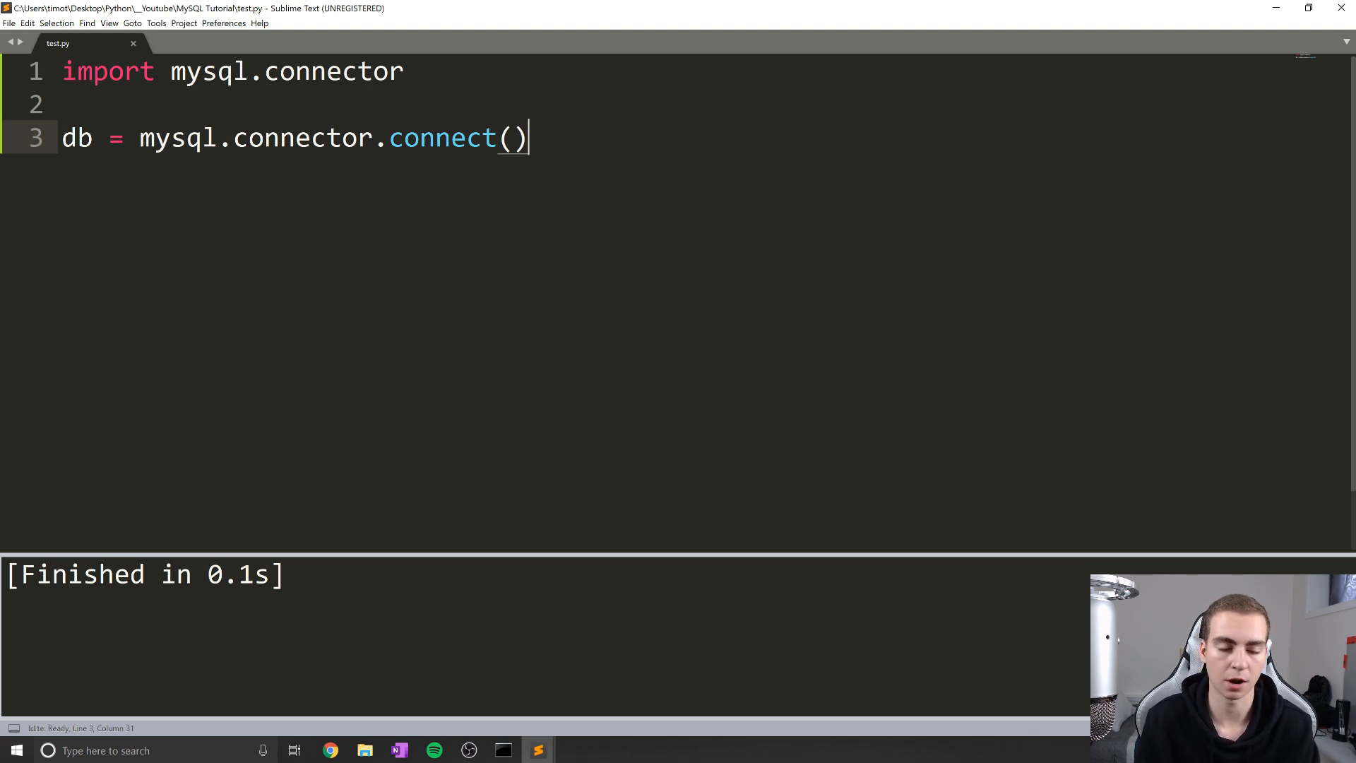
pyautogui.press('Enter')
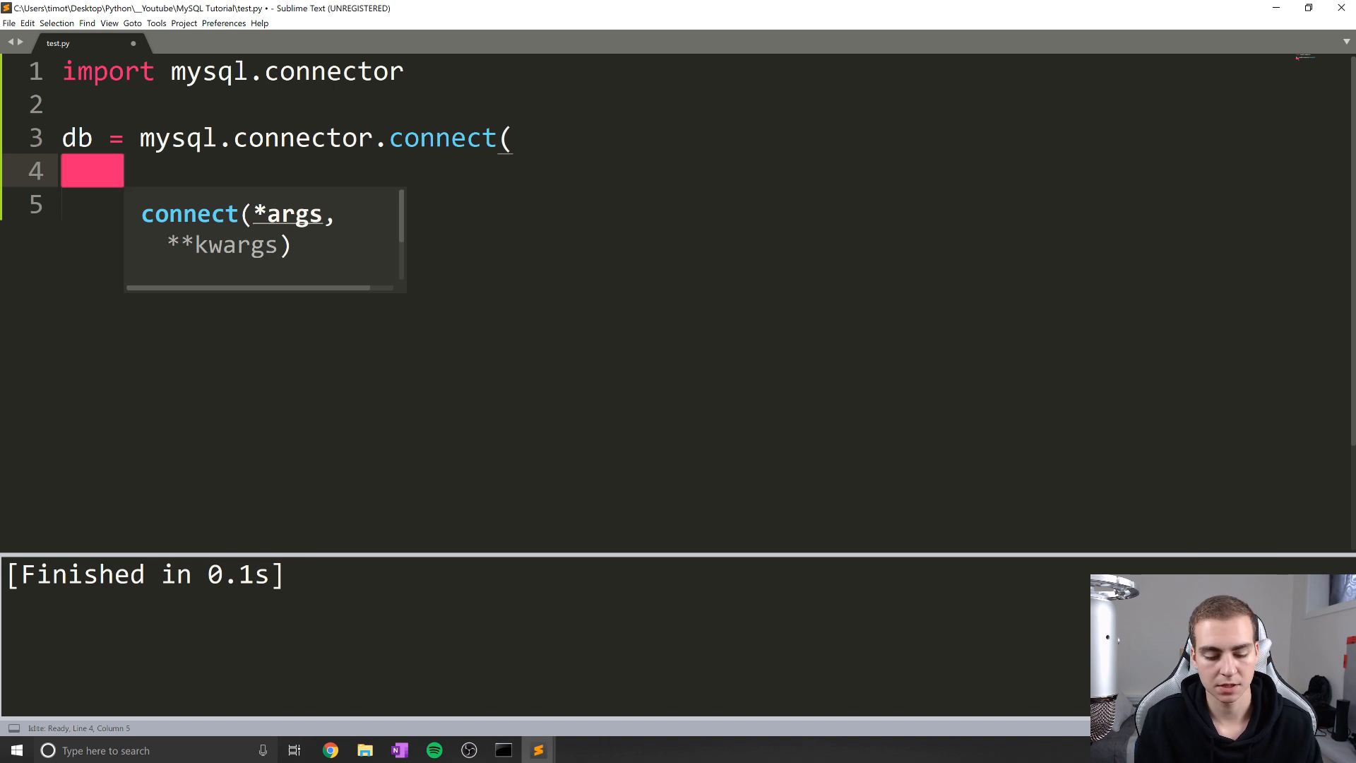
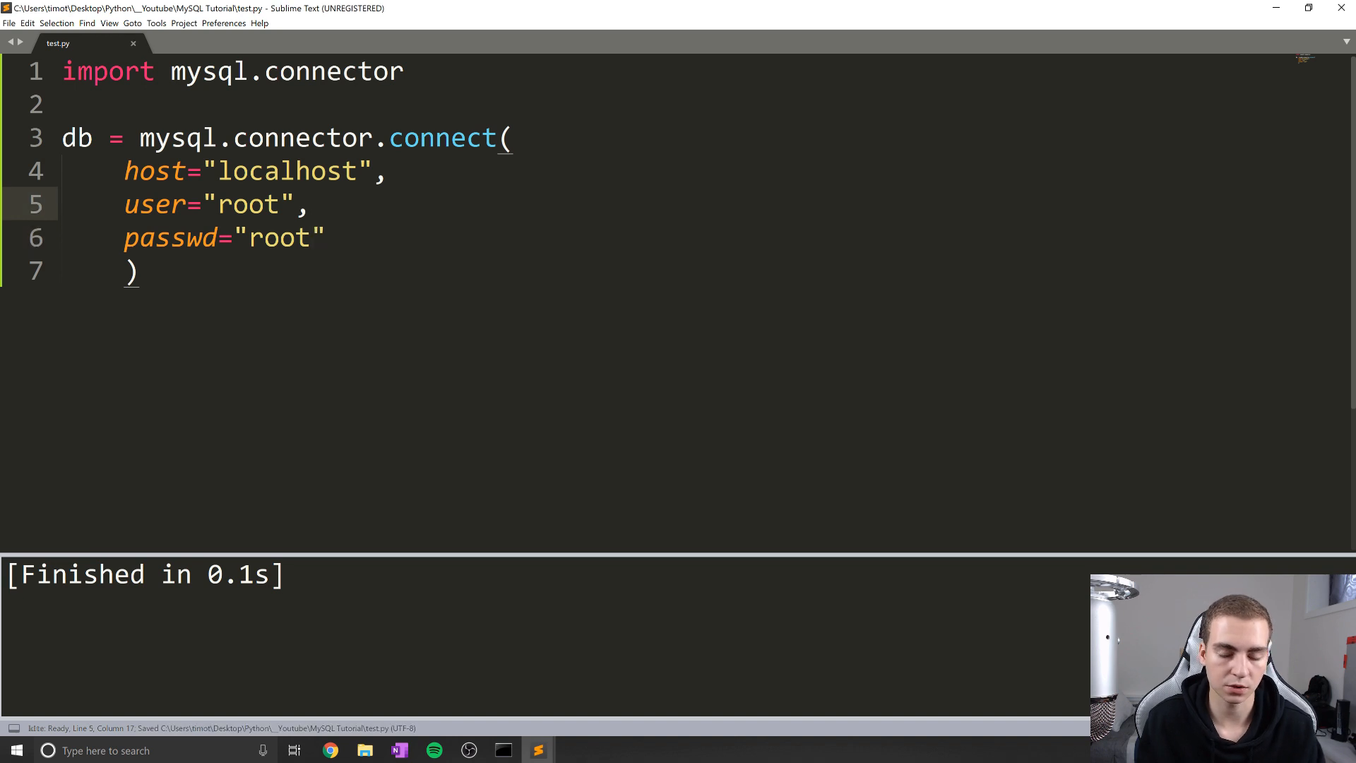
pyautogui.doubleClick(277, 237)
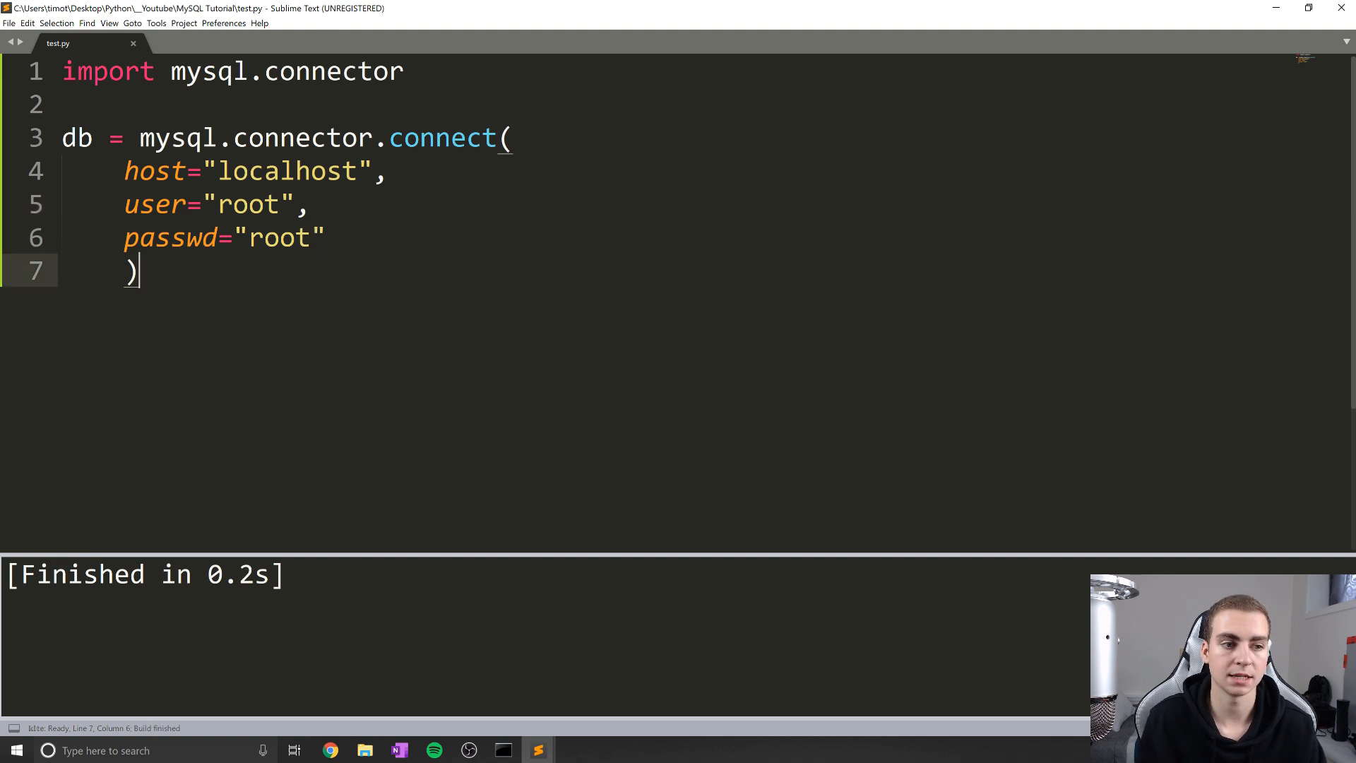
pyautogui.press('enter')
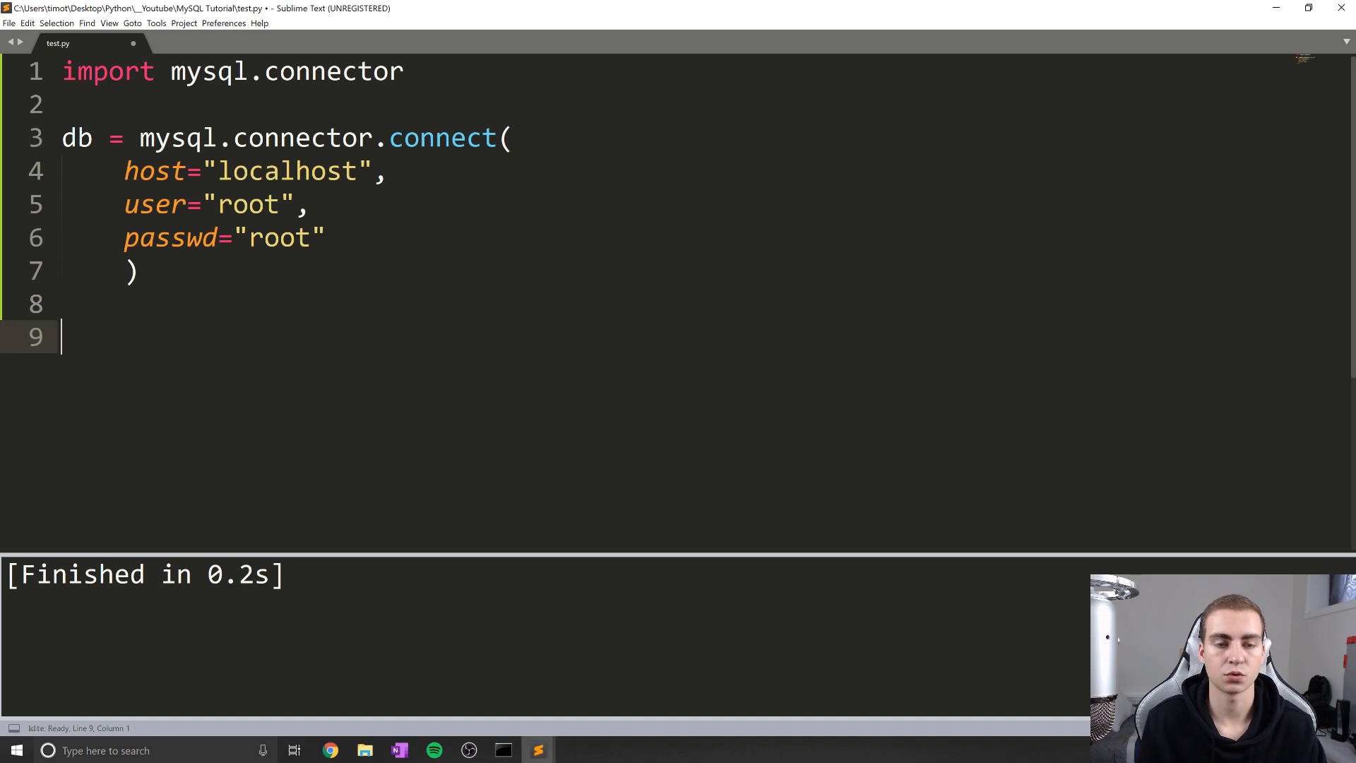
# Step: Add mycursor = db.cursor() below the connection code
pyautogui.click(134, 271)
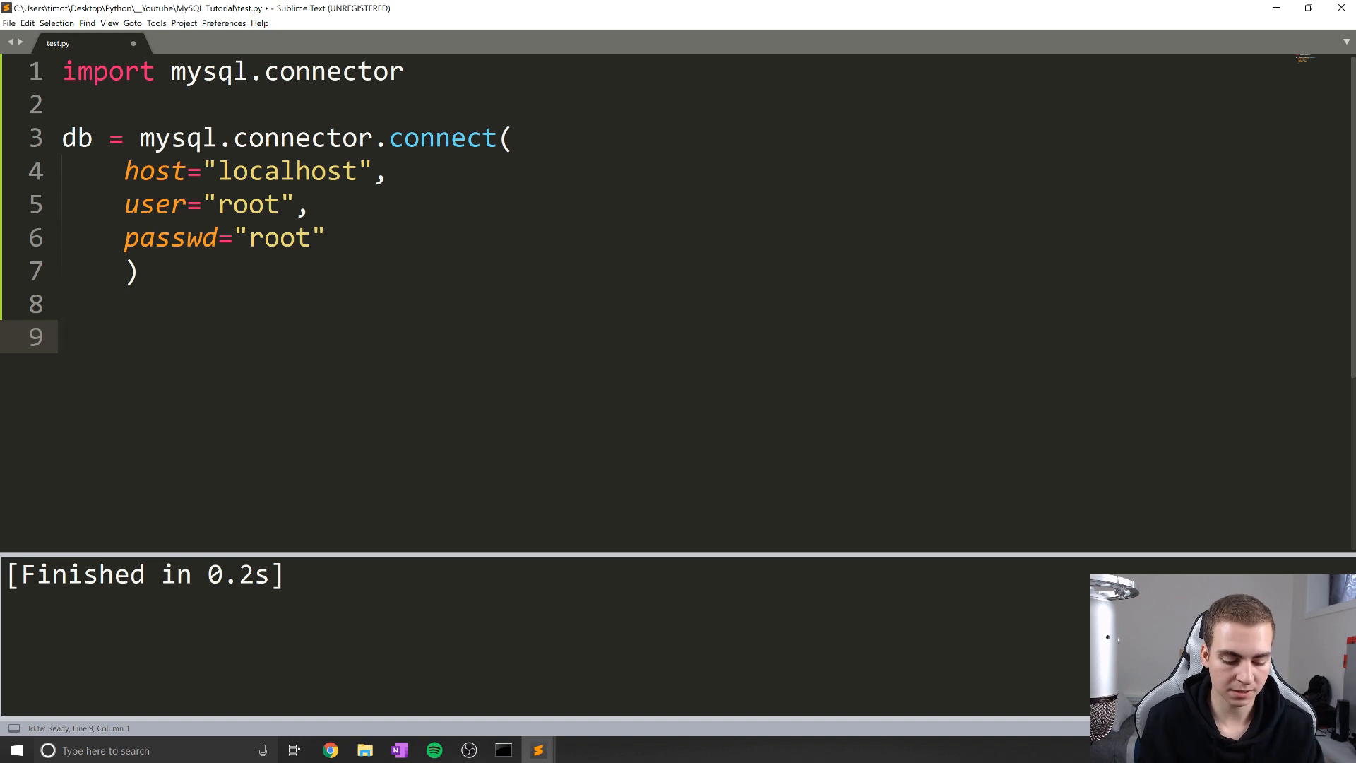
pyautogui.write('mycuir')
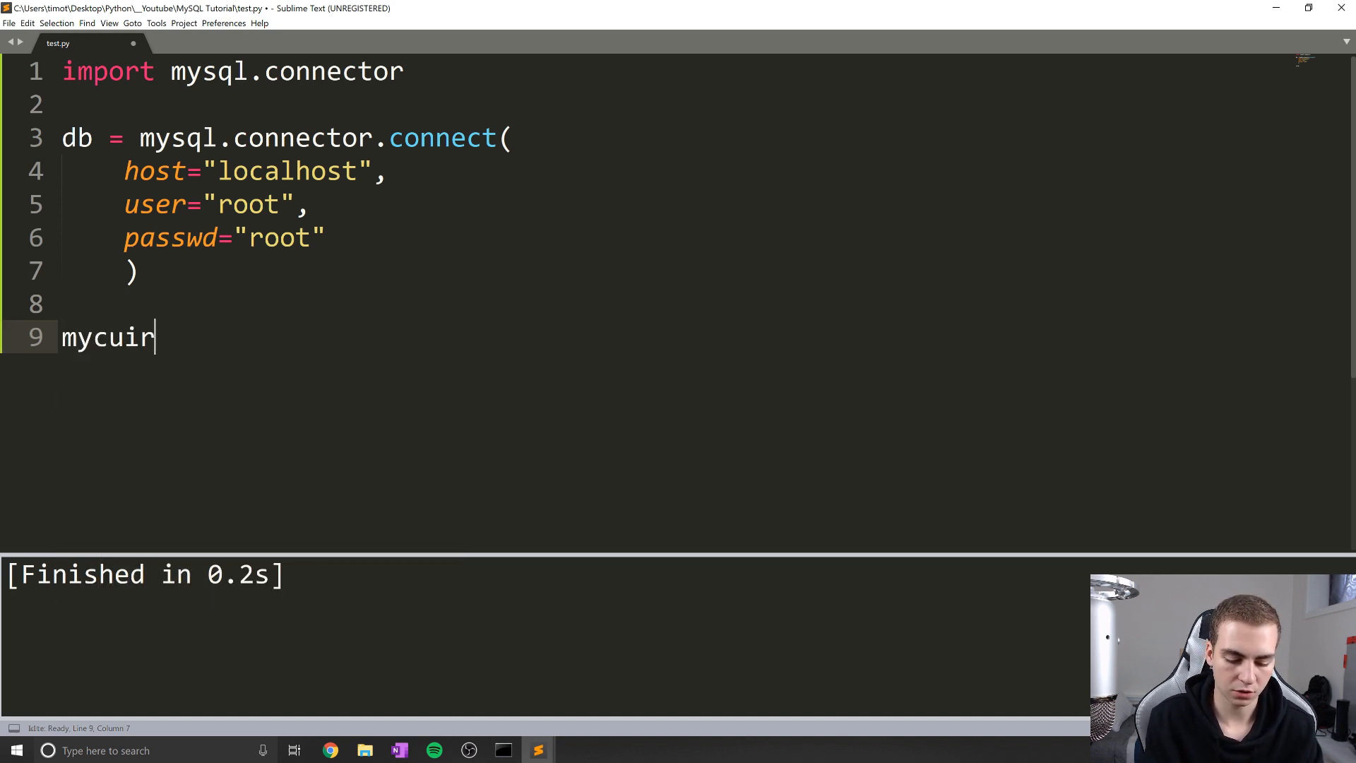
pyautogui.write('sor')
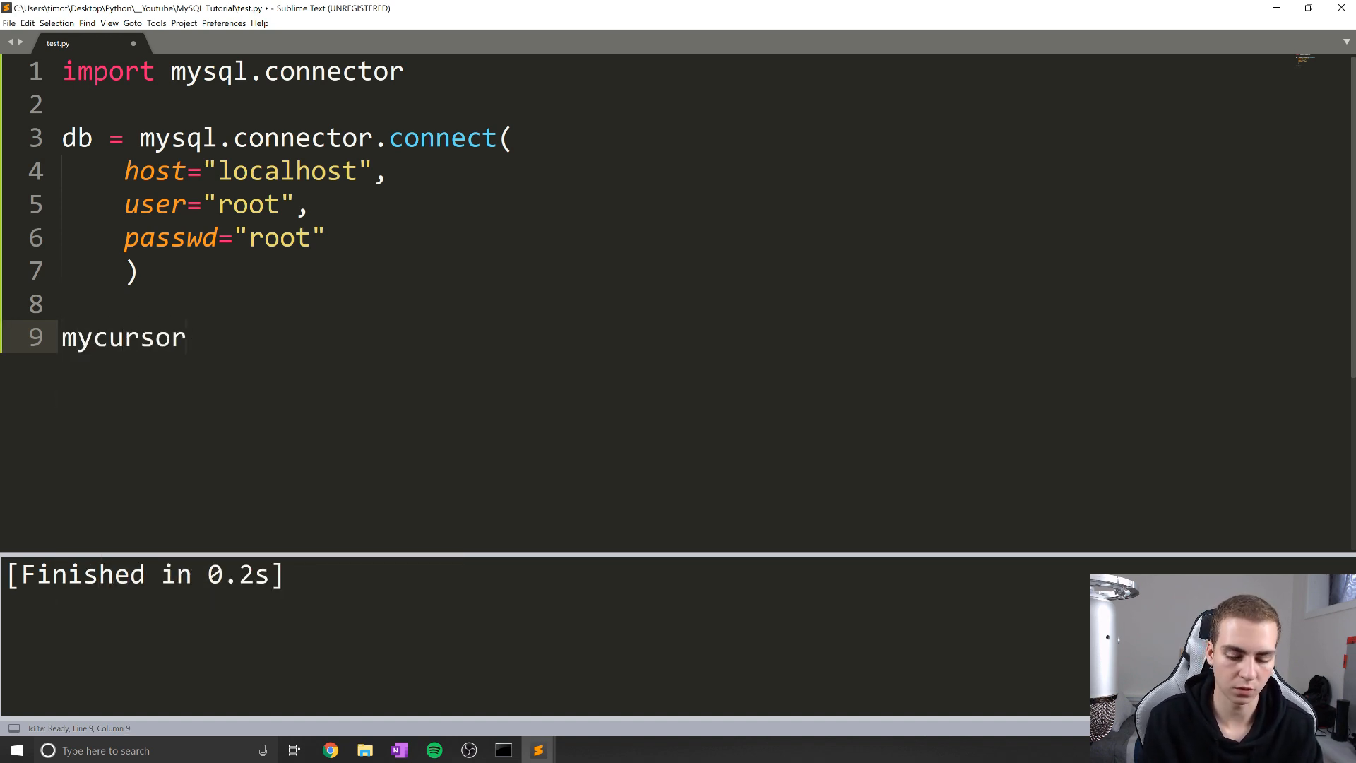
pyautogui.write('= db.cur')
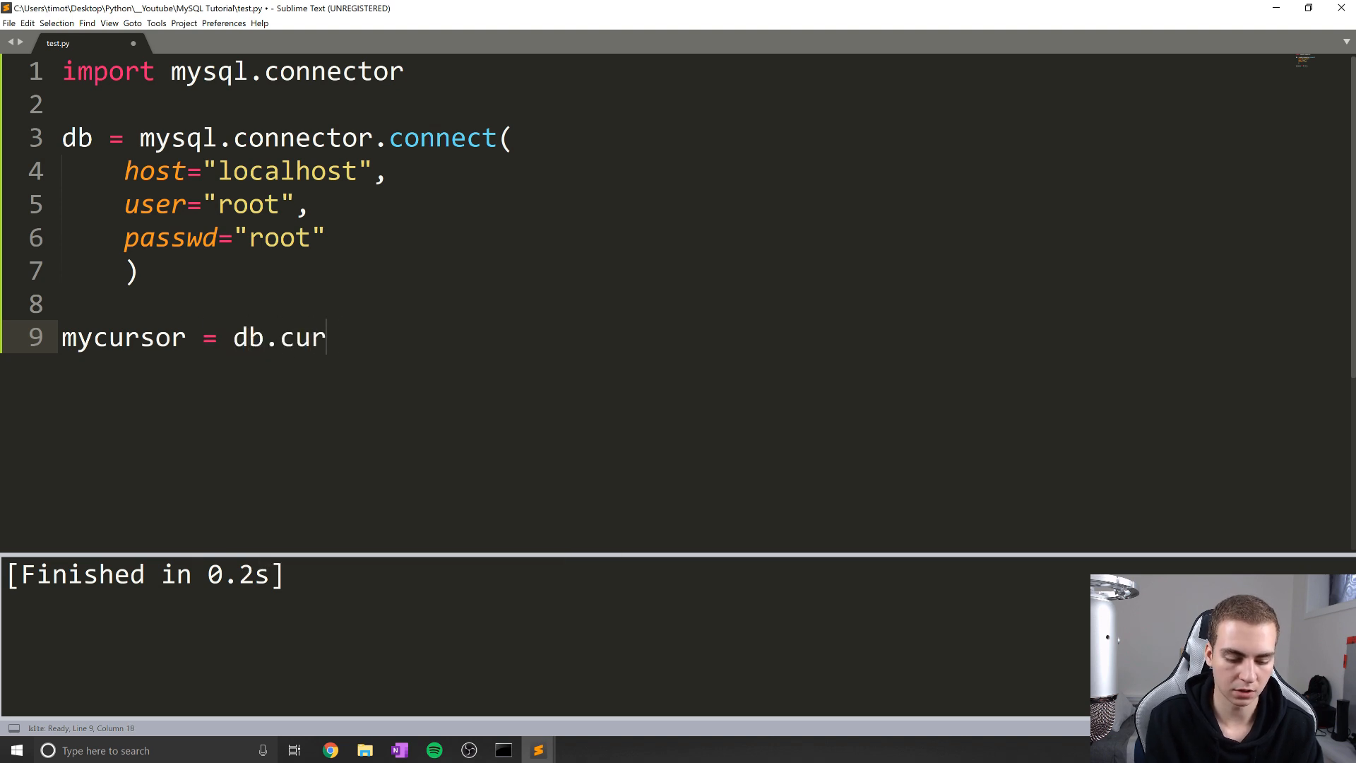
pyautogui.write('sor()')
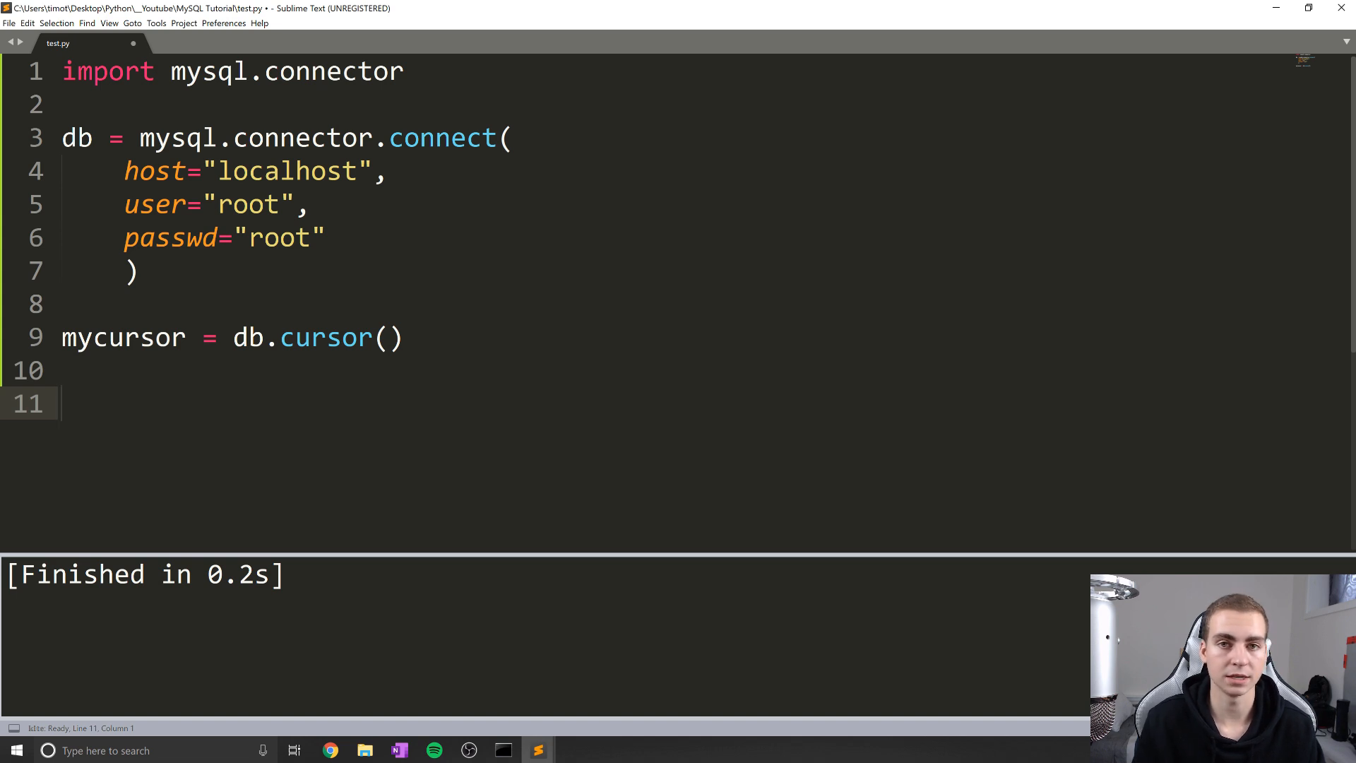
# Step: Write mycursor.execute("") on line 11 with the cursor inside the quotes
pyautogui.click(62, 404)
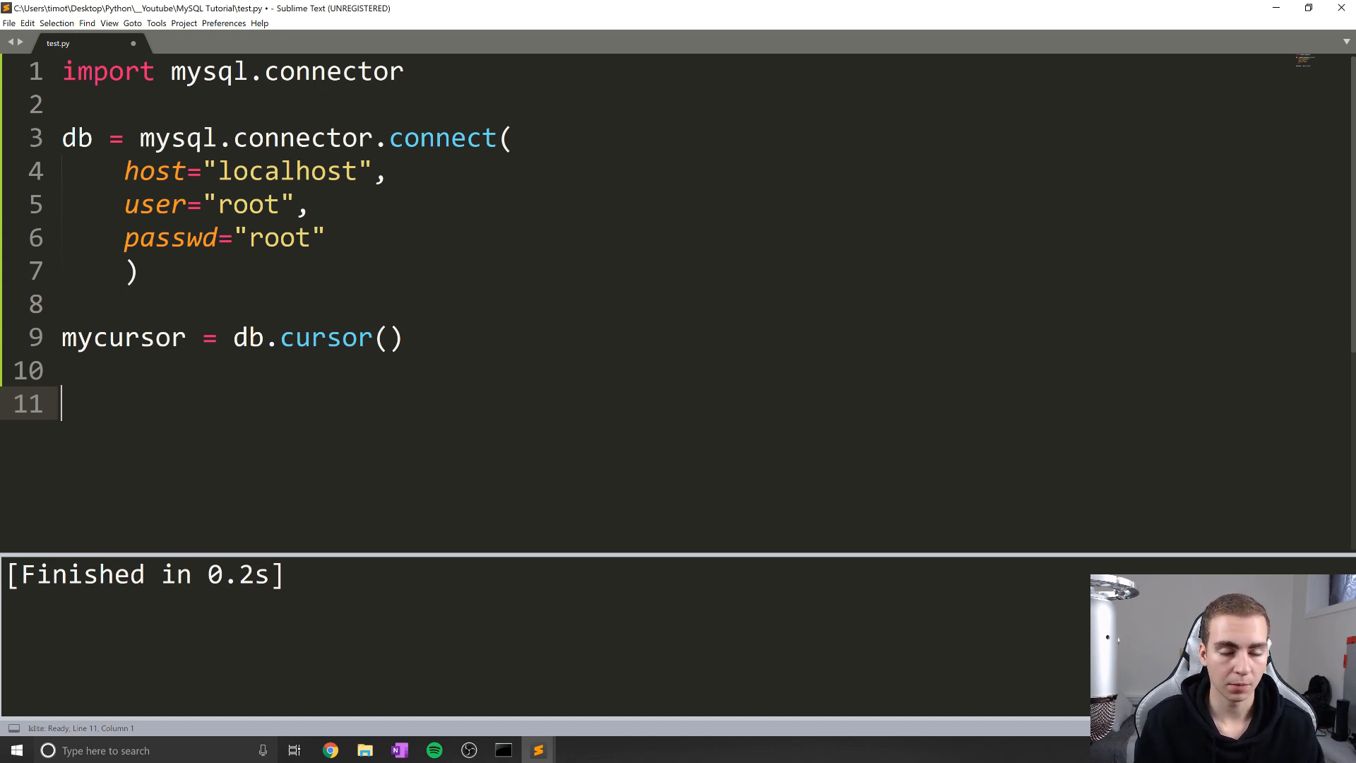
pyautogui.write('mycursor')
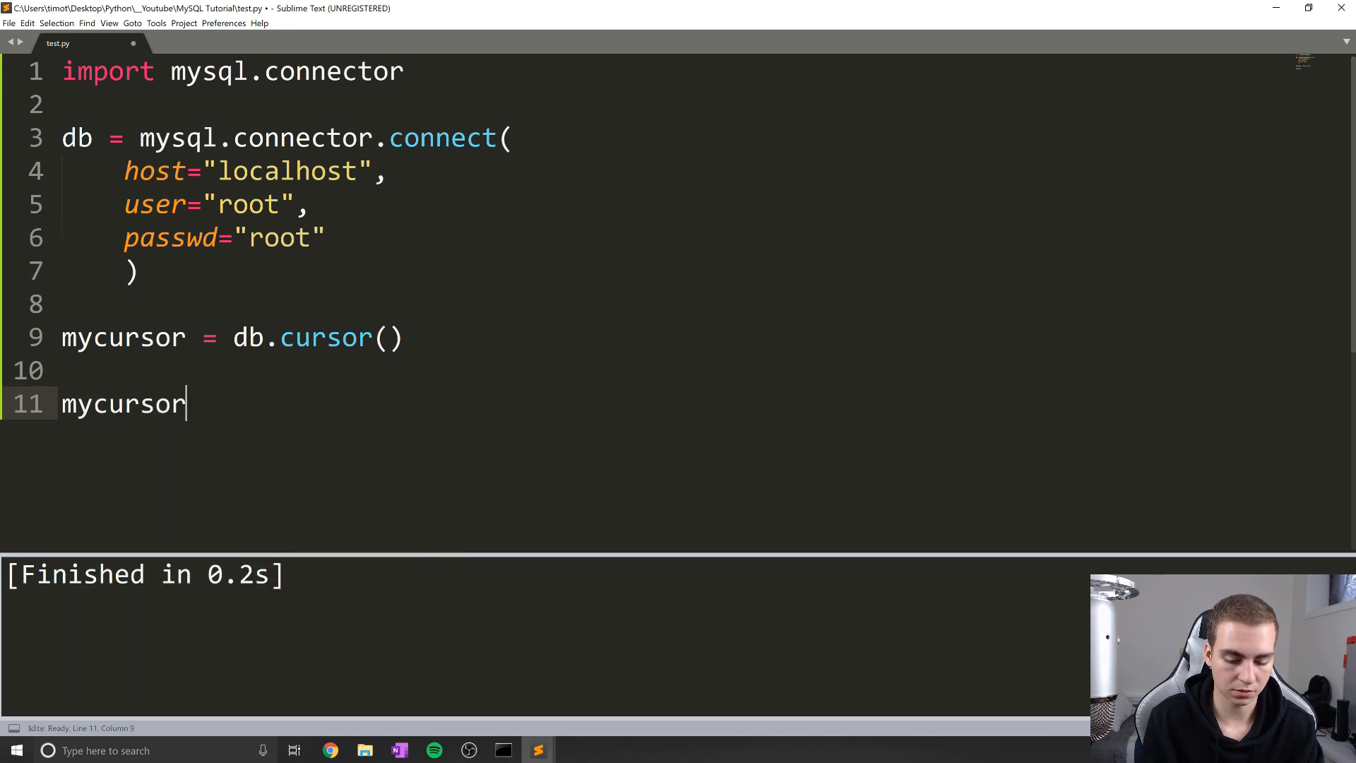
pyautogui.write('.execute()')
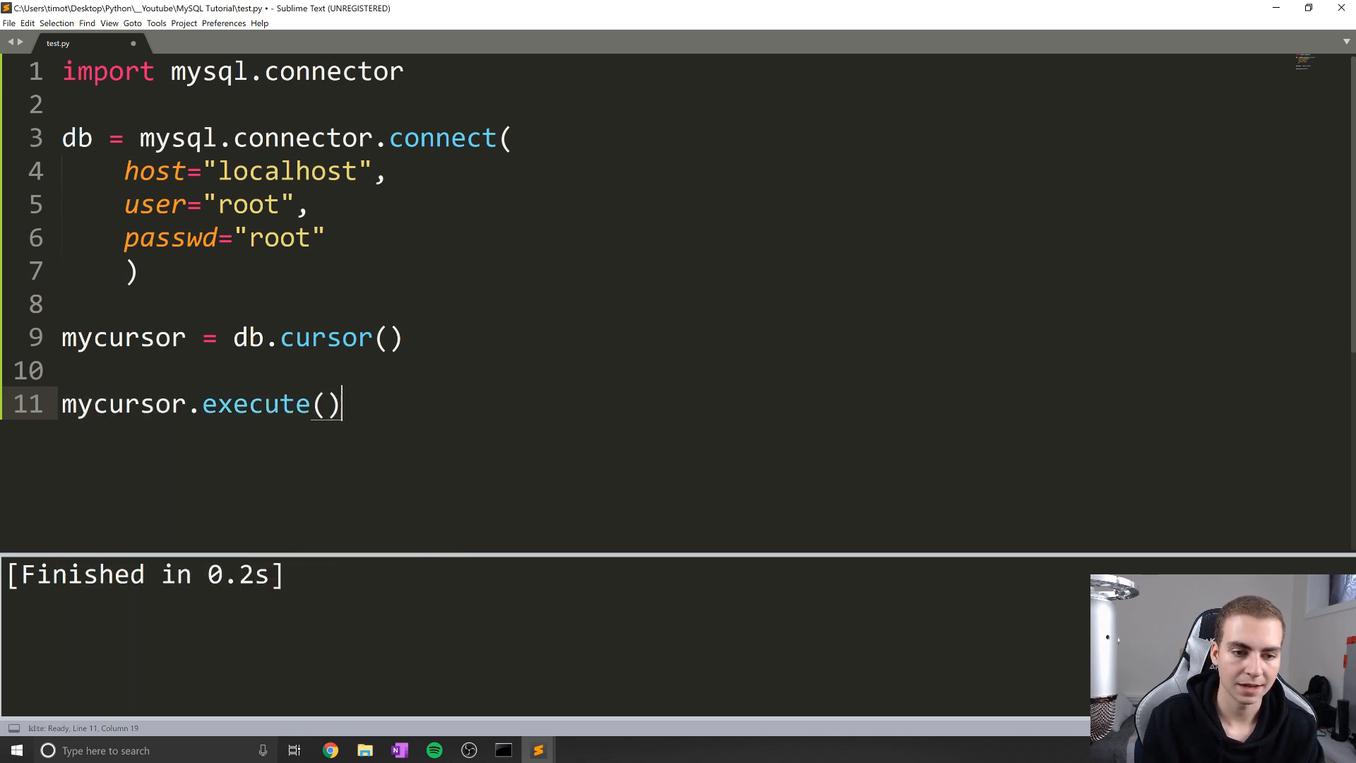
pyautogui.write('""')
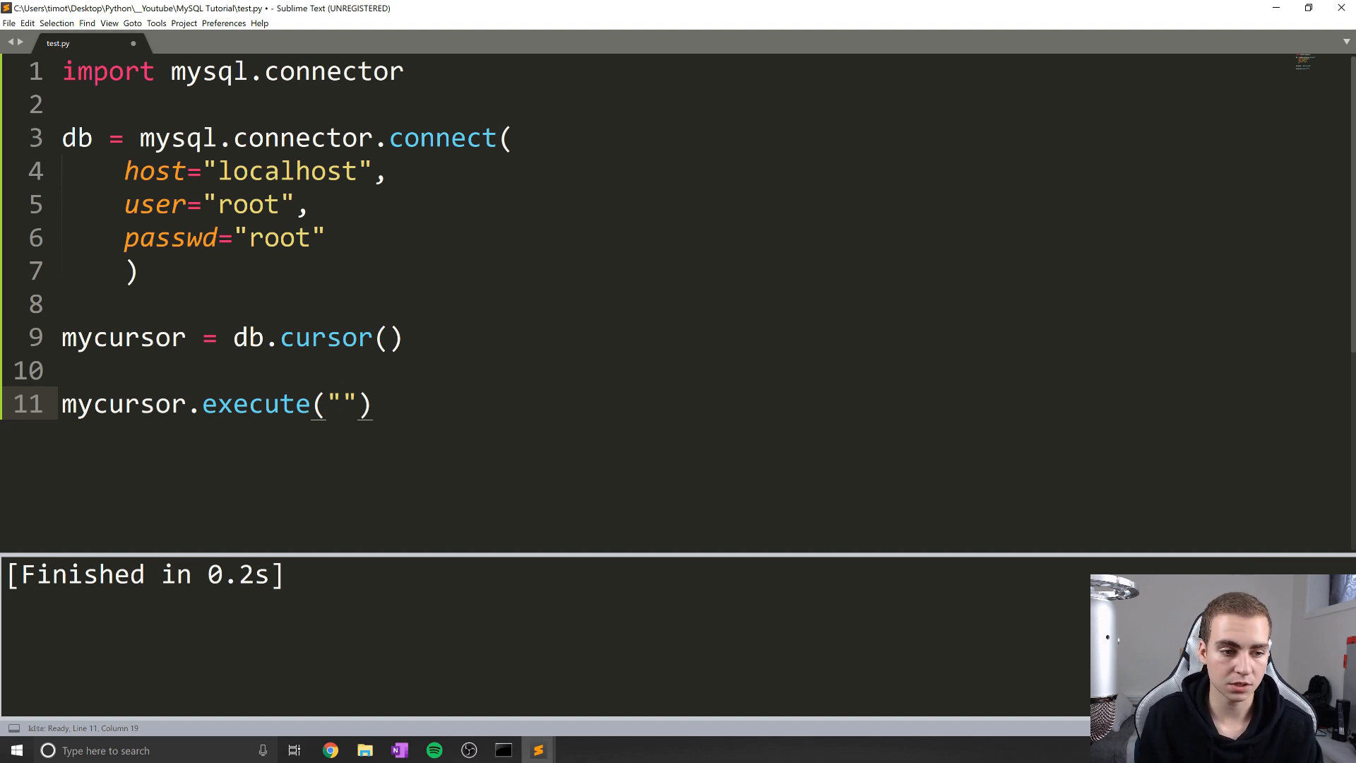
pyautogui.doubleClick(256, 404)
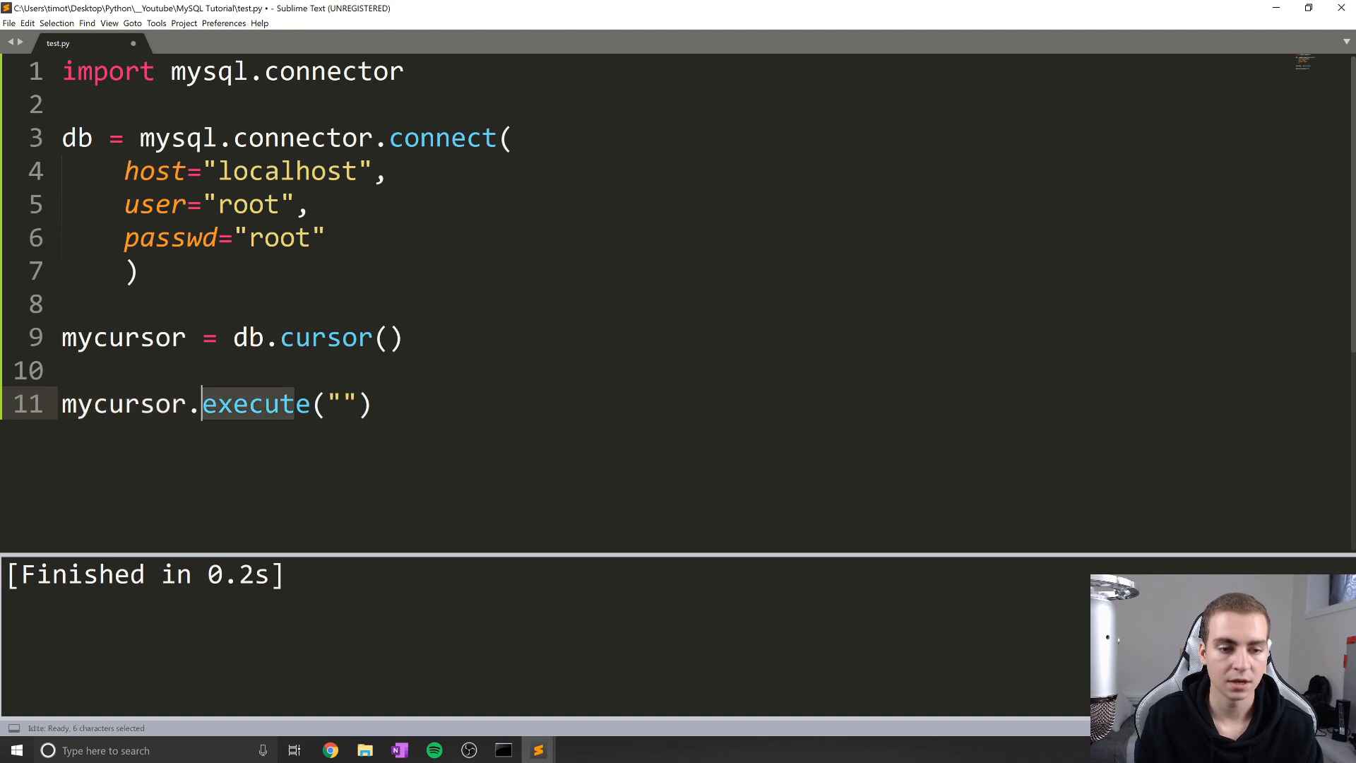
pyautogui.click(333, 404)
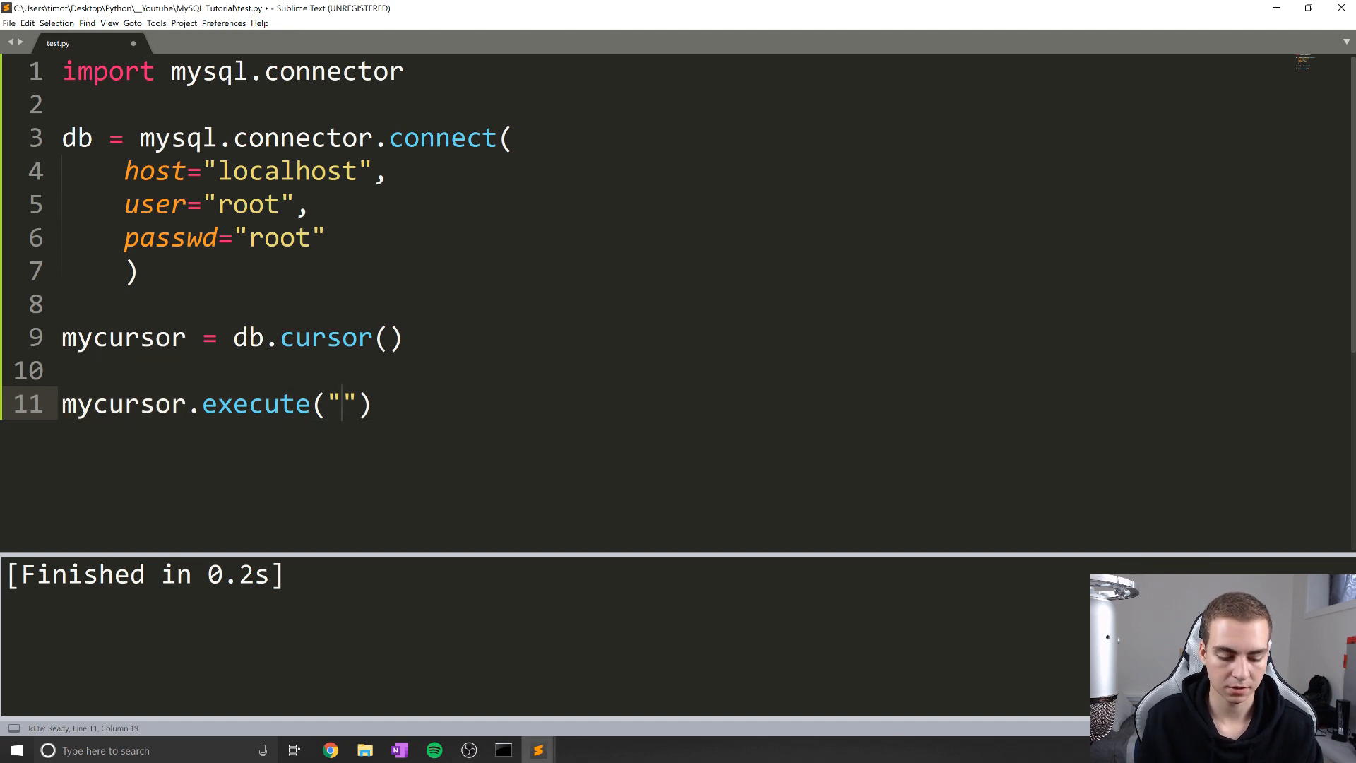
# Step: Fill in CREATE DATABASE testdatabase, save test.py and run it
pyautogui.write('CREATE D')
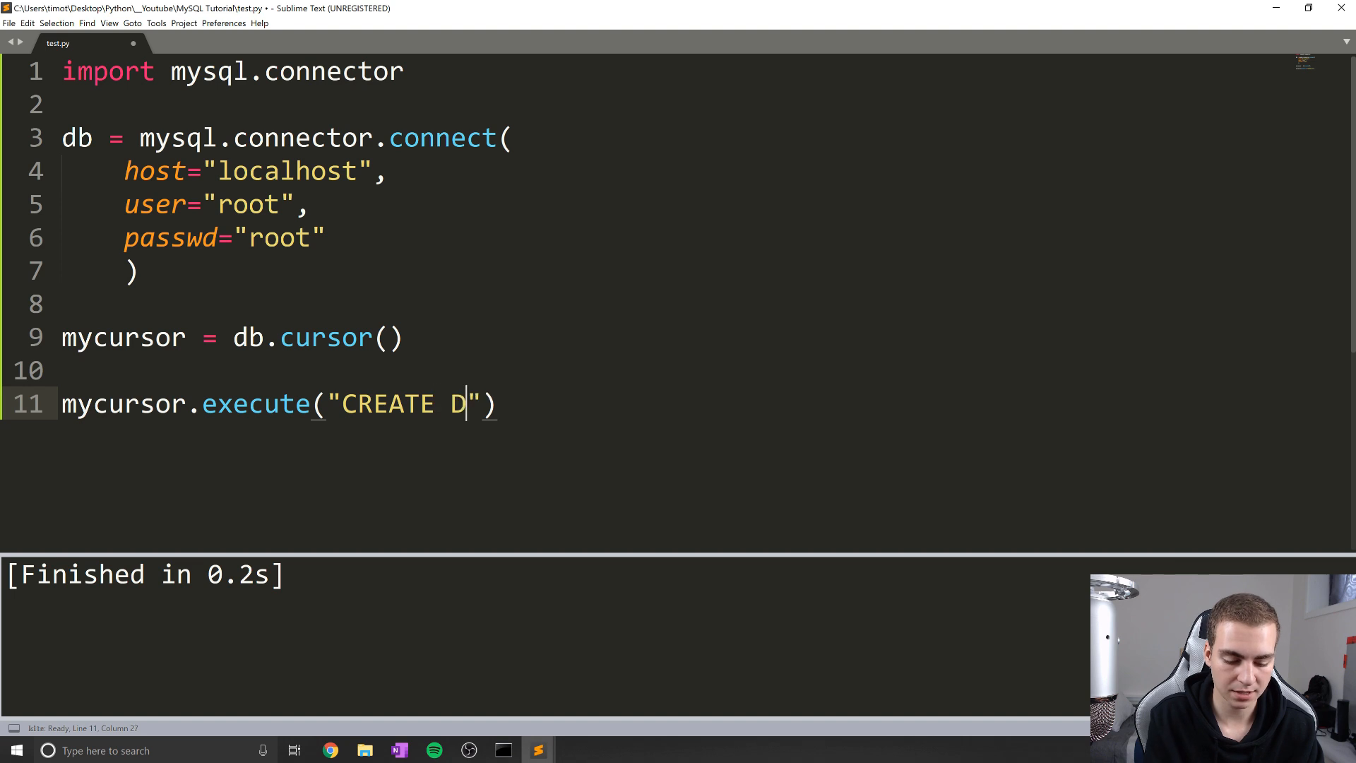
pyautogui.write('ATABASE')
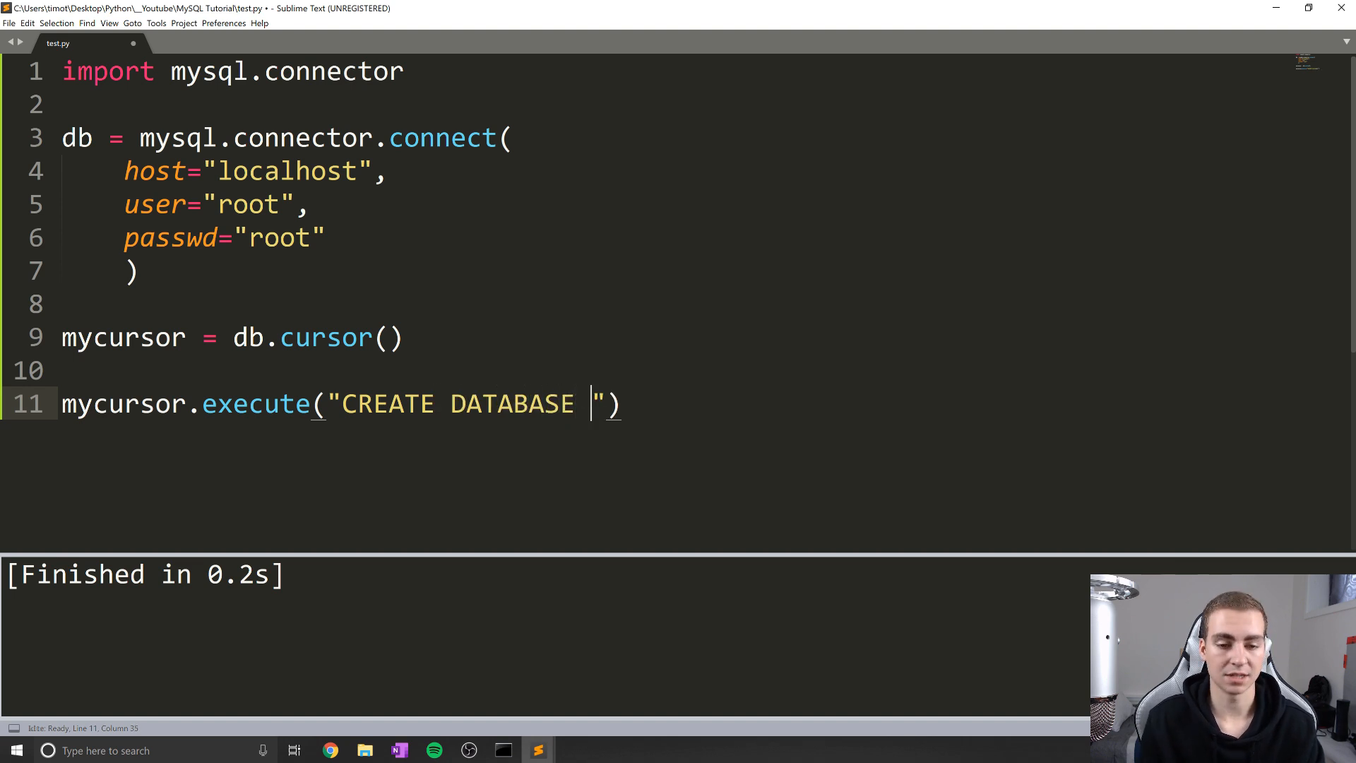
pyautogui.write('te')
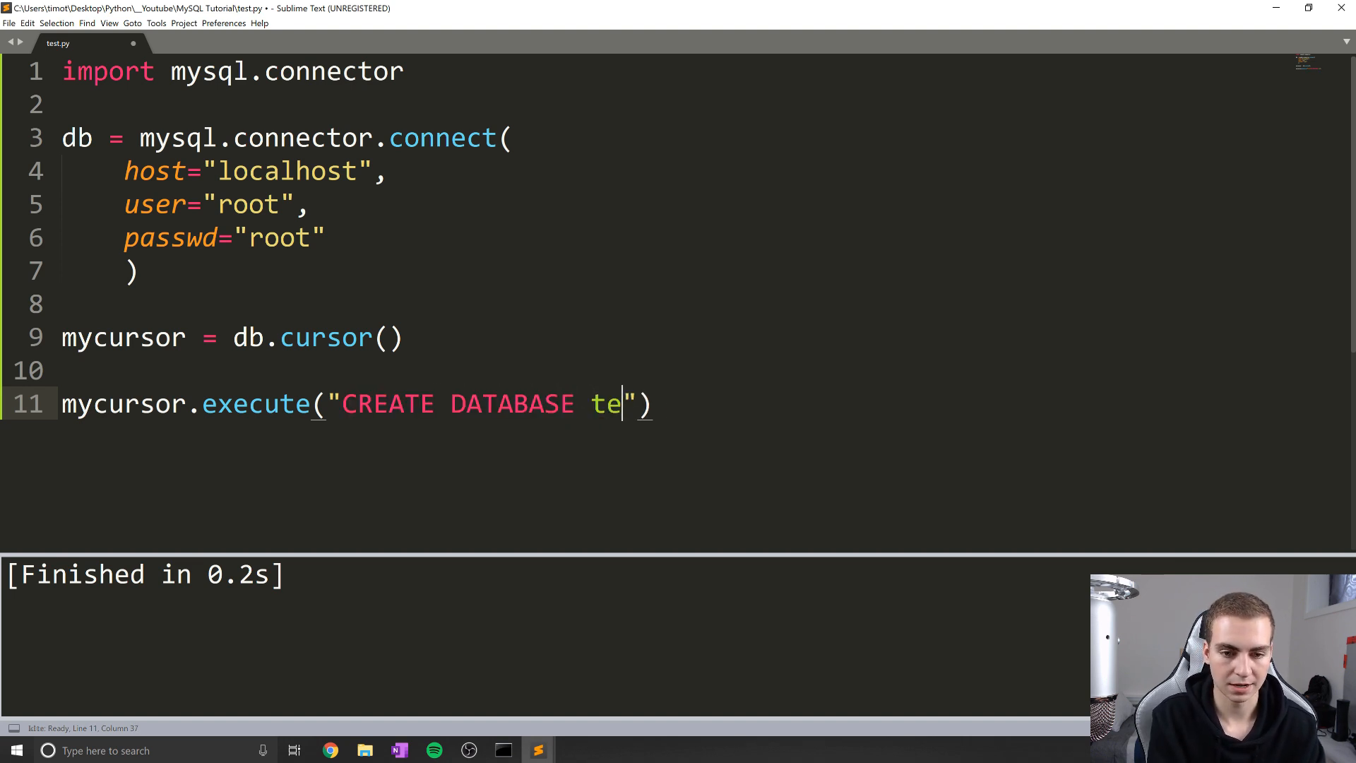
pyautogui.write('stdatabase')
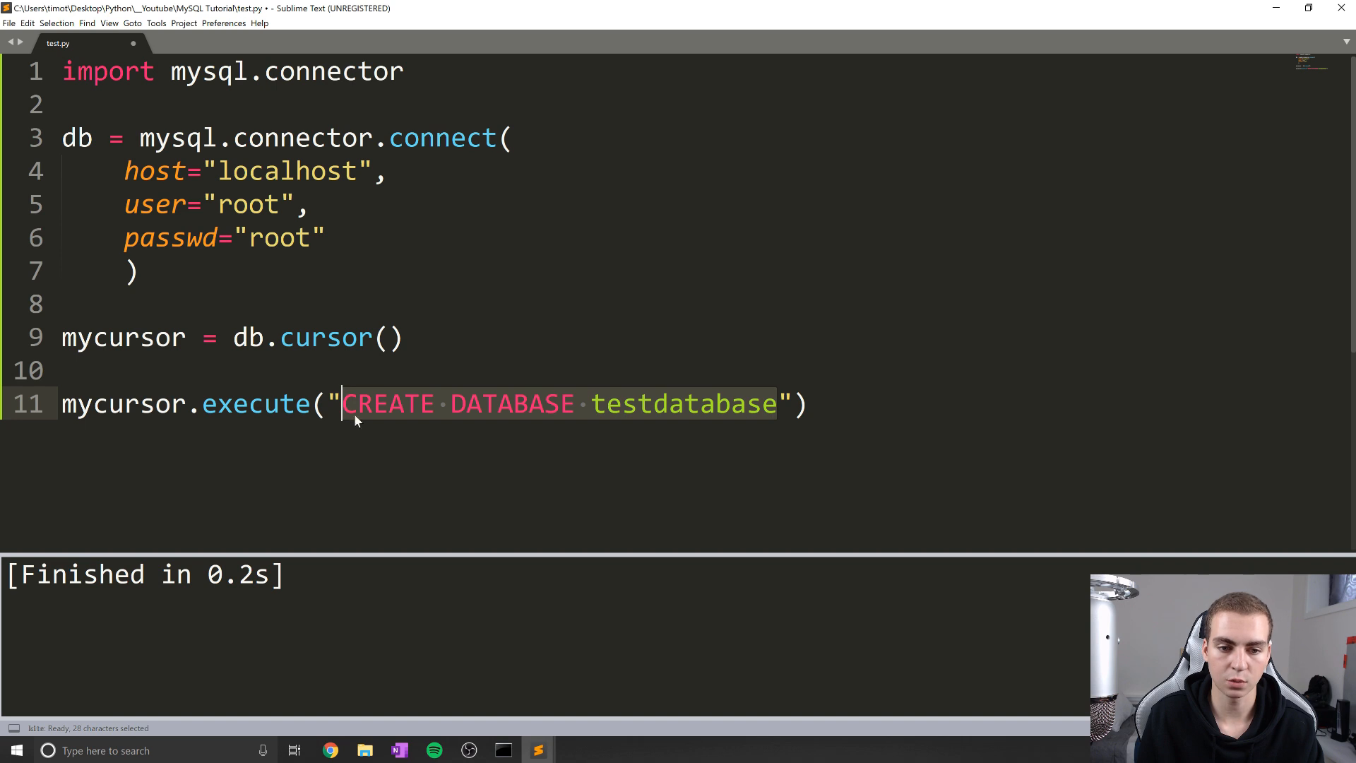
pyautogui.click(788, 404)
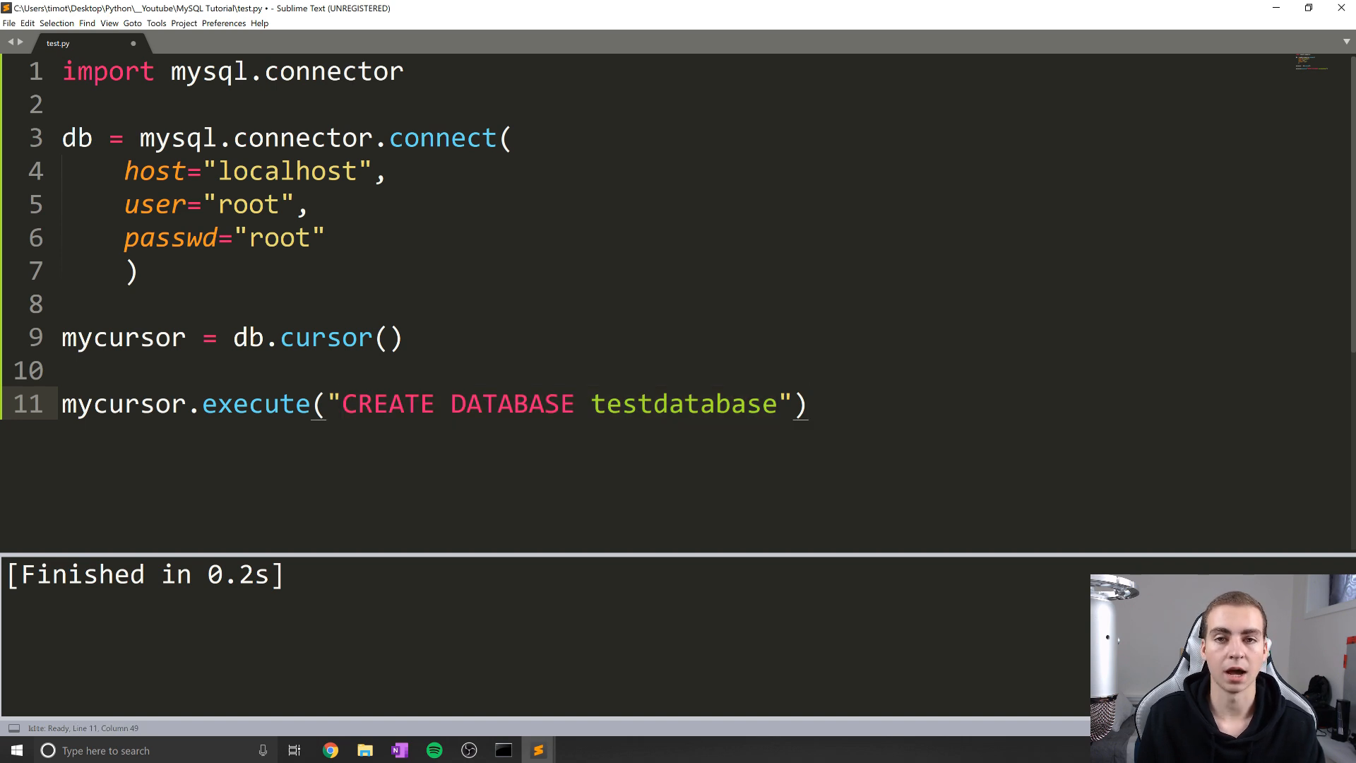
pyautogui.doubleClick(684, 404)
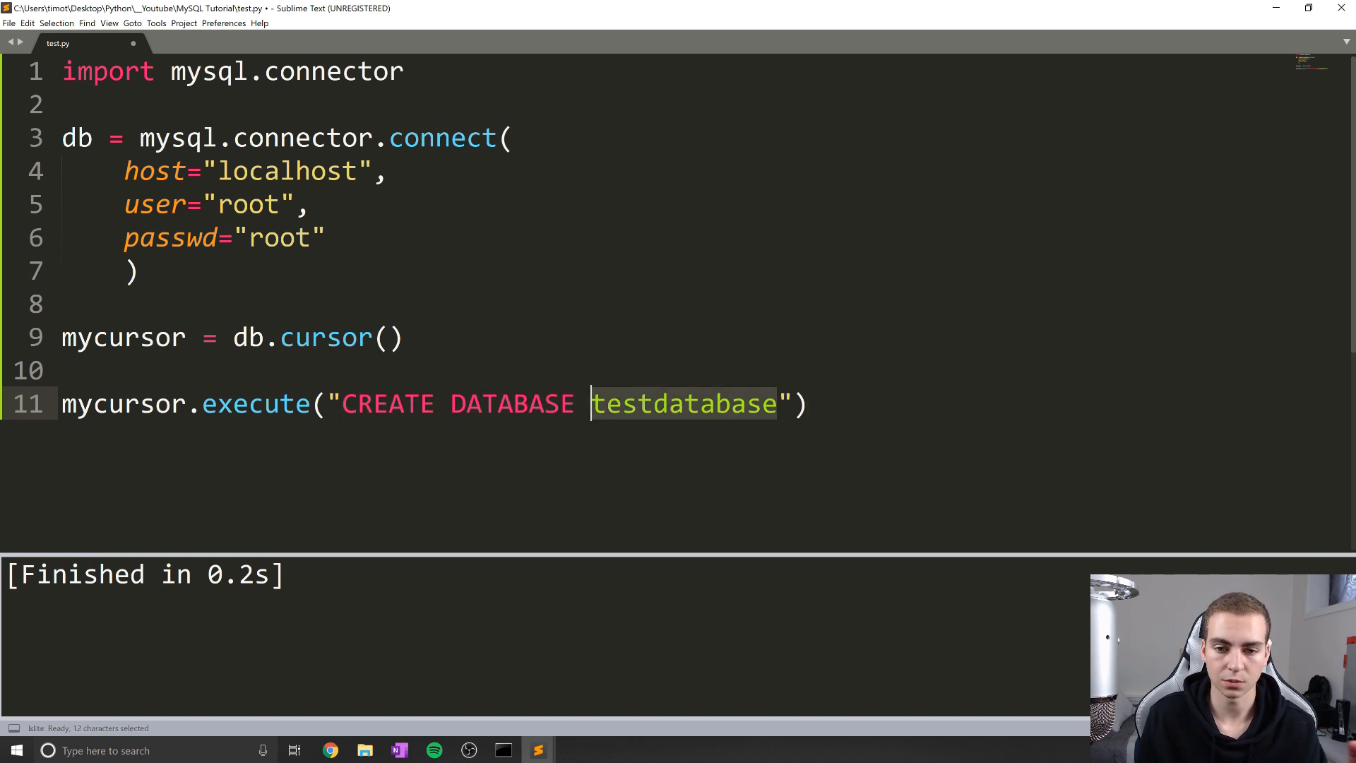
pyautogui.press('ctrl+s')
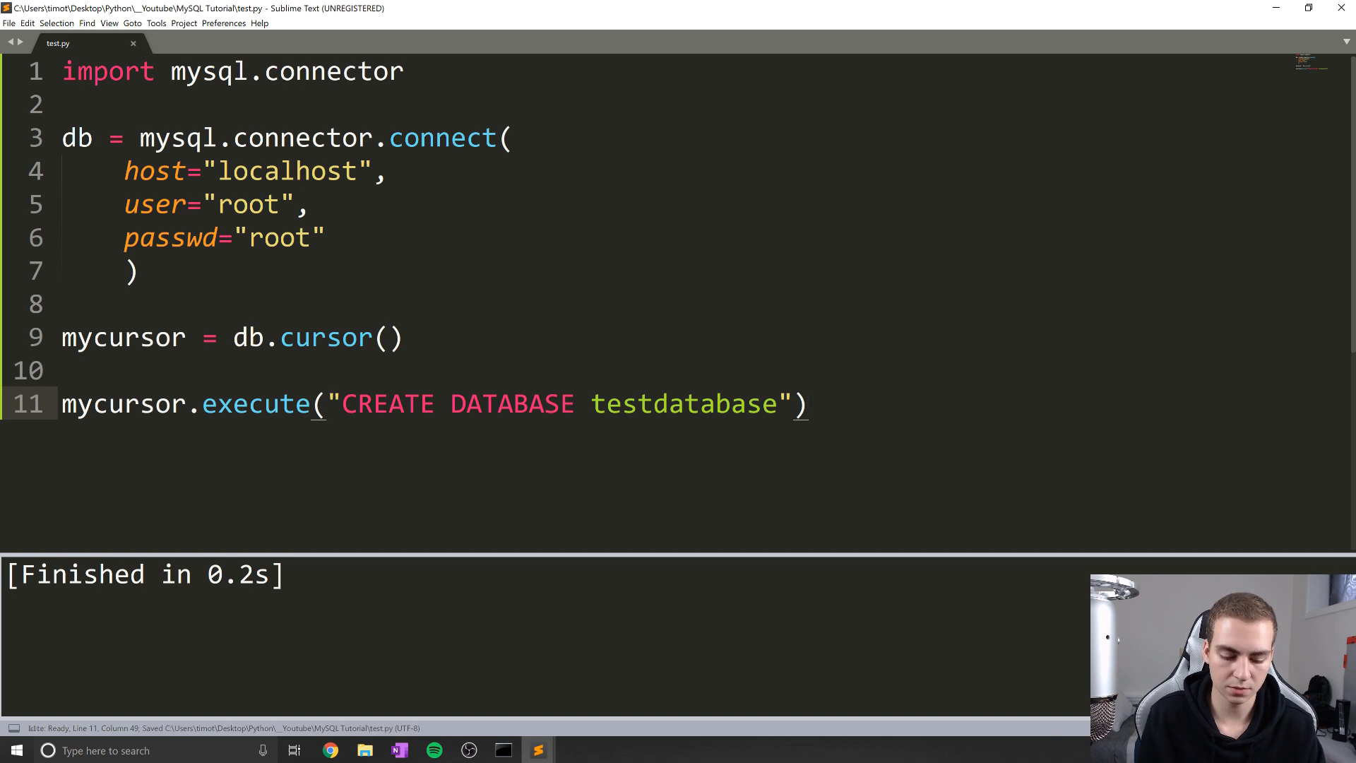
pyautogui.press('ctrl+b')
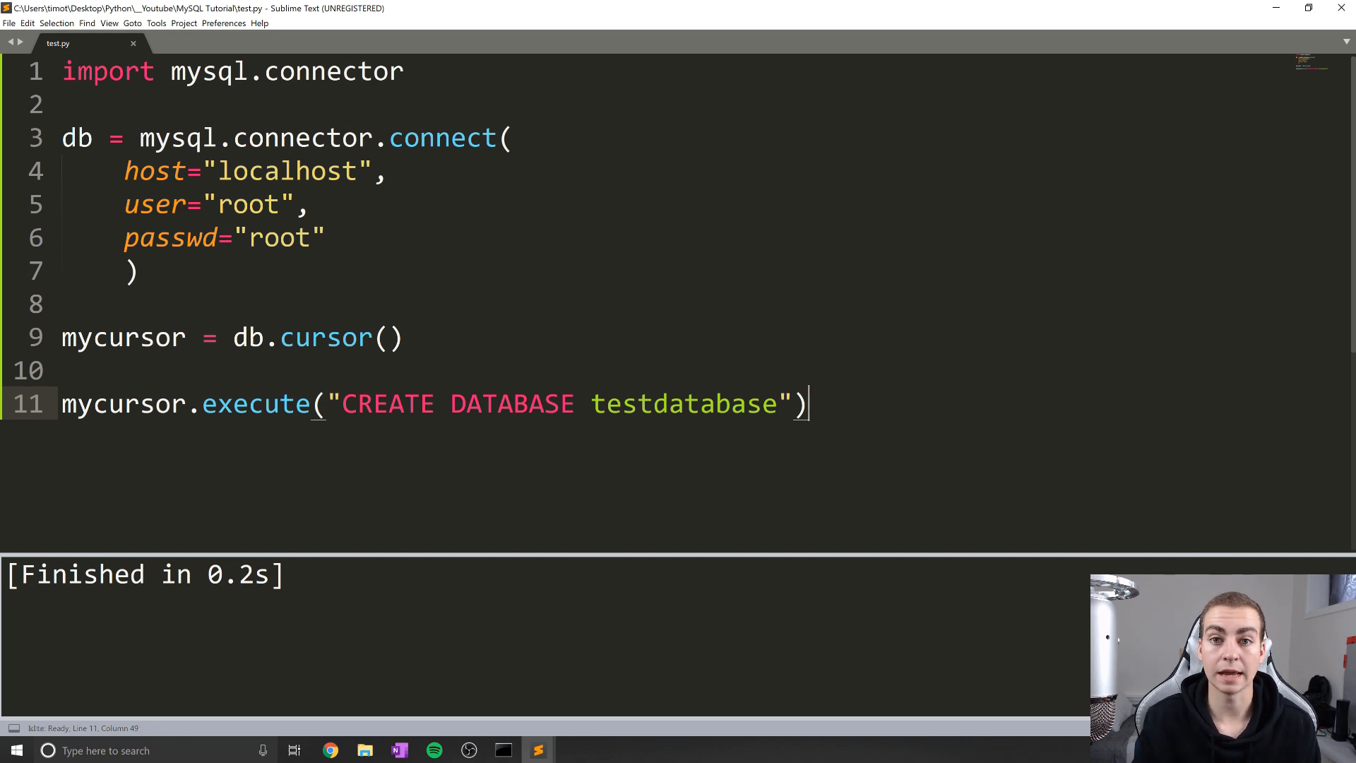
# Step: Add database="testdatabase" to the connect arguments after the password
pyautogui.click(324, 237)
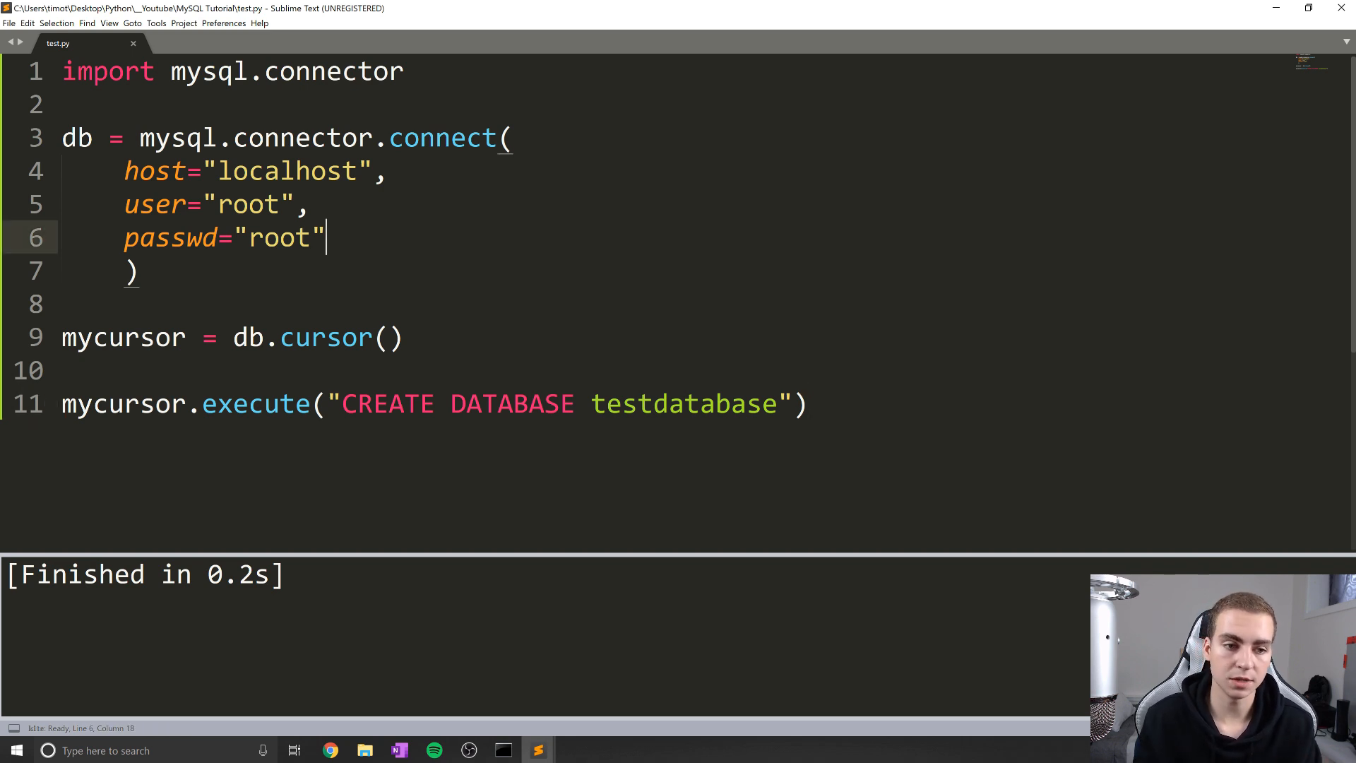
pyautogui.write(',')
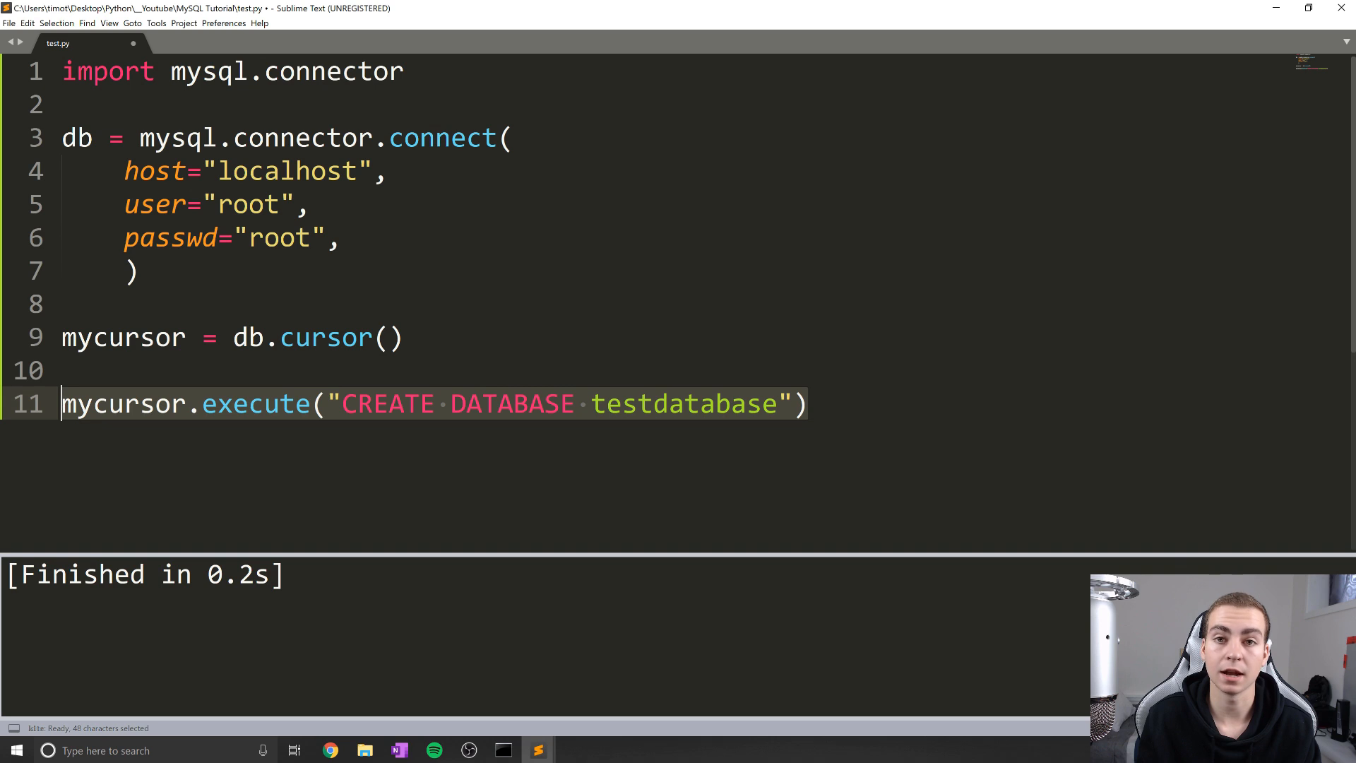
pyautogui.write('d')
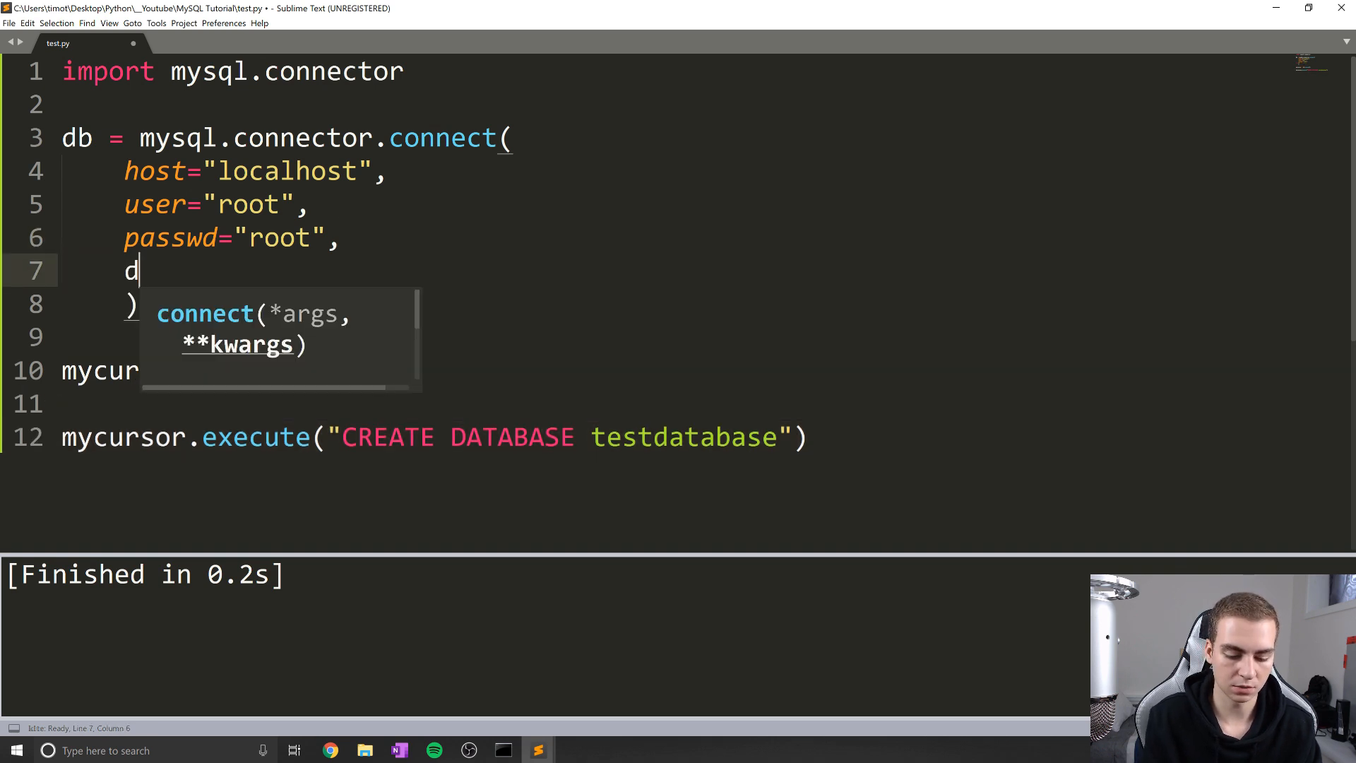
pyautogui.write('atabase="')
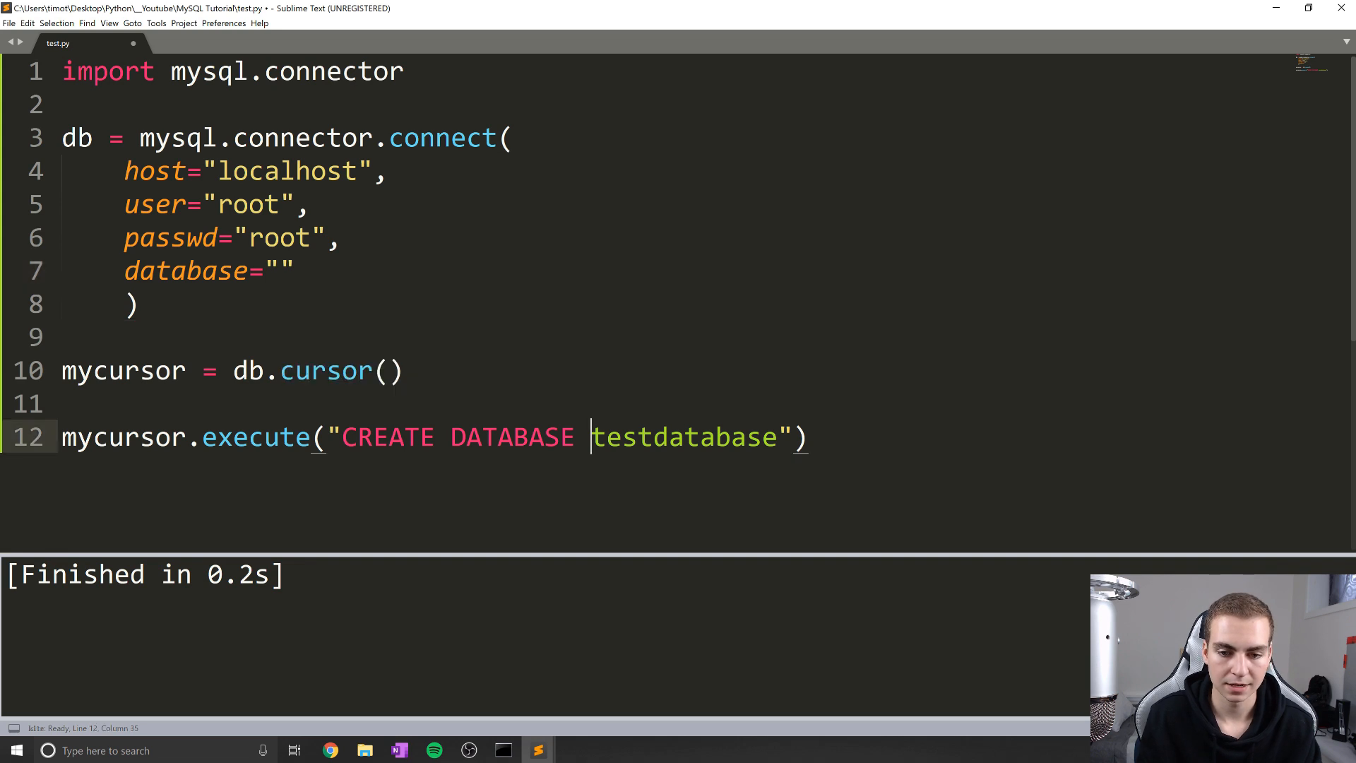
pyautogui.doubleClick(684, 436)
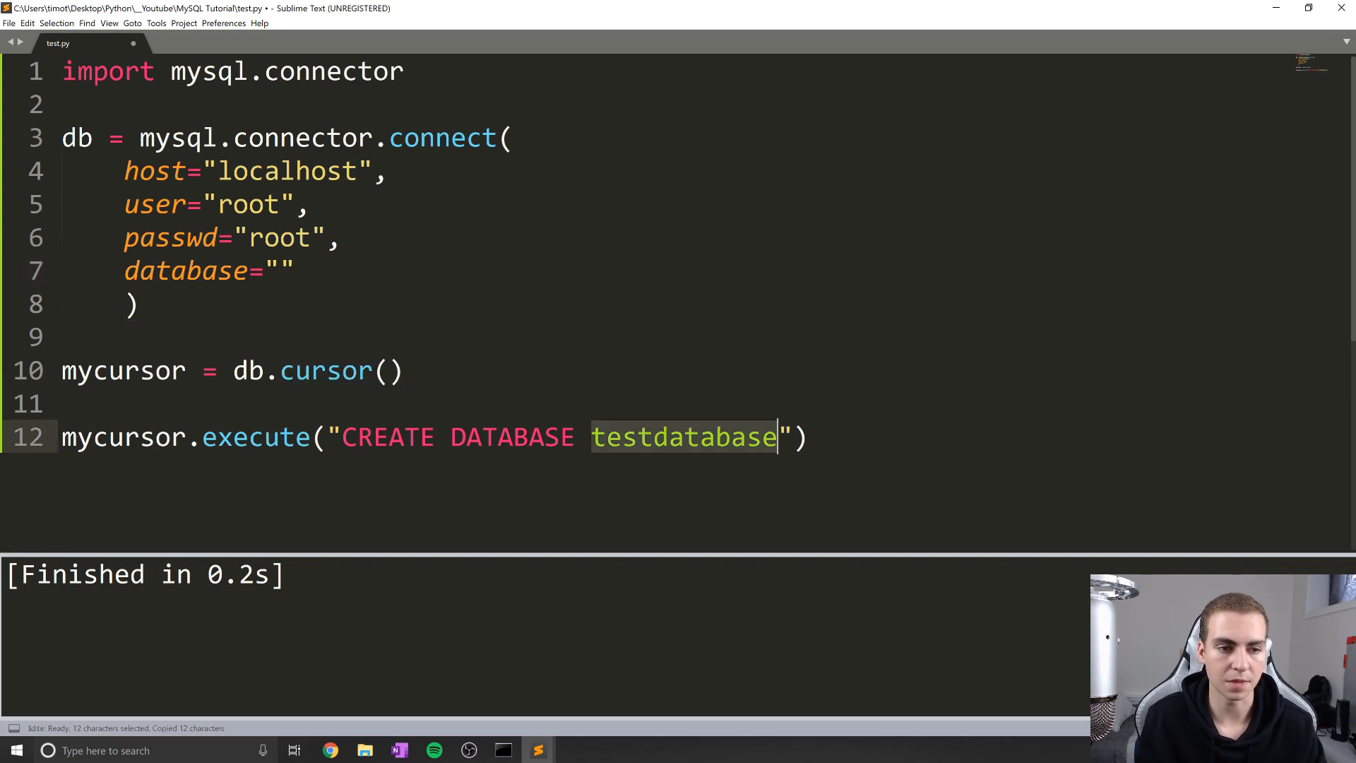
pyautogui.write('testdatabase')
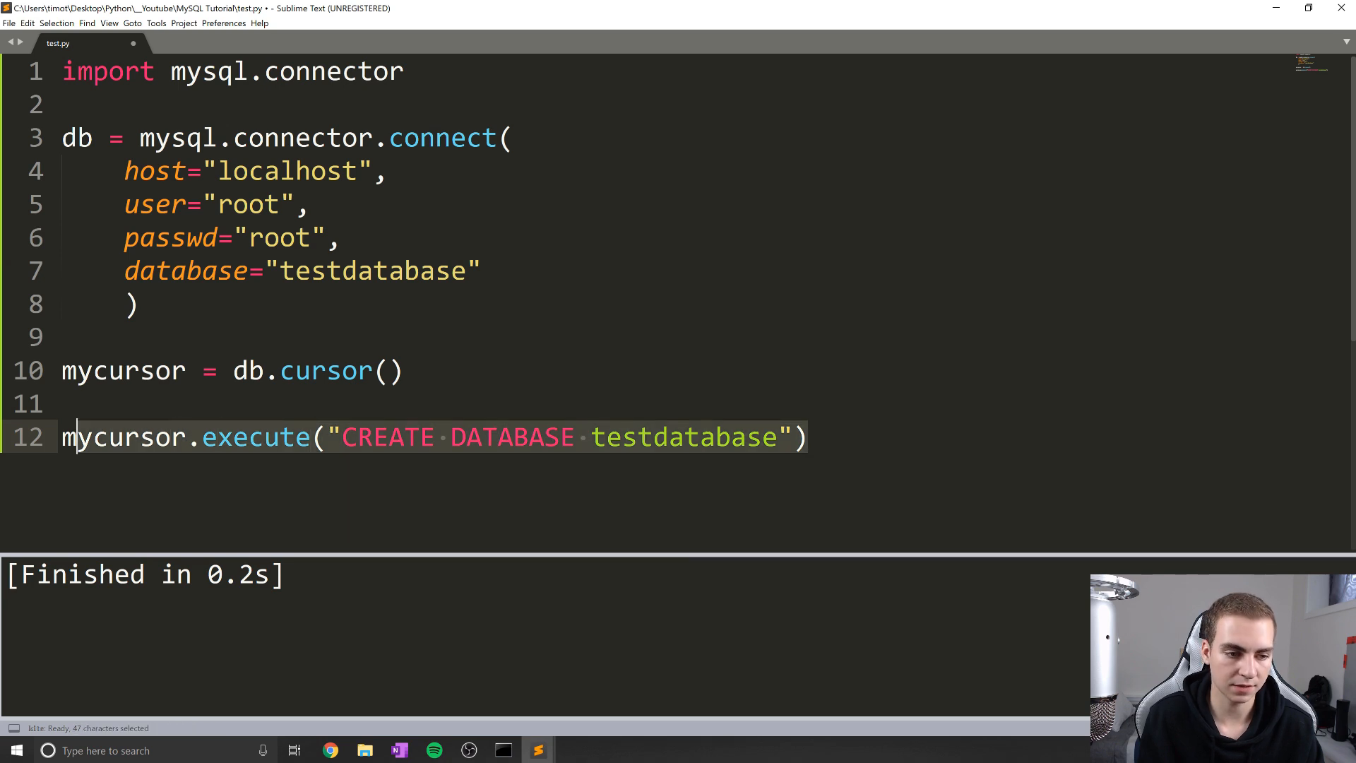
# Step: Remove the CREATE DATABASE statement and rerun the script with Ctrl+B
pyautogui.press('Delete')
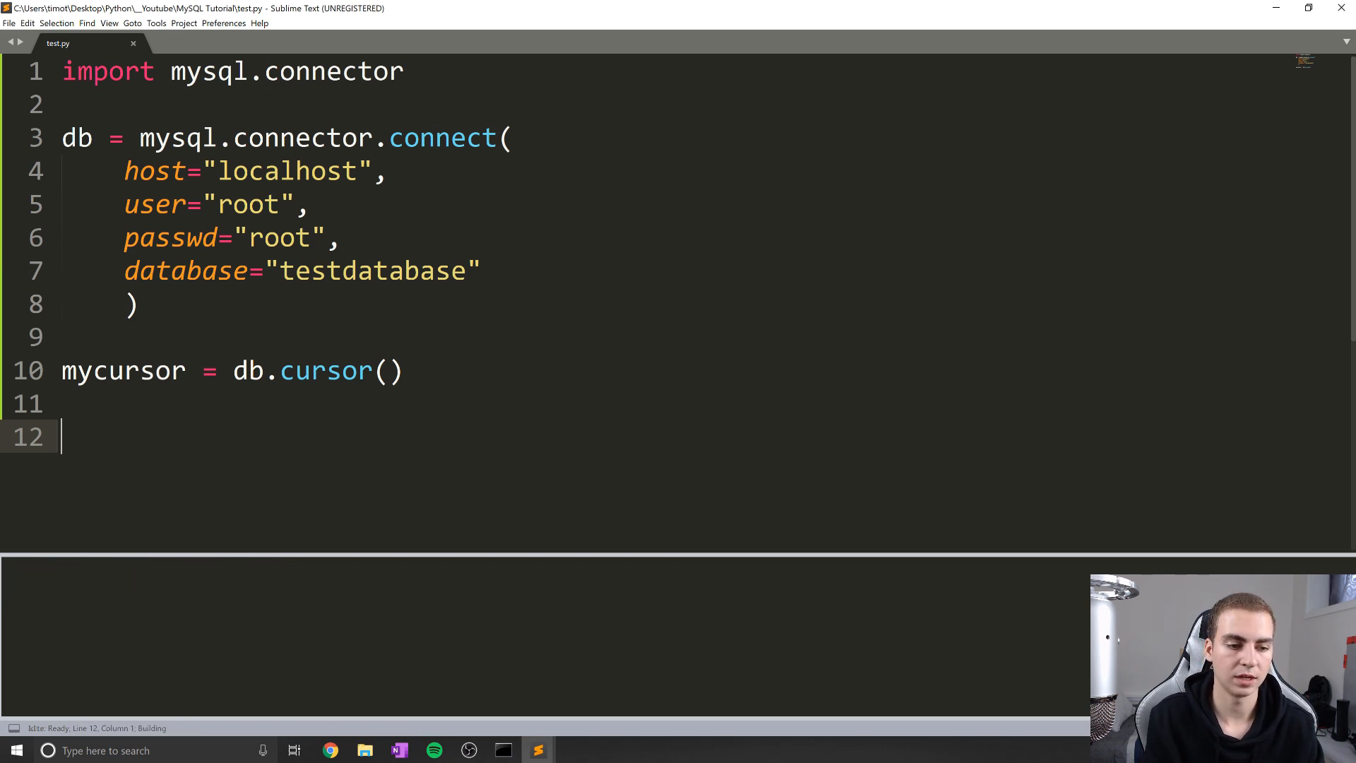
pyautogui.press('ctrl+b')
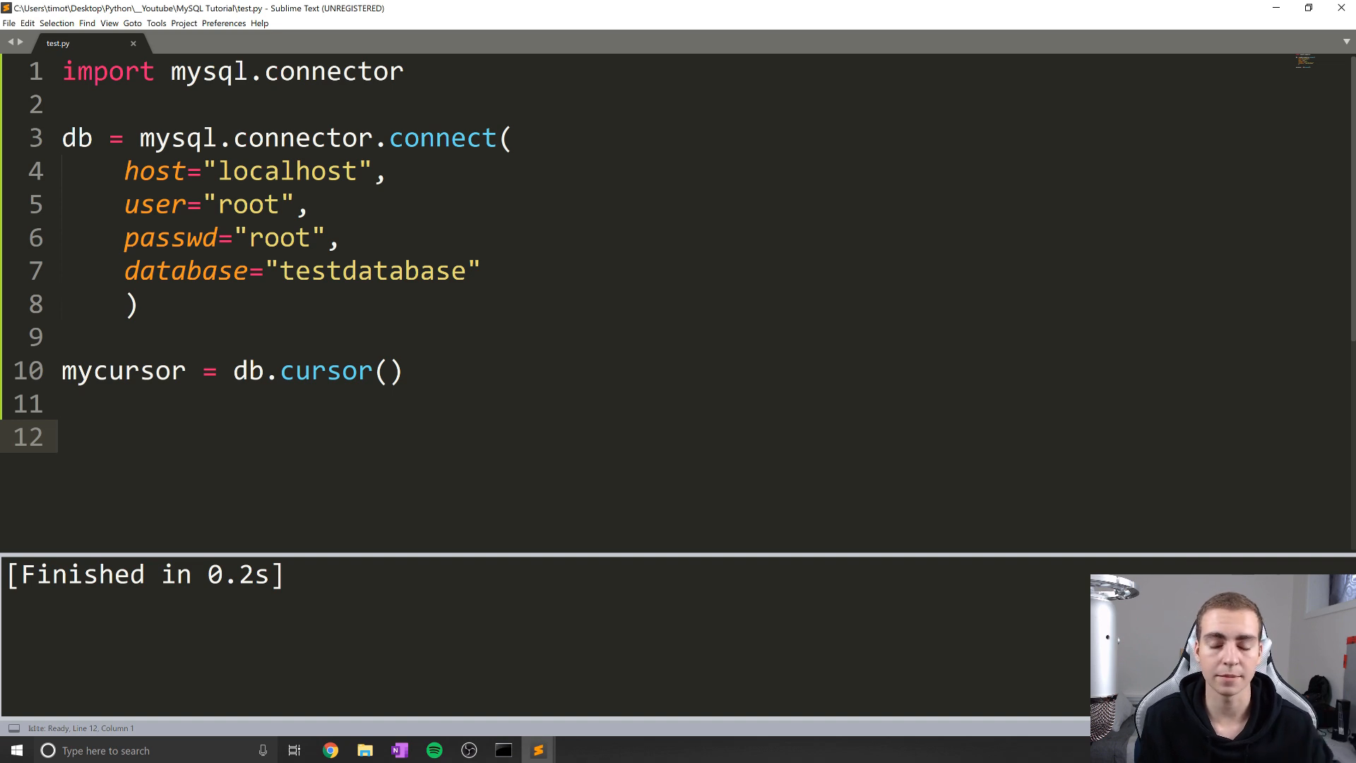
pyautogui.click(134, 303)
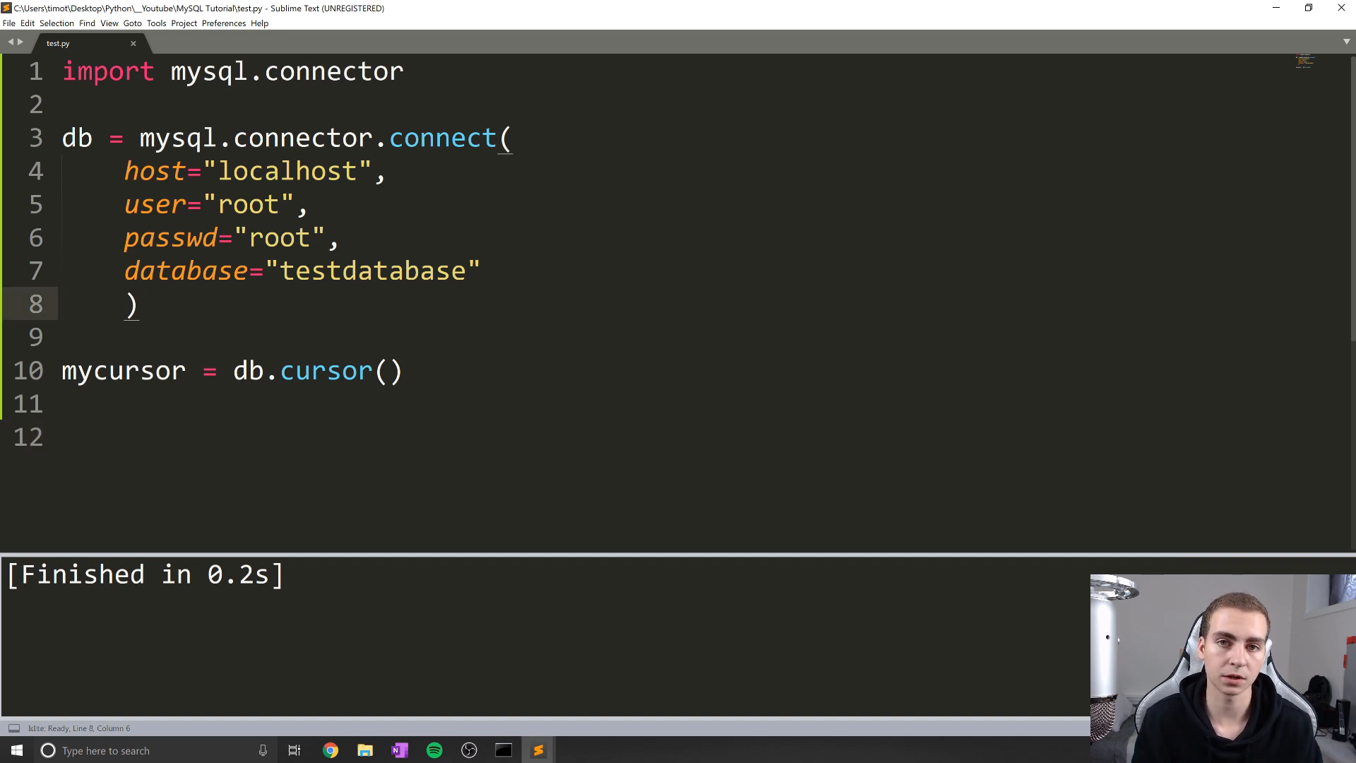